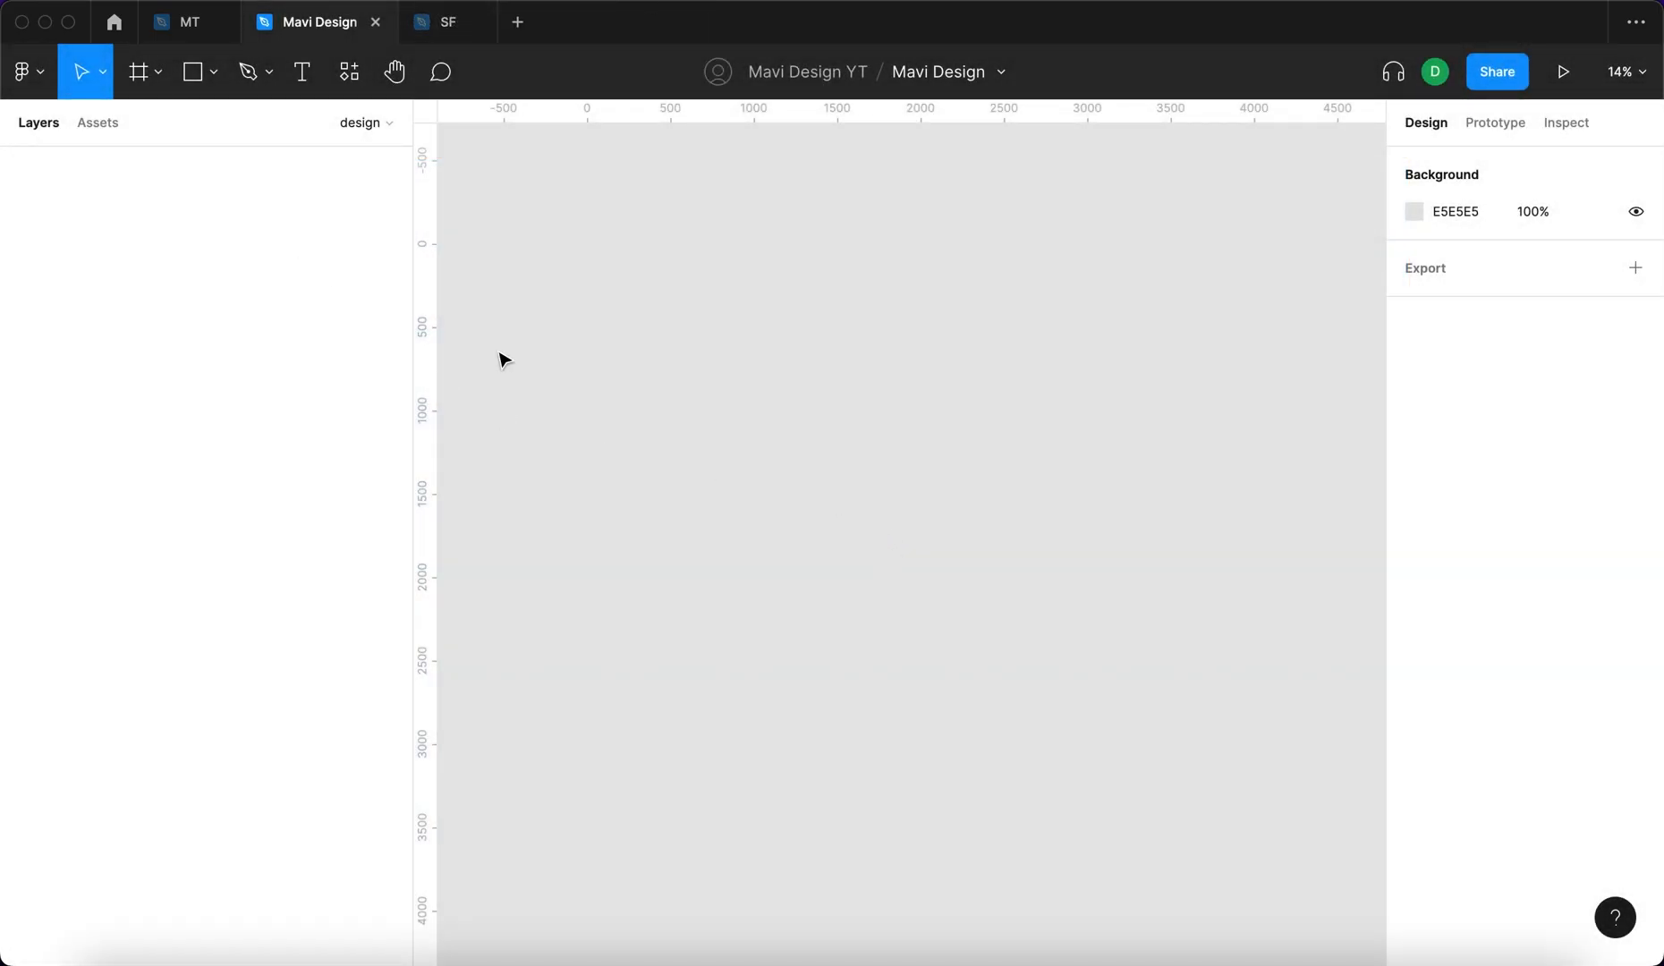
Draw a black play triangle with the Polygon tool and start the narrow pause bars beneath it
click(213, 72)
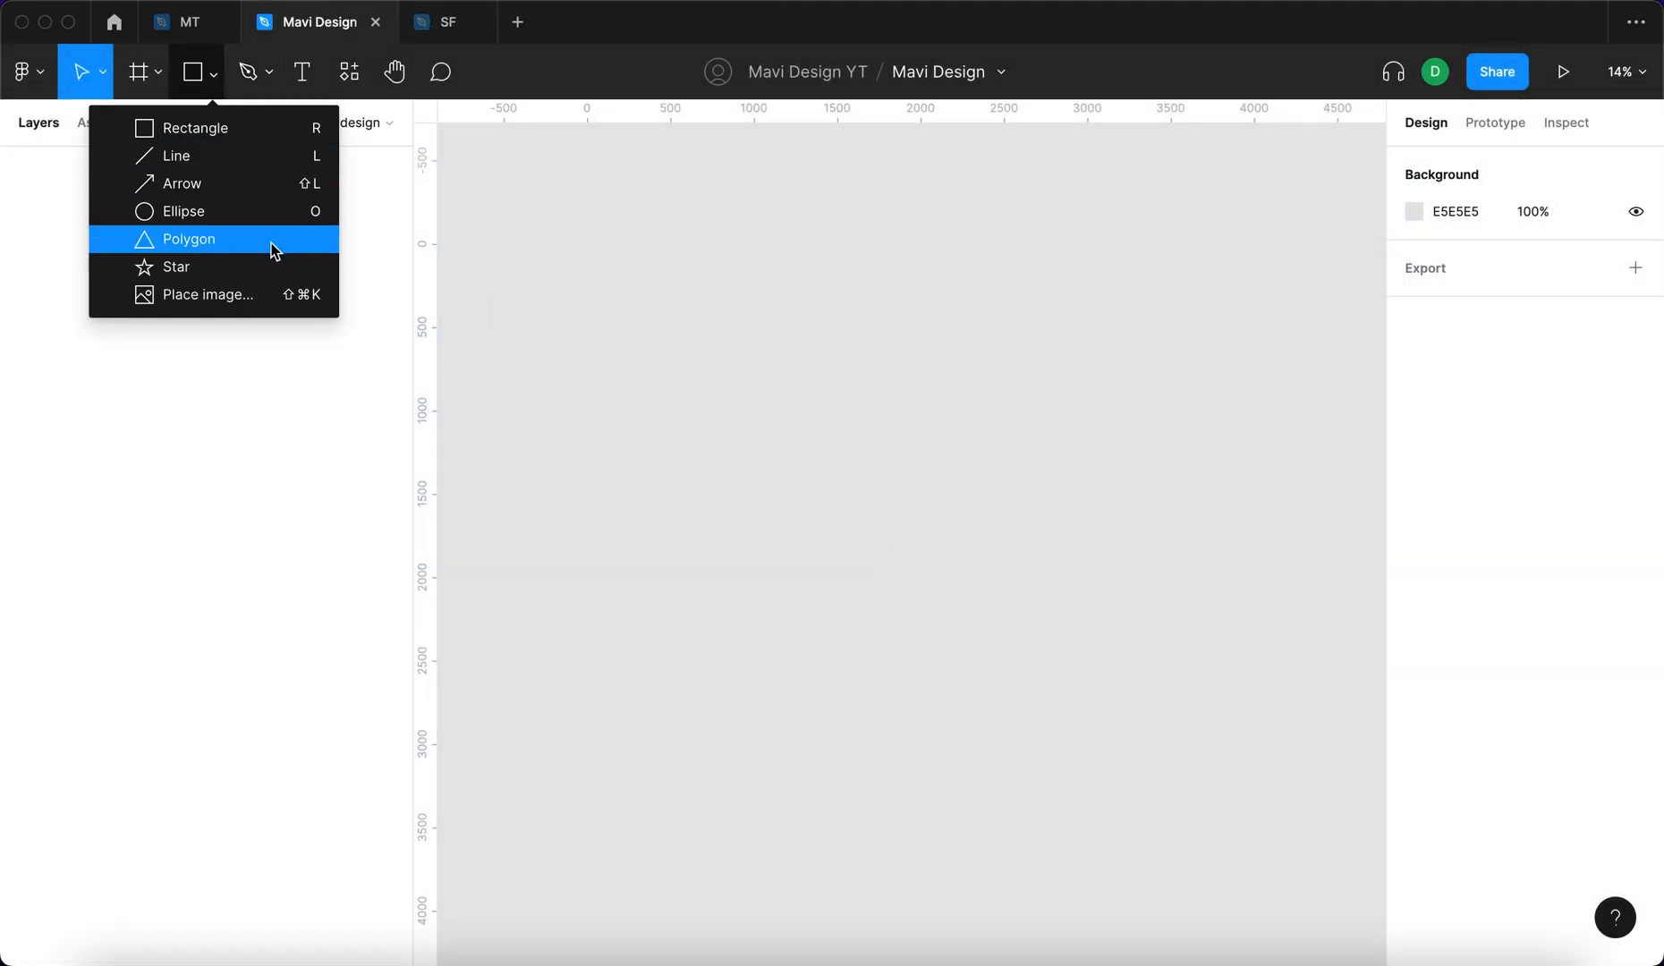
click(189, 239)
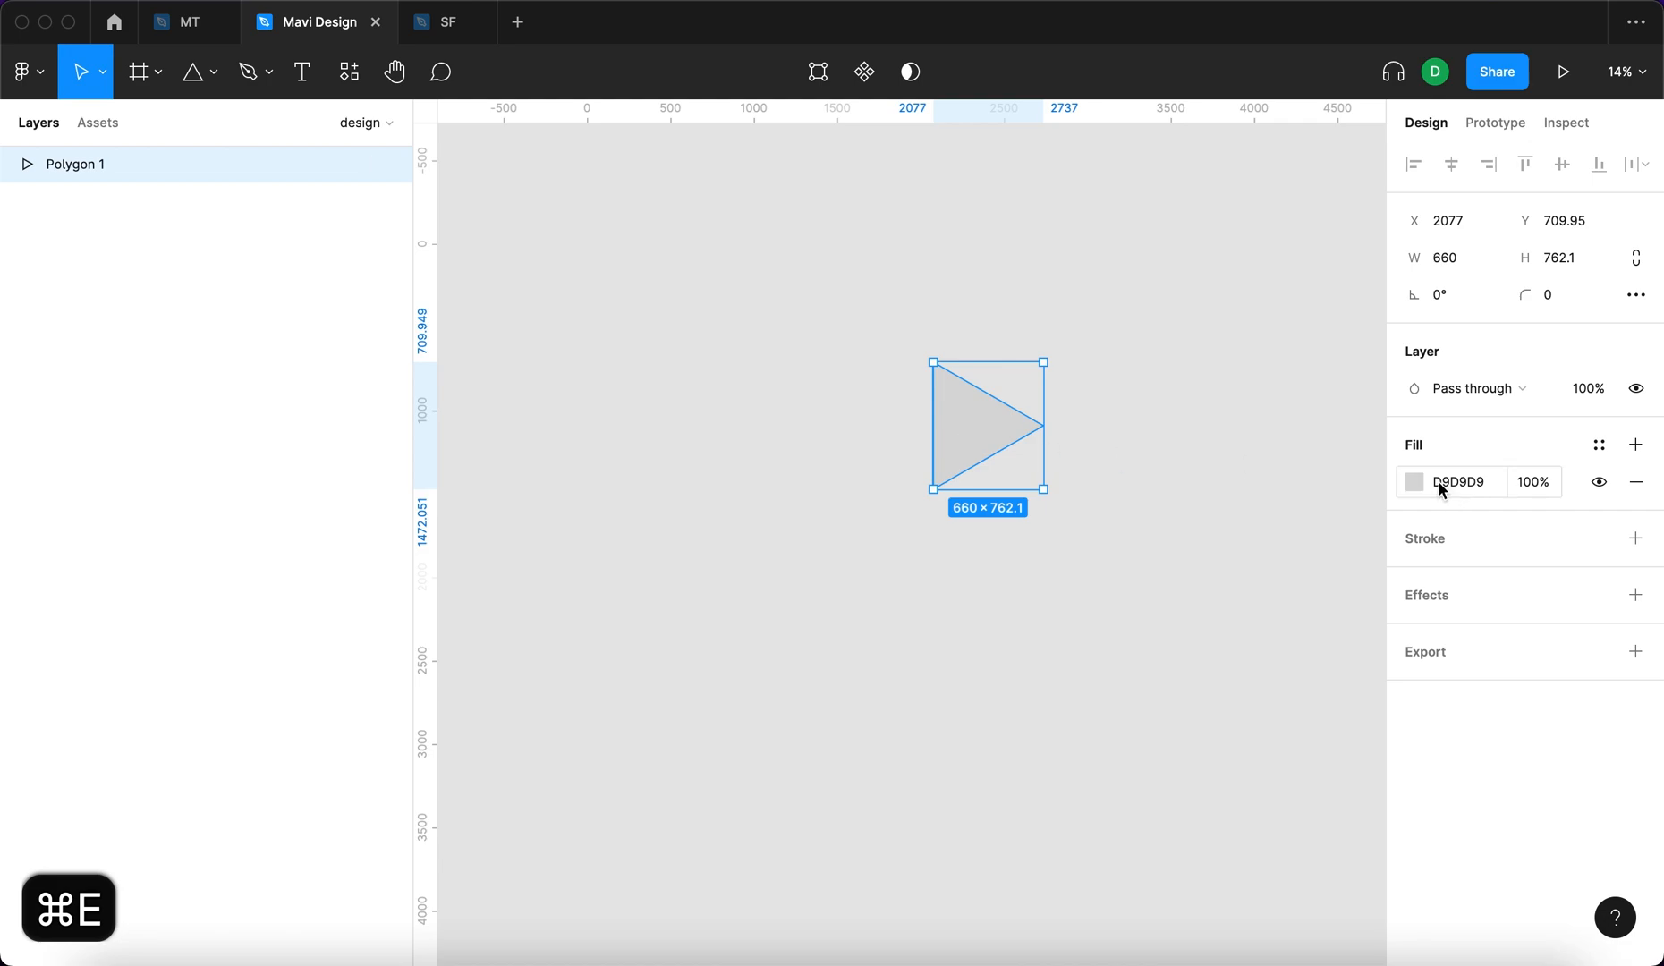
click(1141, 508)
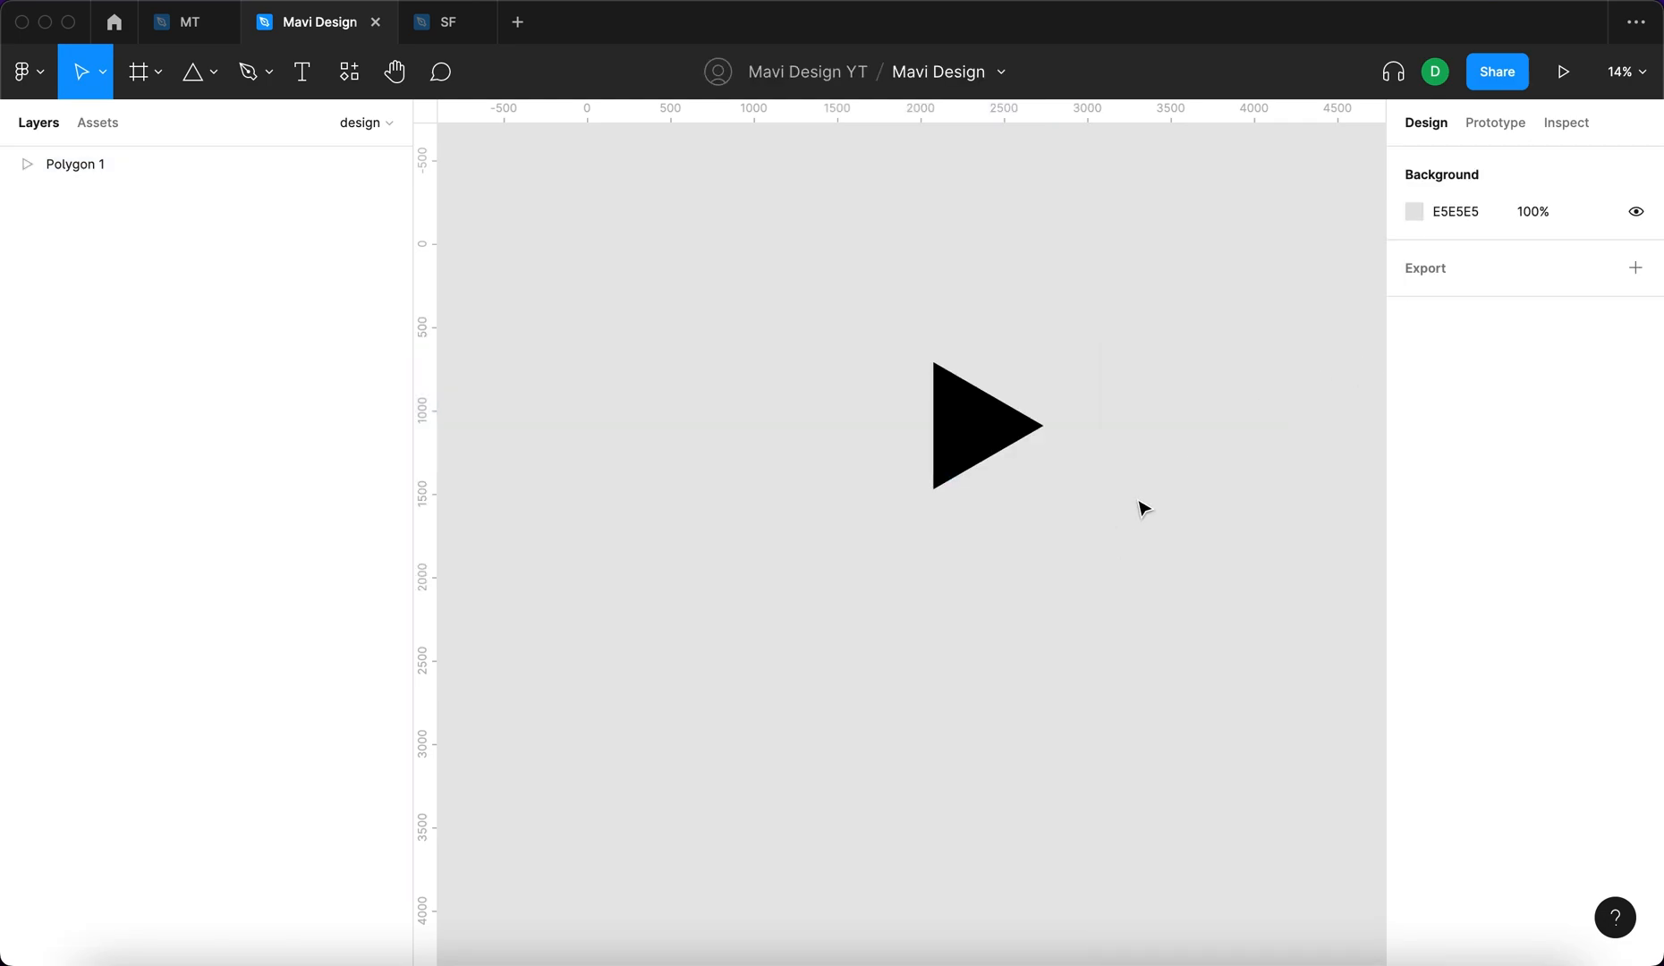
drag(929, 536, 979, 632)
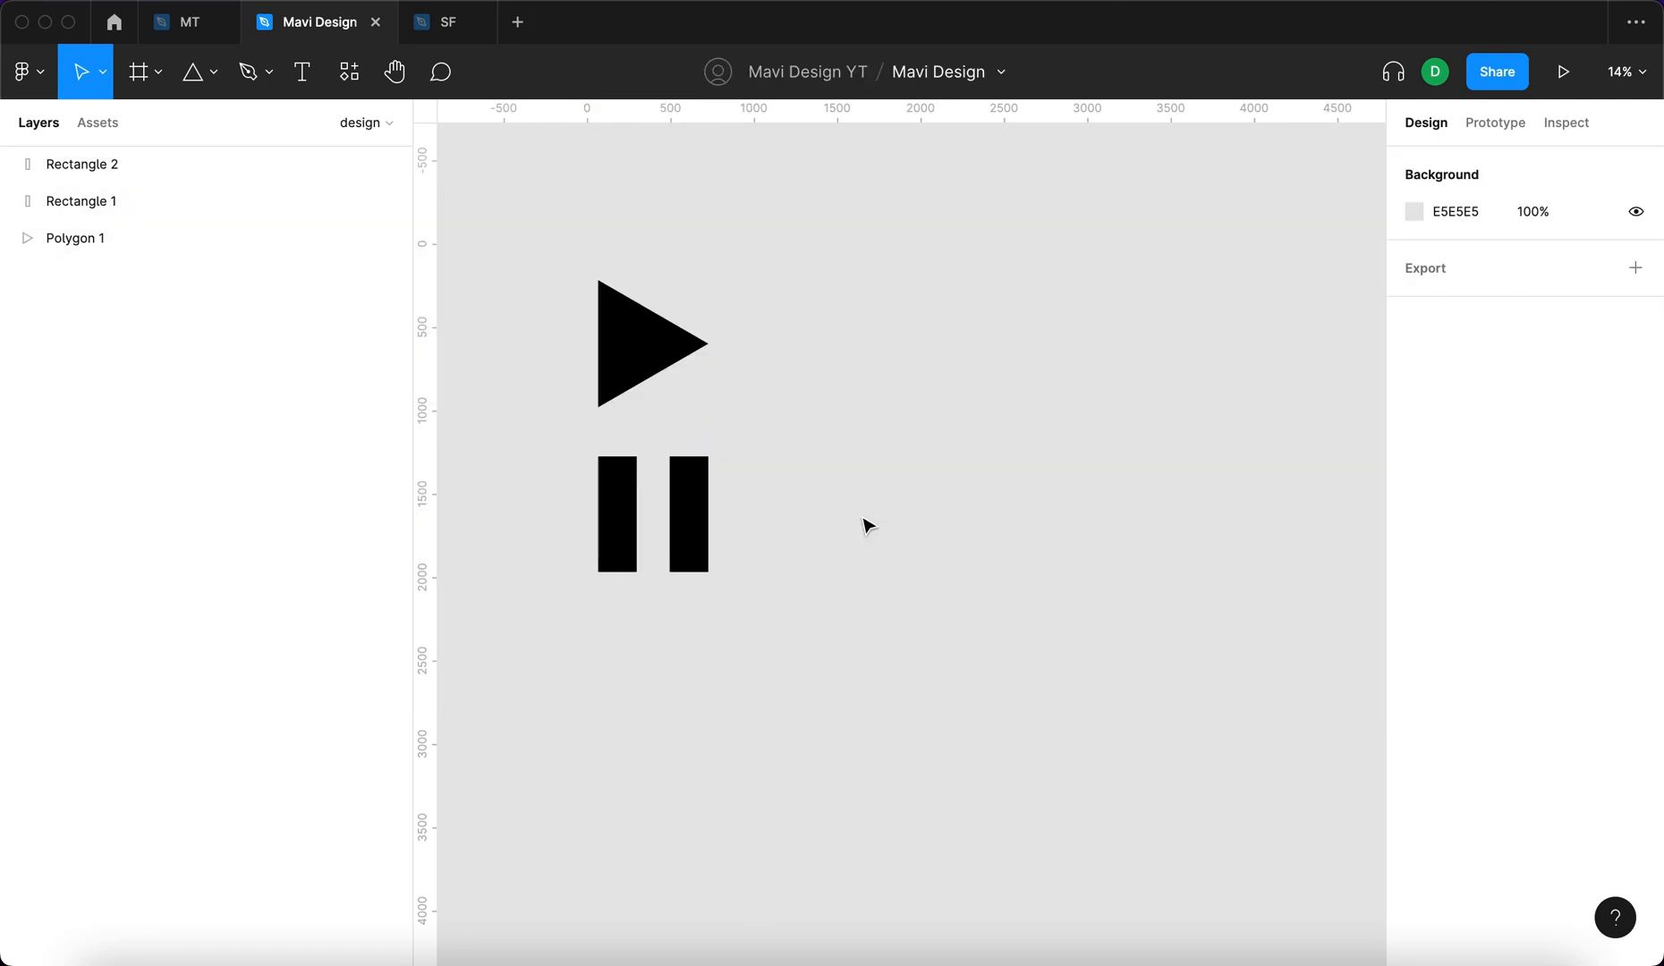
mouse_move(653, 255)
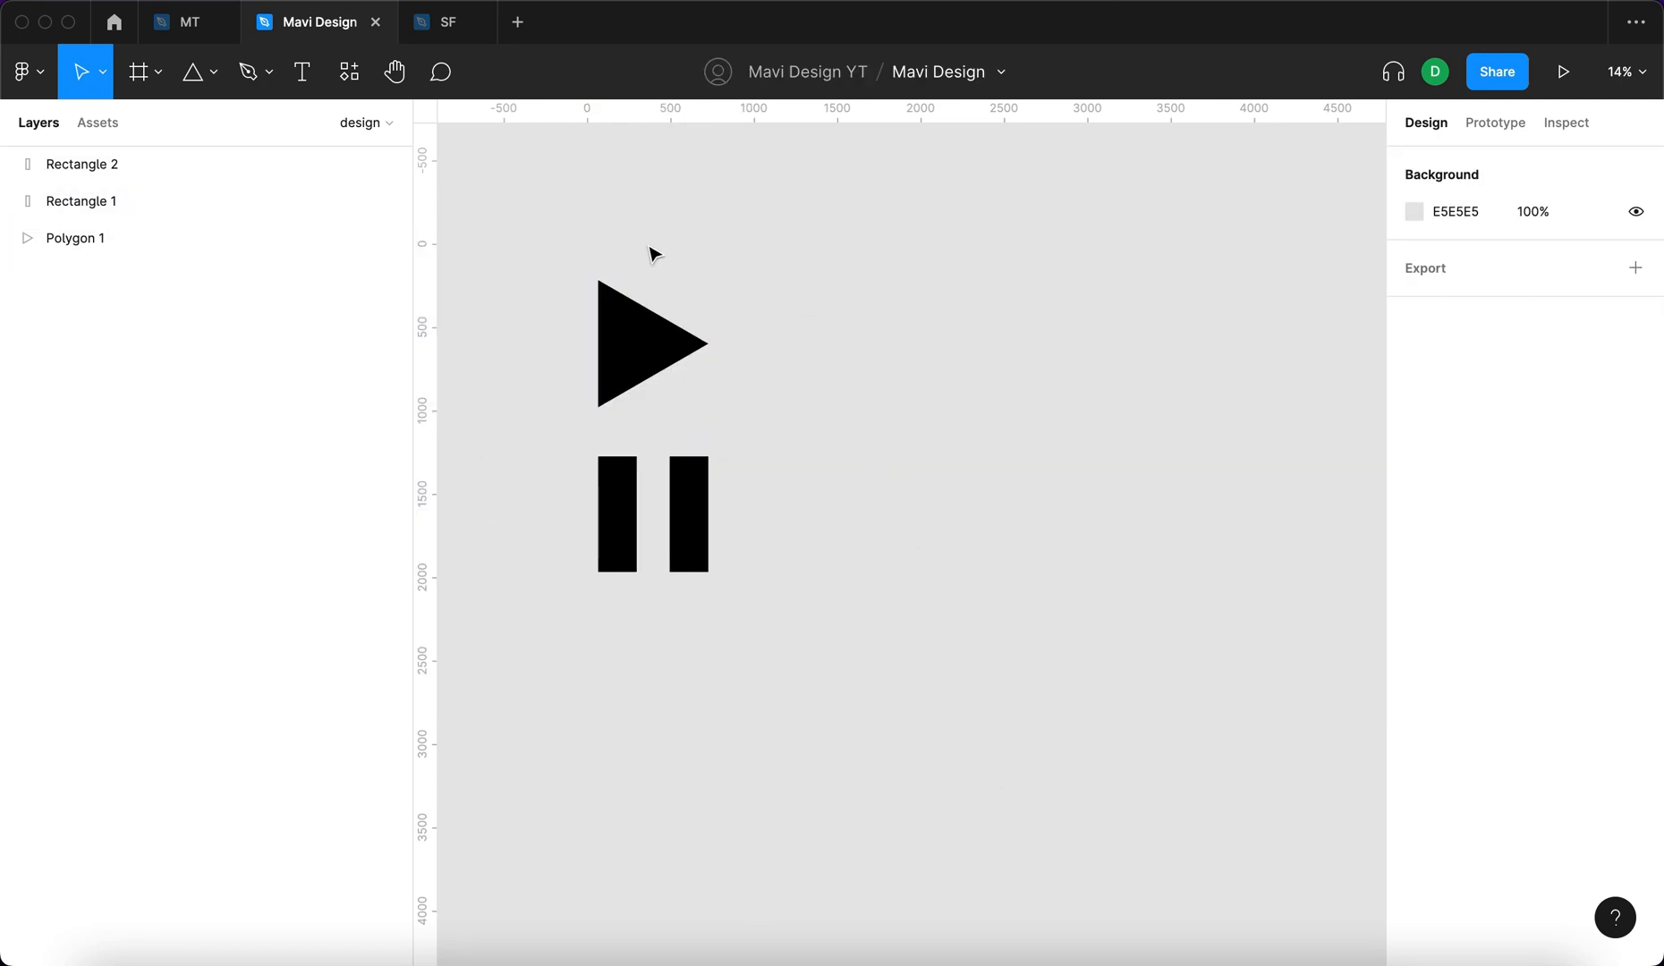
mouse_move(587, 579)
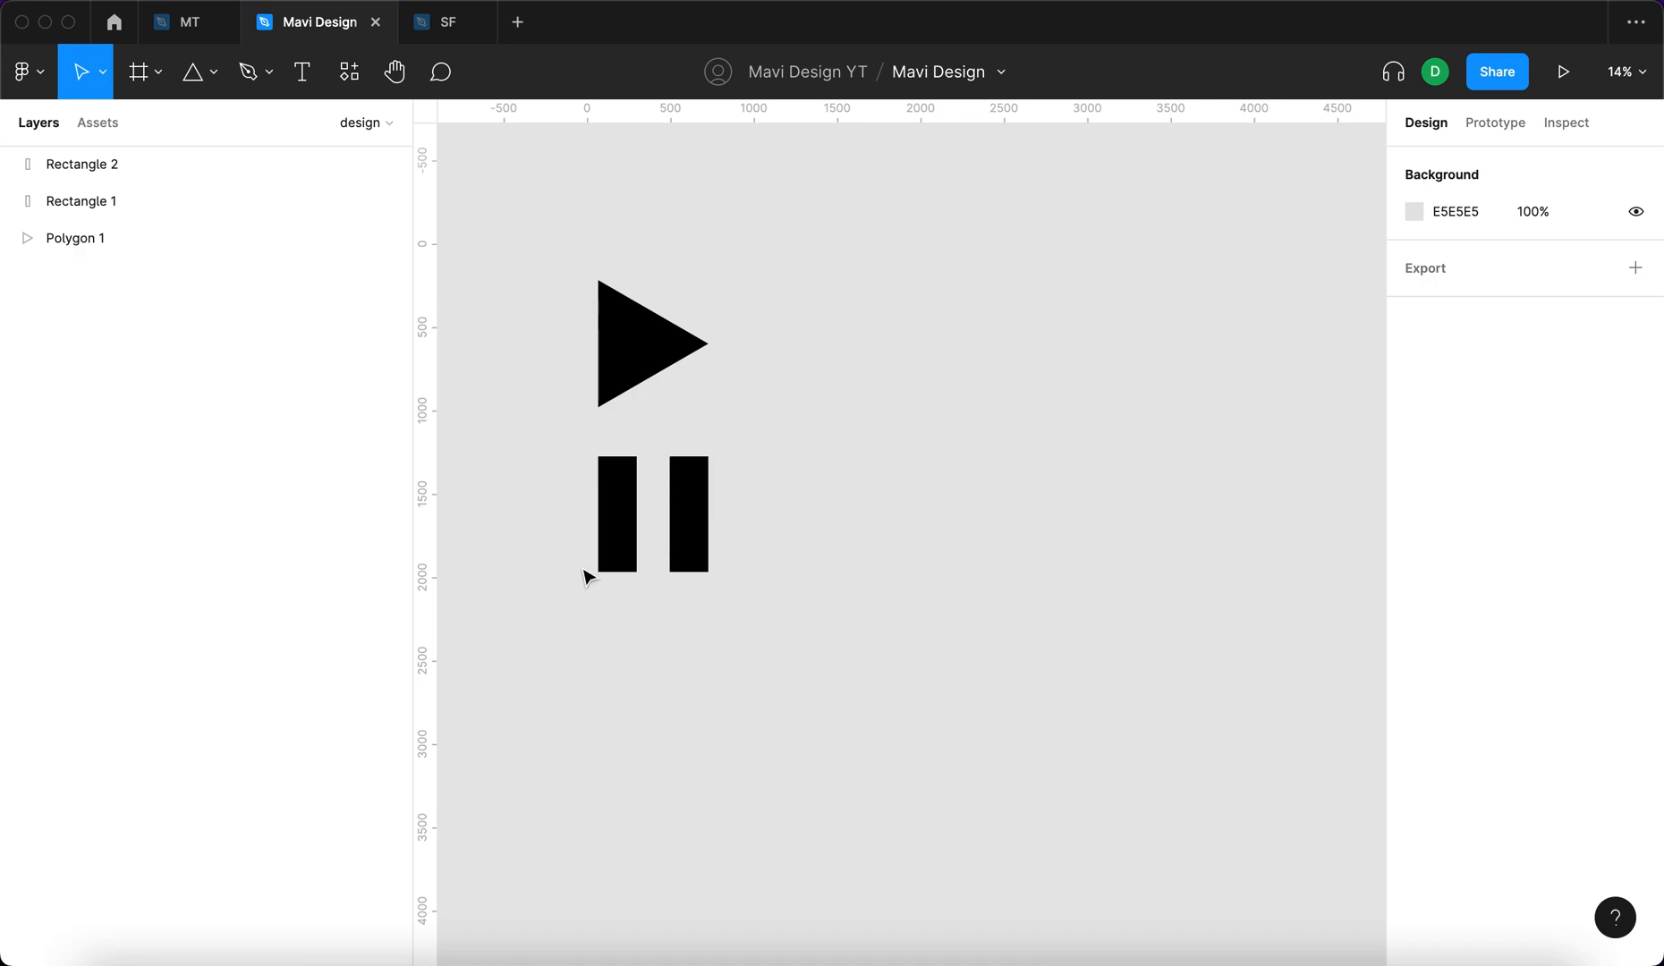
mouse_move(934, 464)
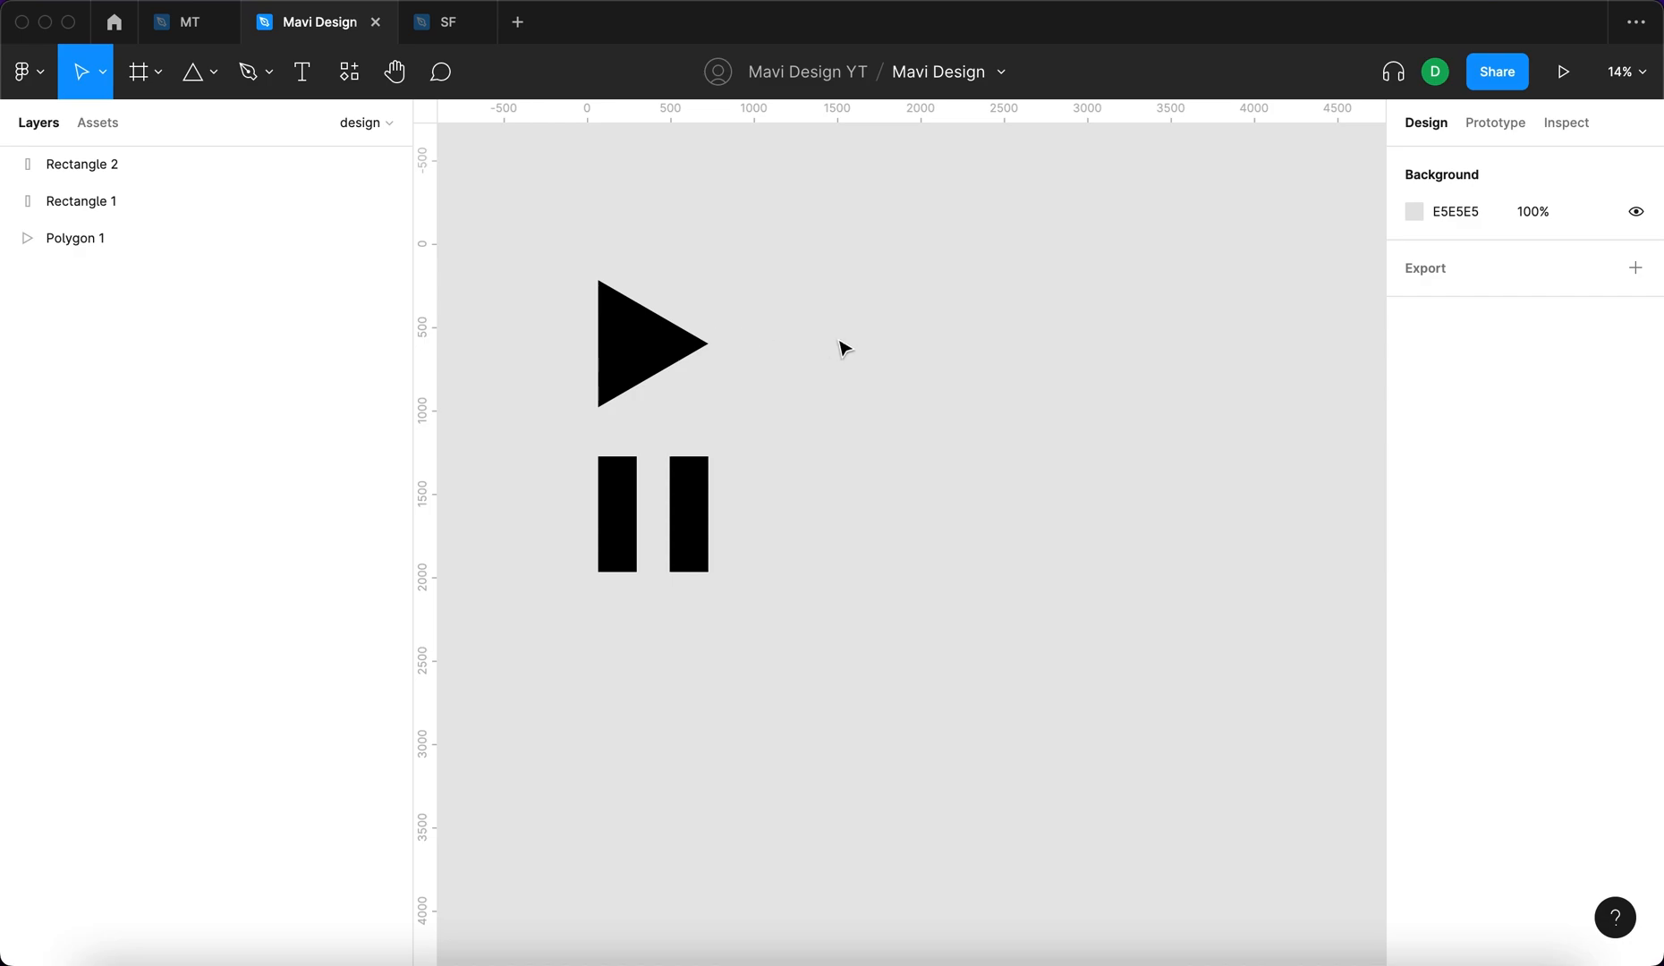
Widen the copied pause bars toward each other until they merge into a solid black square
click(652, 513)
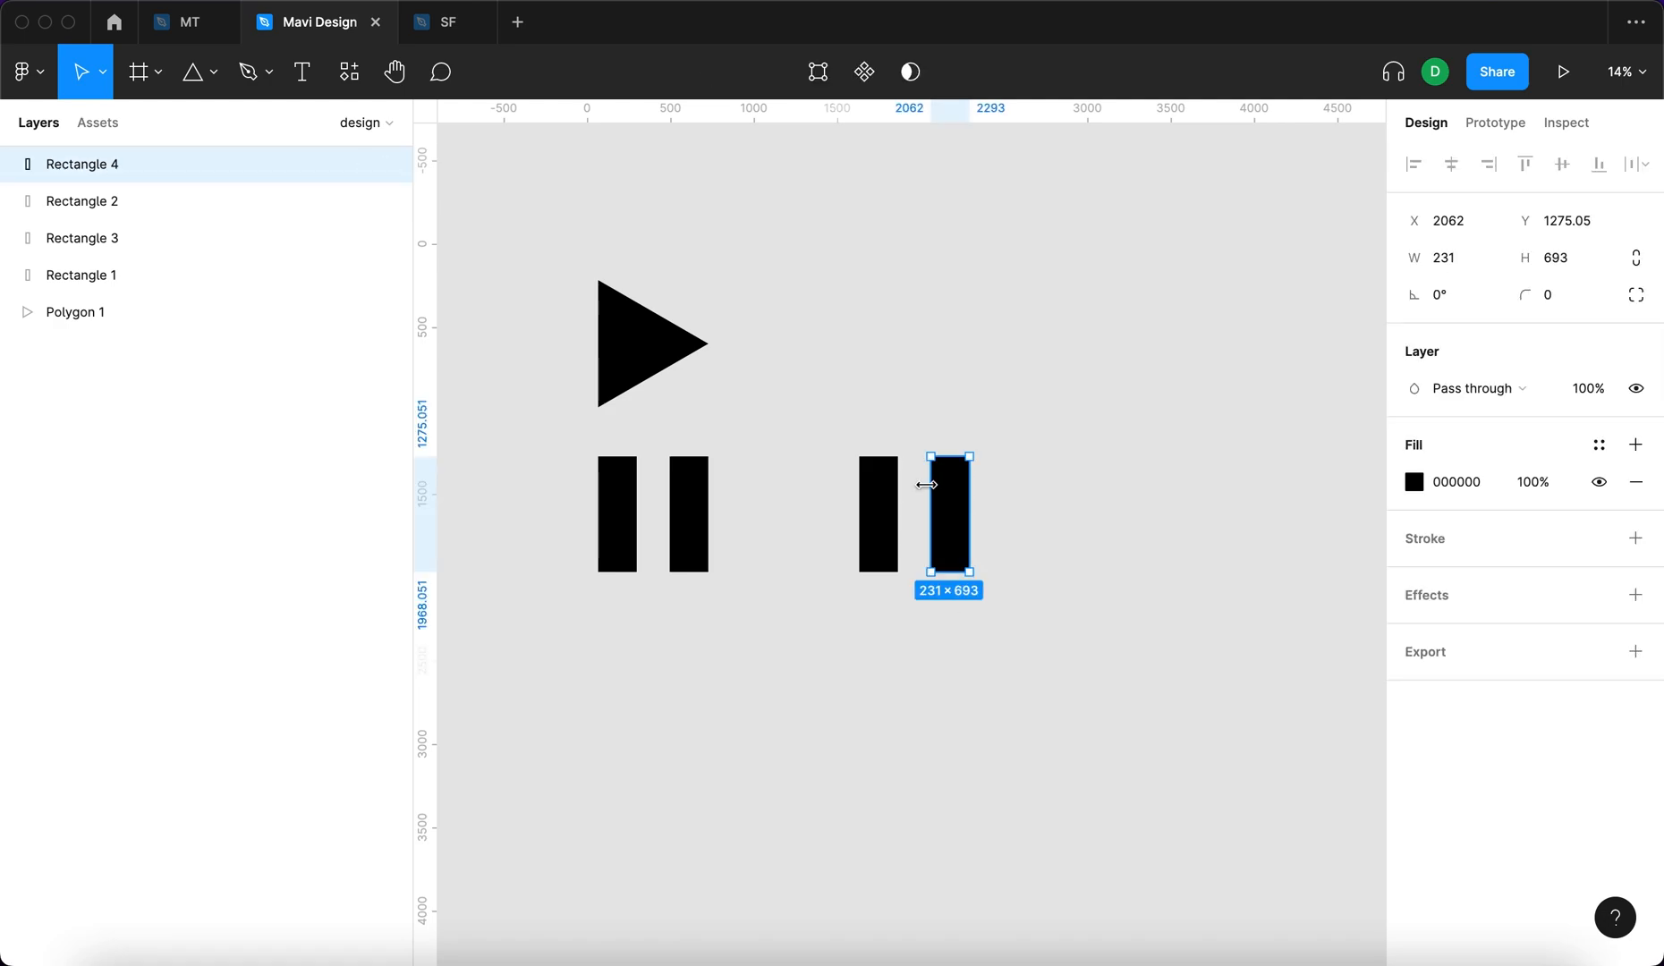
drag(948, 514, 900, 496)
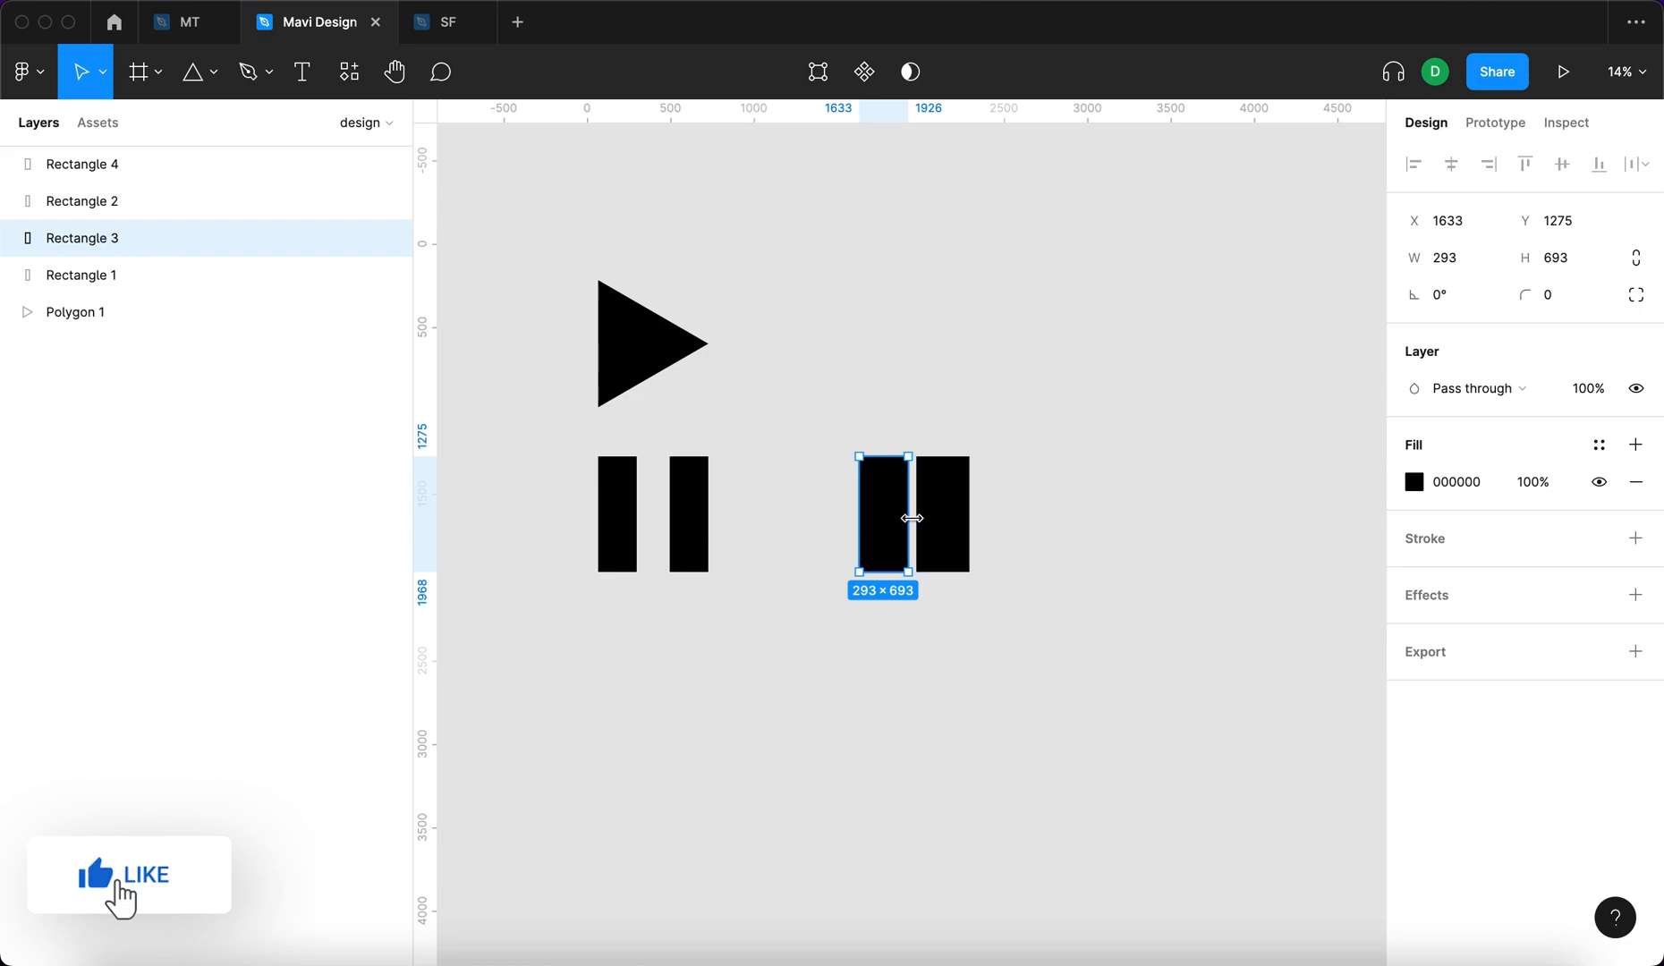
drag(911, 514, 945, 514)
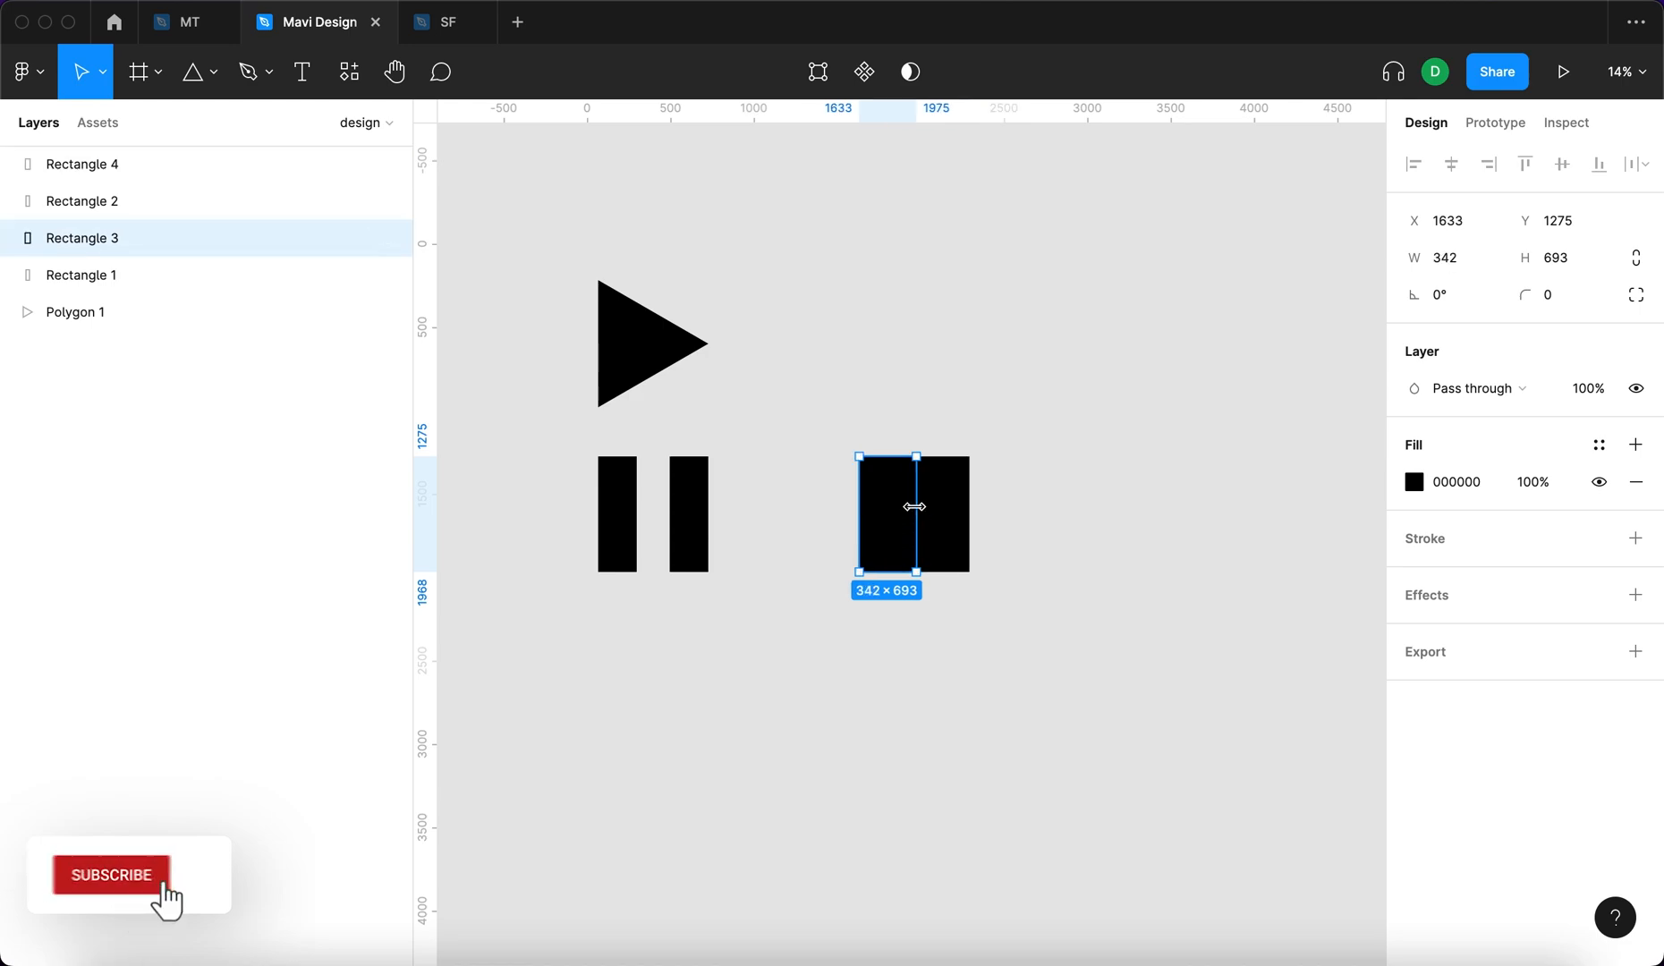
drag(916, 512, 939, 521)
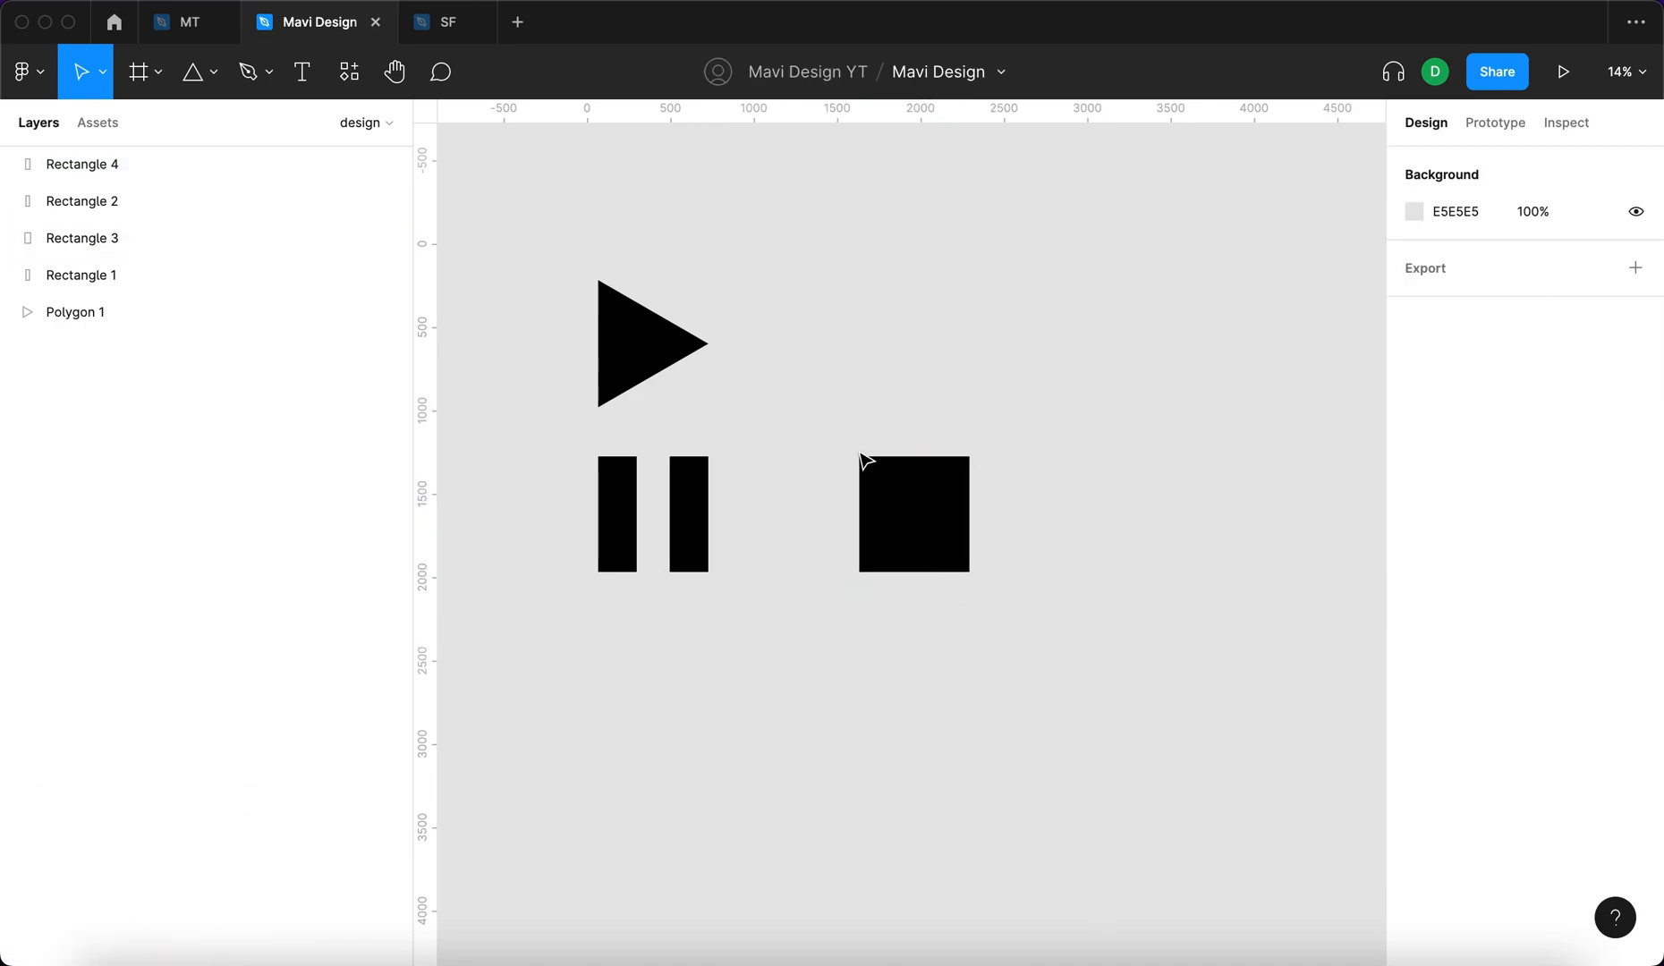
mouse_move(842, 596)
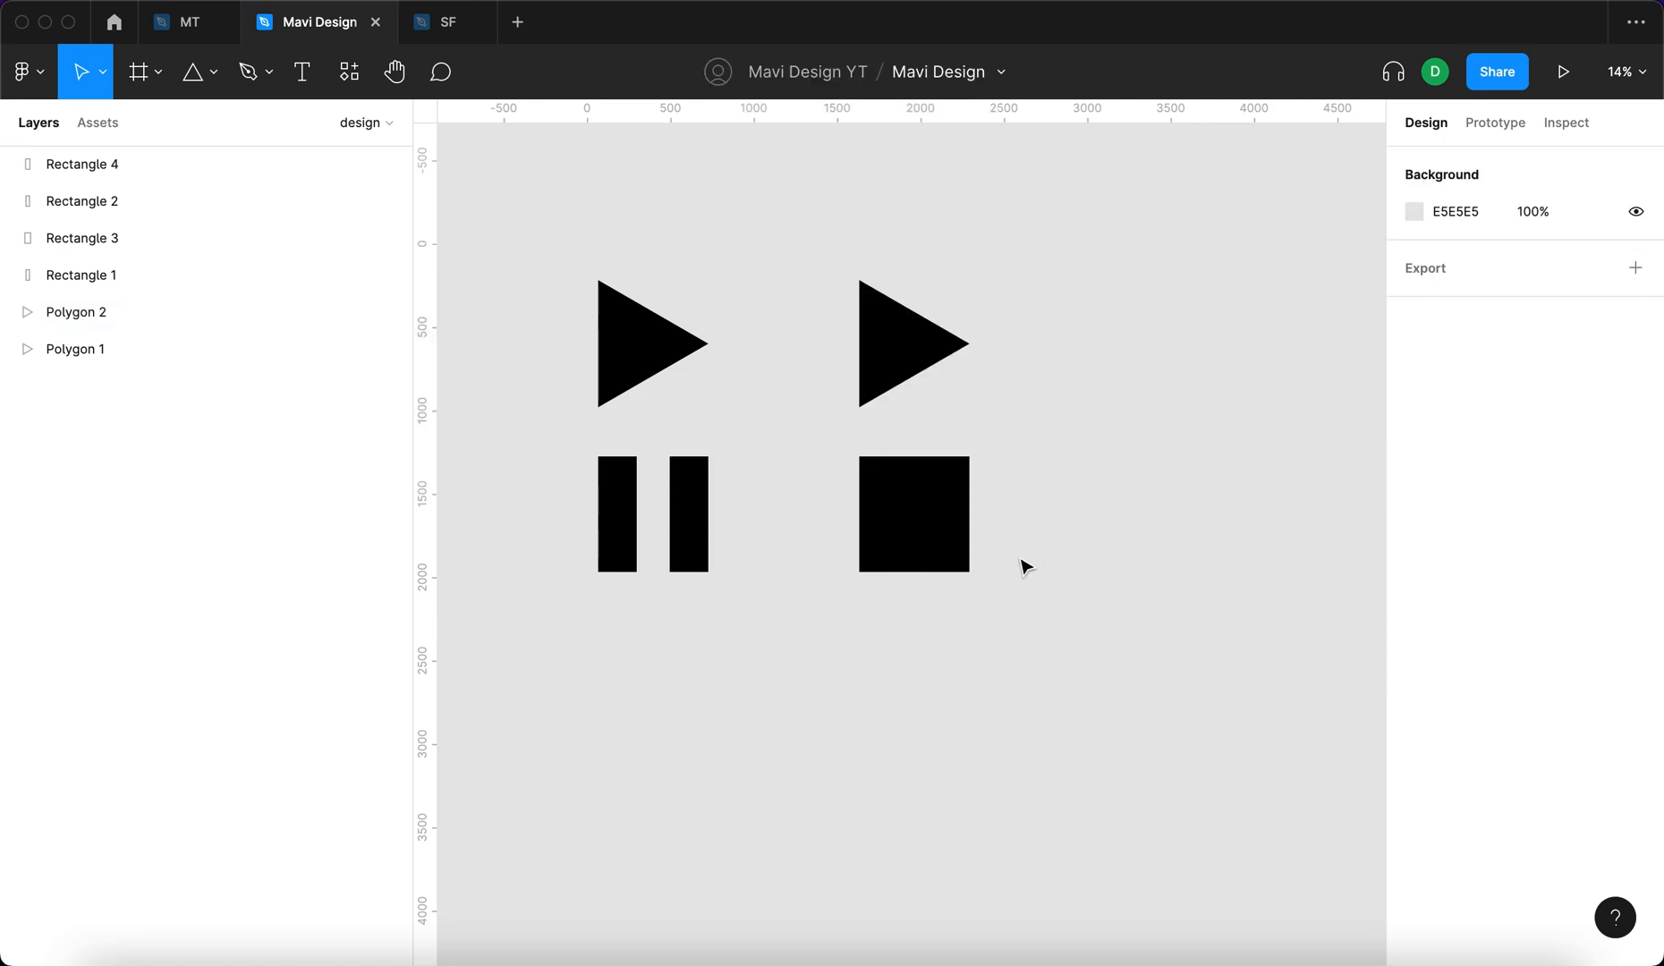
Move the second play triangle to the right of the square and pan down the canvas
click(913, 342)
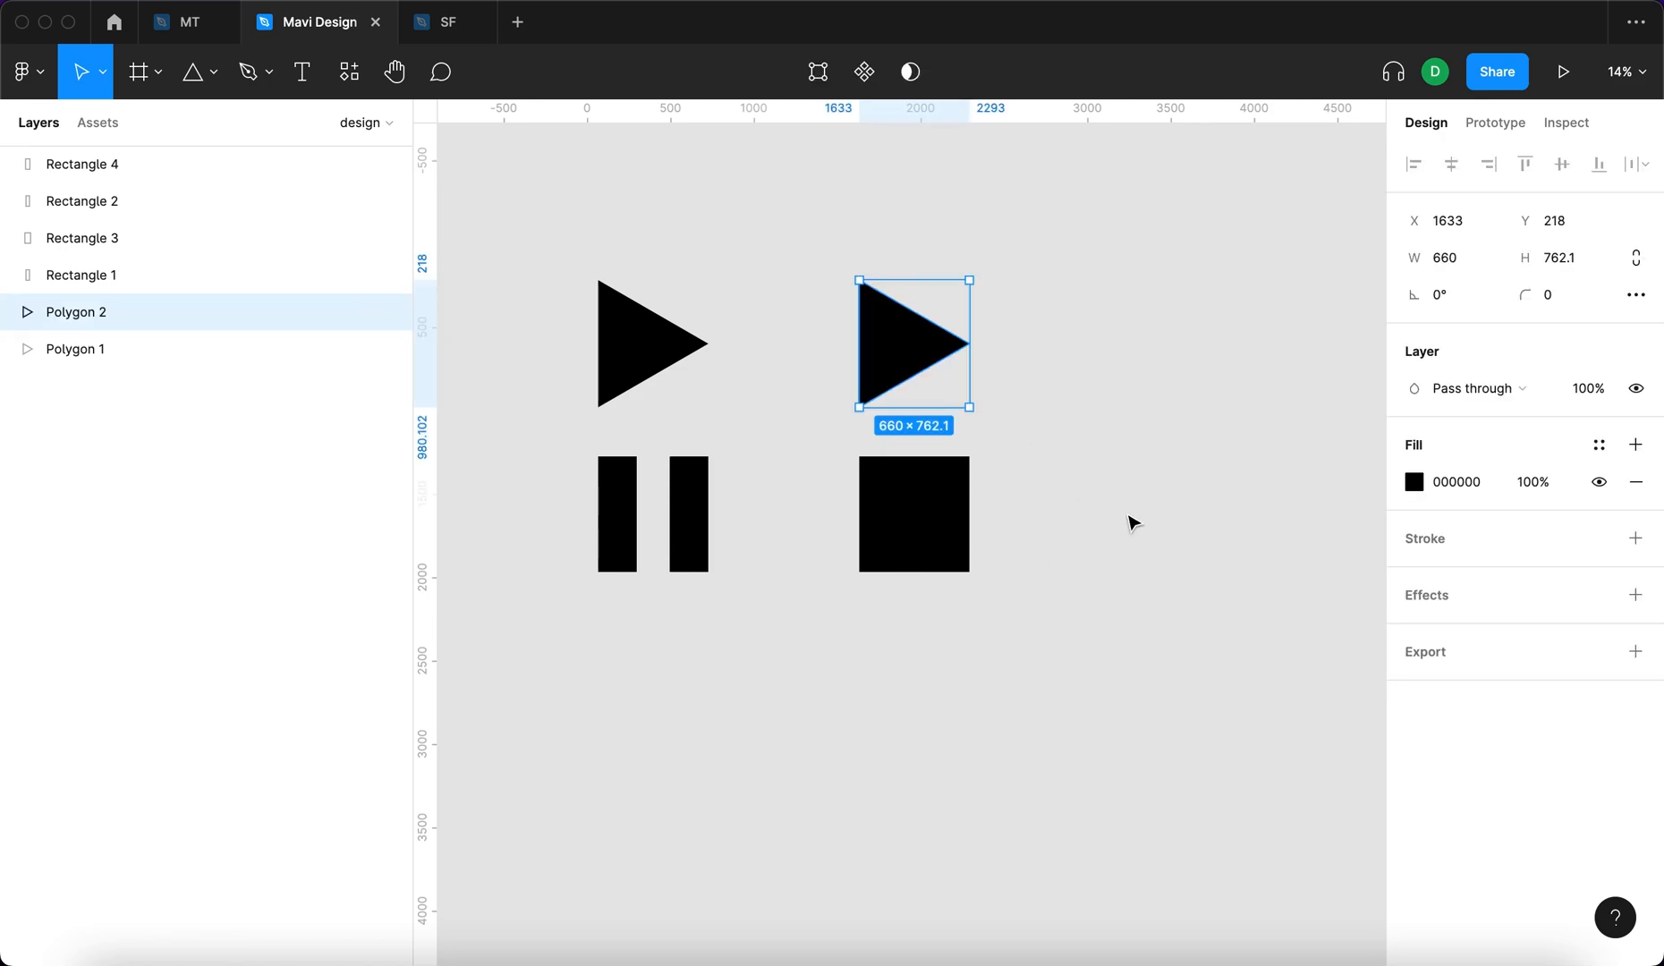
mouse_move(1083, 459)
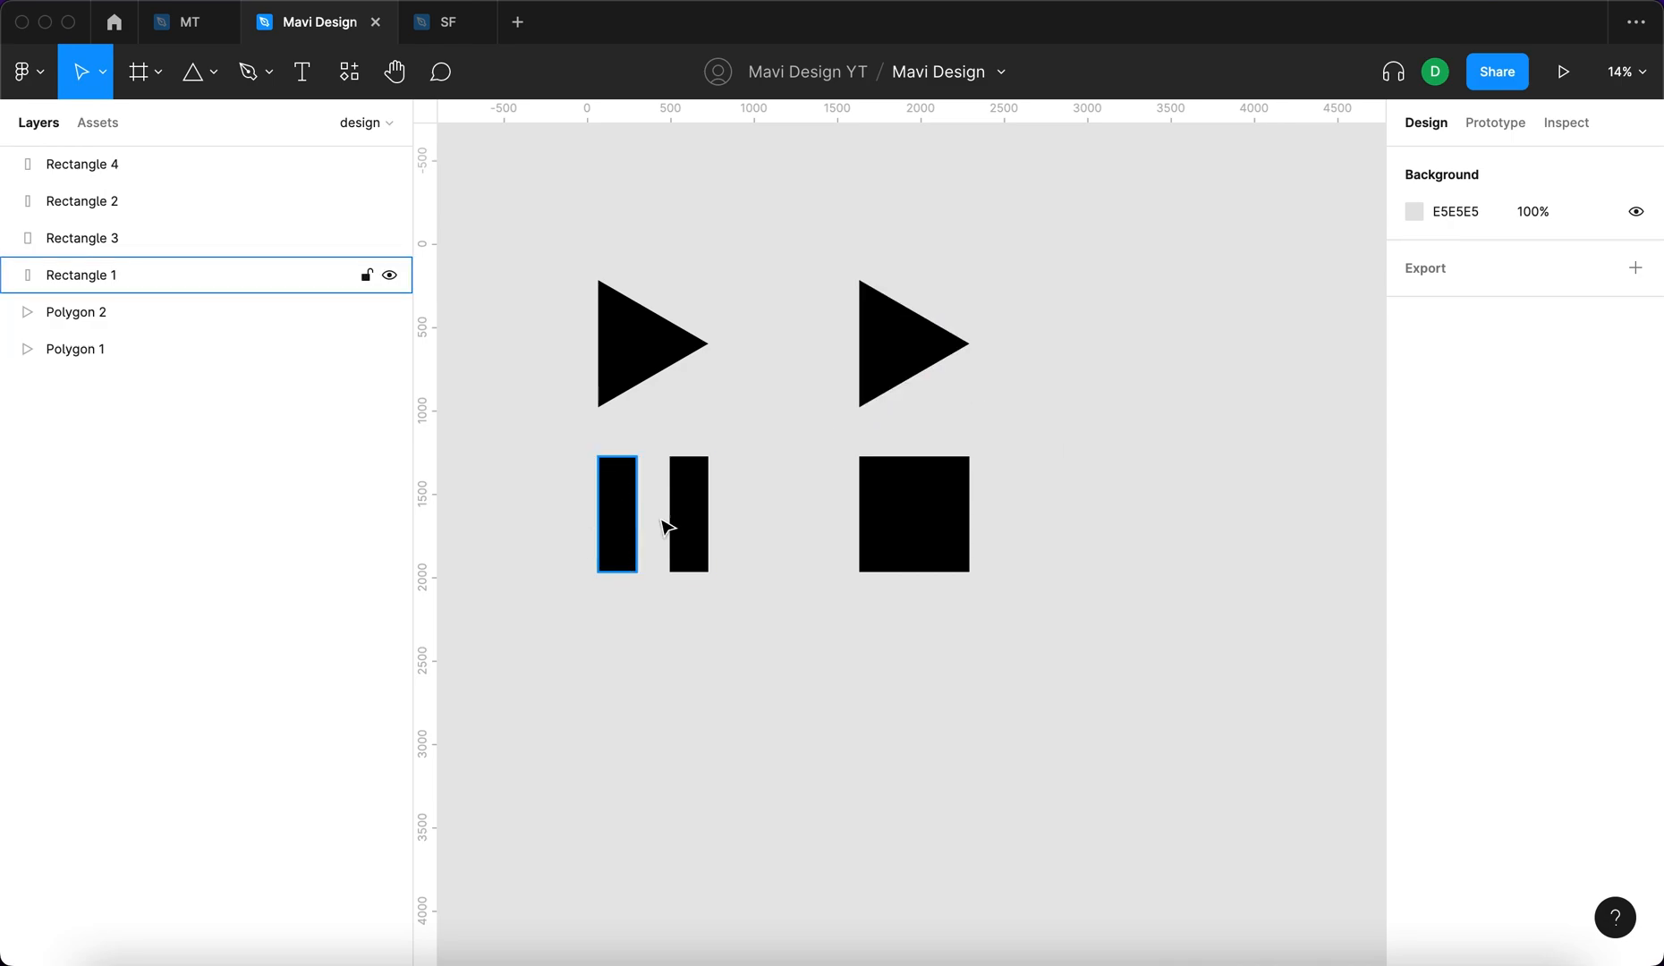
click(688, 516)
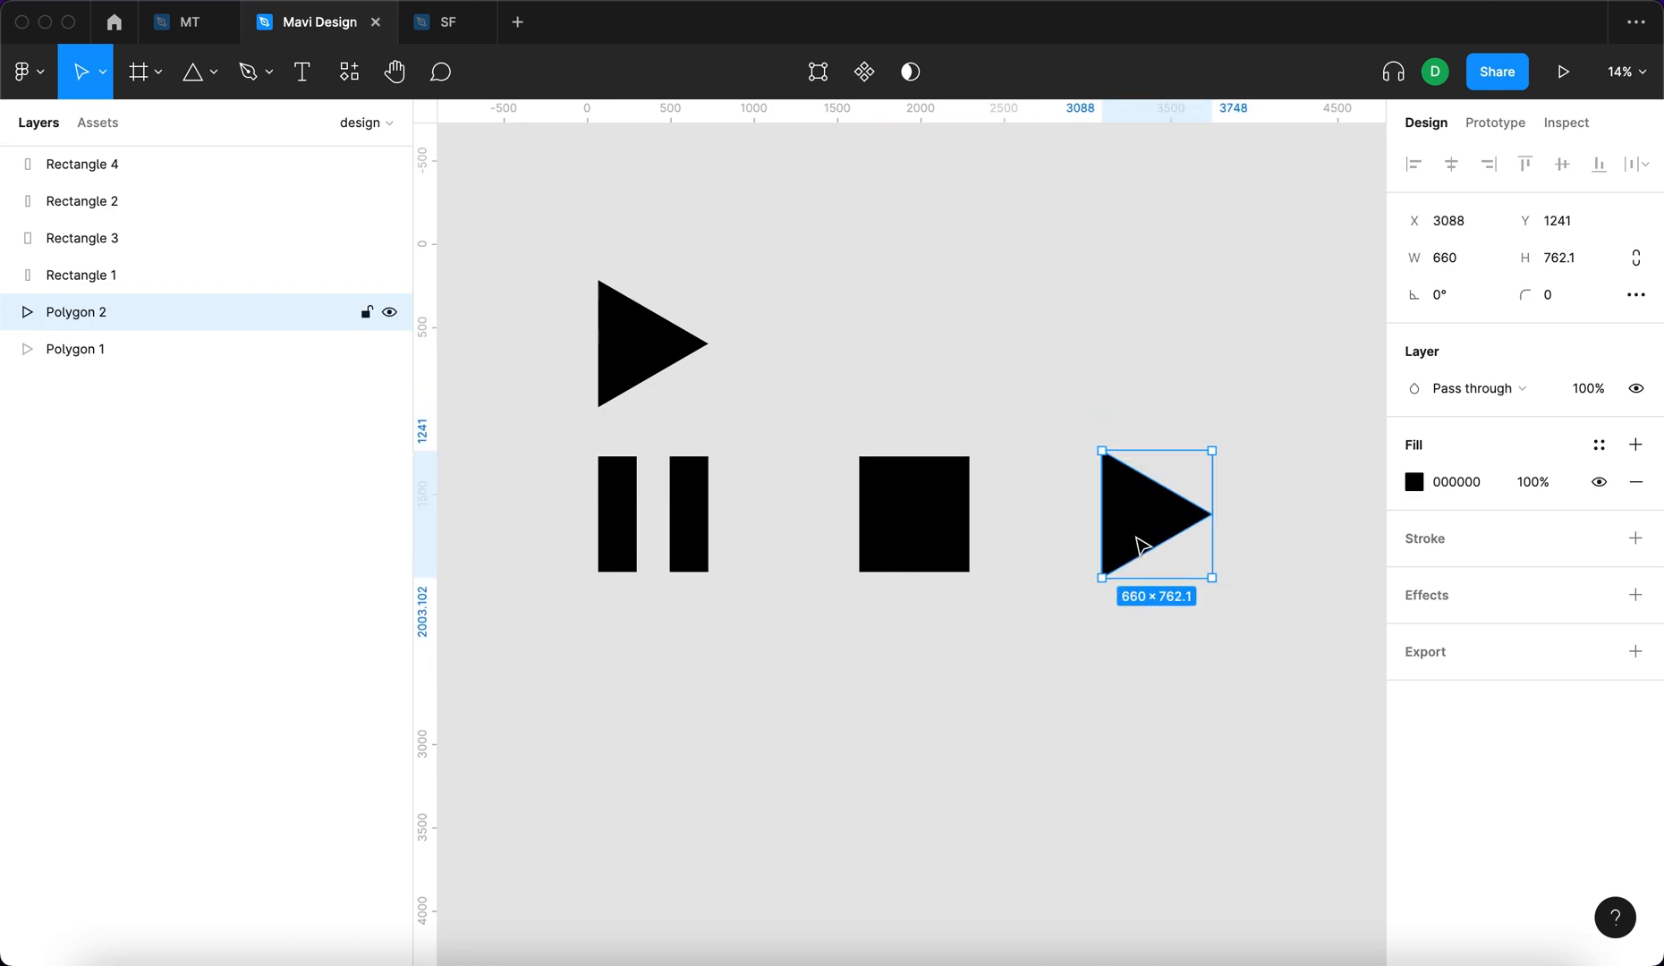
drag(1151, 515, 1110, 505)
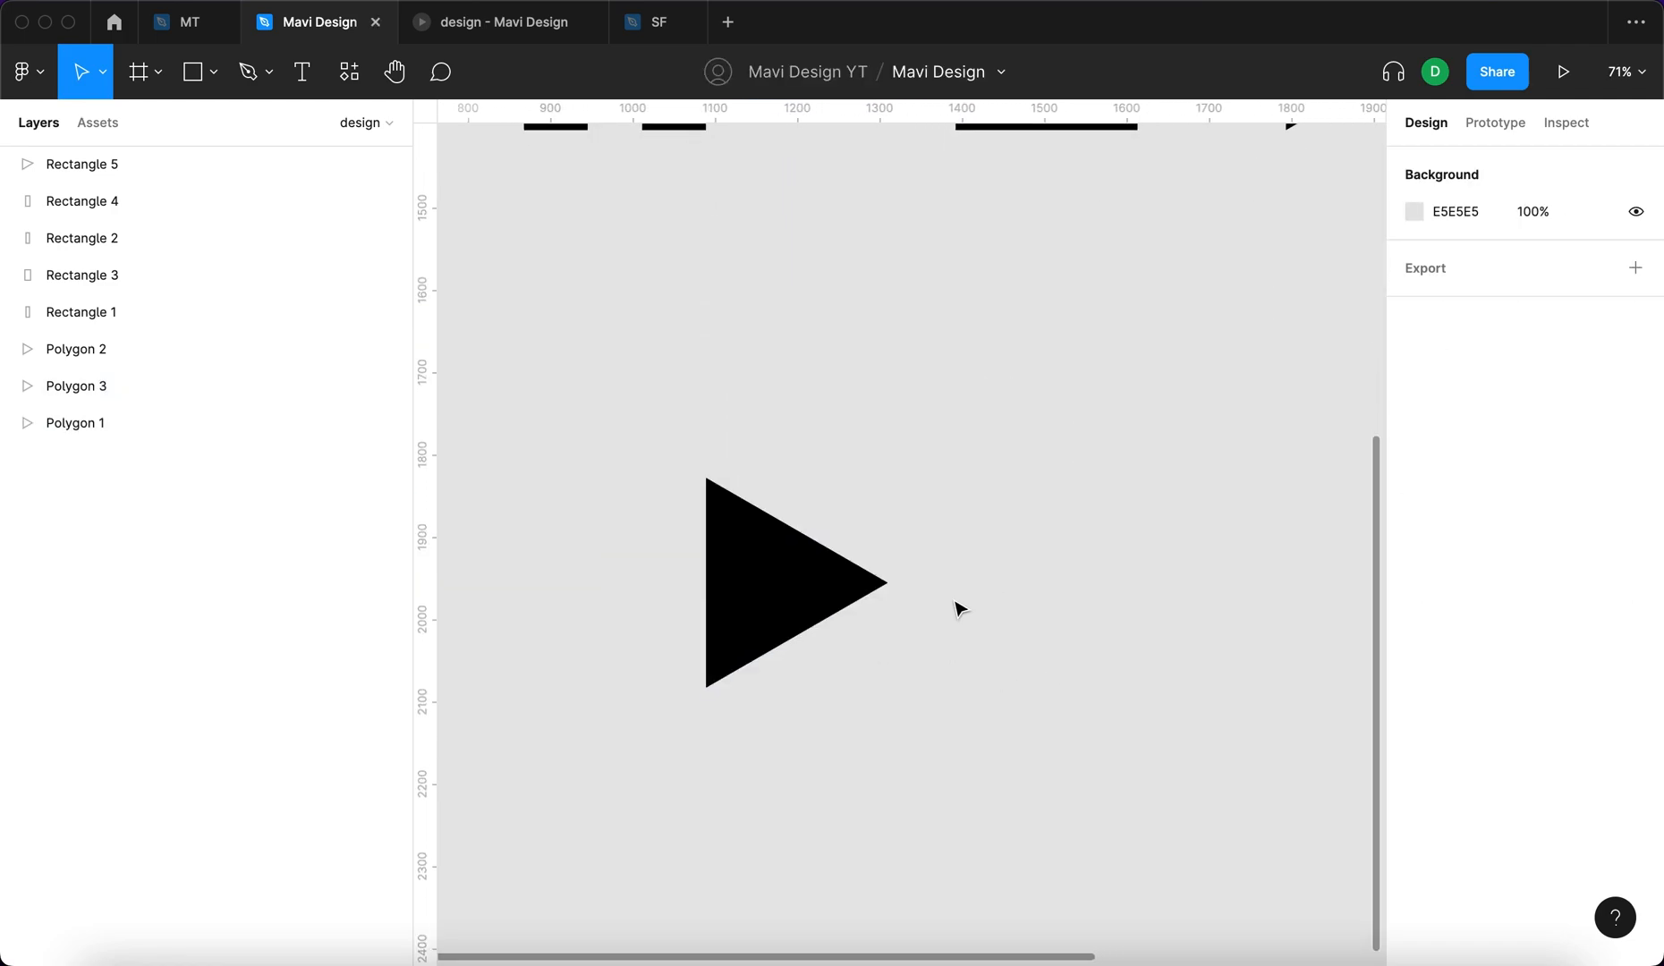
mouse_move(1038, 559)
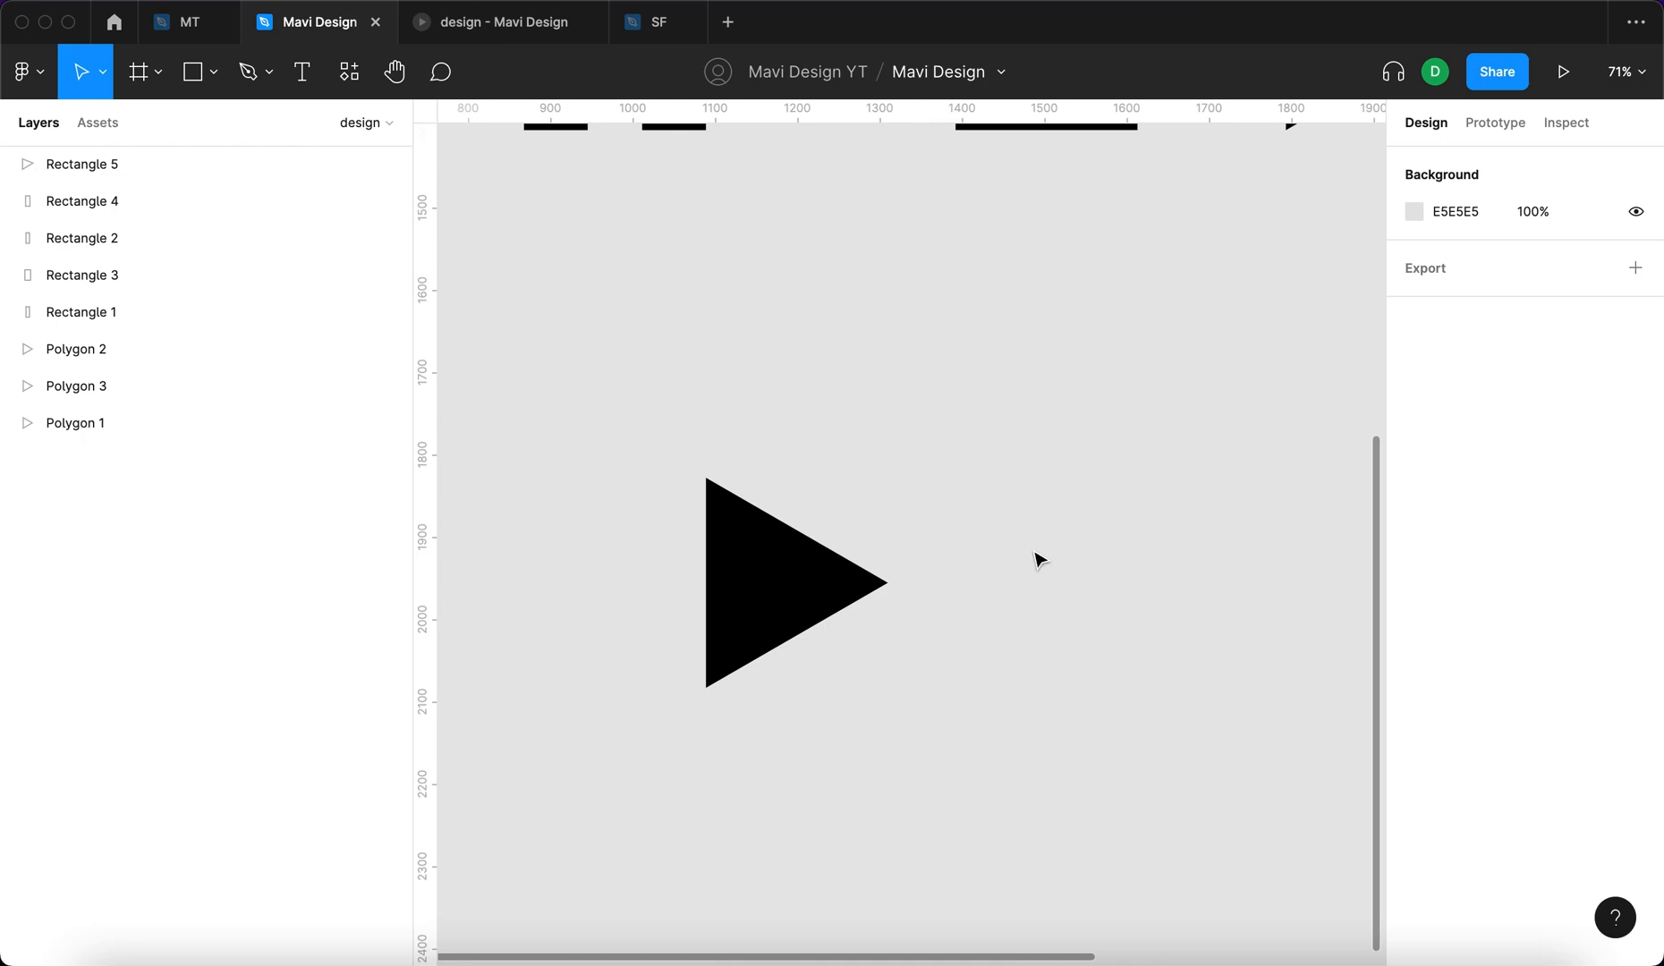
mouse_move(1038, 564)
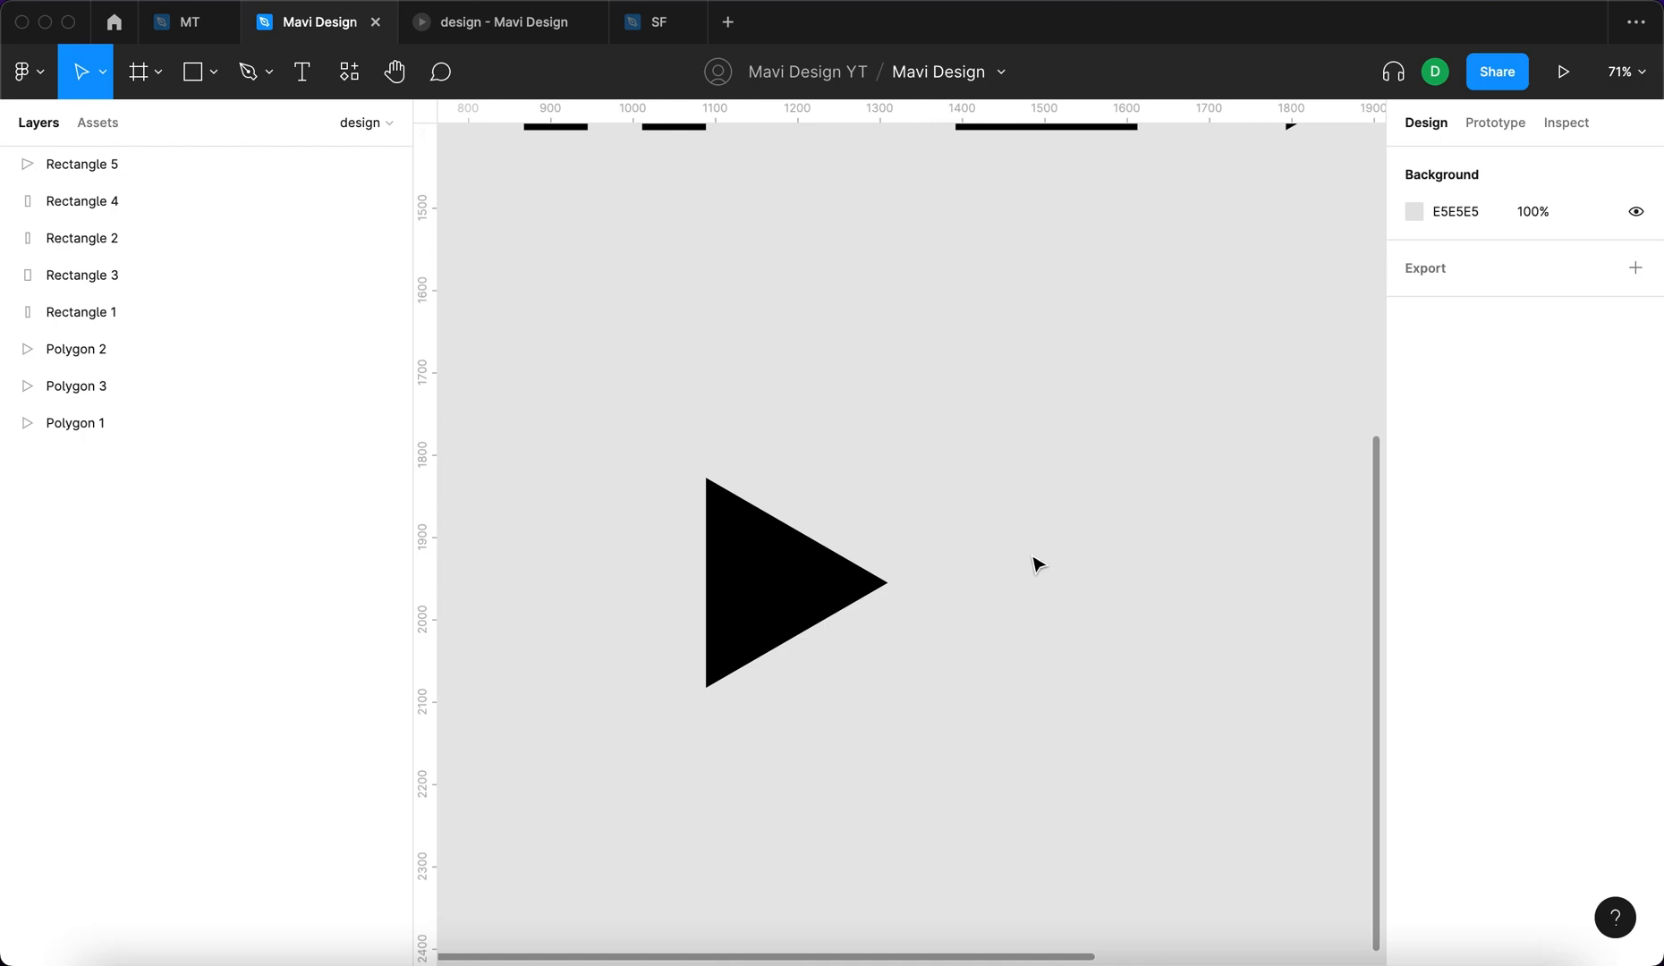
scroll(down, 3)
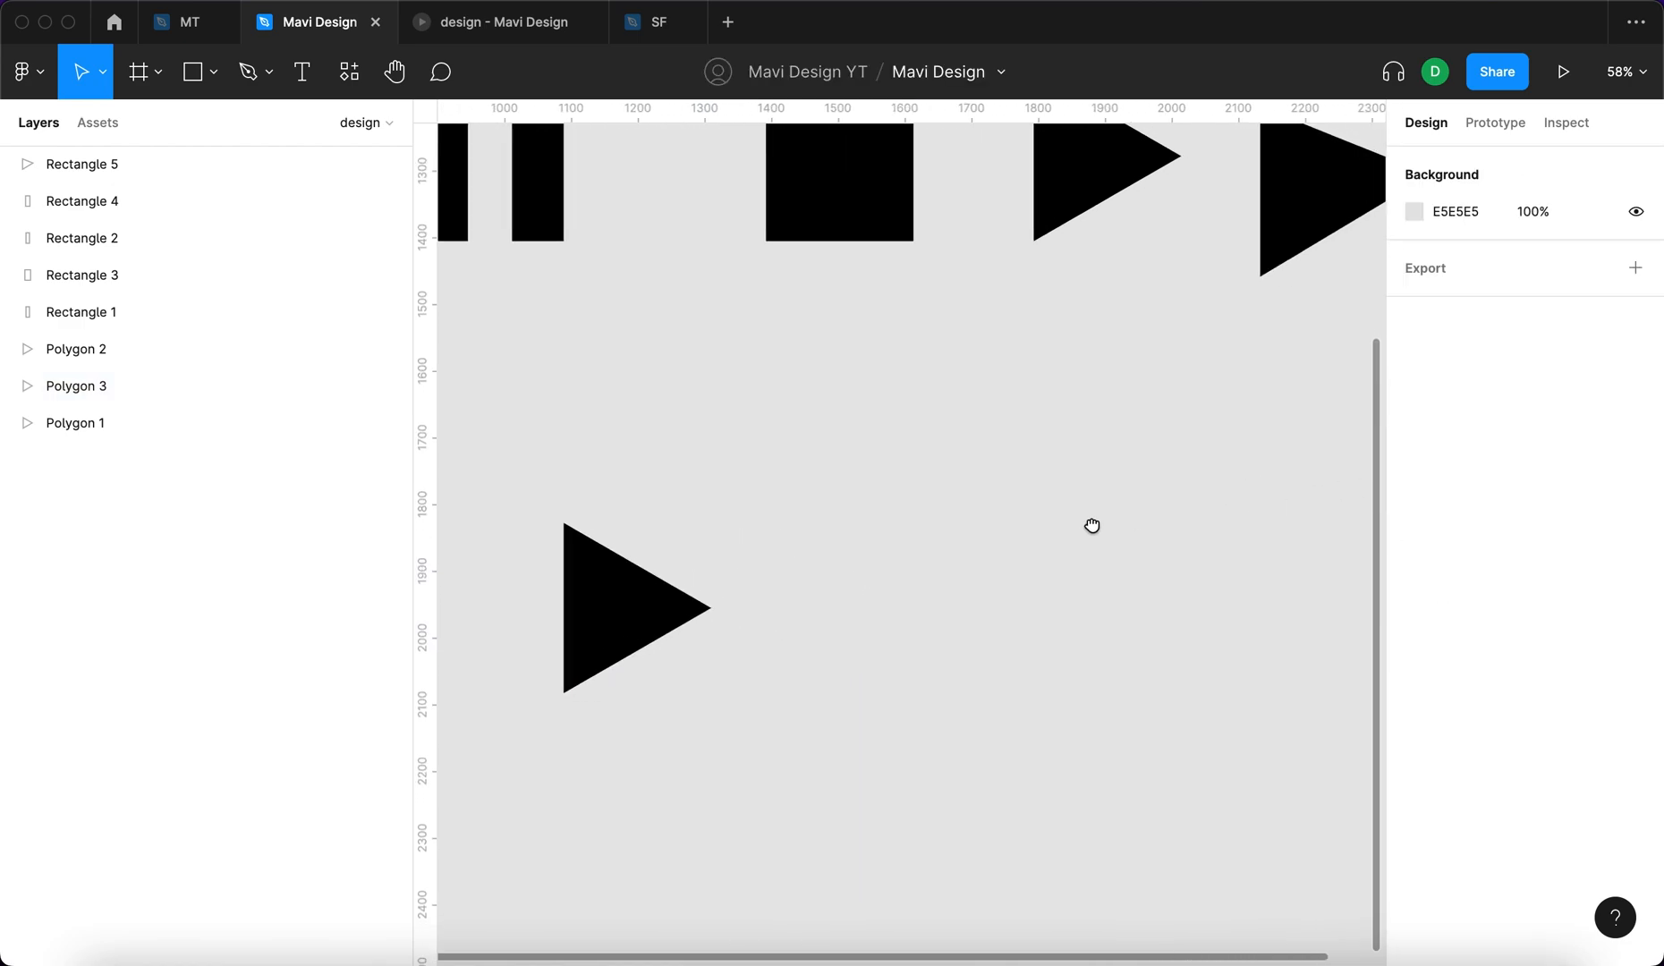
Place the lower triangle beside a proportion-locked square and draw a white rectangle above it
drag(1091, 527, 969, 536)
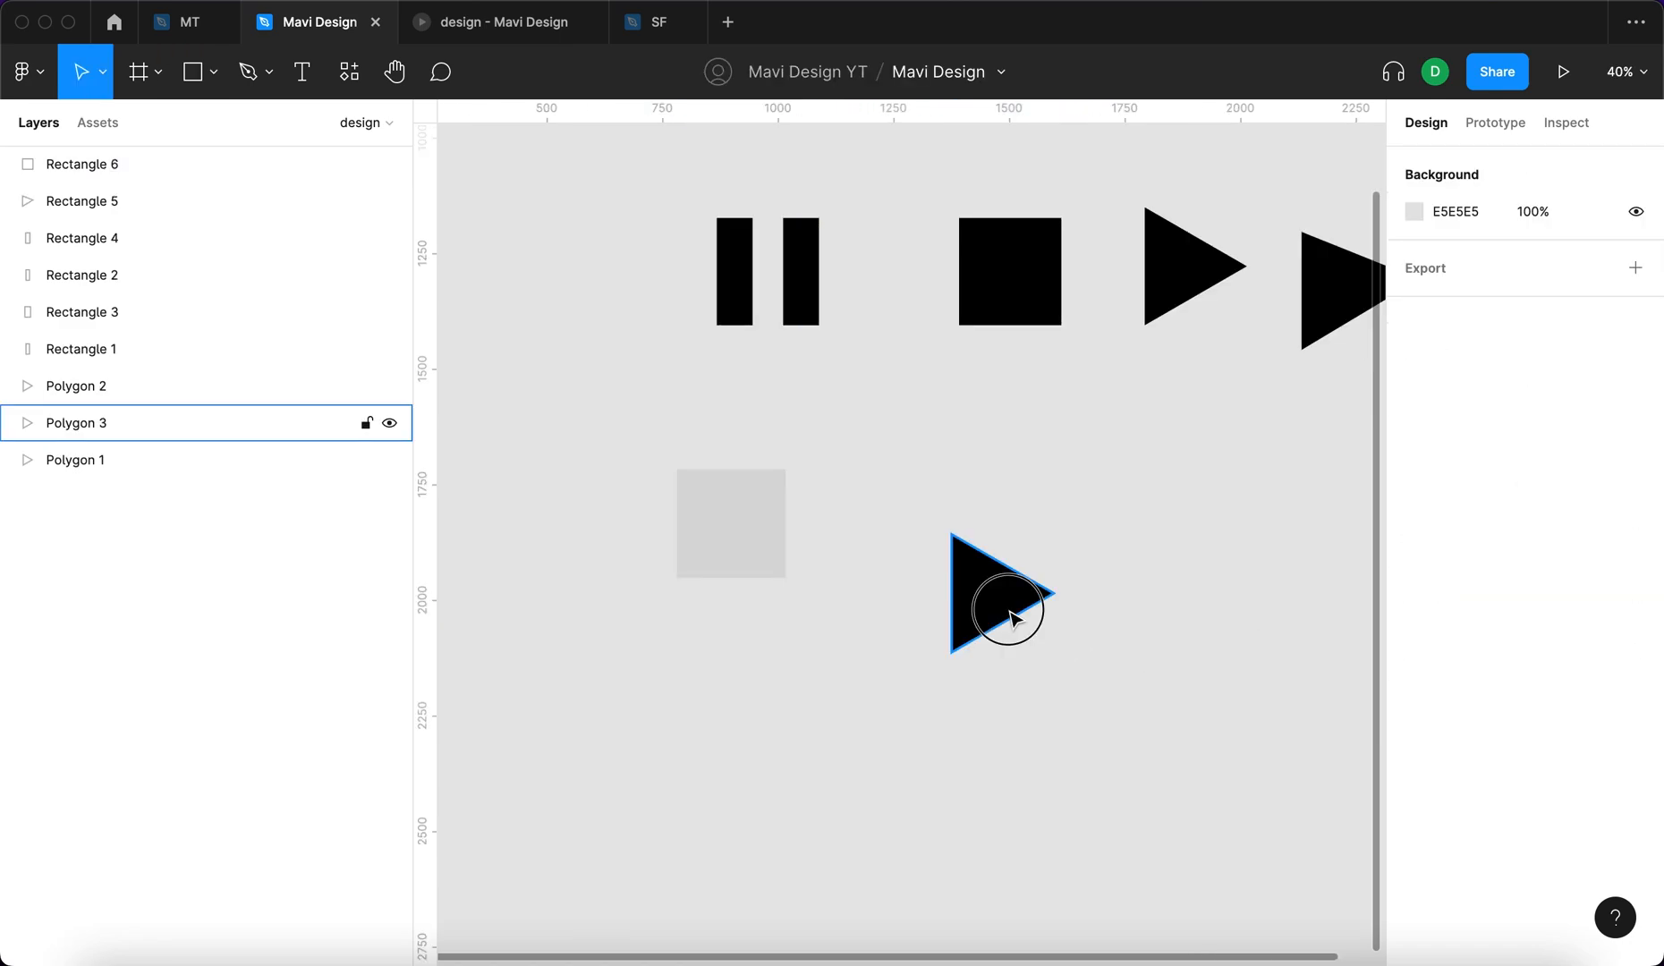
drag(997, 593, 895, 529)
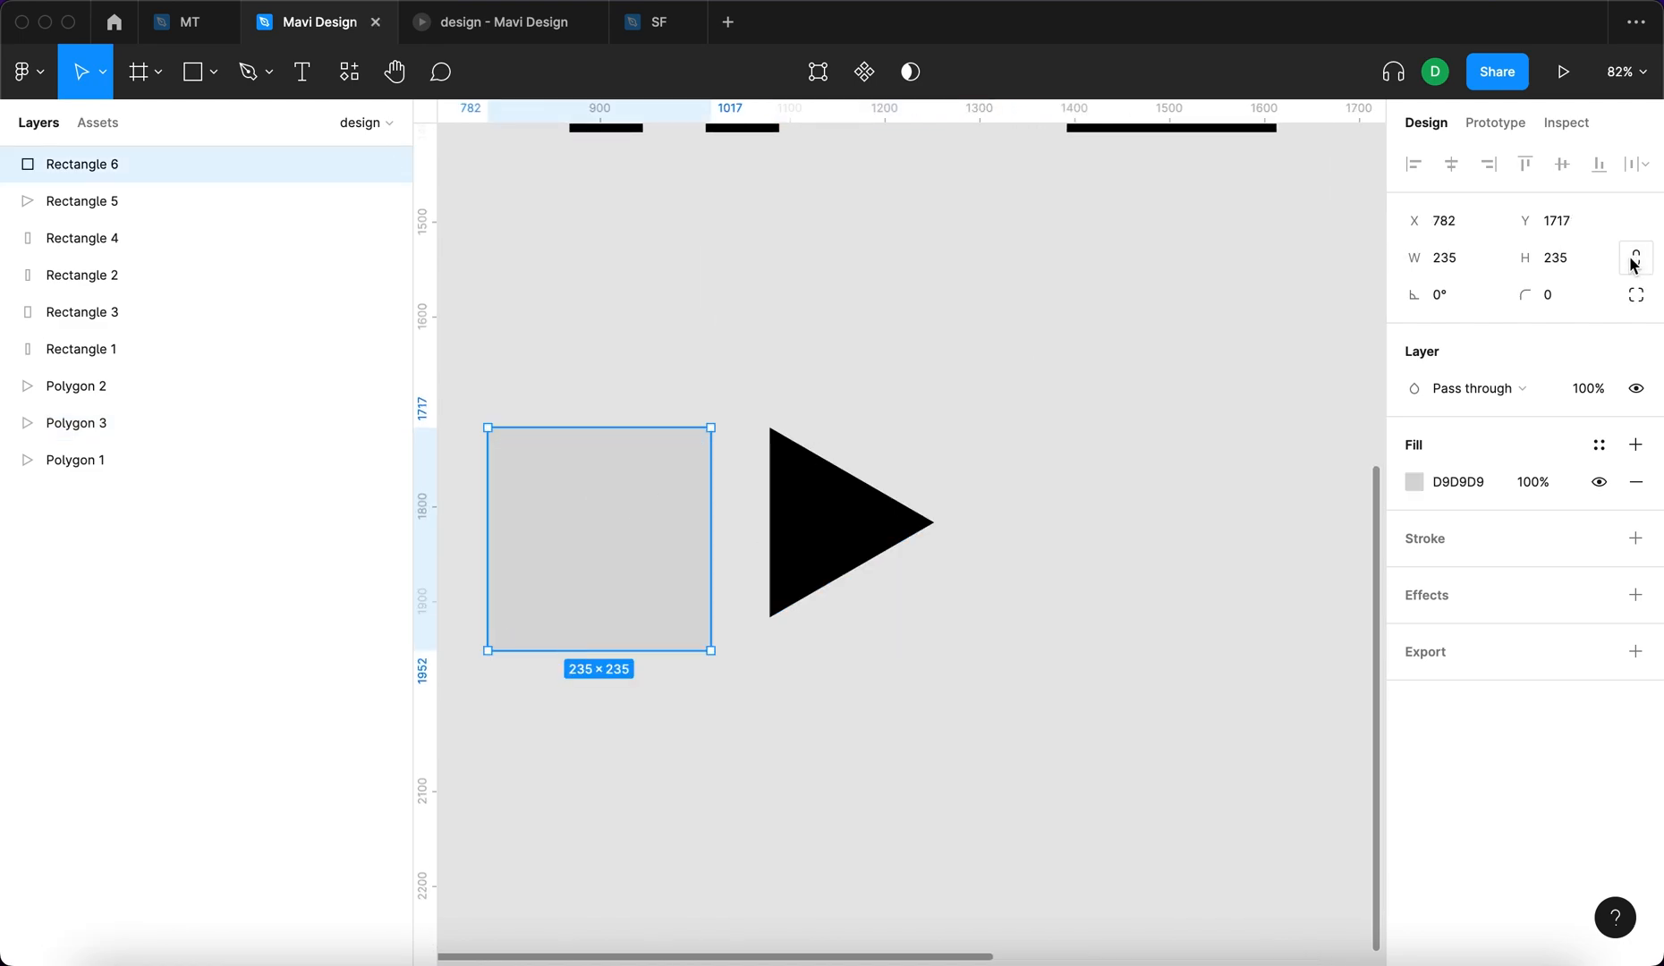
click(1413, 481)
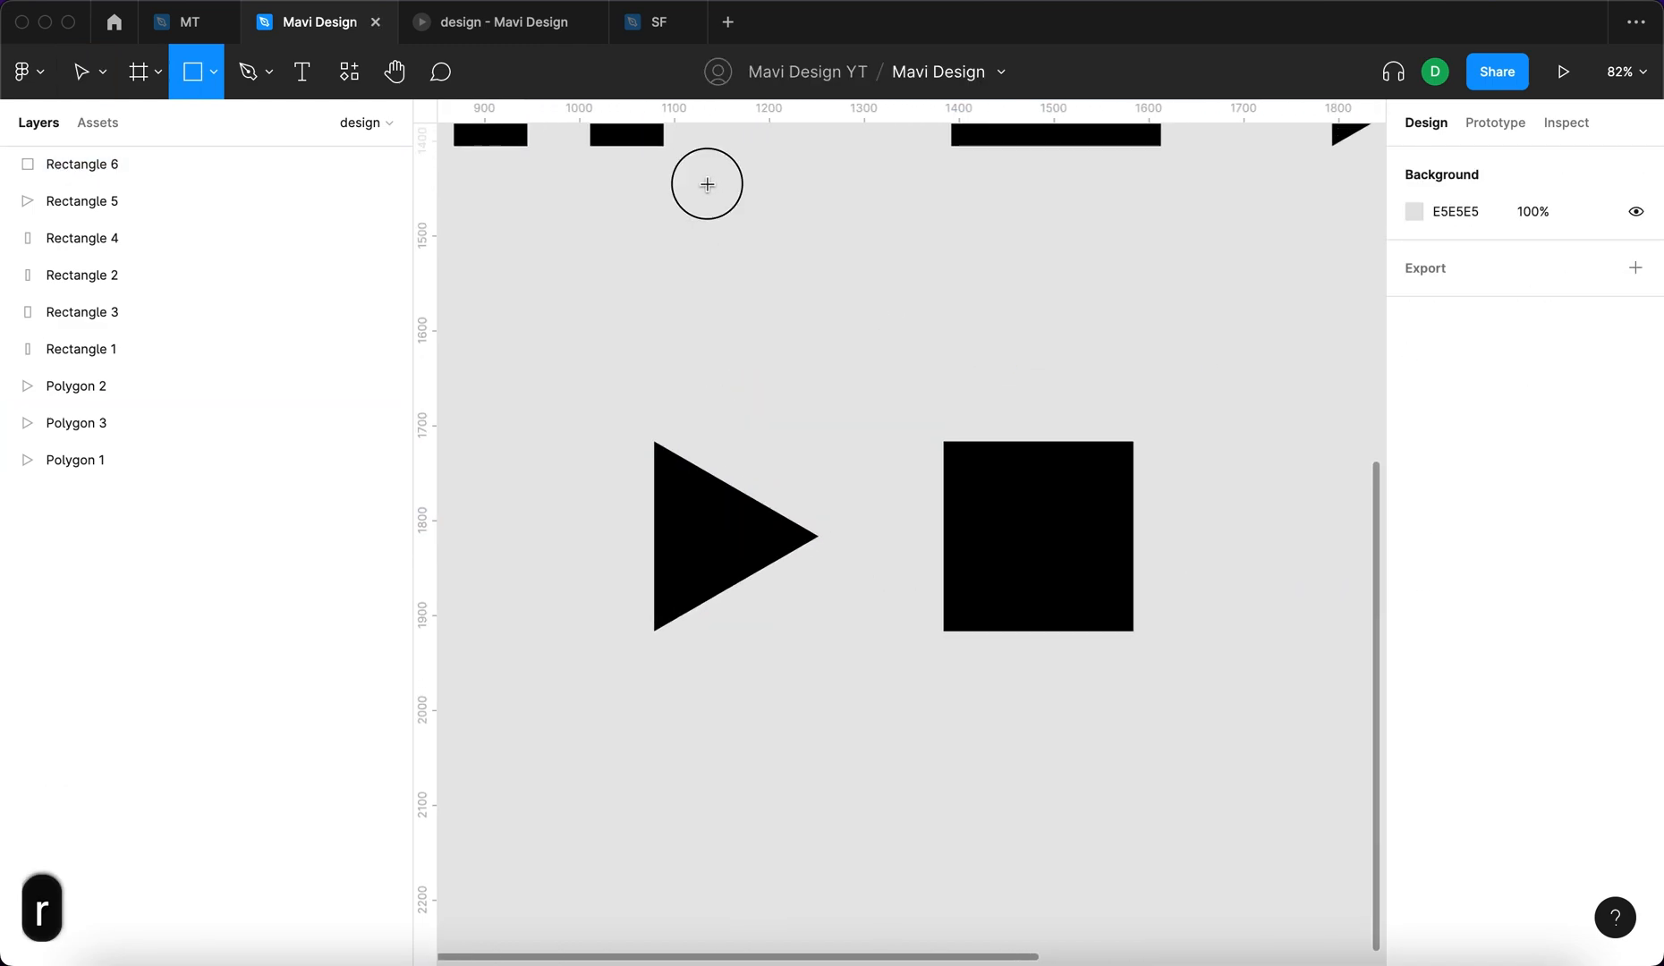
drag(707, 183, 1133, 419)
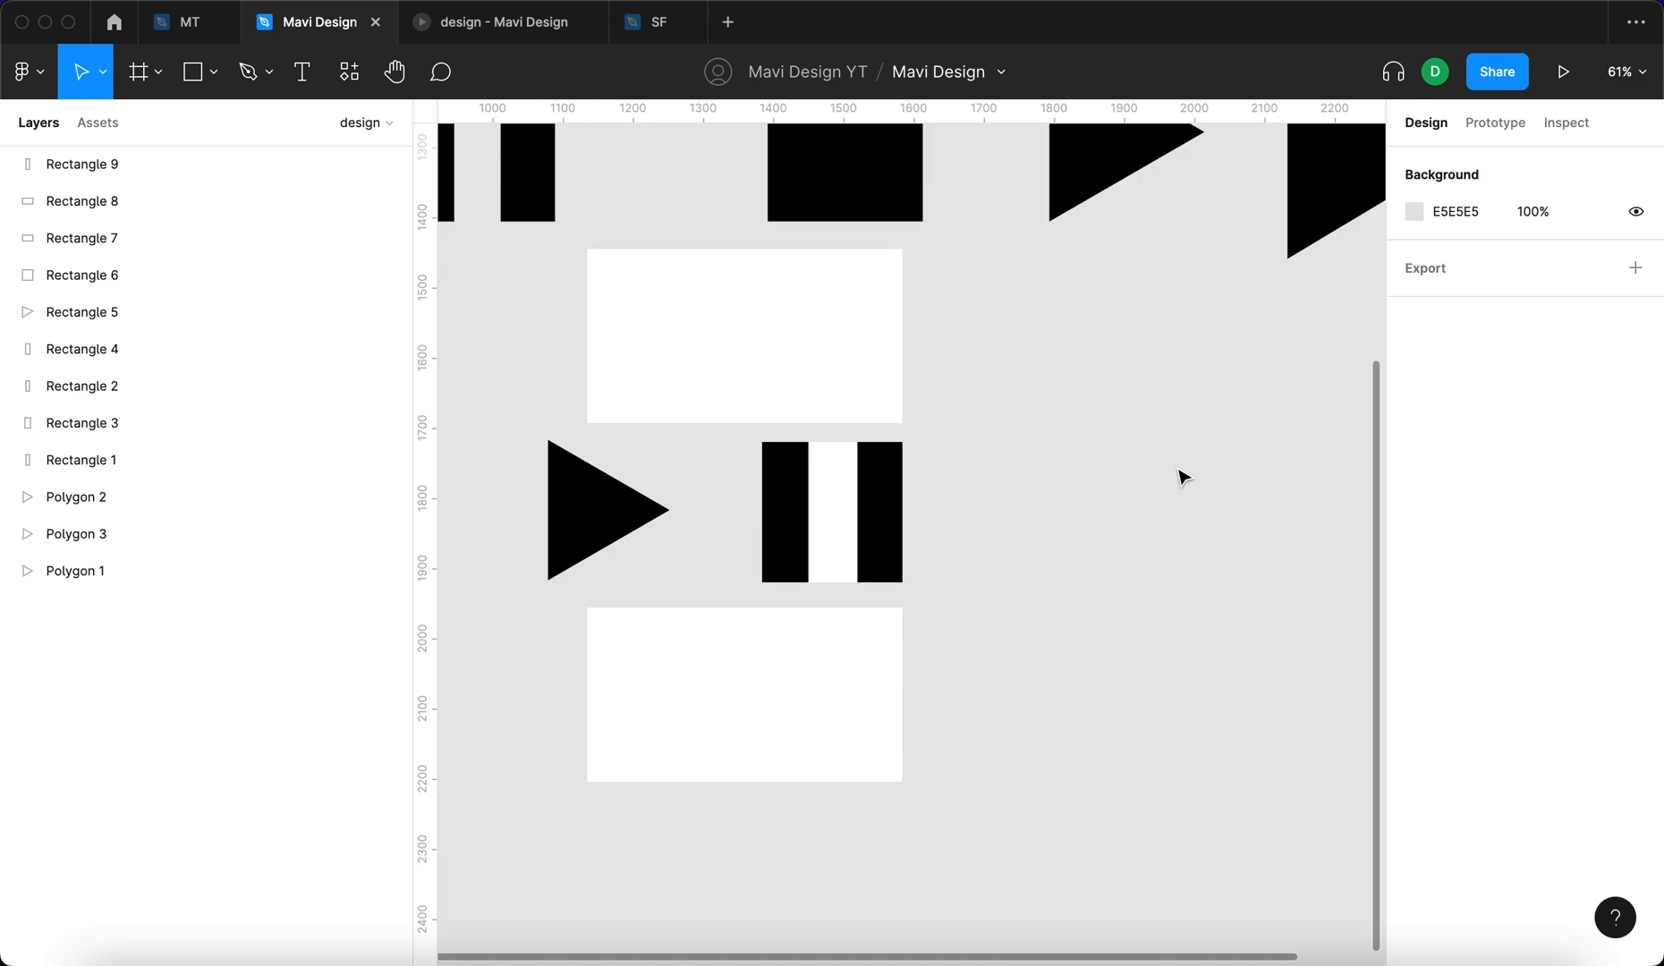
mouse_move(971, 542)
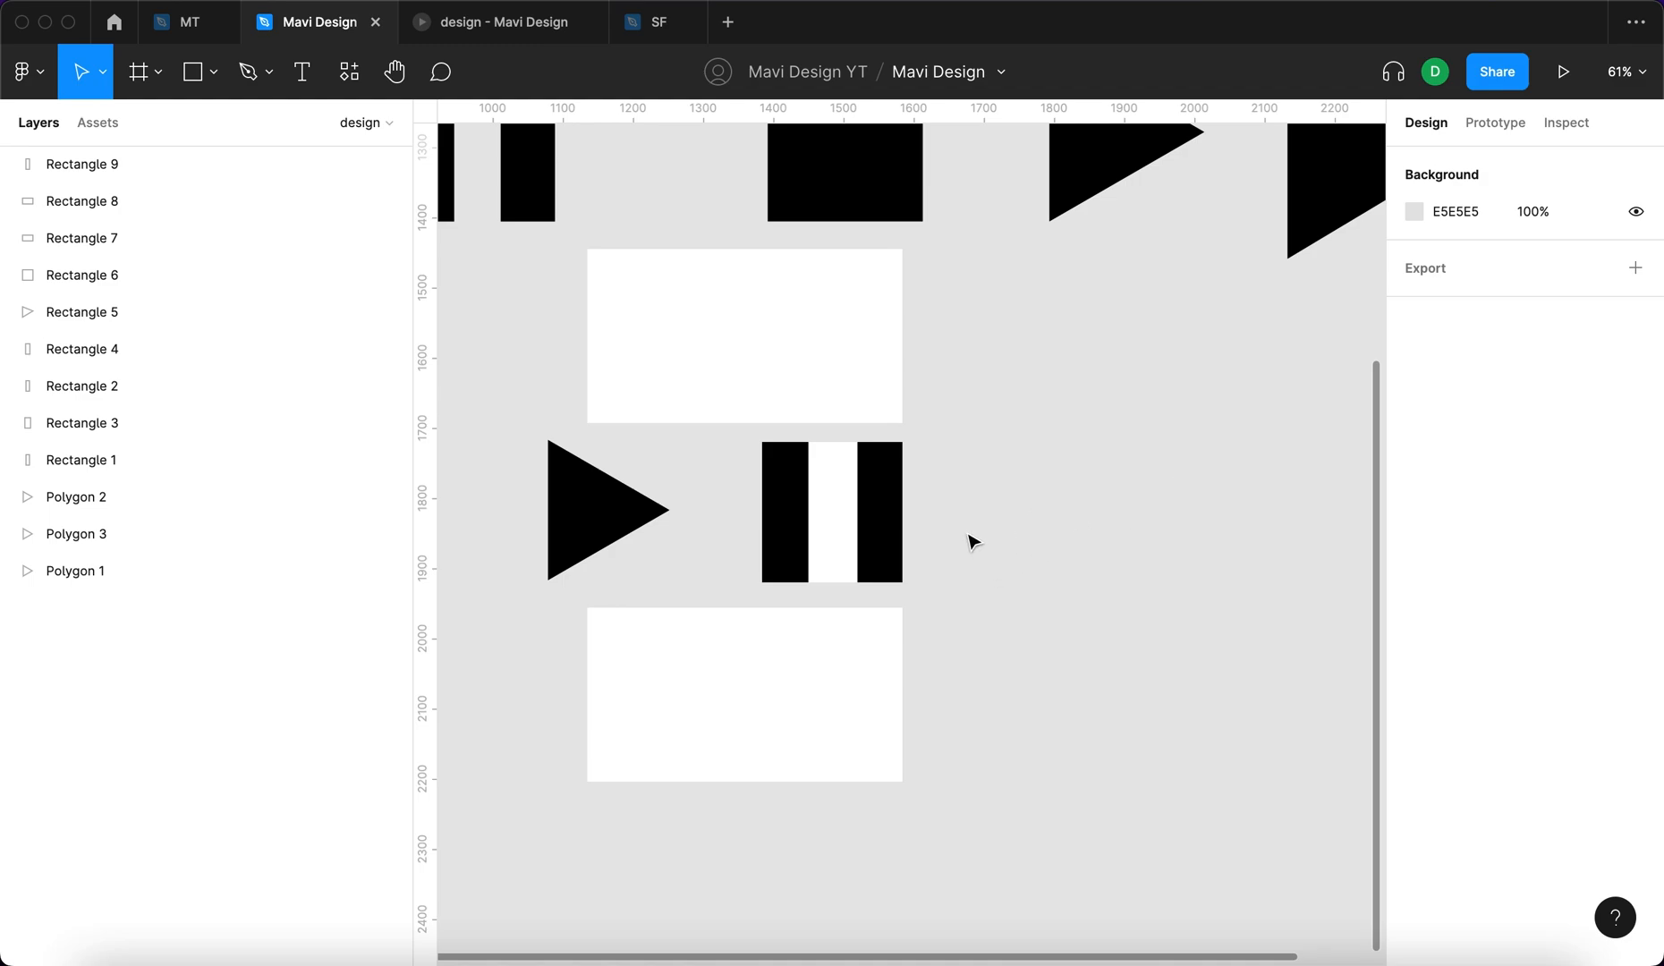
Add more rectangles and place the equilateral-triangle reference screenshot on the canvas
click(742, 680)
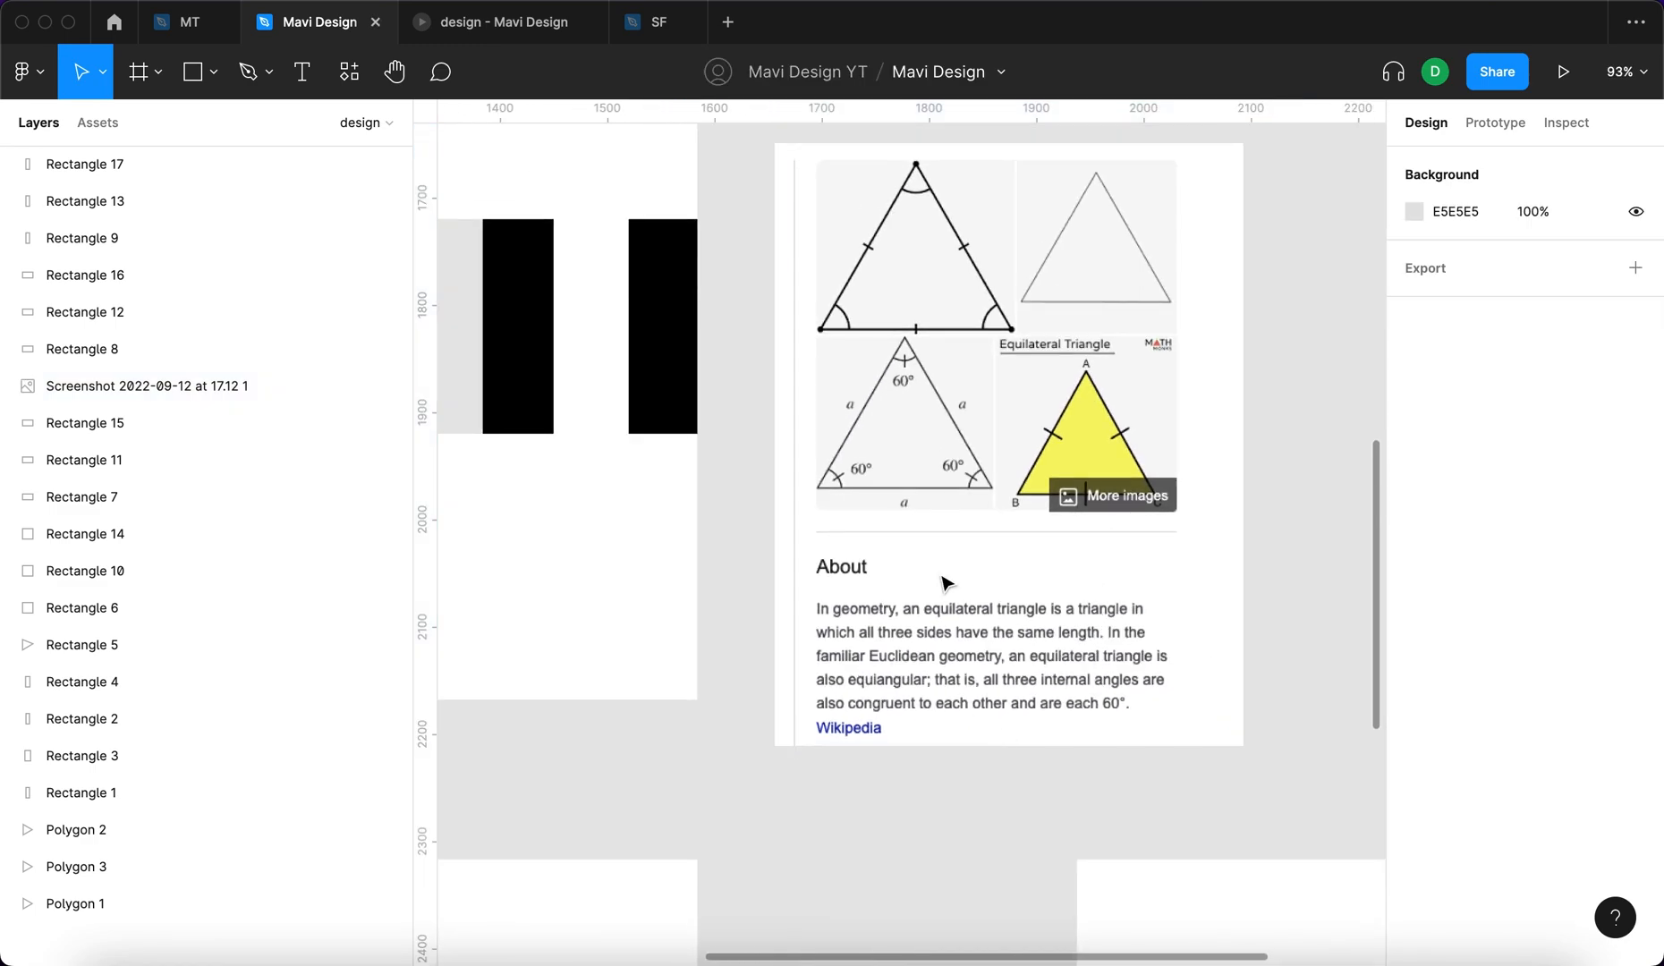
click(146, 385)
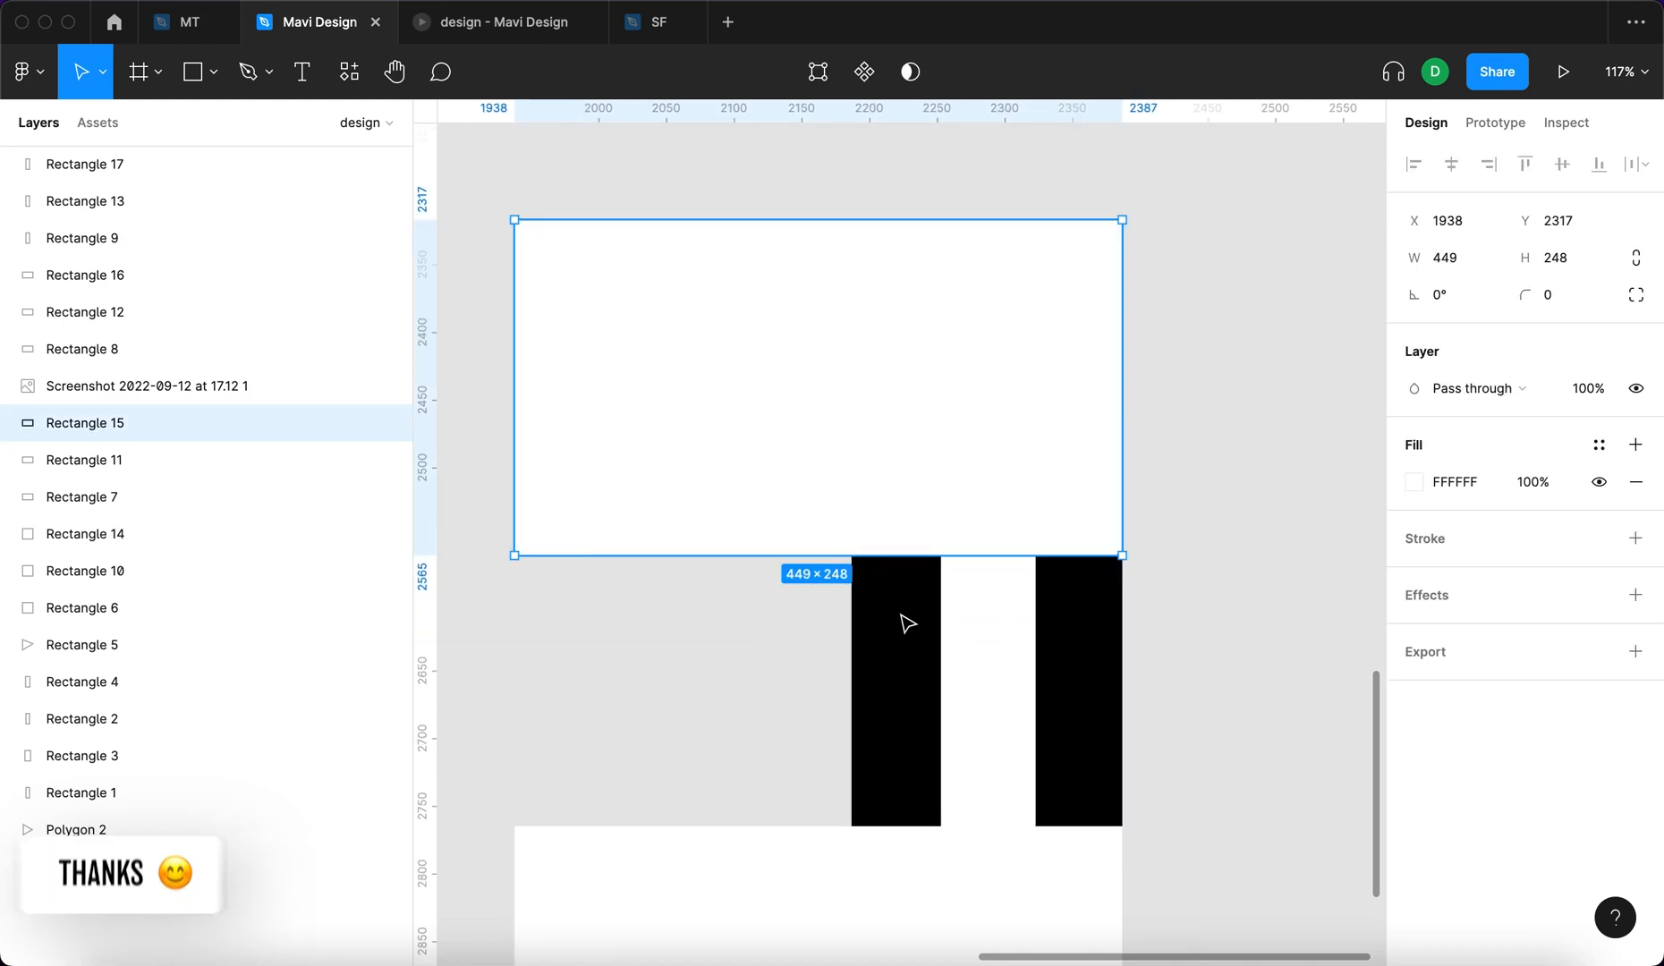
Rotate the two white rectangles to 30° and -30° and slide them against the black bars
drag(1123, 227, 1157, 277)
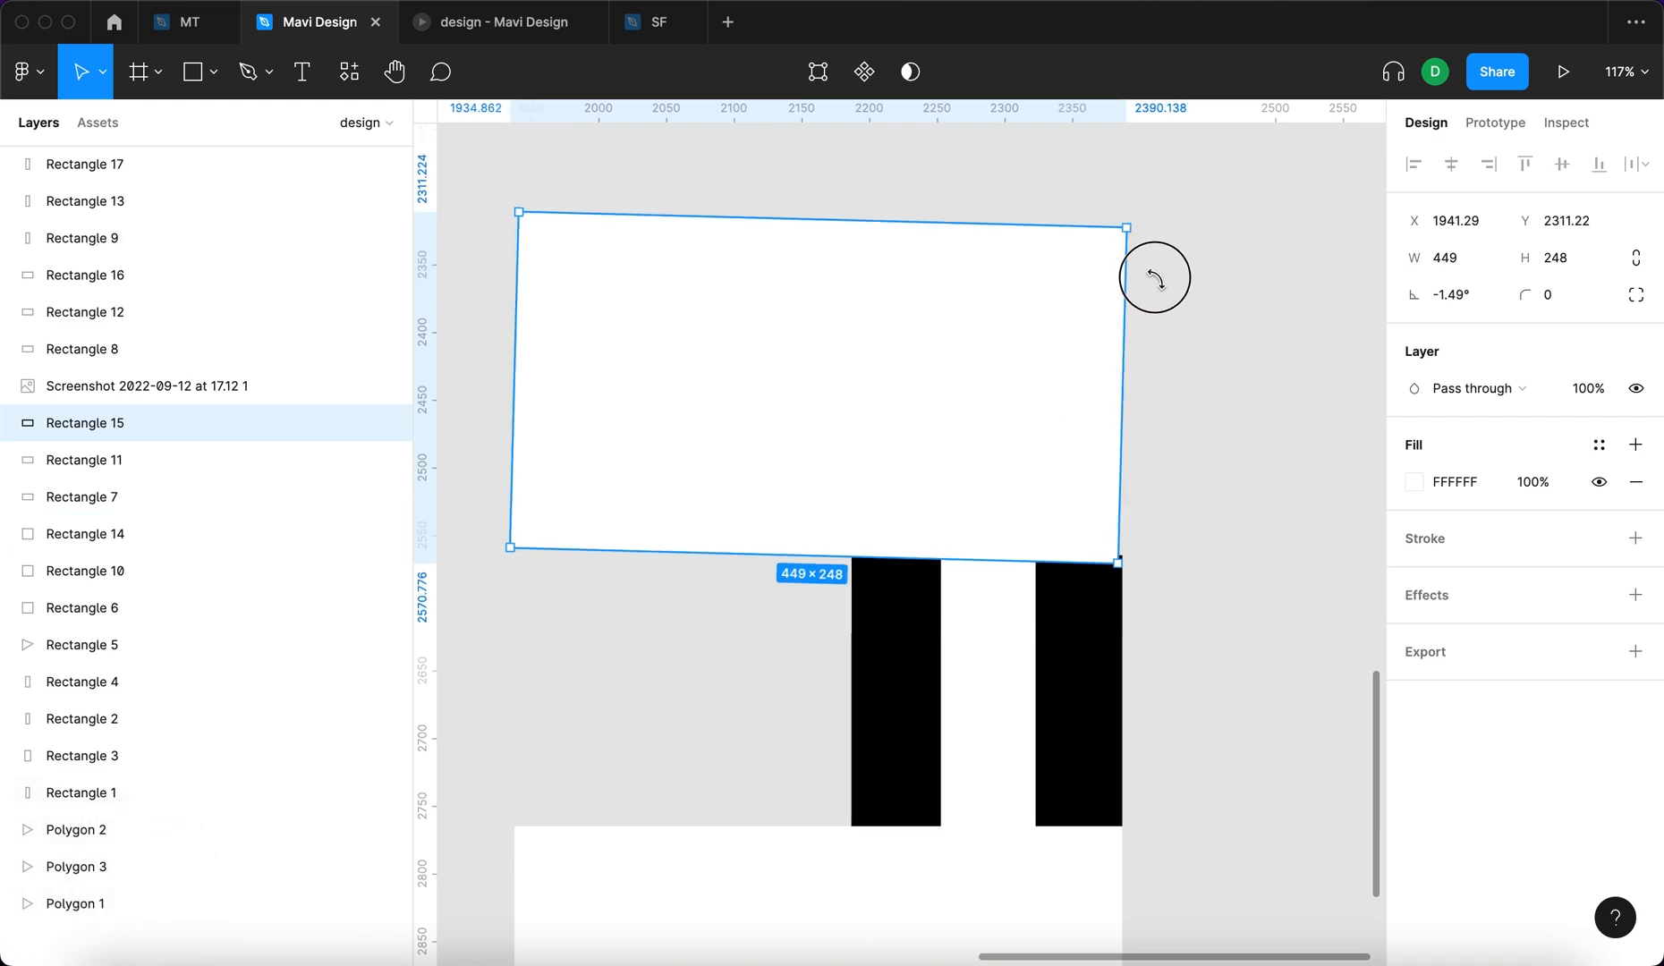
key(cmd+z)
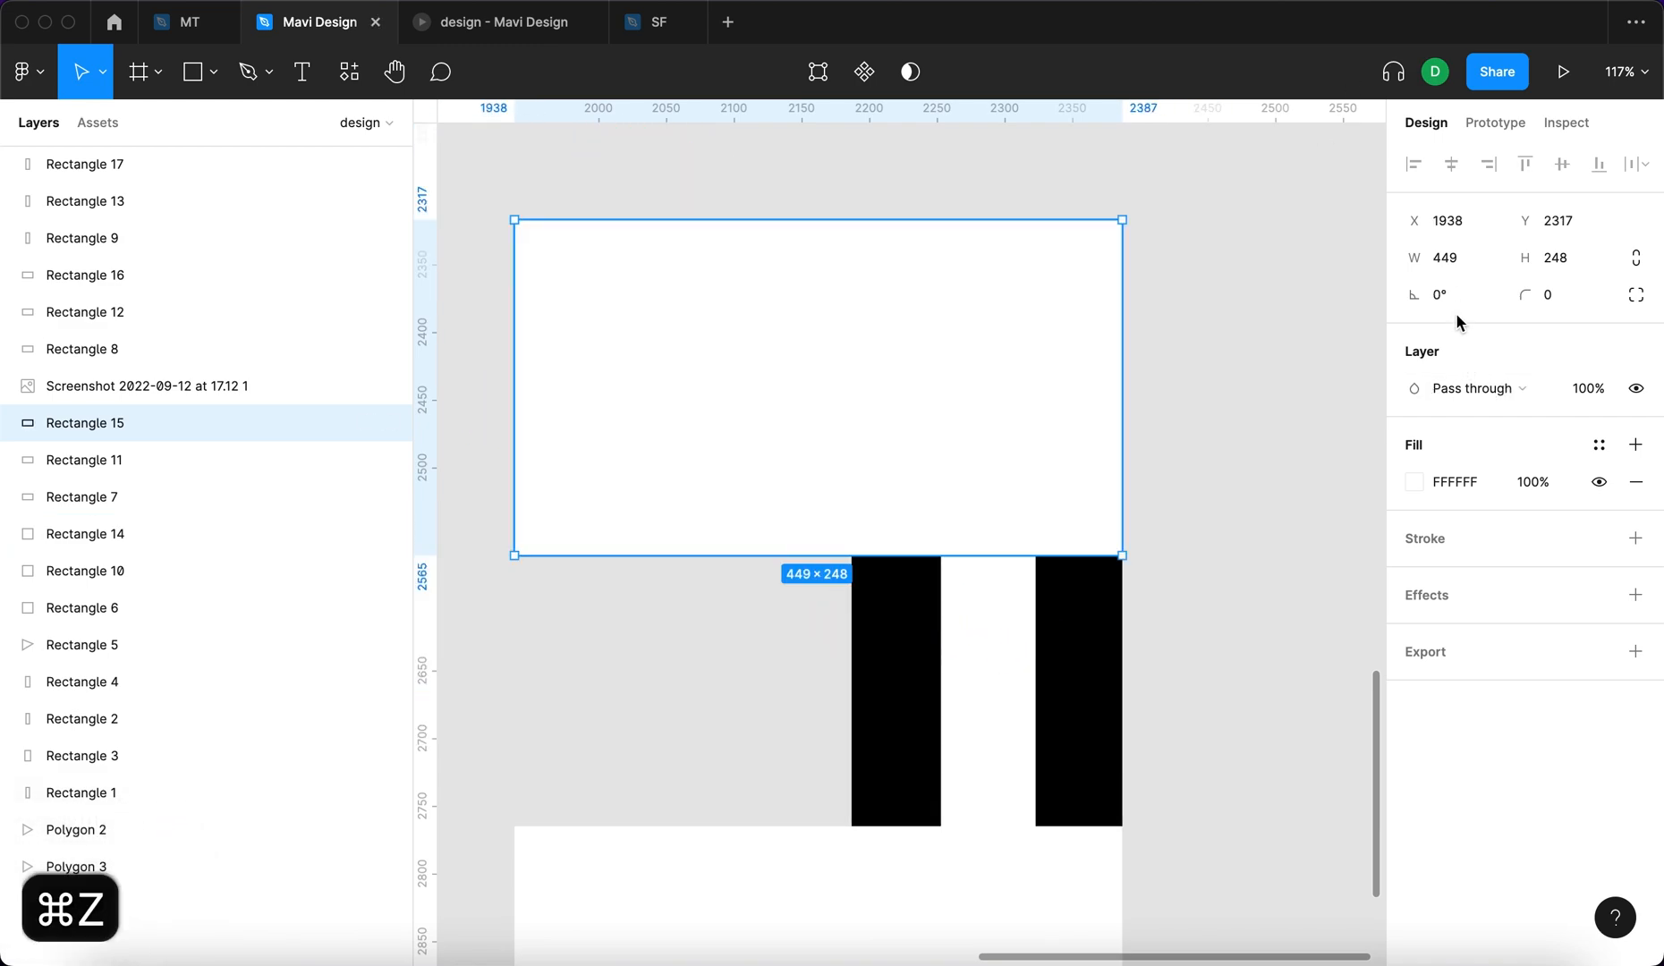
text(30)
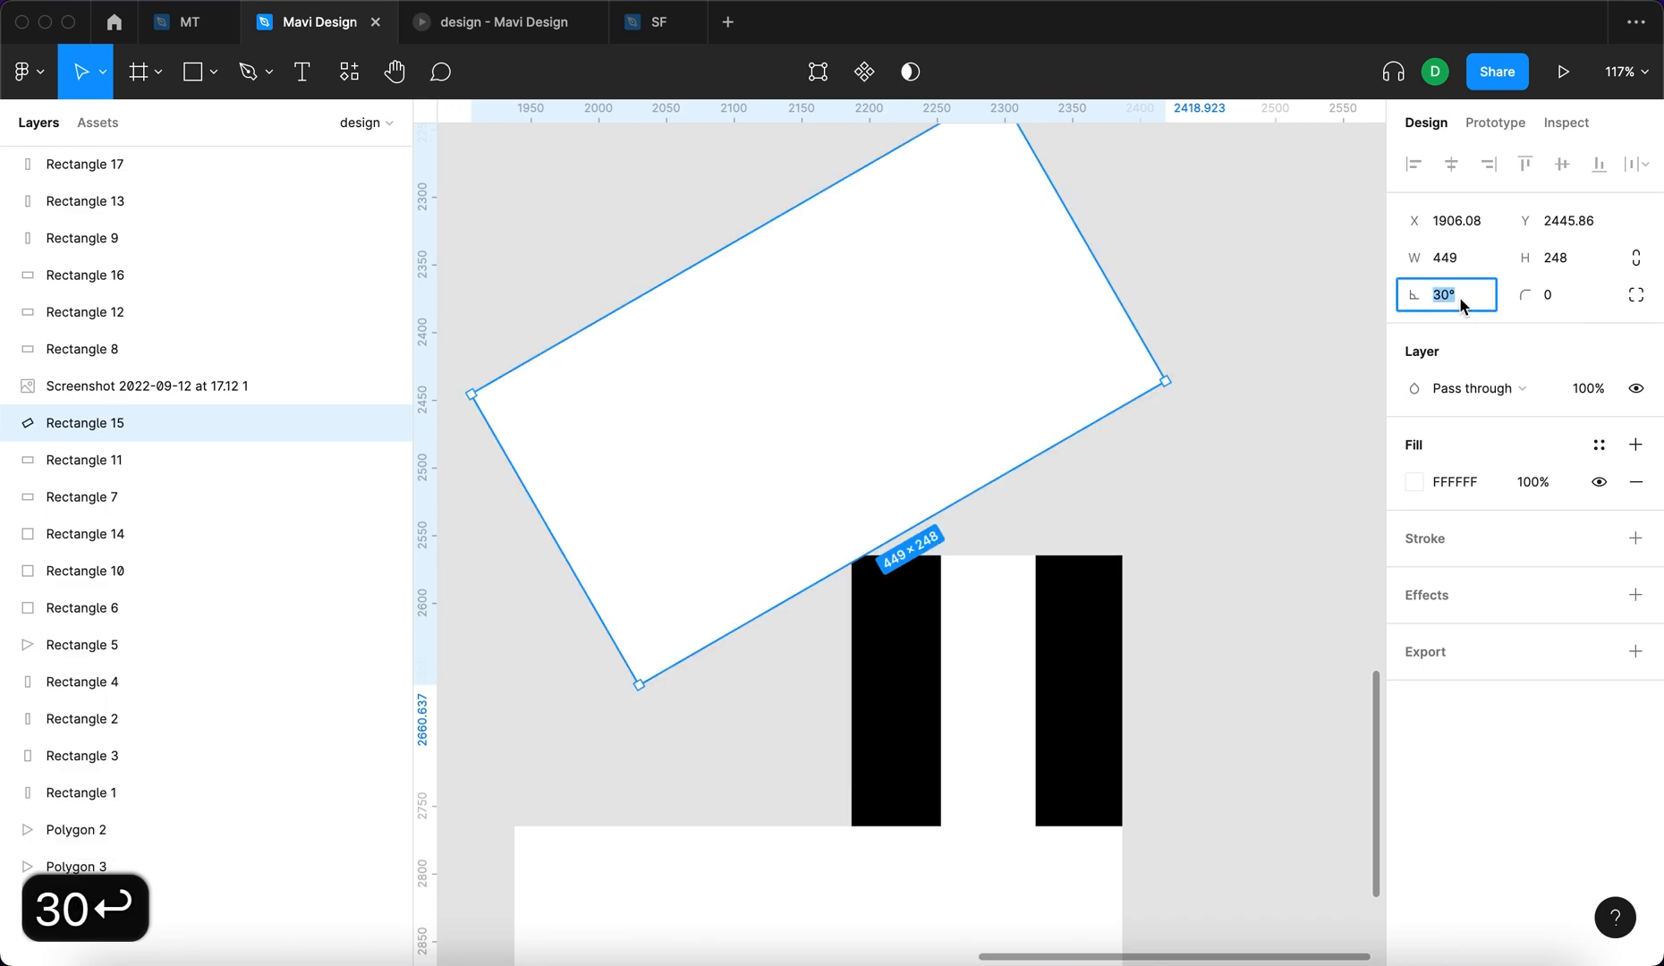
text(-30)
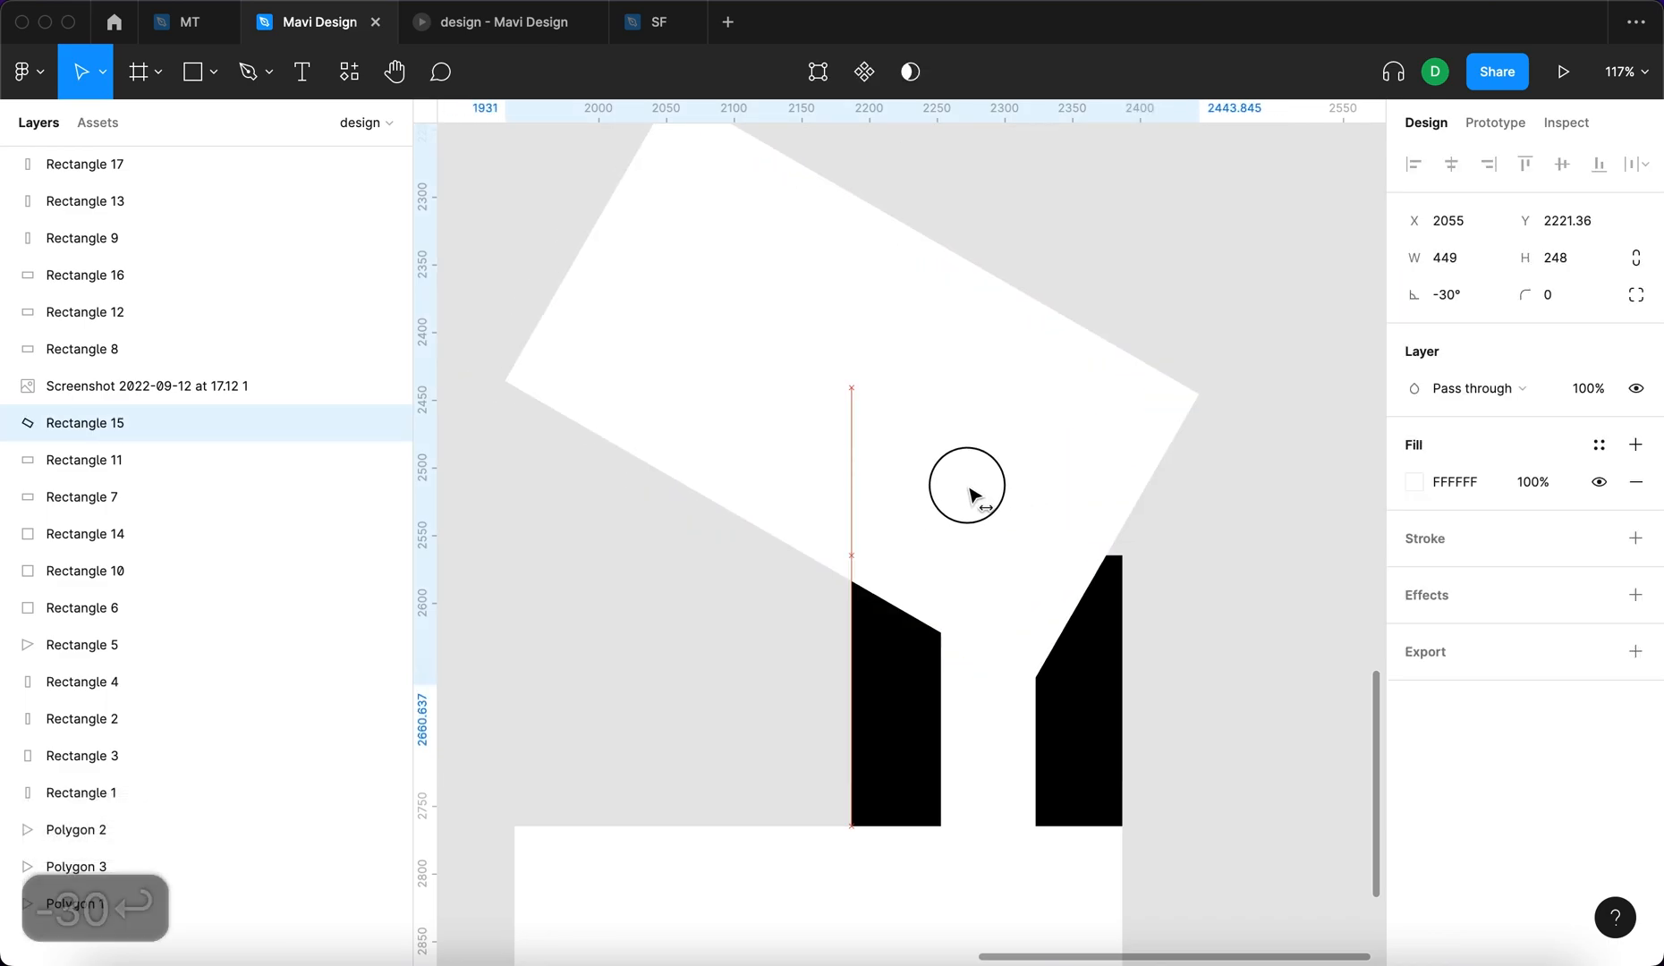
drag(966, 494, 1017, 494)
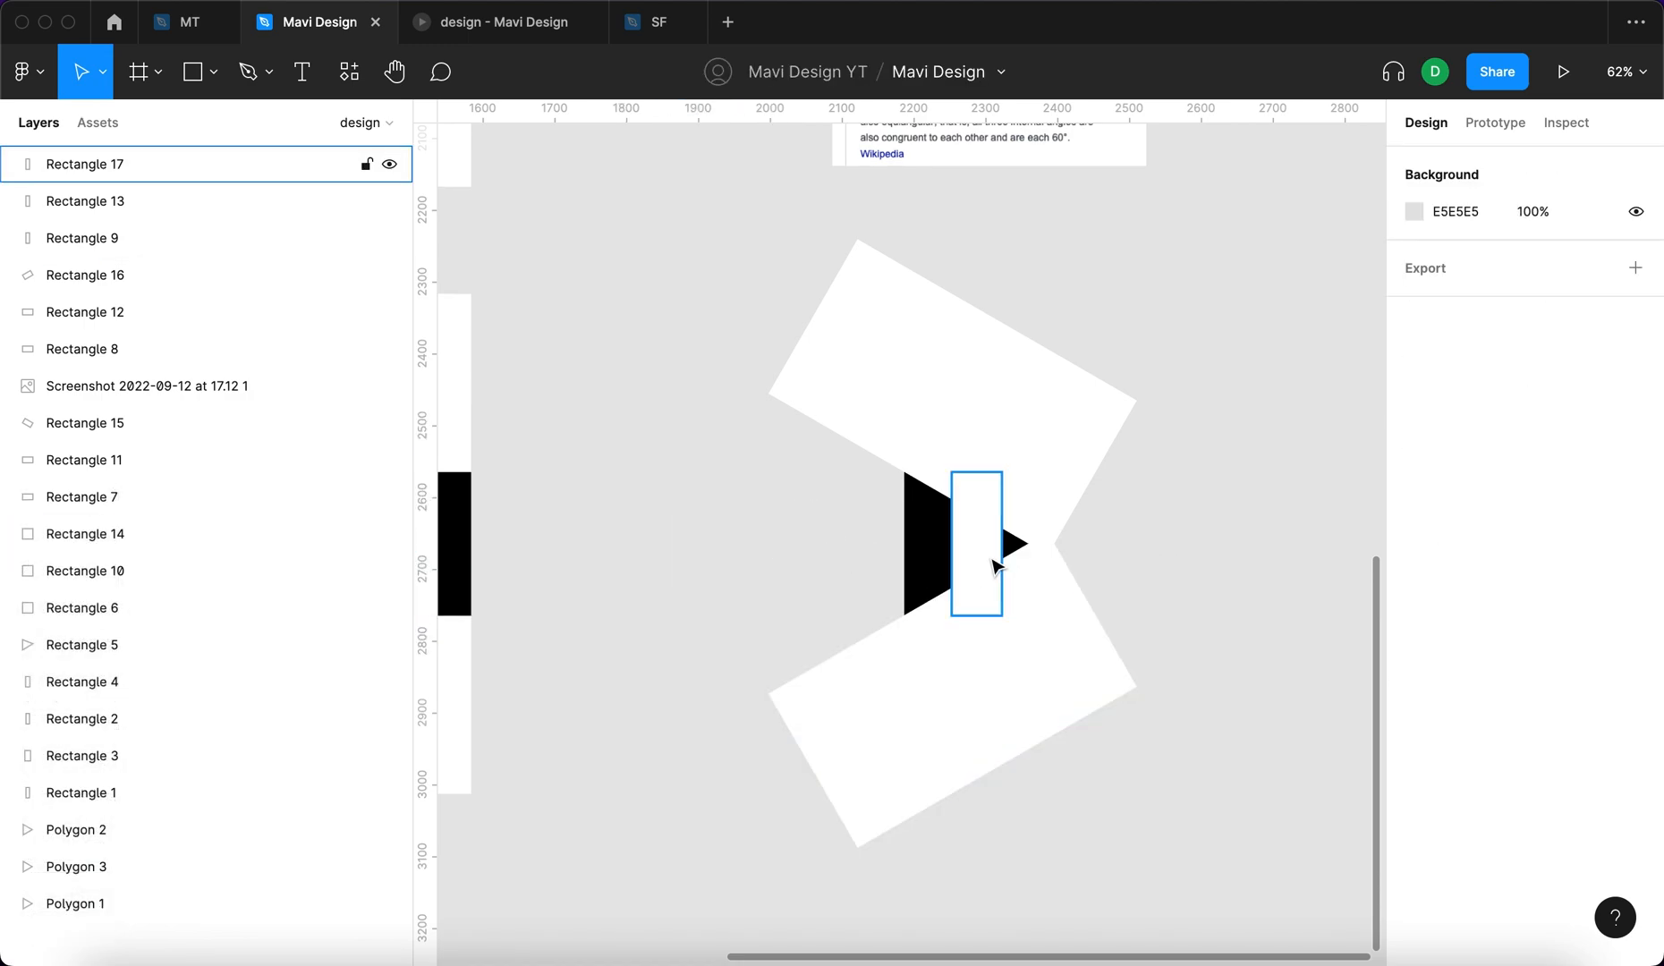
click(817, 558)
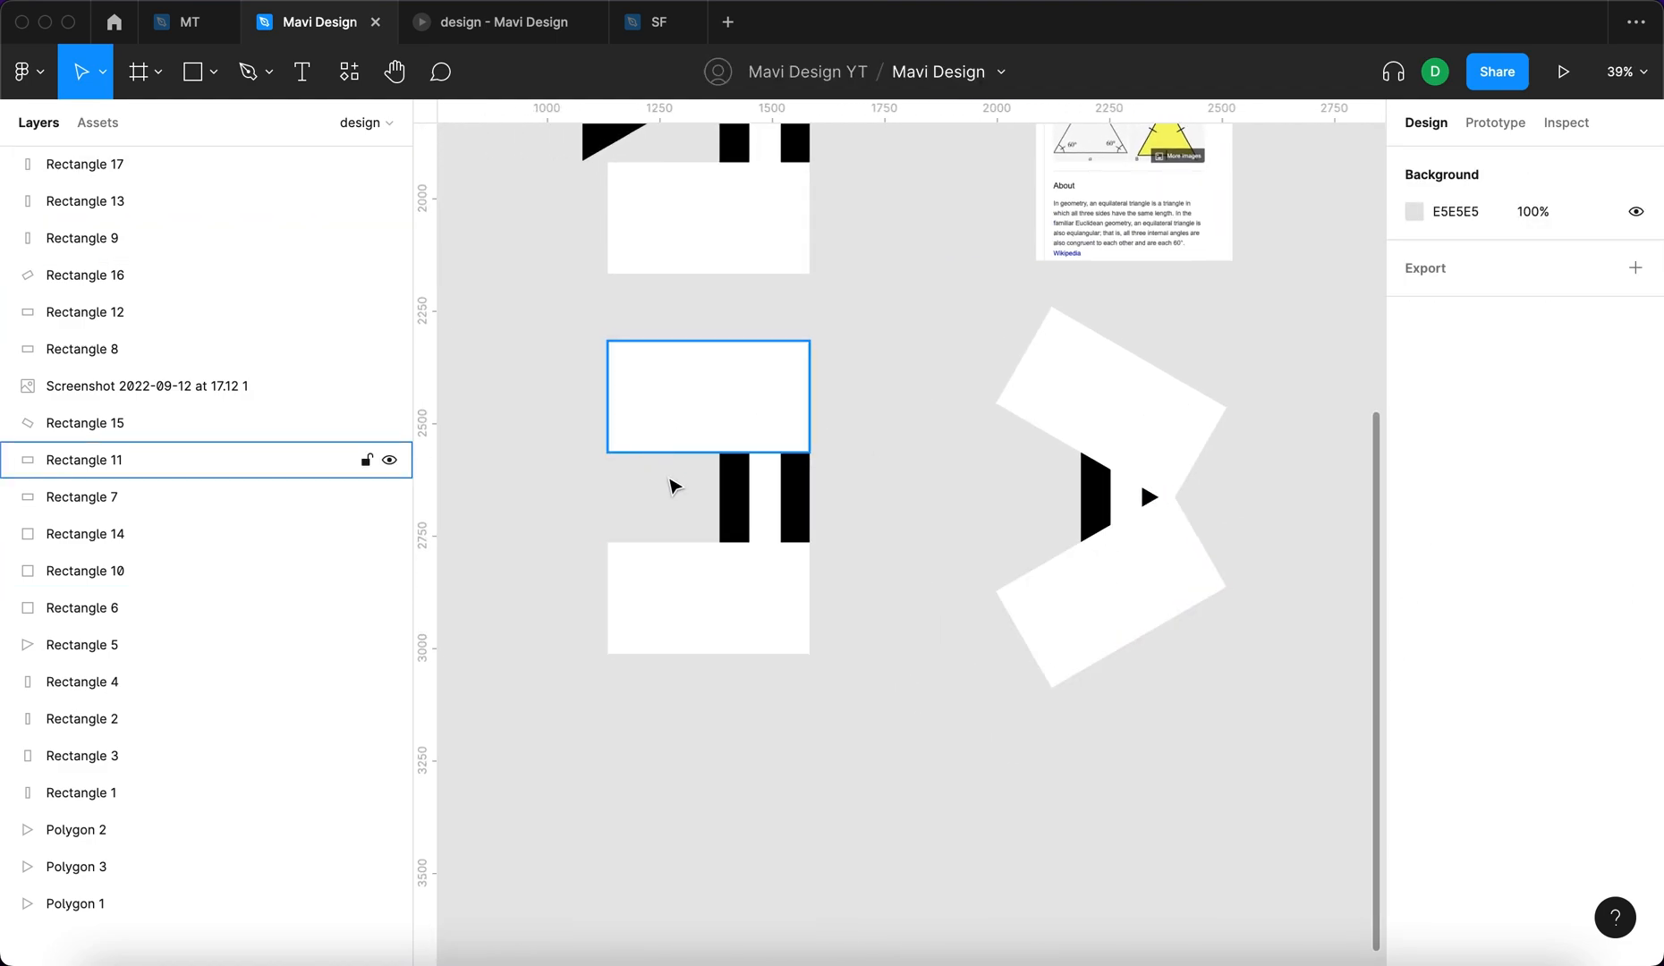
click(1258, 556)
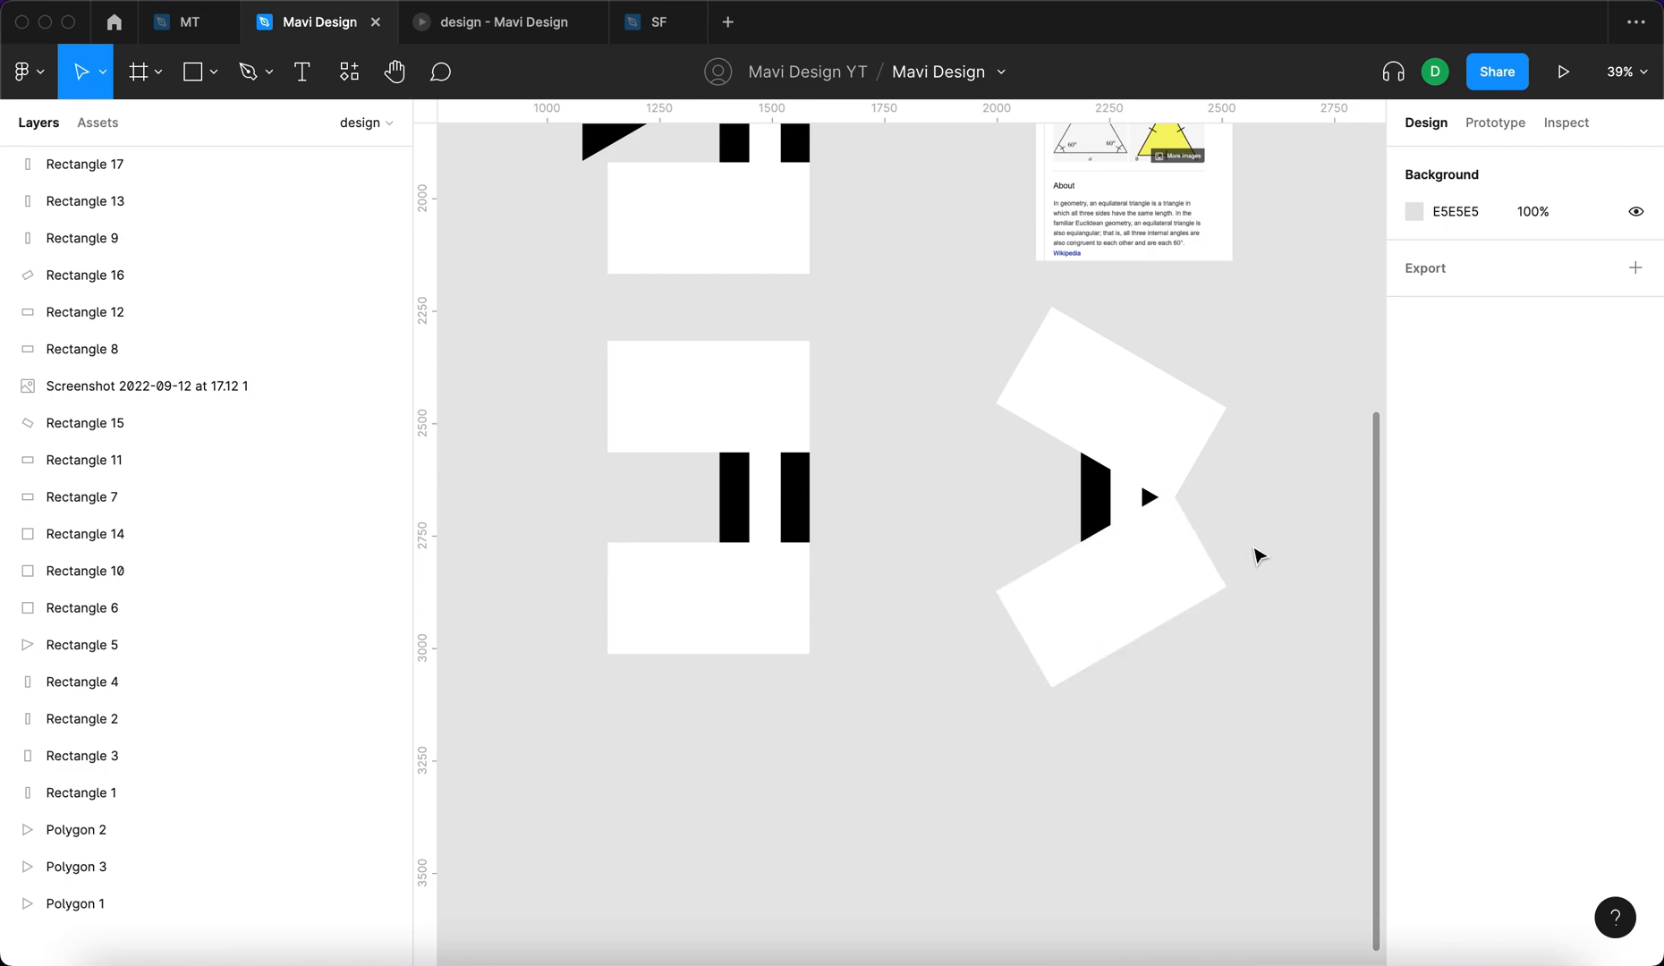
click(1124, 498)
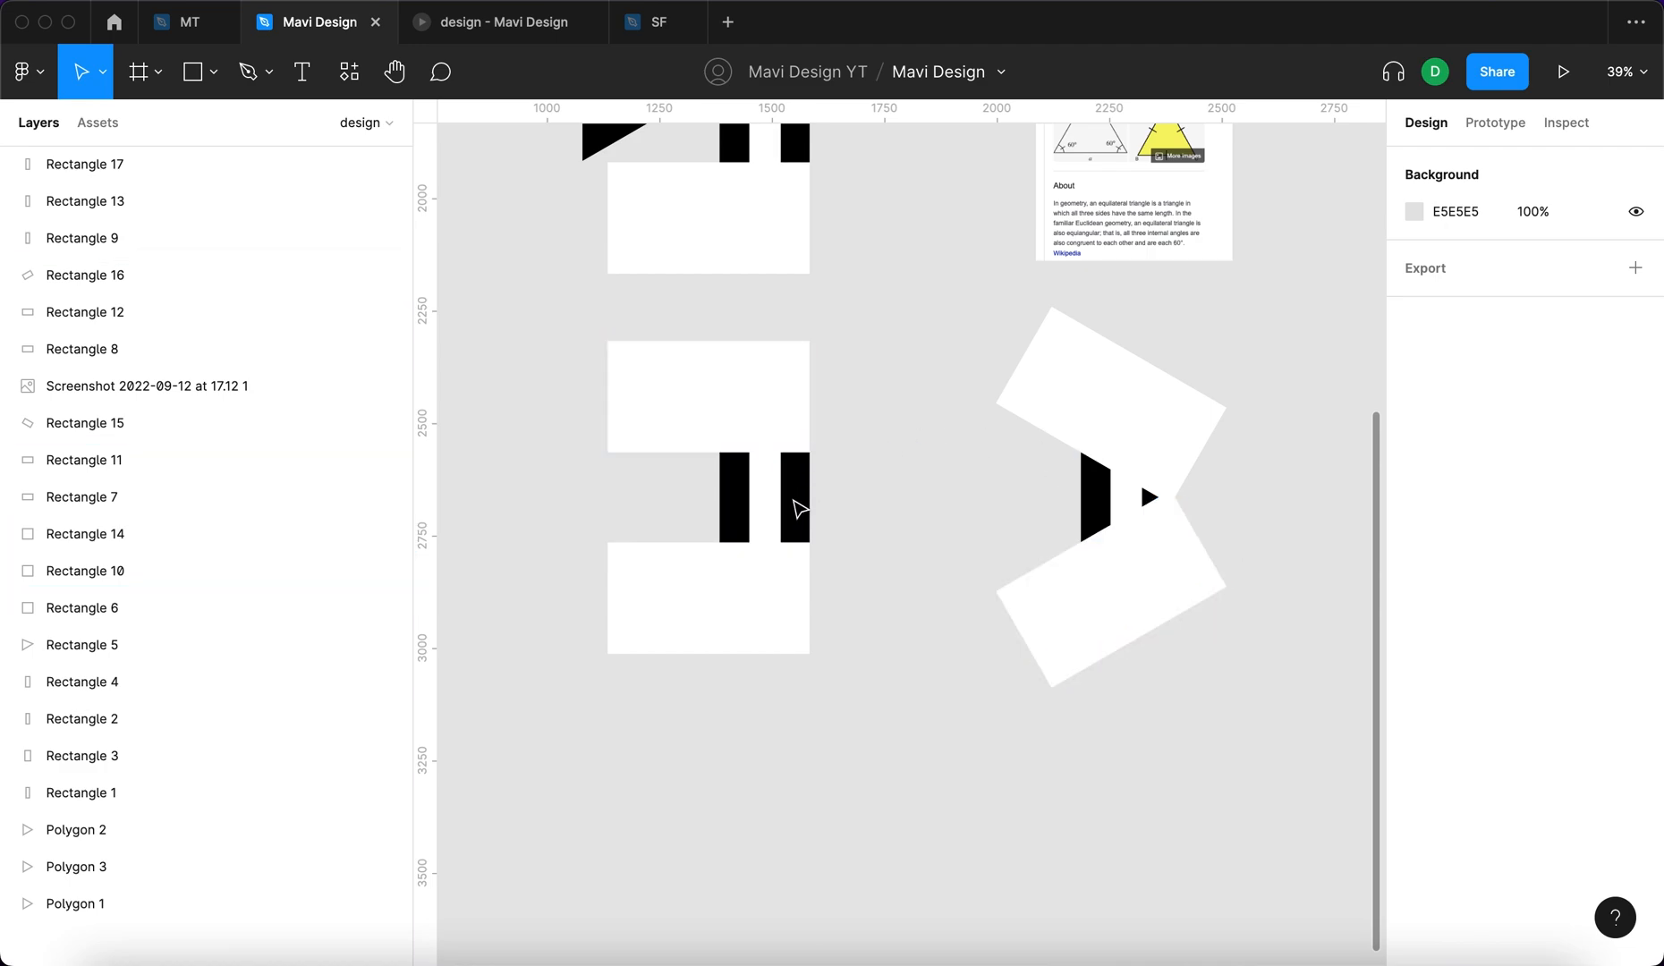
mouse_move(1079, 358)
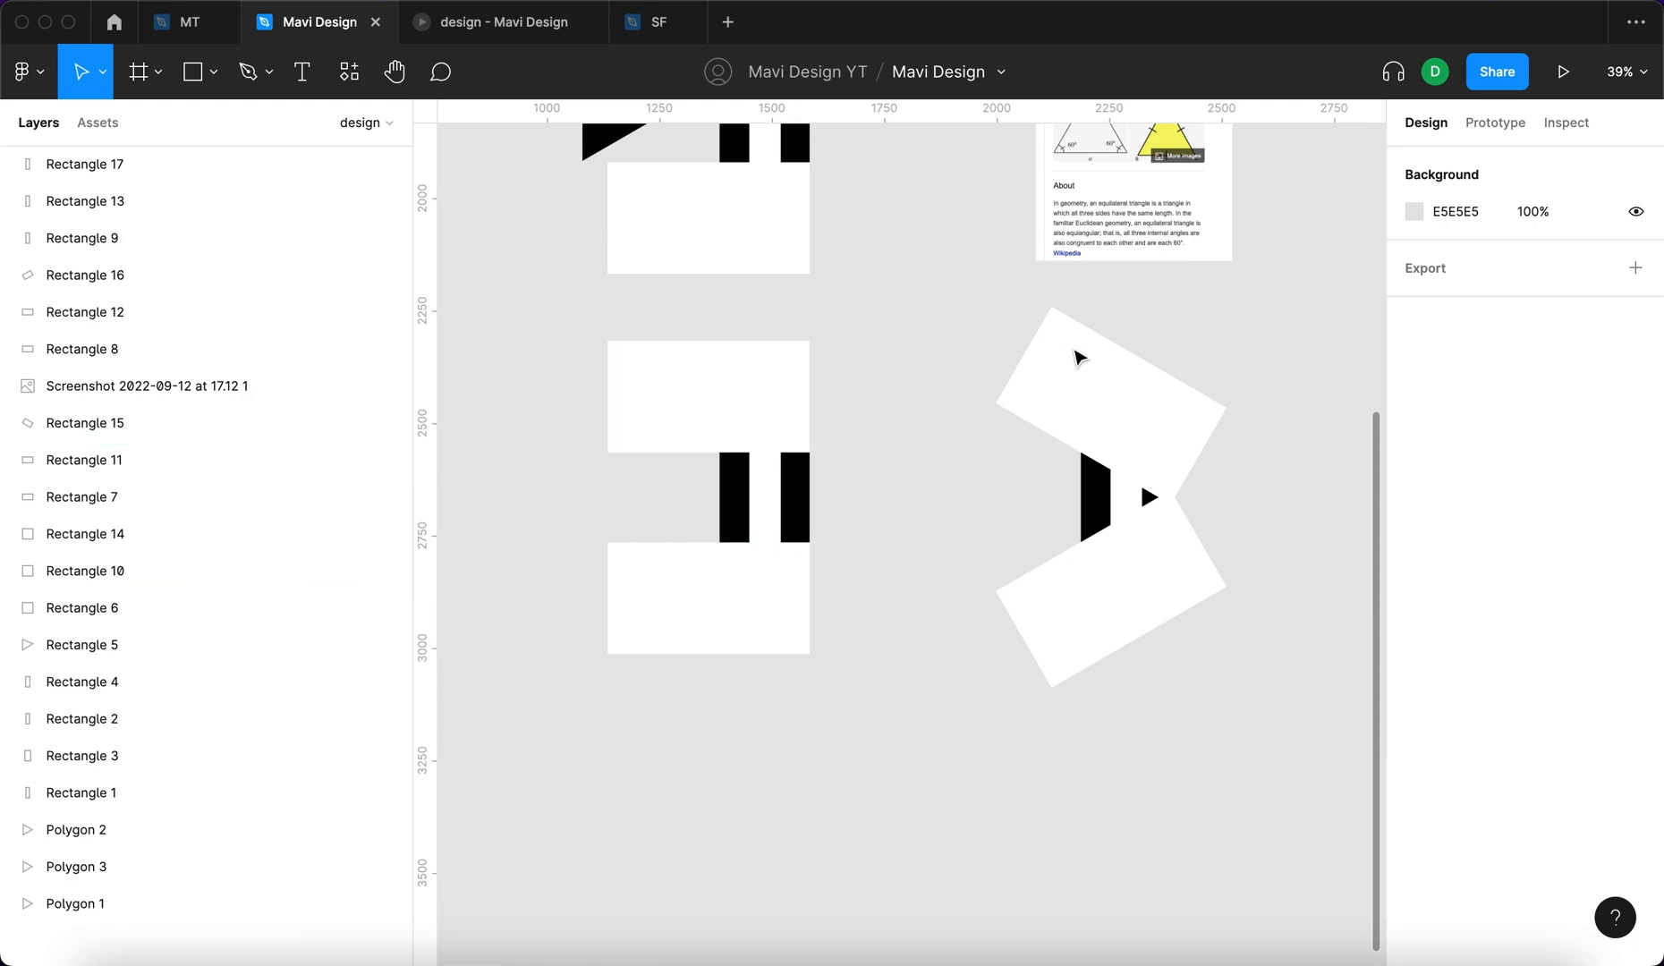
Shrink the white middle bar of the play arrow to width 0, leaving a solid triangle
click(1093, 496)
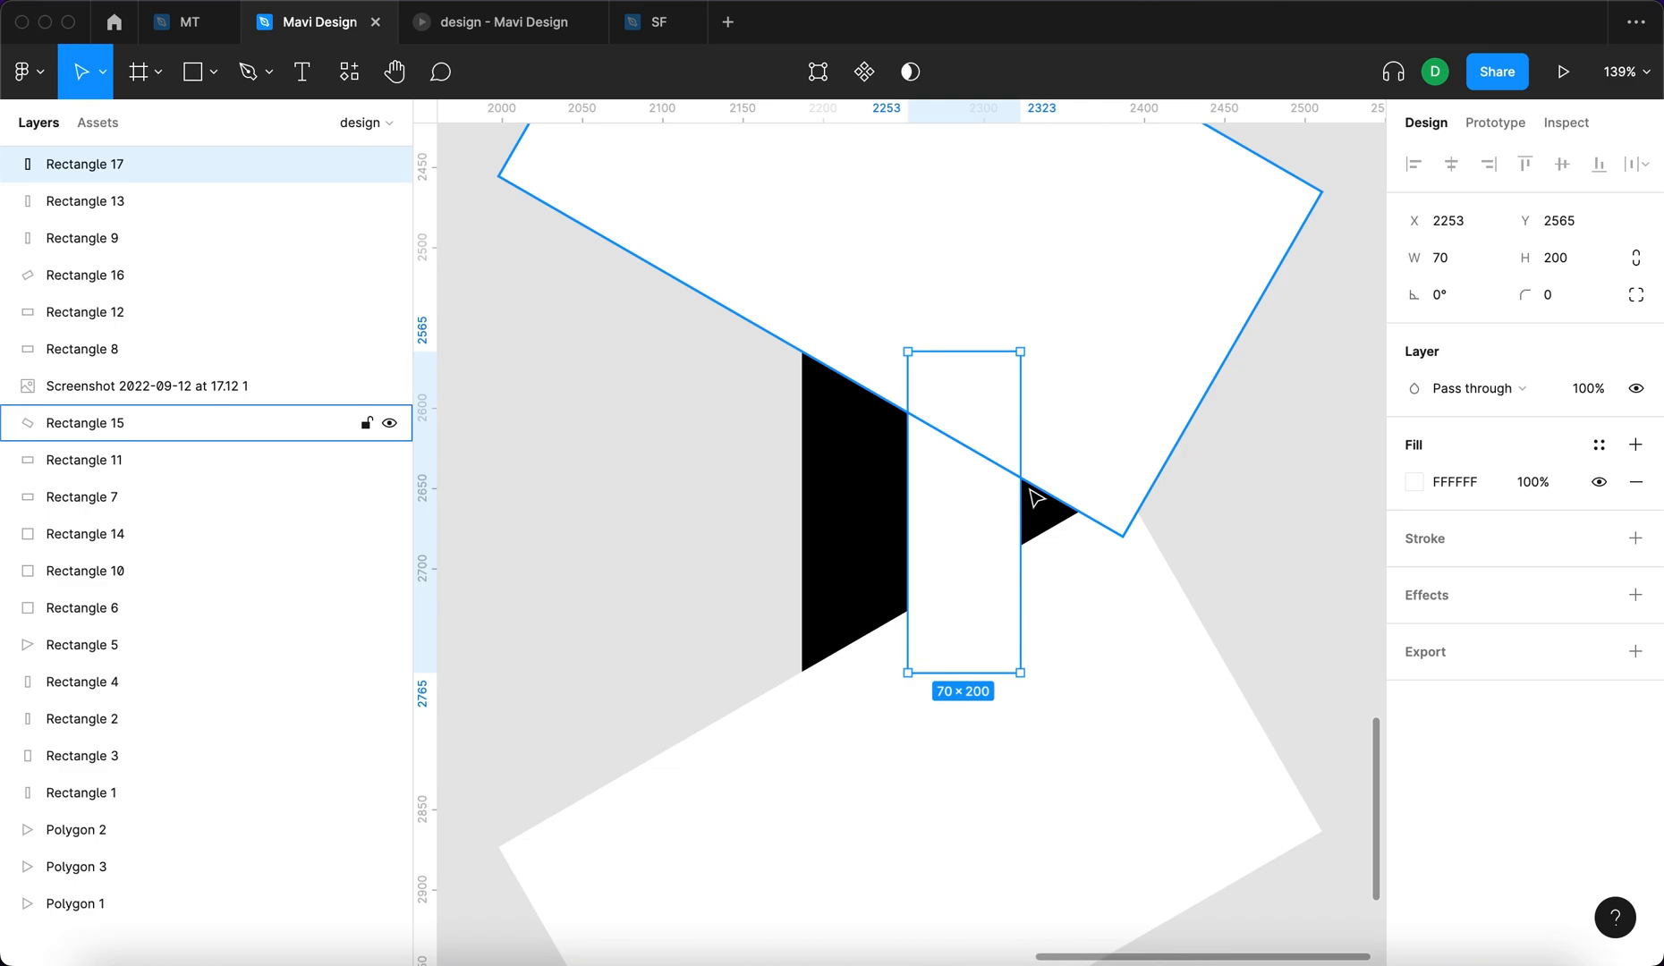
drag(996, 511, 951, 514)
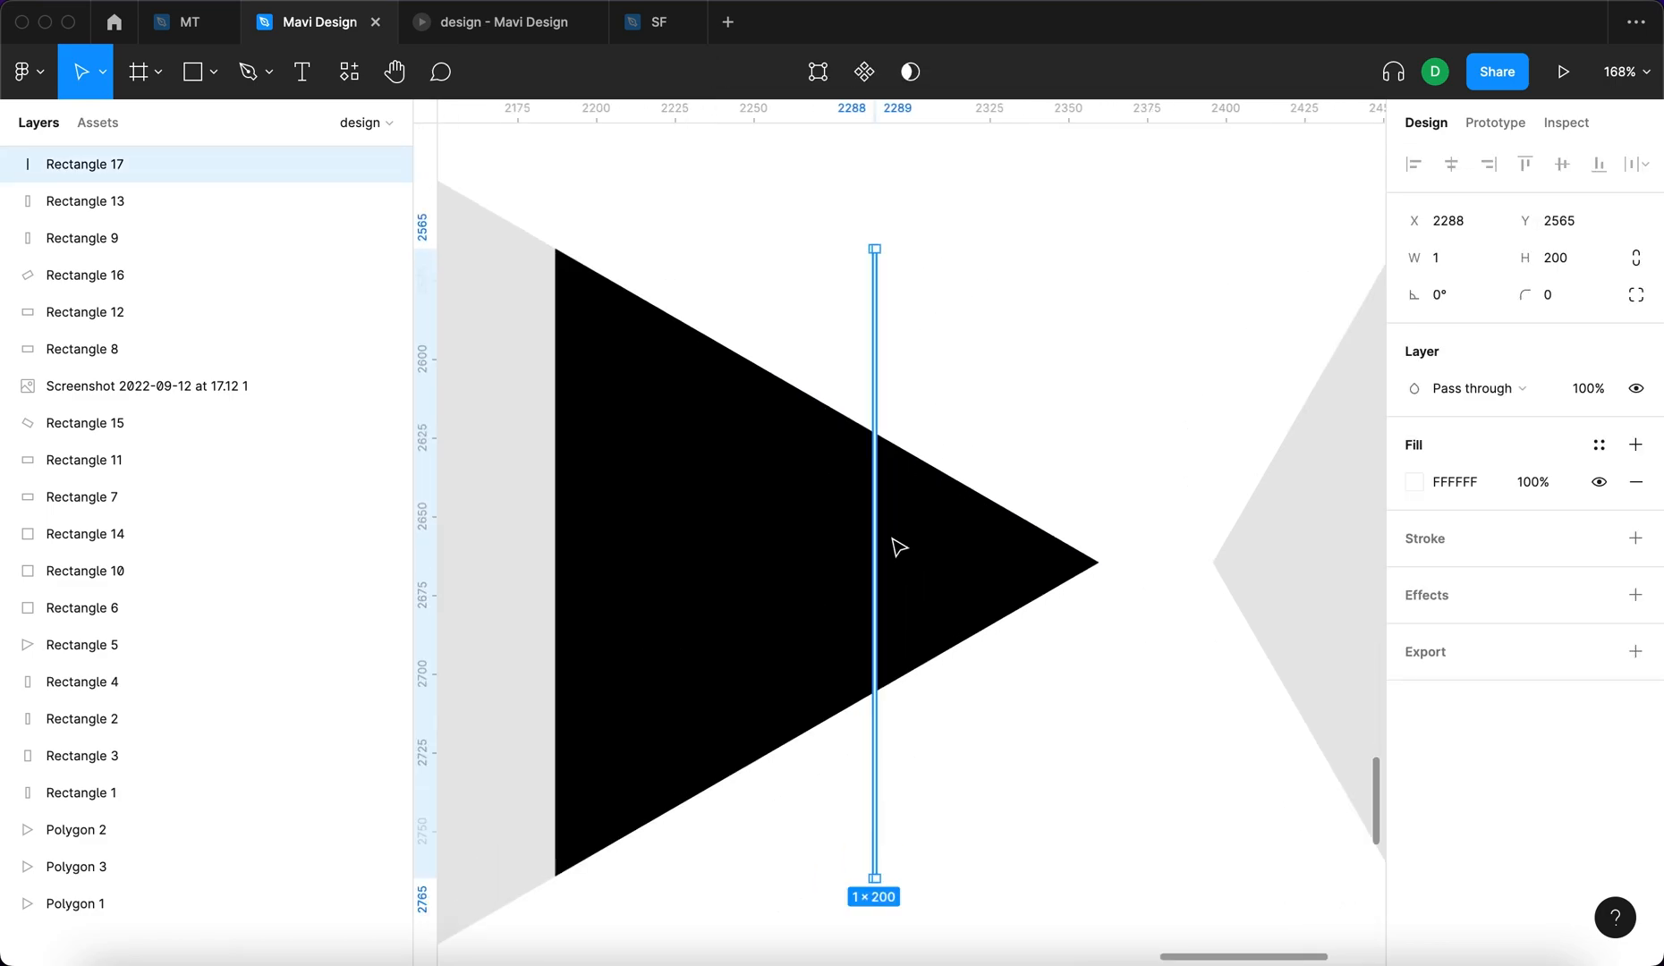
text(0)
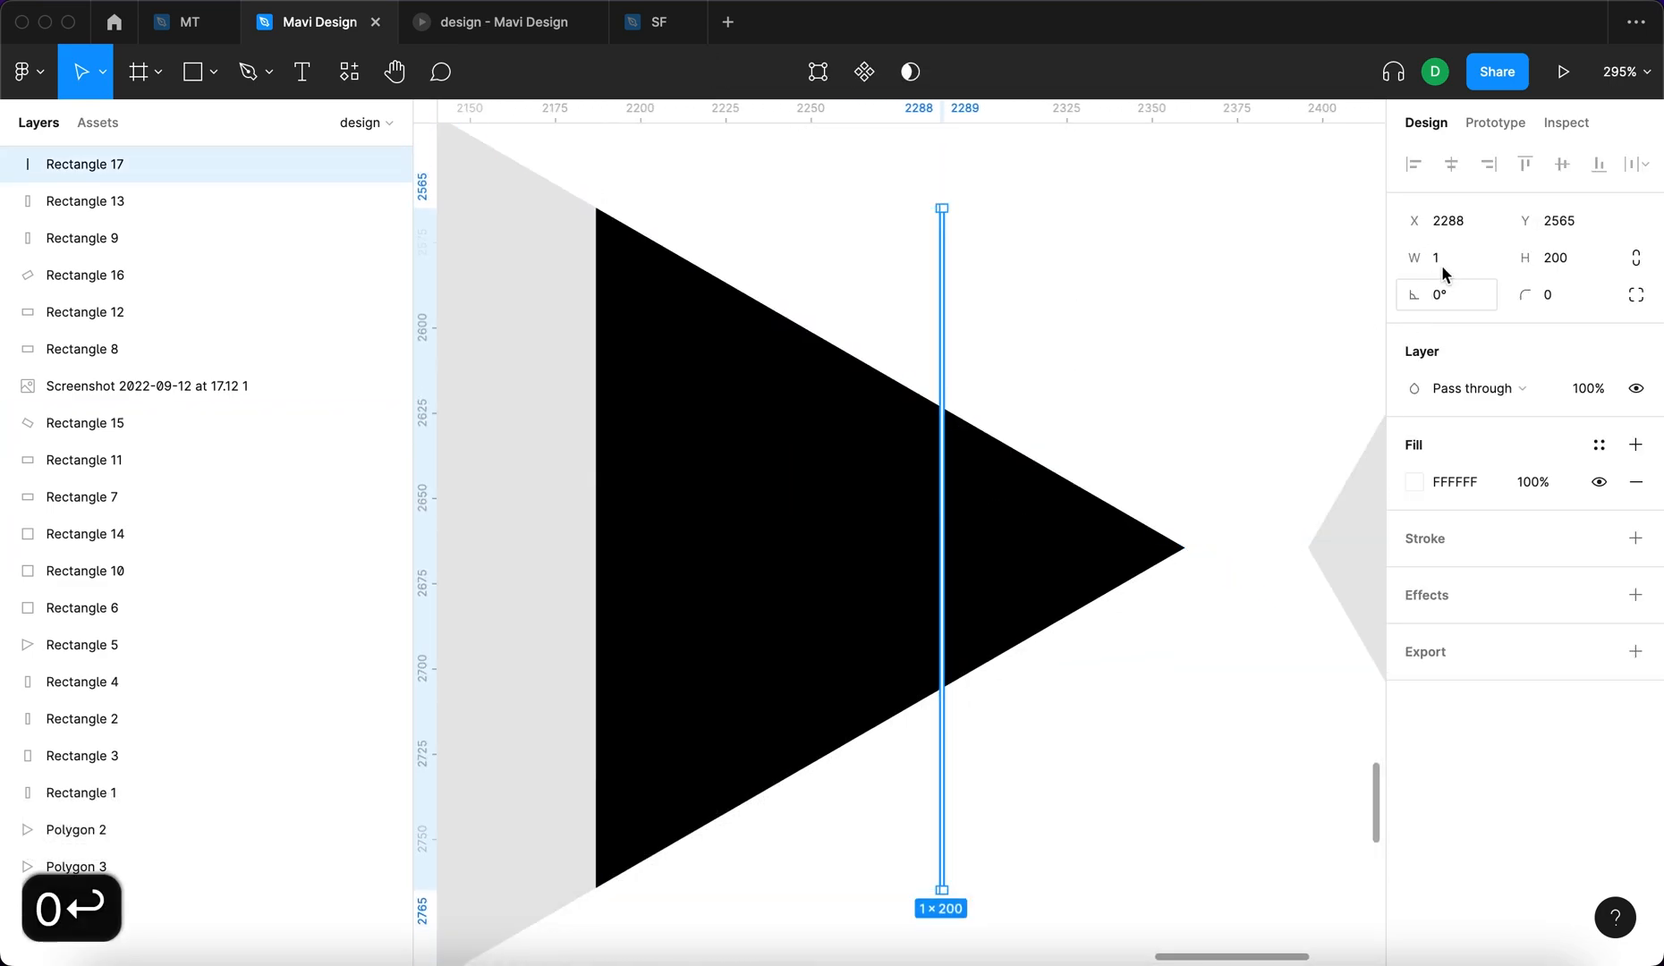
click(1449, 258)
text(0)
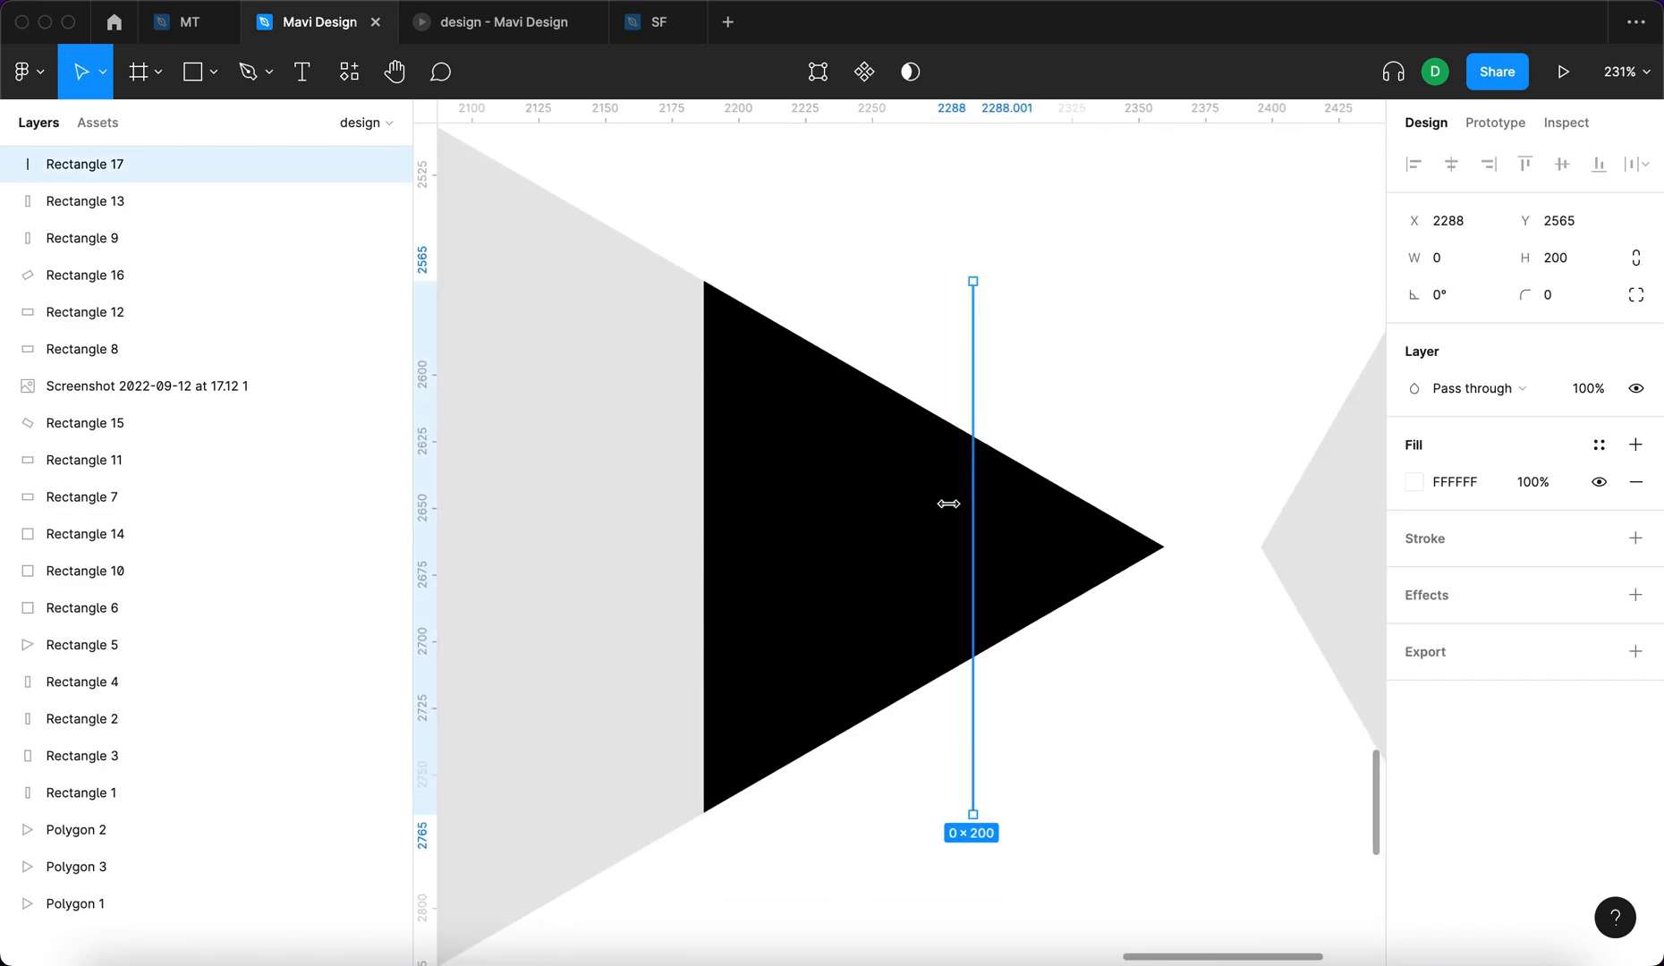
mouse_move(1419, 364)
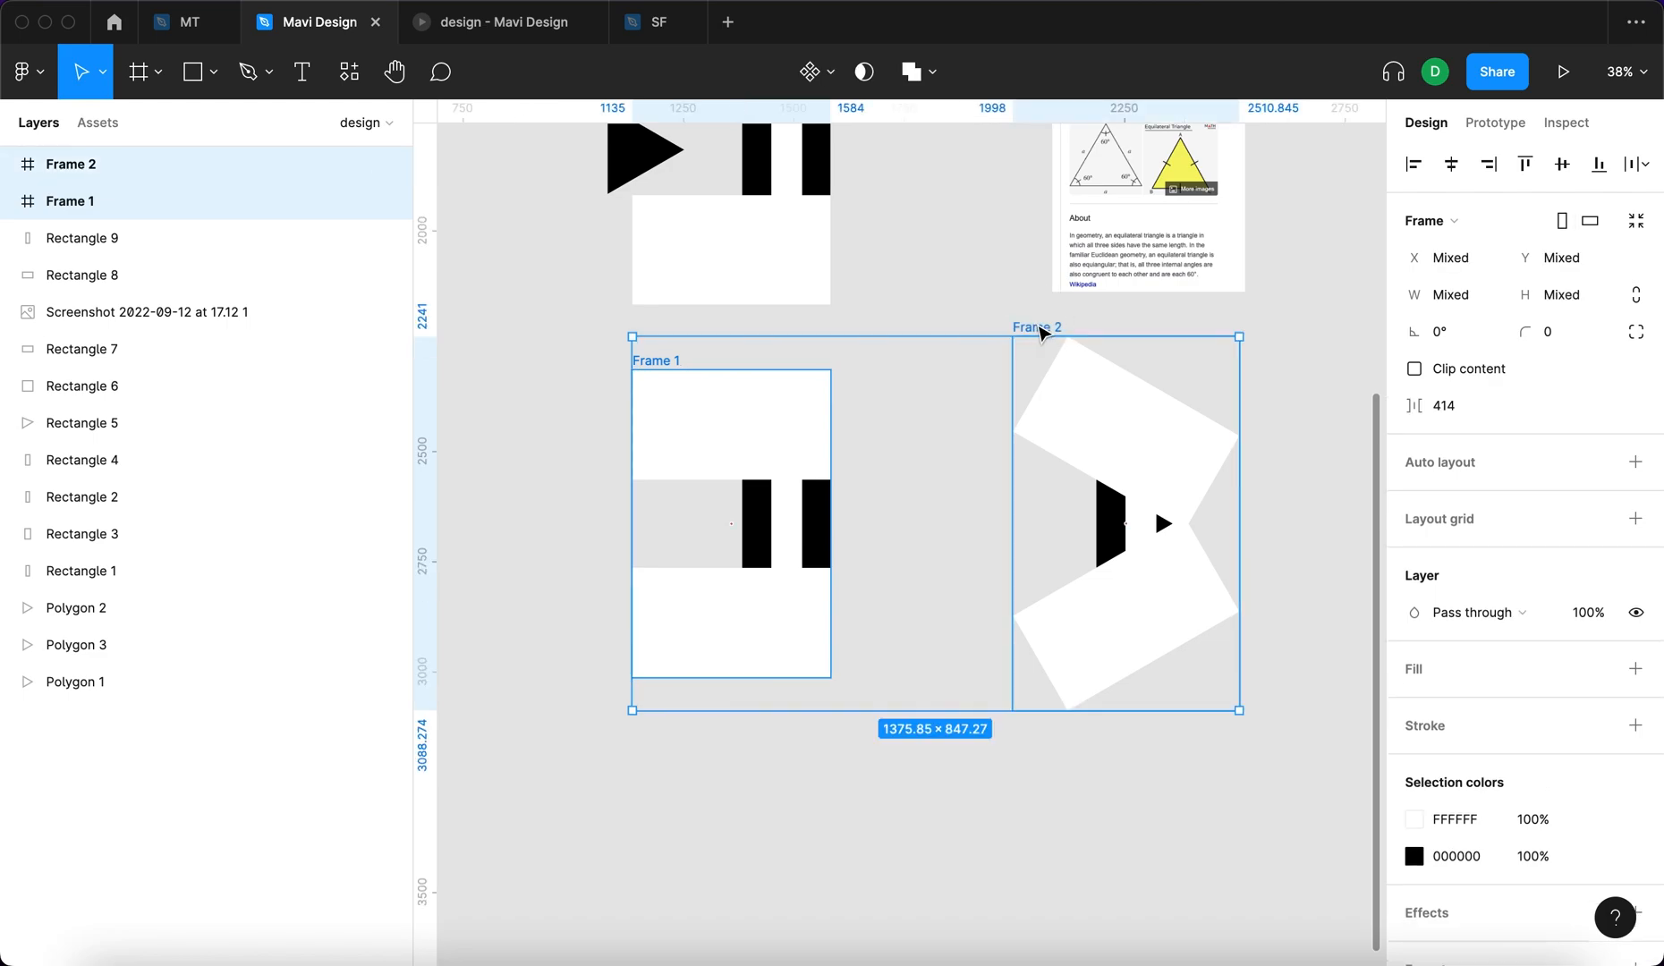
Pin Frame 1's children left, shrink it around the pause bars, and trim Frame 2 around the arrow
click(1440, 415)
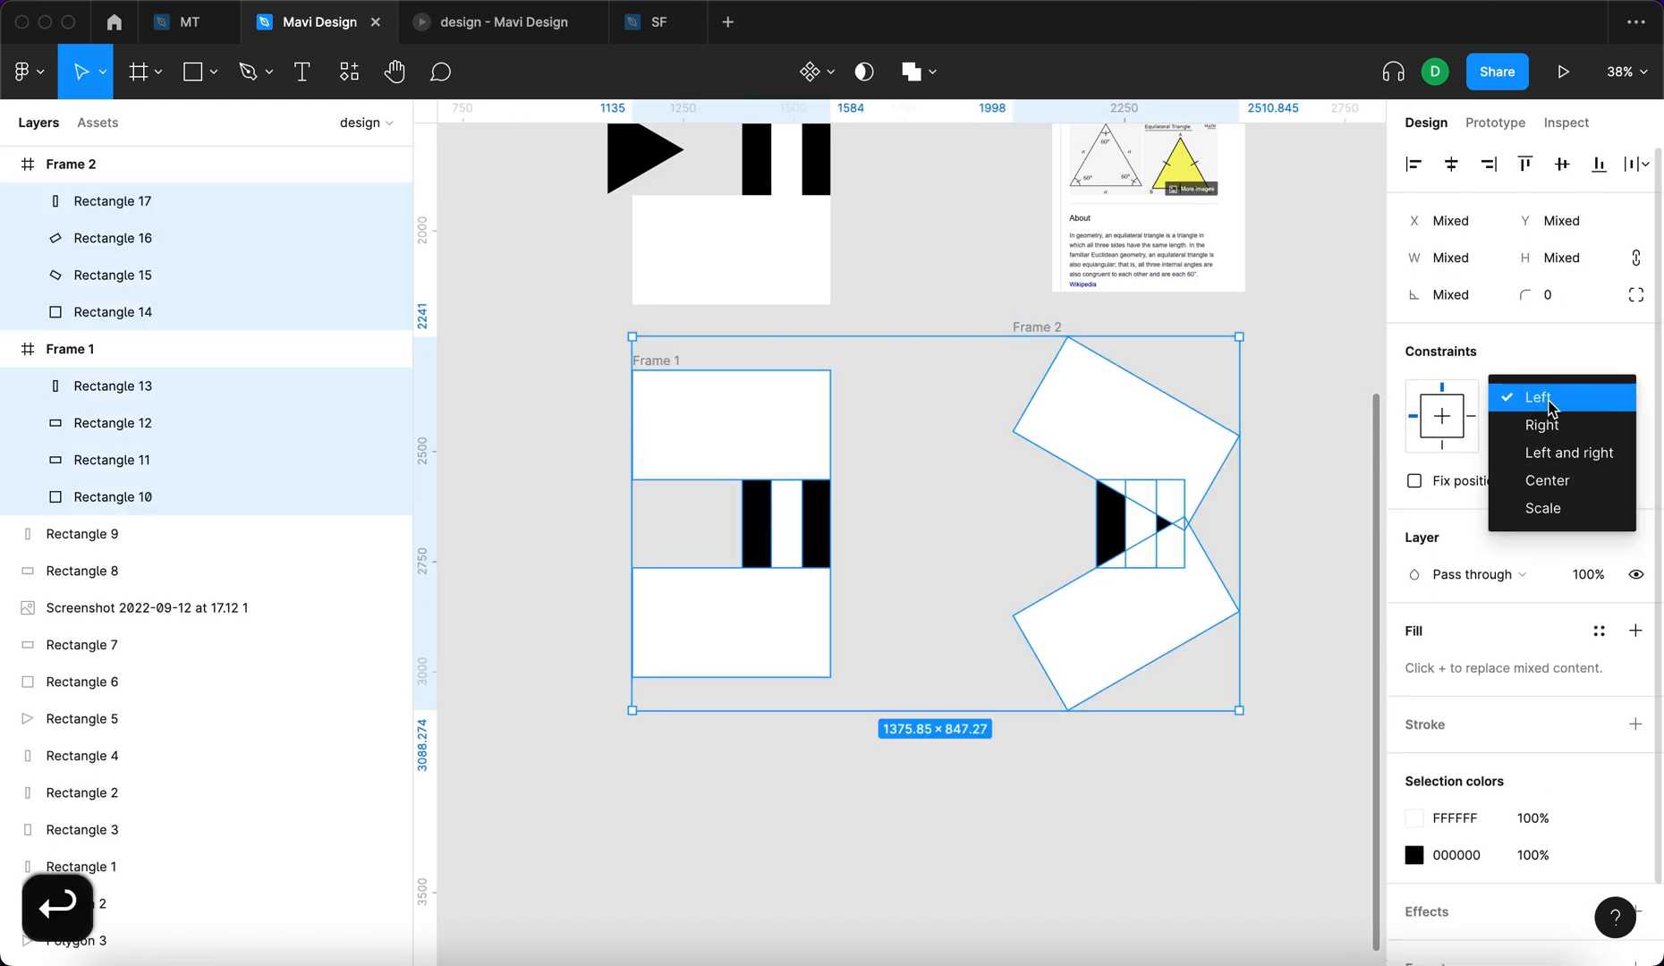
click(1540, 425)
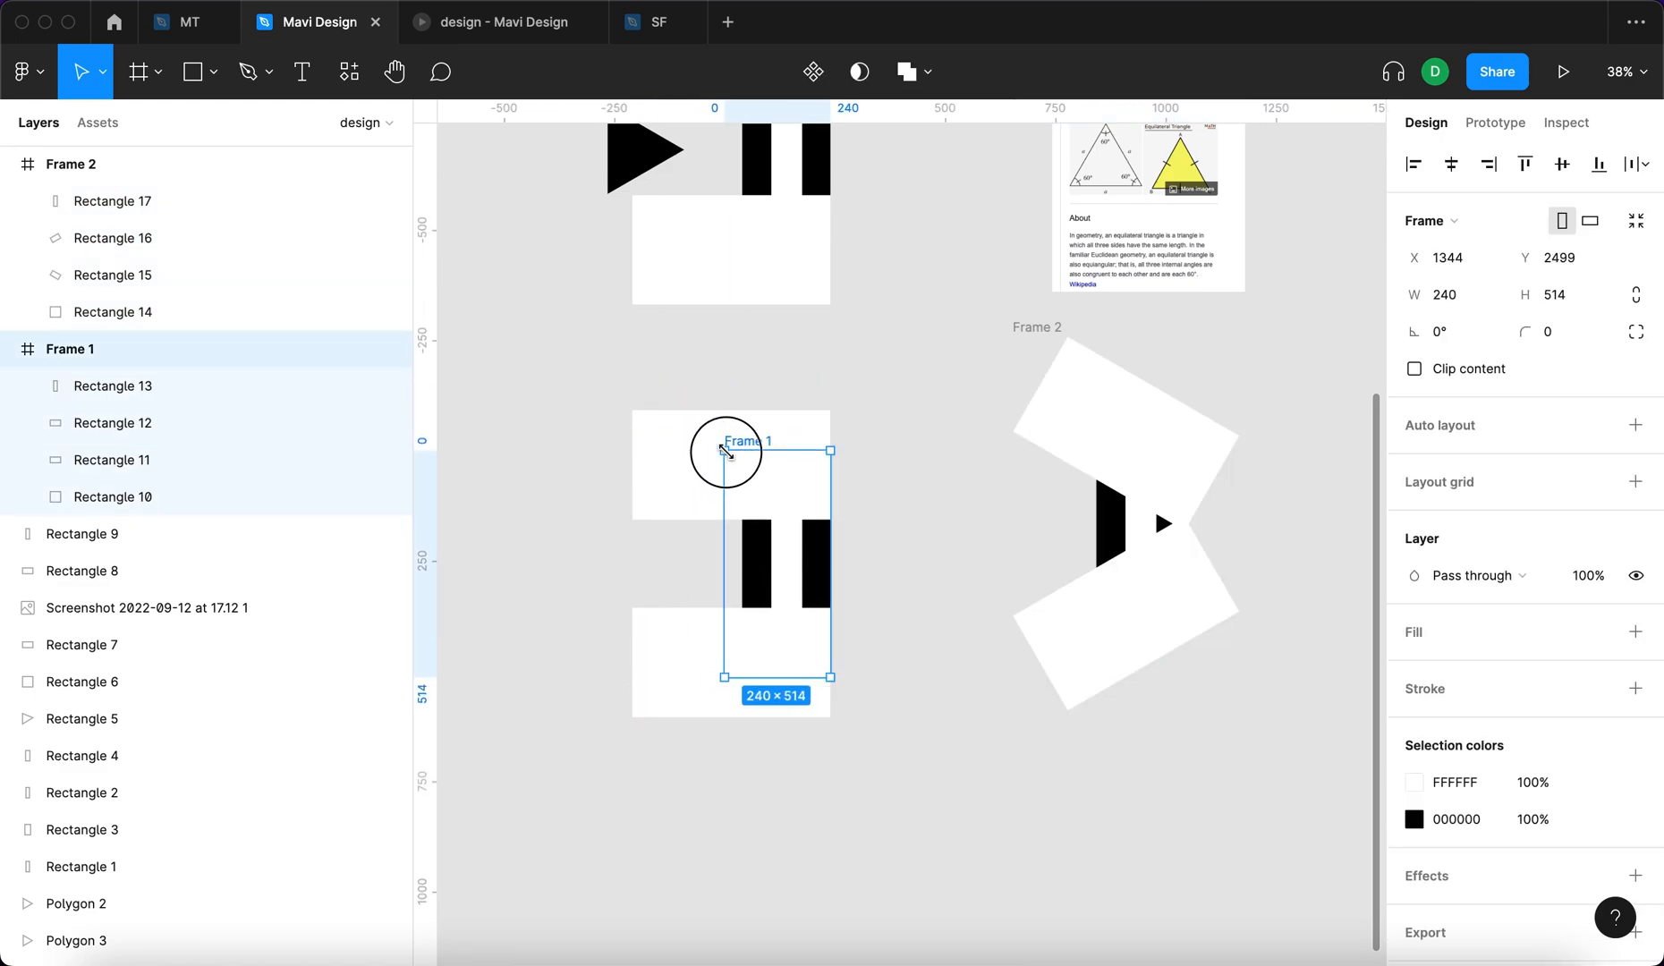
drag(725, 450, 786, 490)
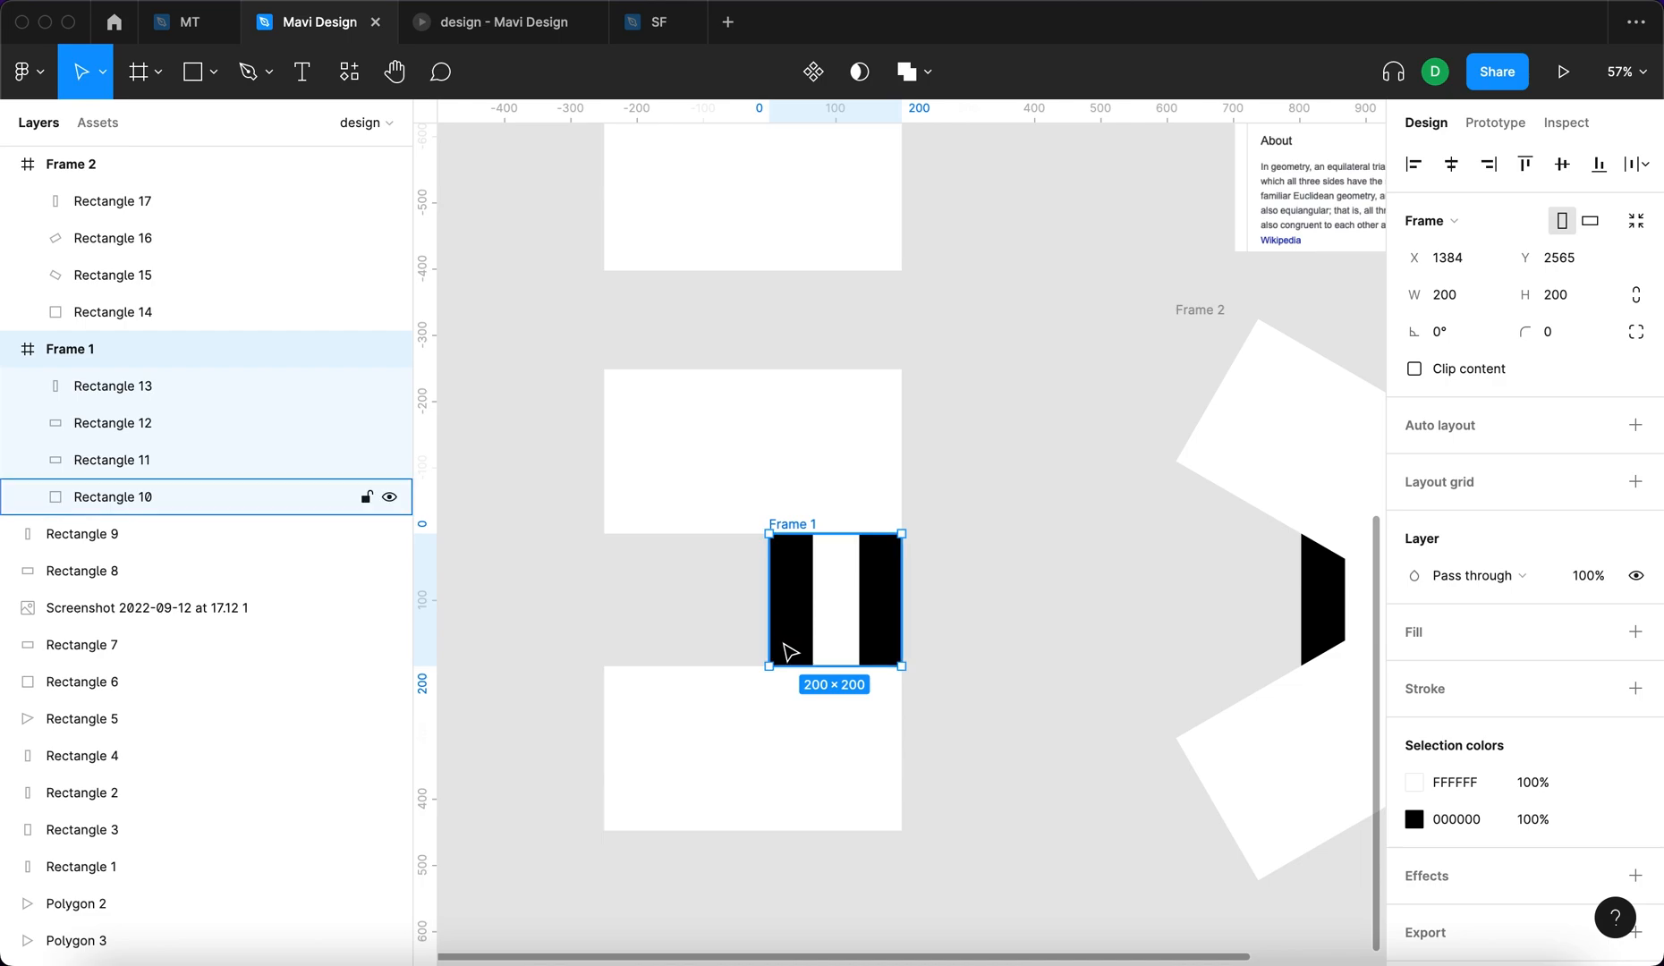
click(112, 275)
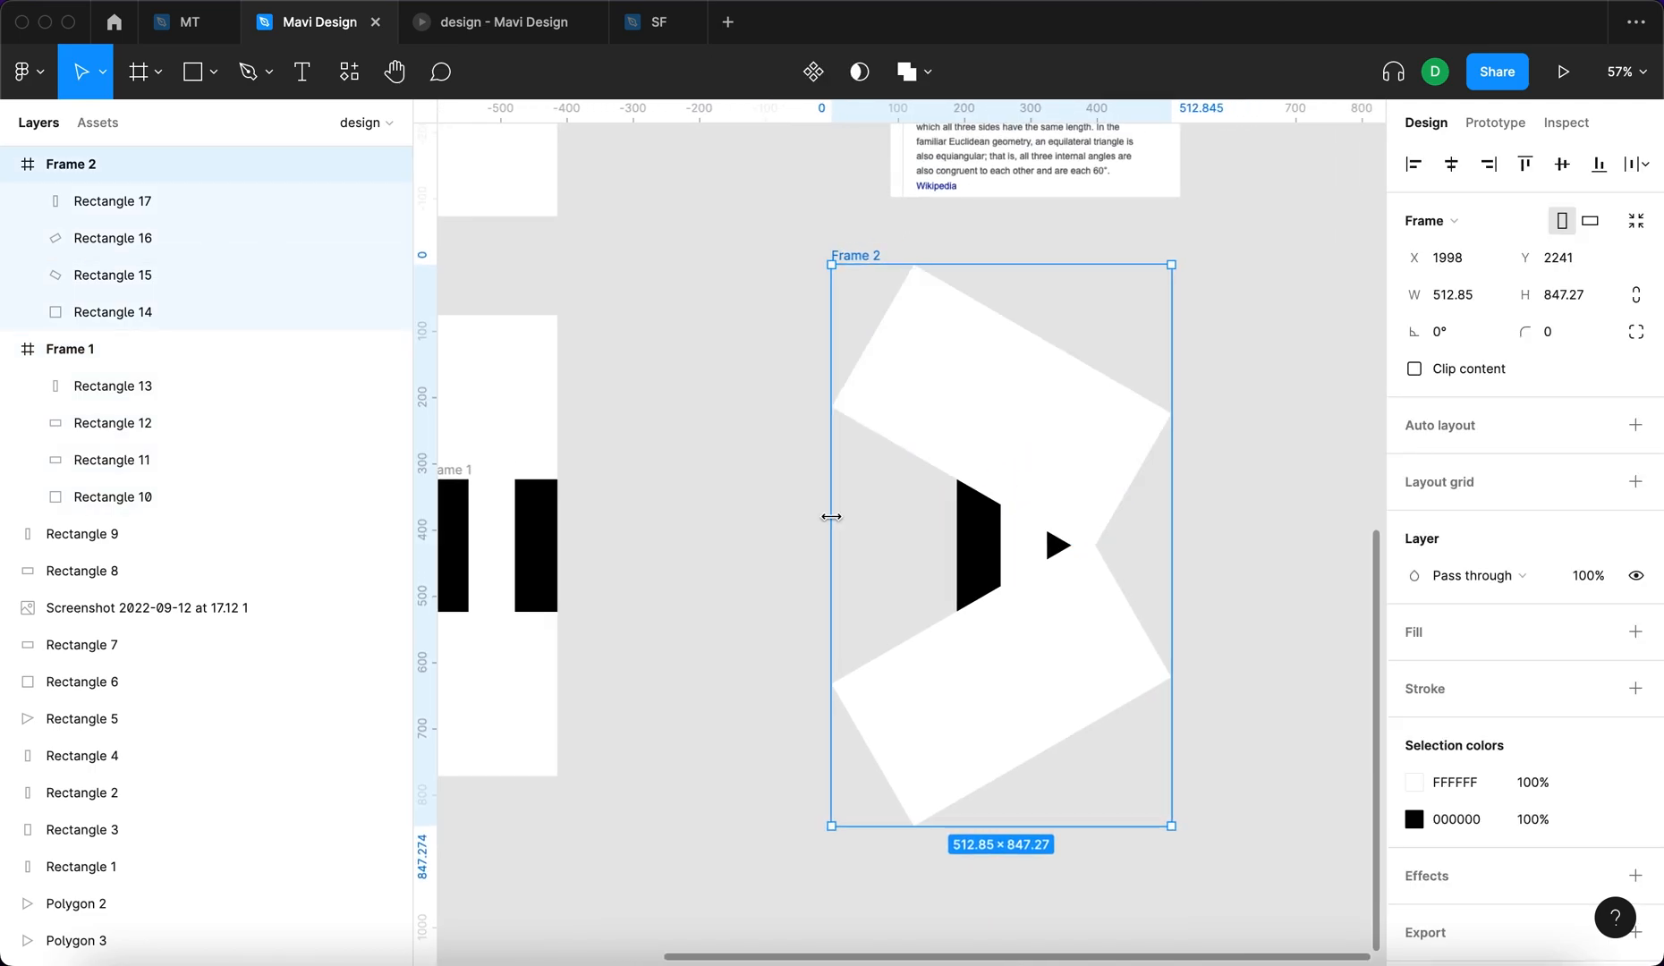
drag(832, 519, 955, 519)
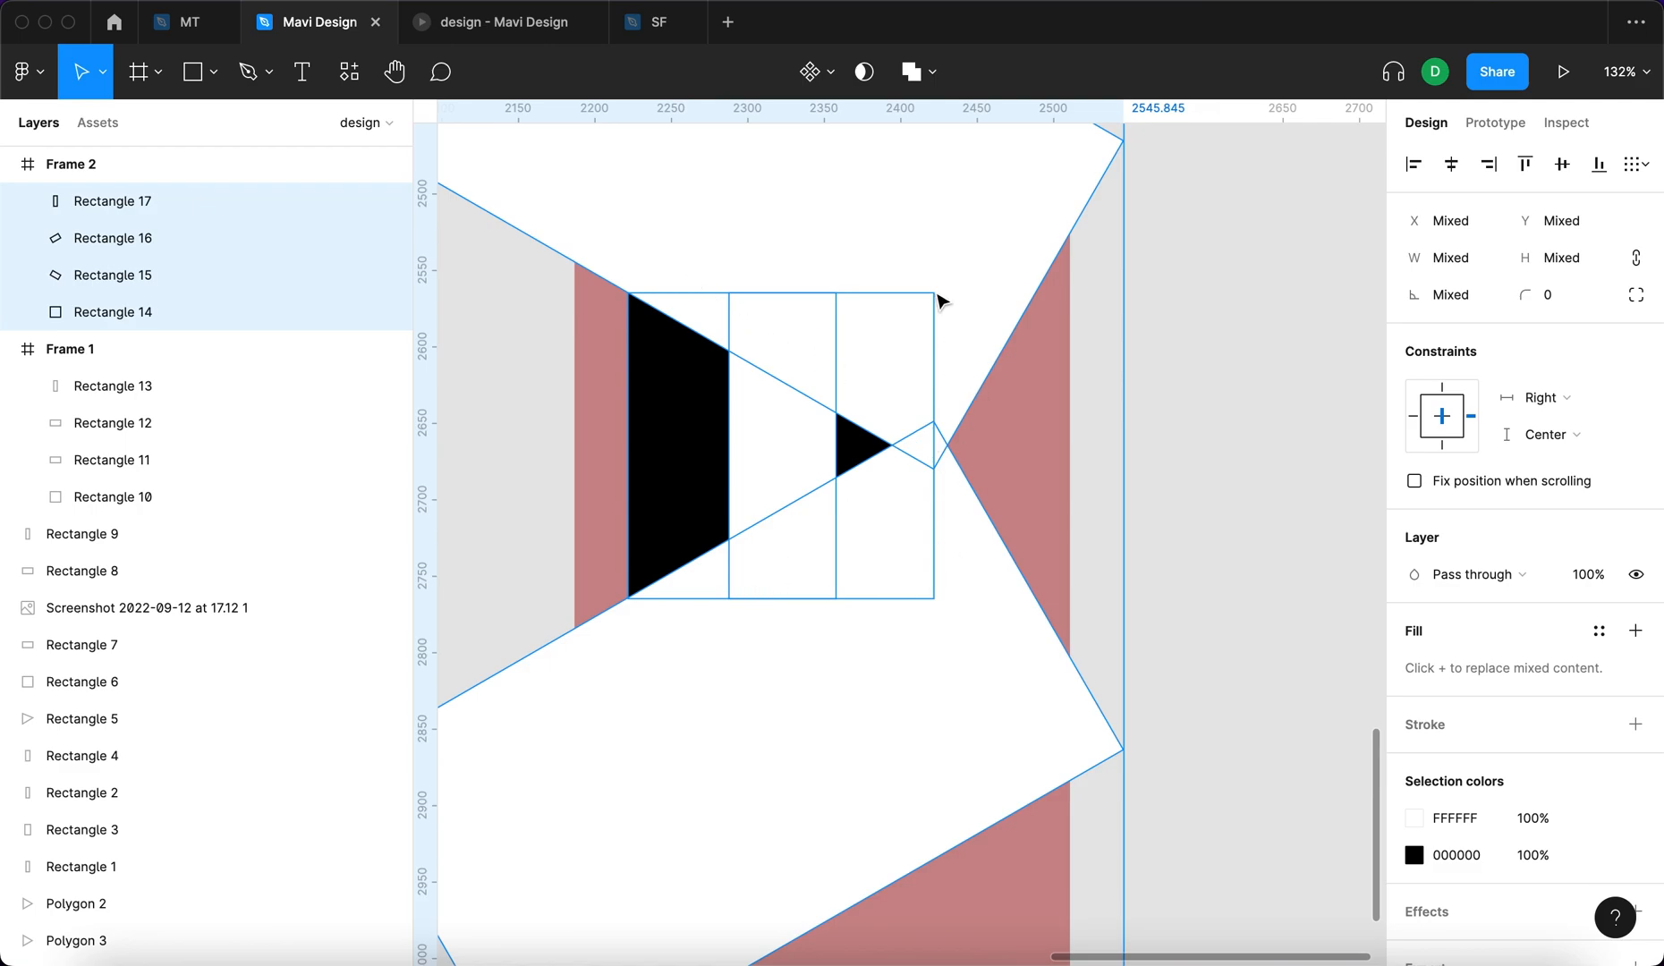
mouse_move(910, 456)
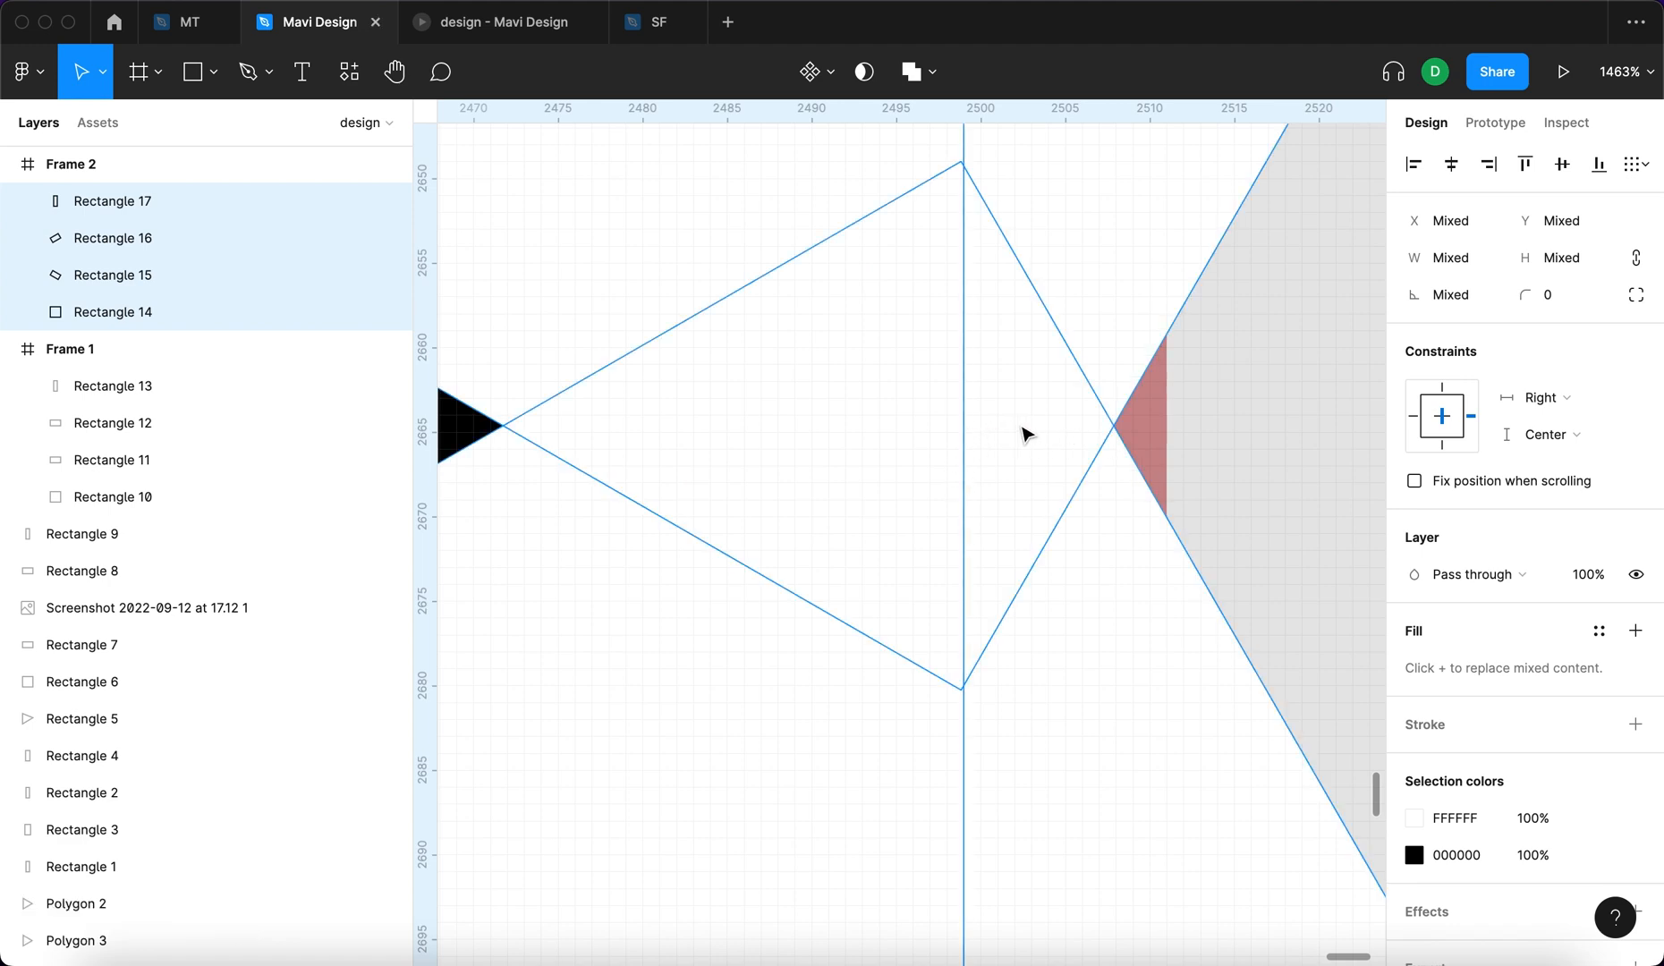
mouse_move(1004, 502)
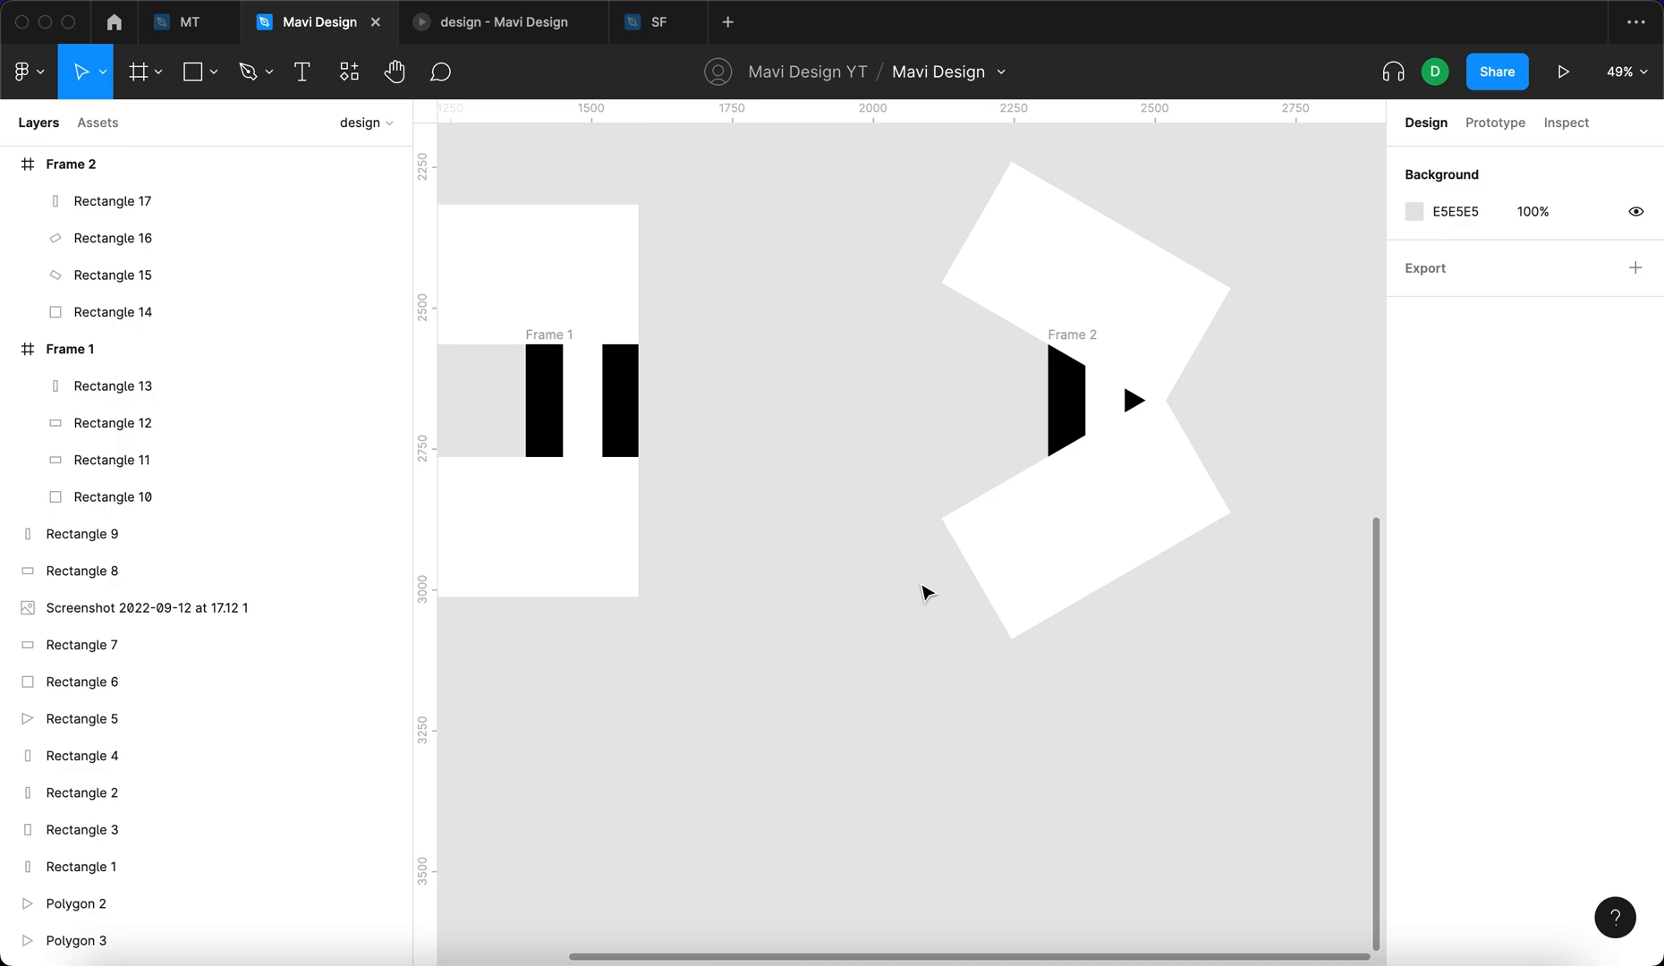
Rename the frames play and pause, and both main shapes 'main rectangle' via Cmd+R
click(69, 163)
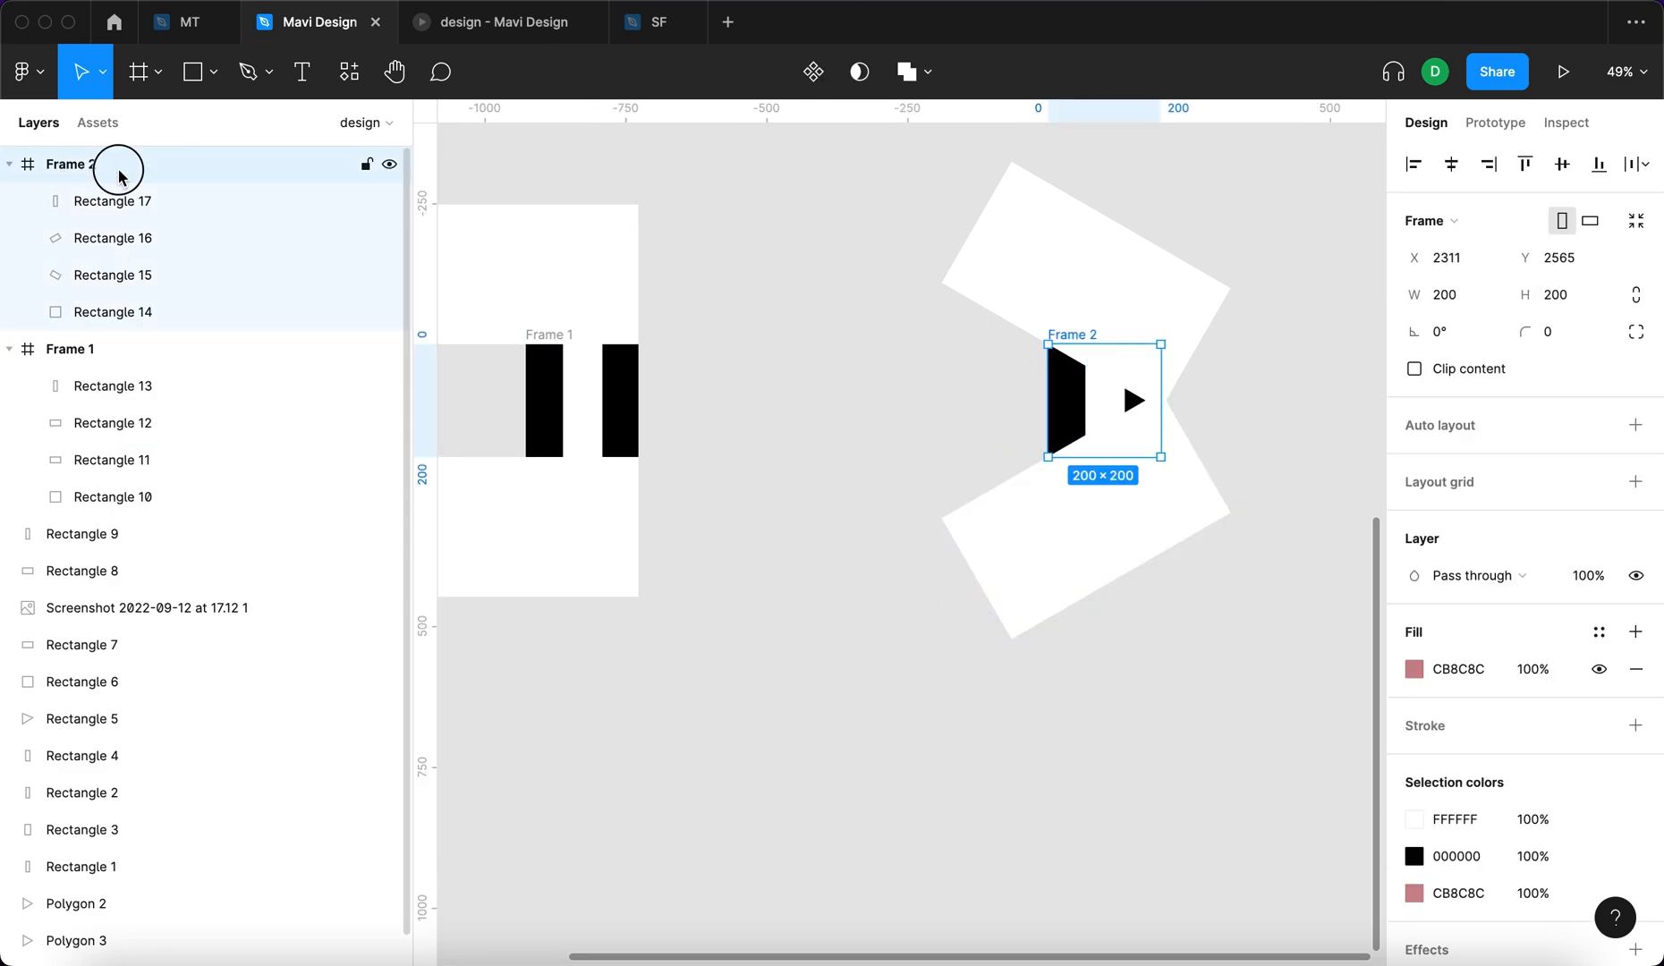
text(play)
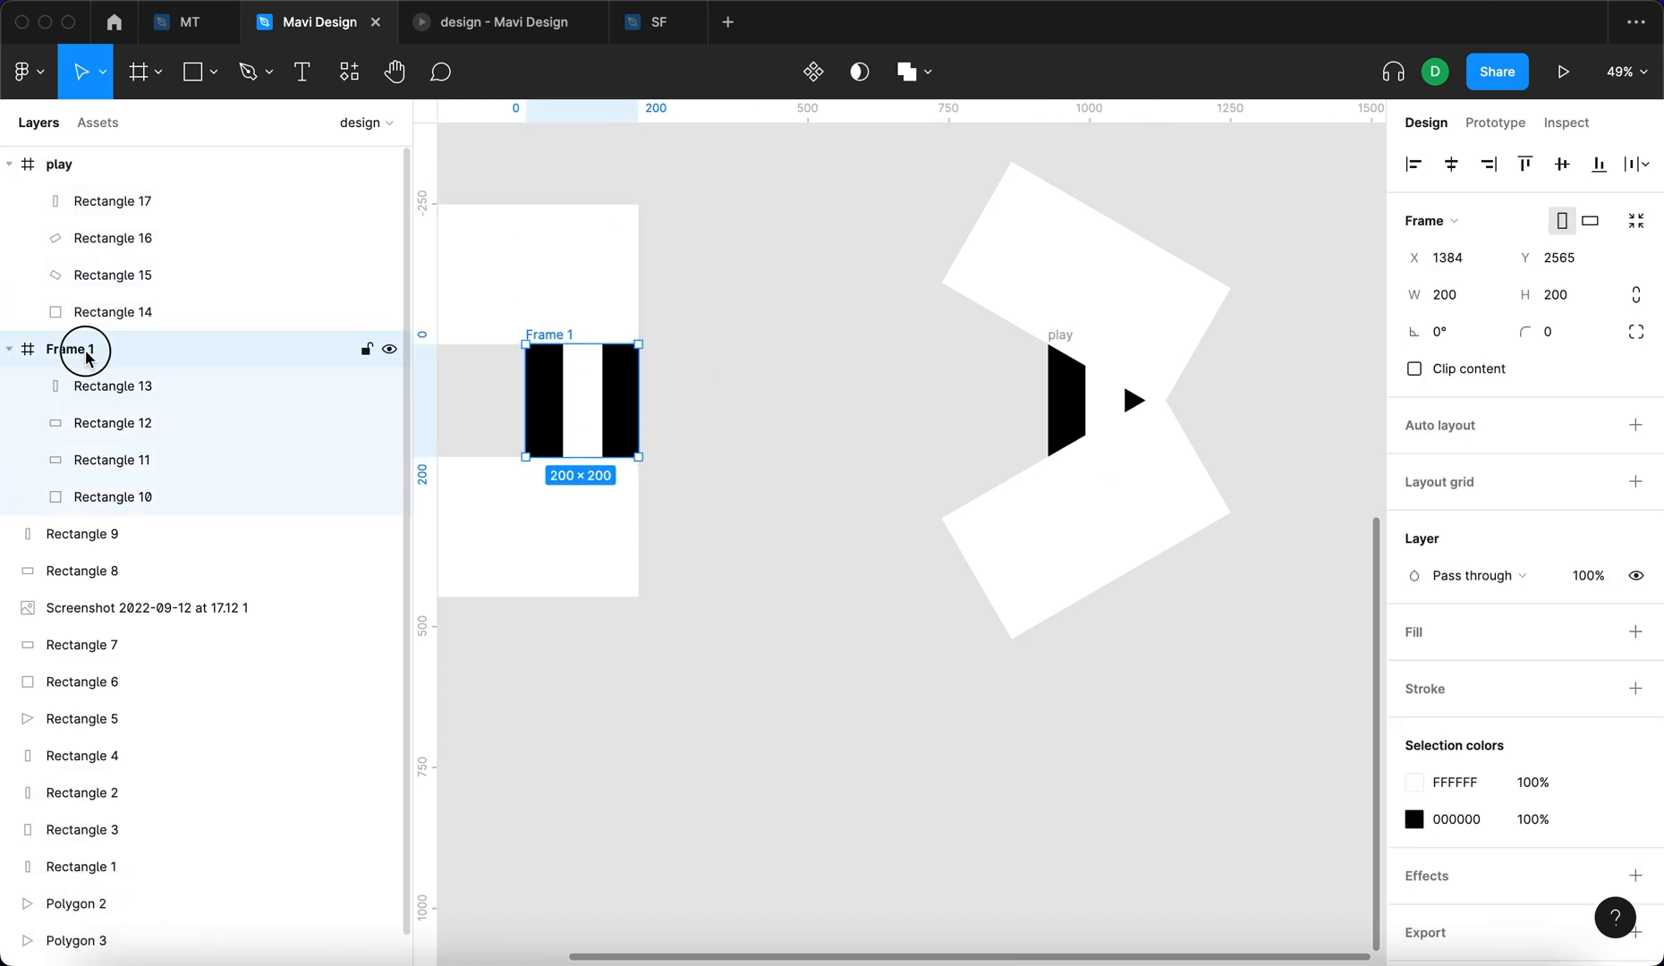
text(pause)
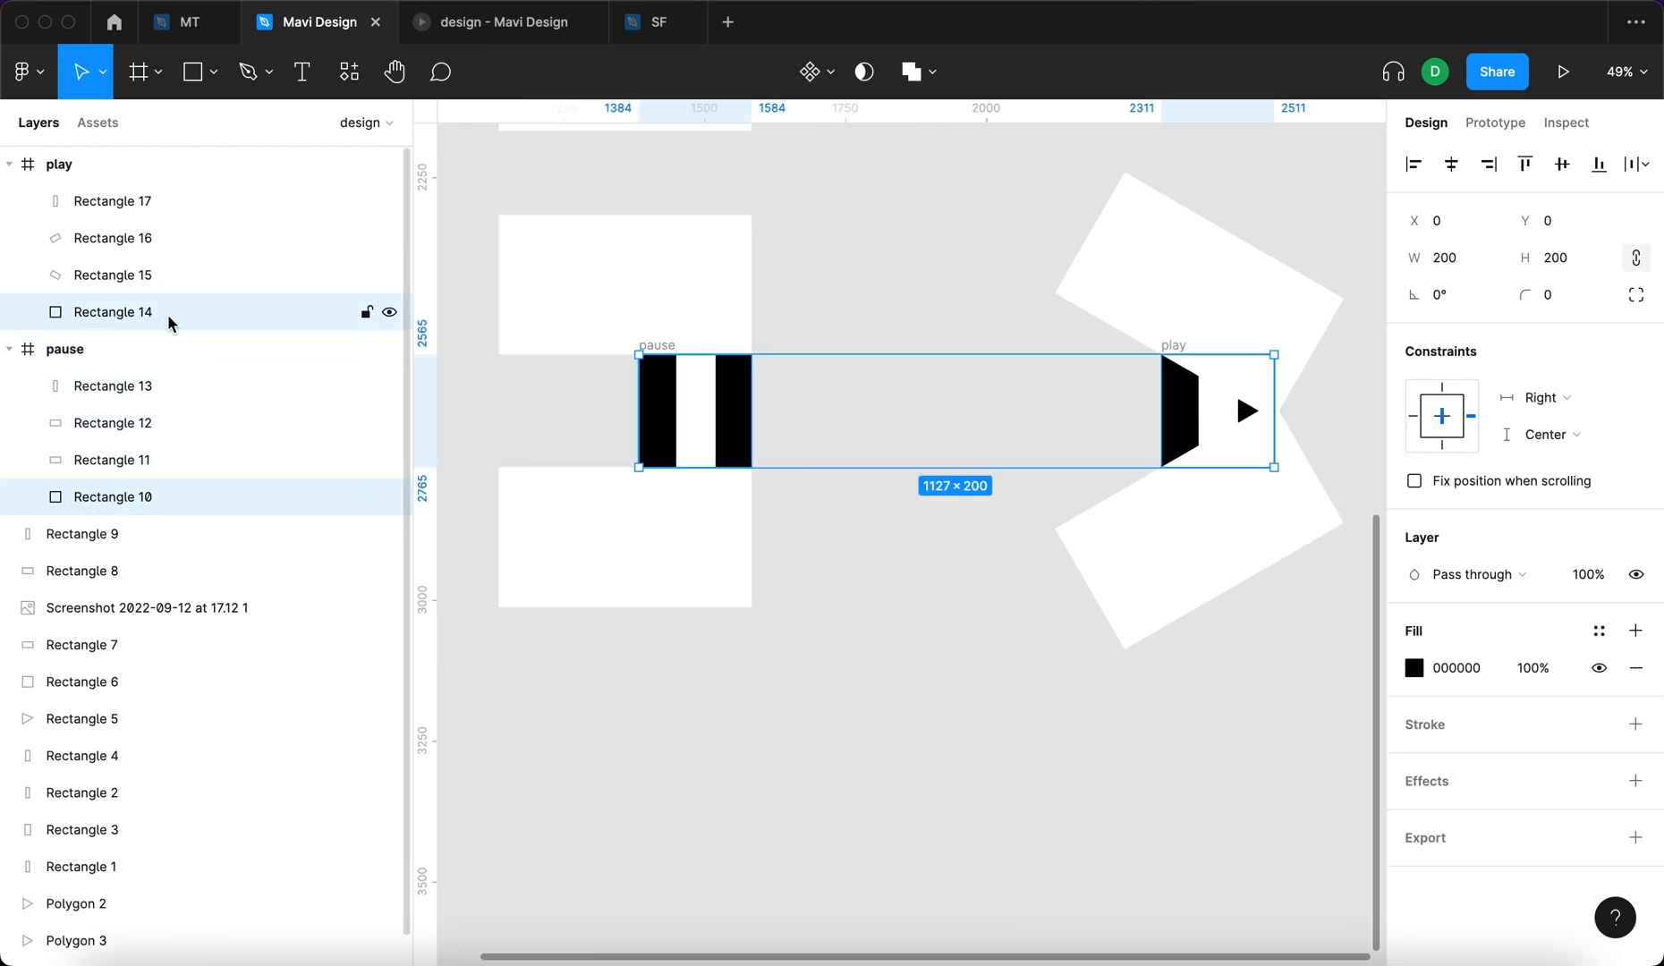
key(cmd+r)
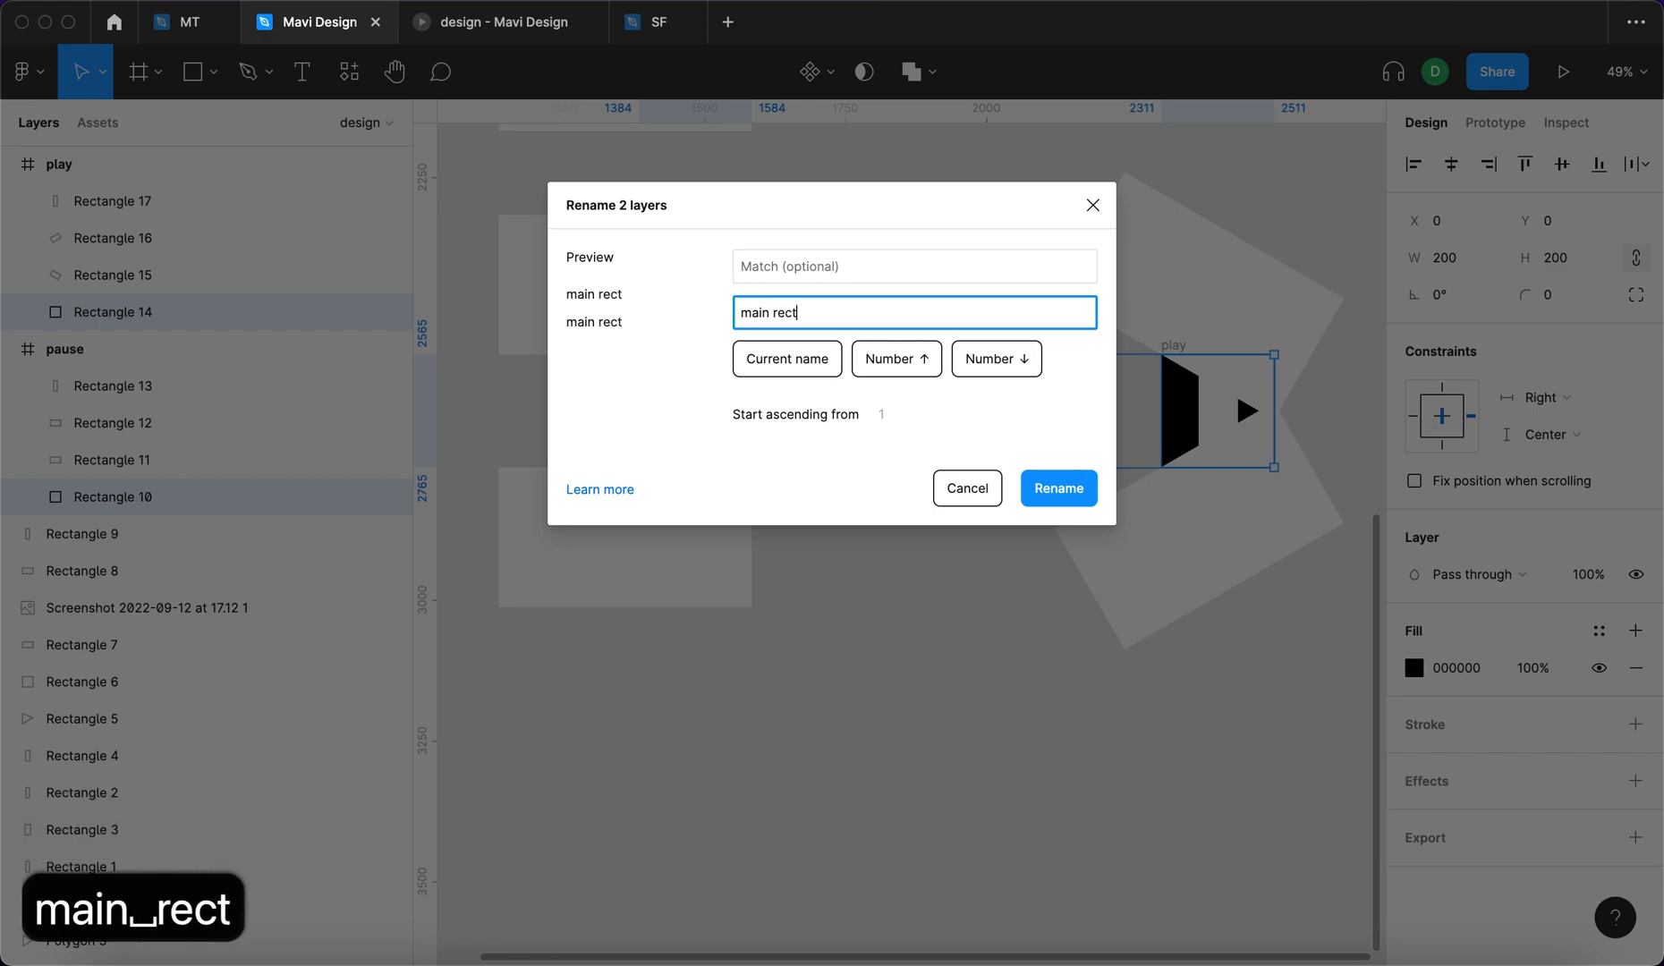
text(angle)
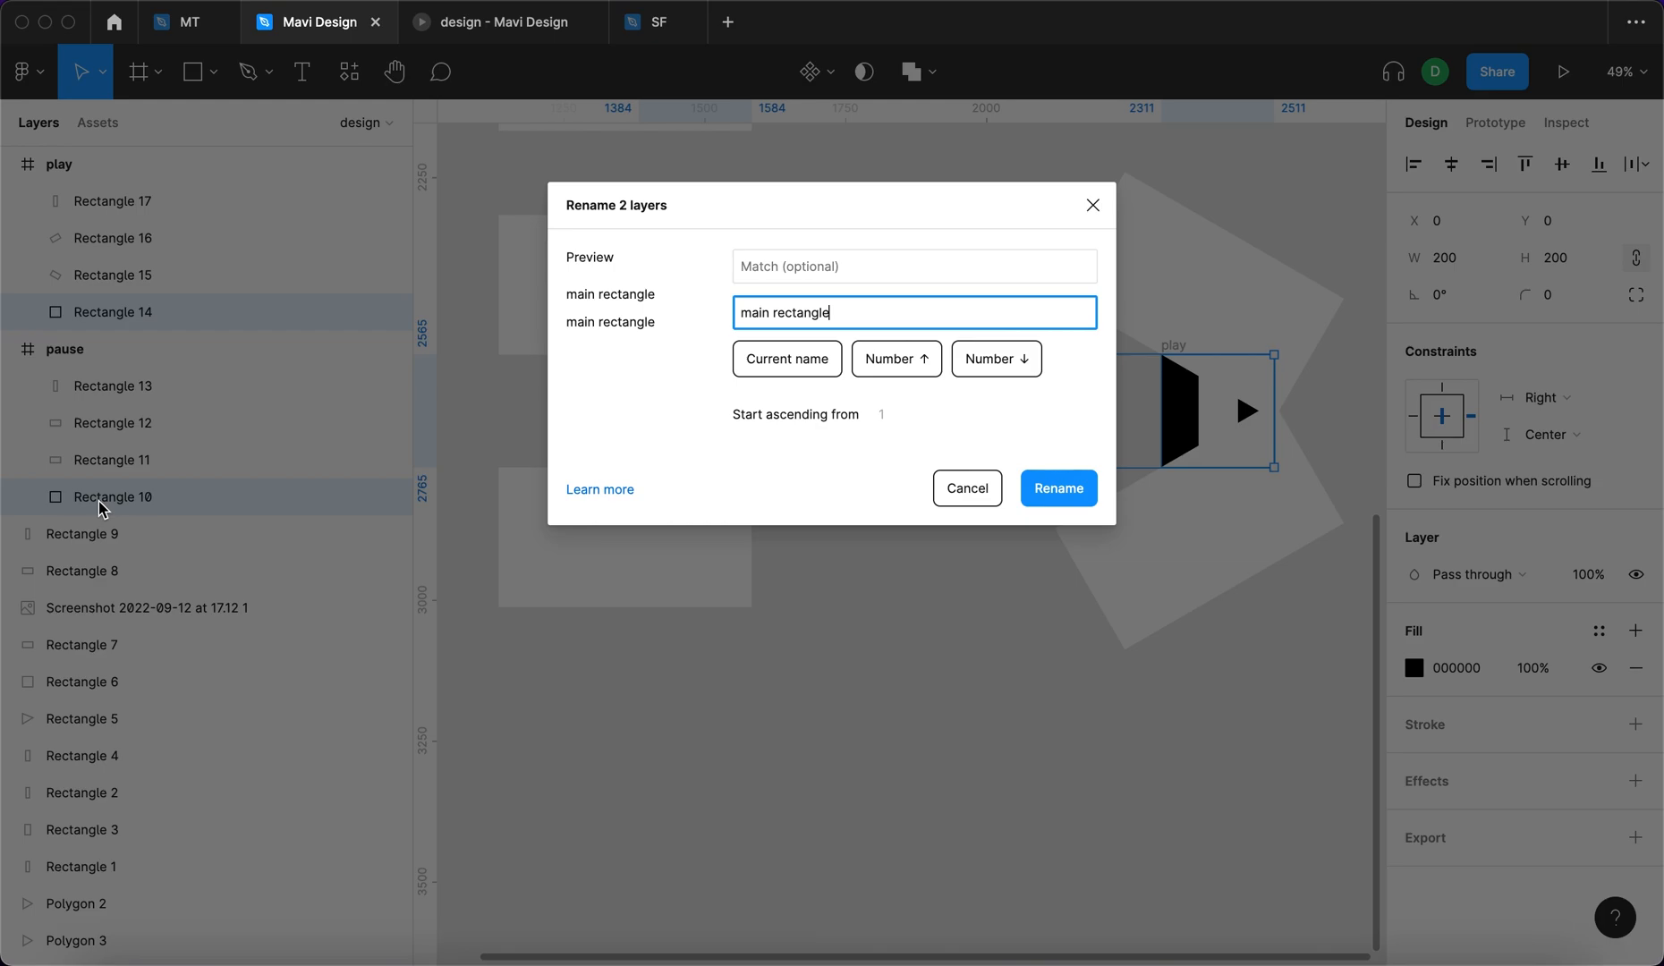
click(1057, 488)
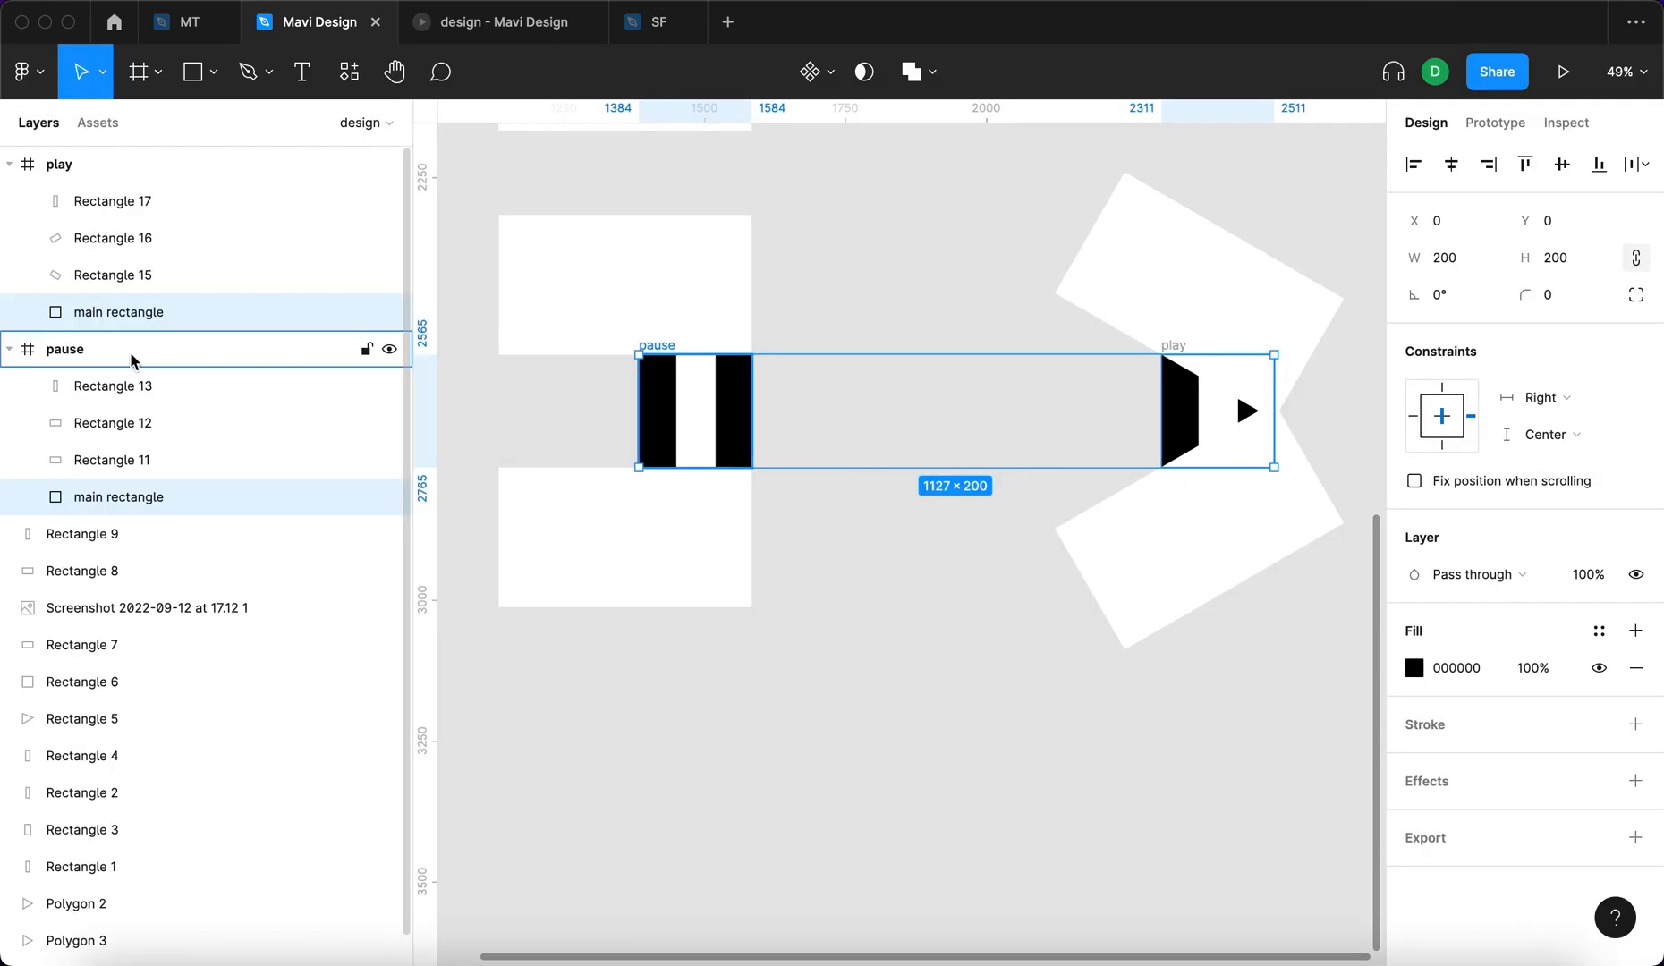
Rename the matching white rectangles in both frames as the top, bottom and middle masks
click(112, 460)
text(top m)
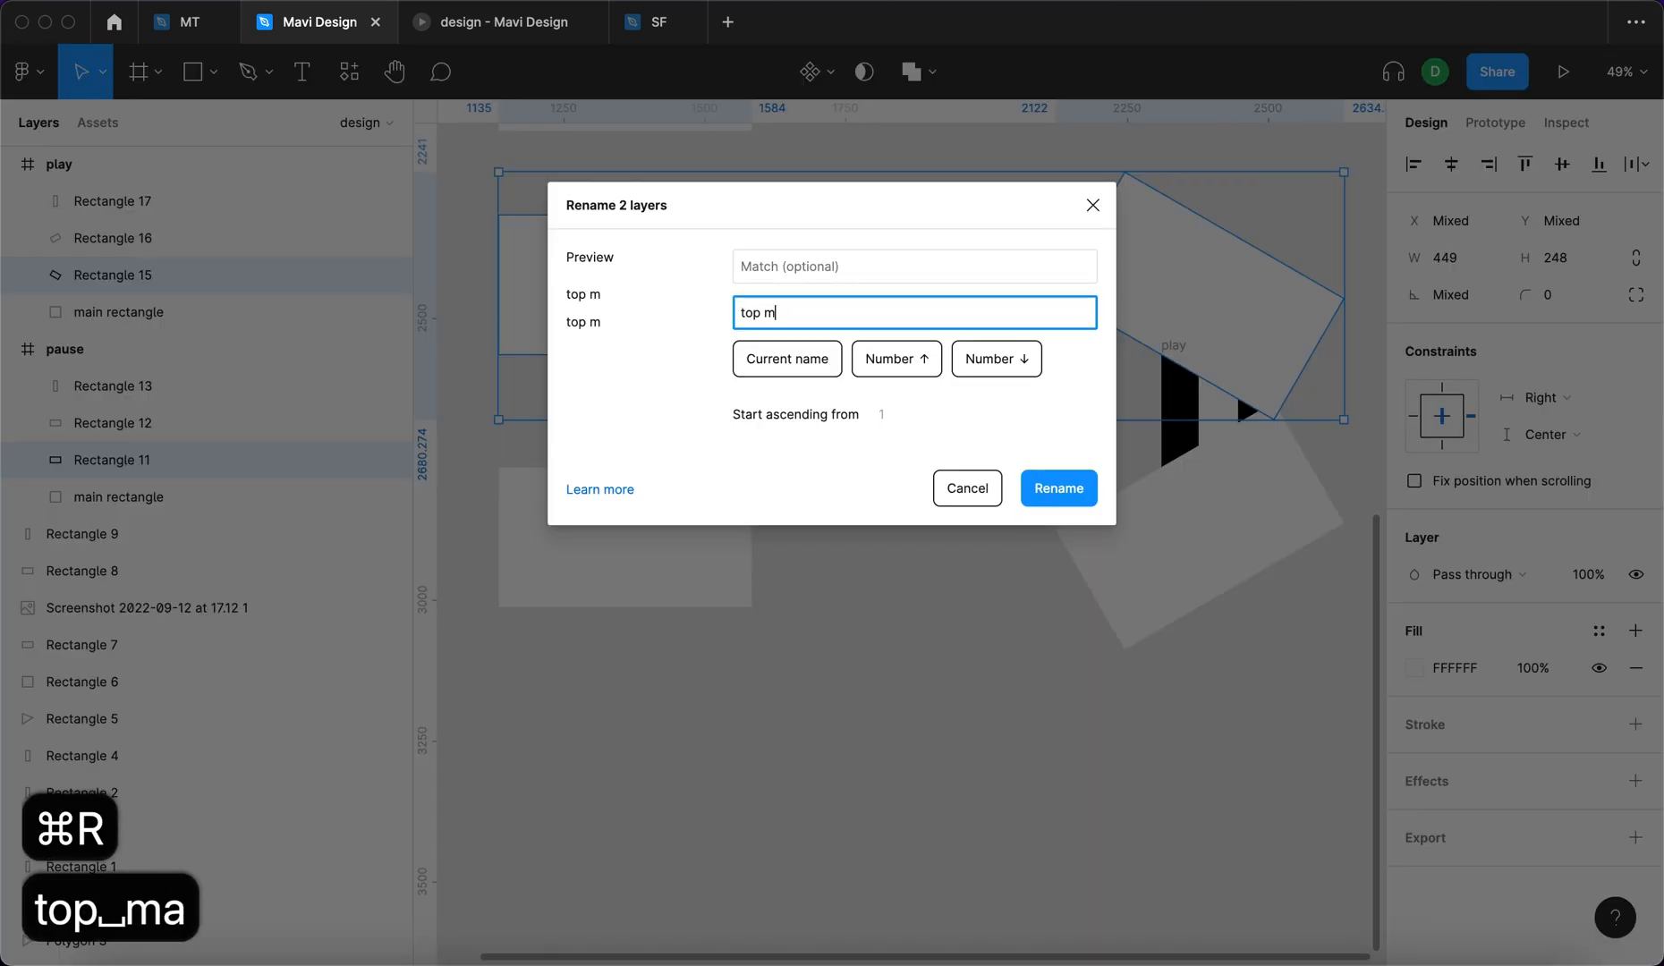
click(1057, 488)
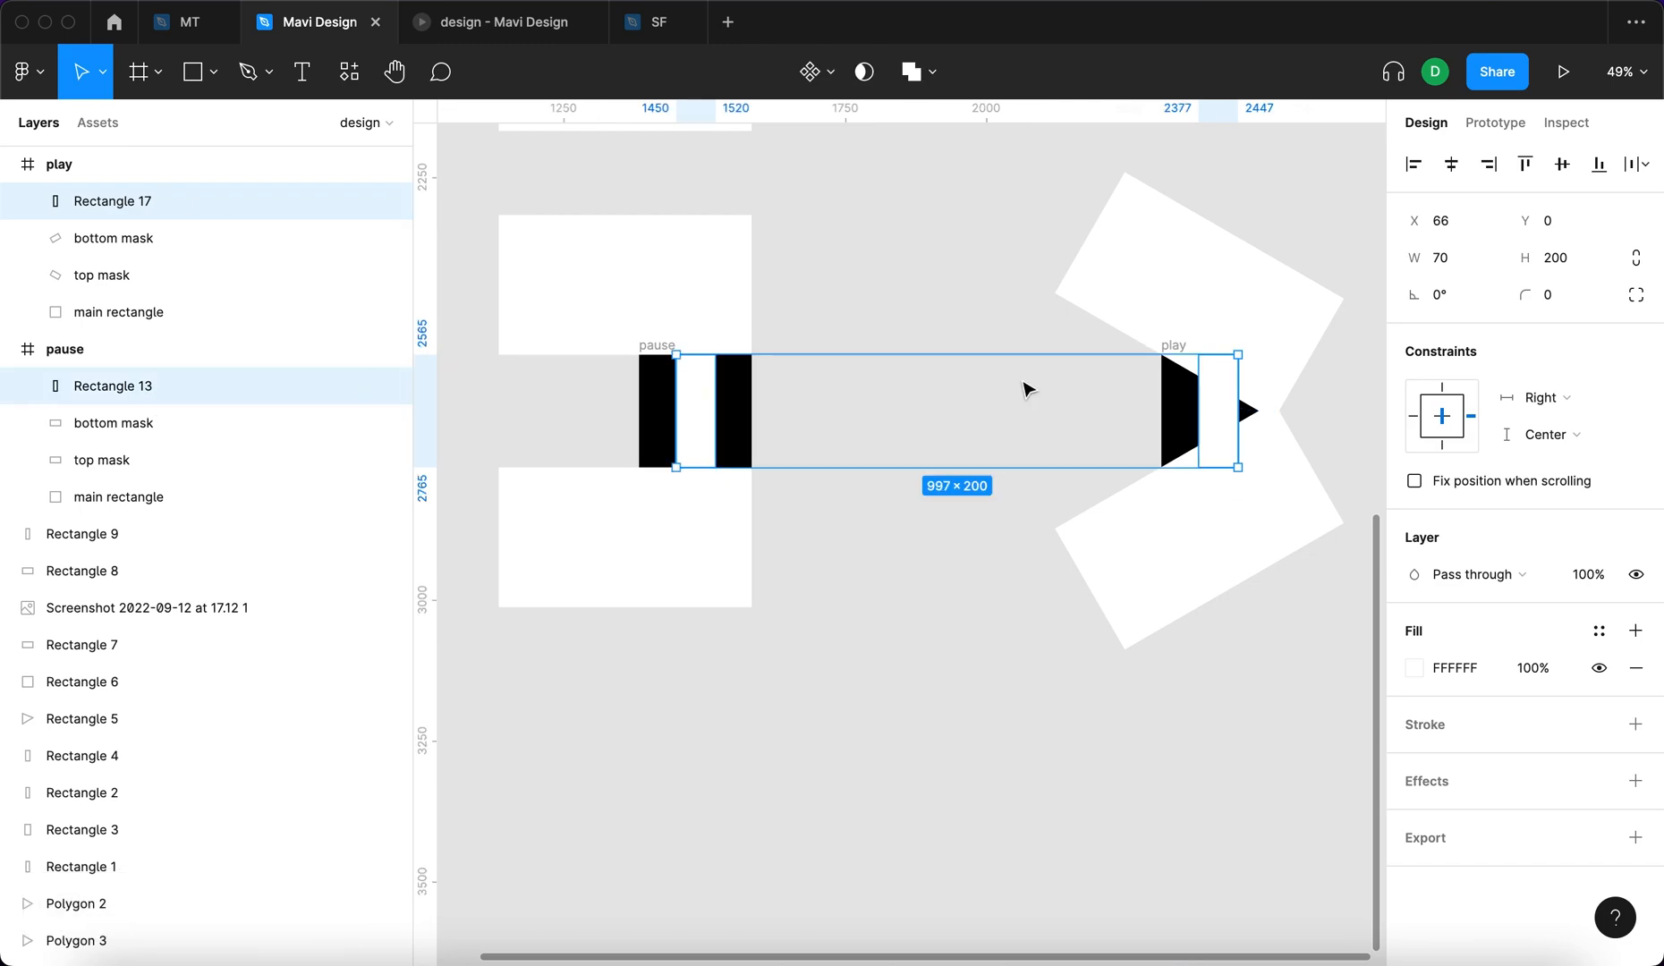
key(cmd+r)
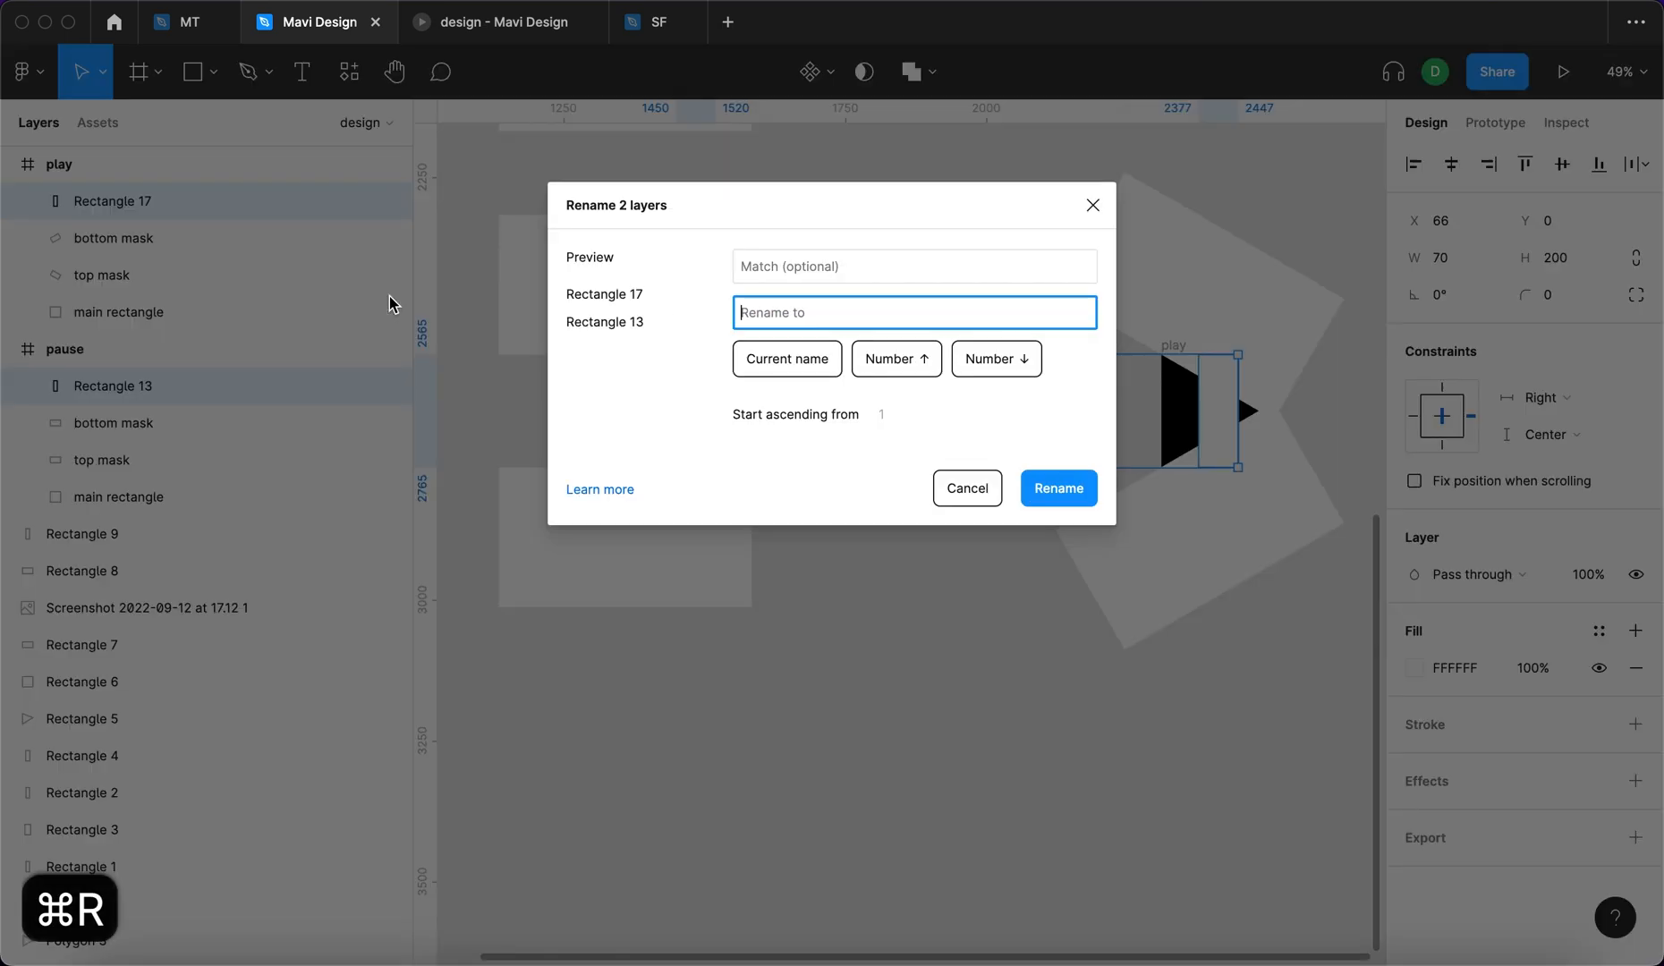
click(1059, 489)
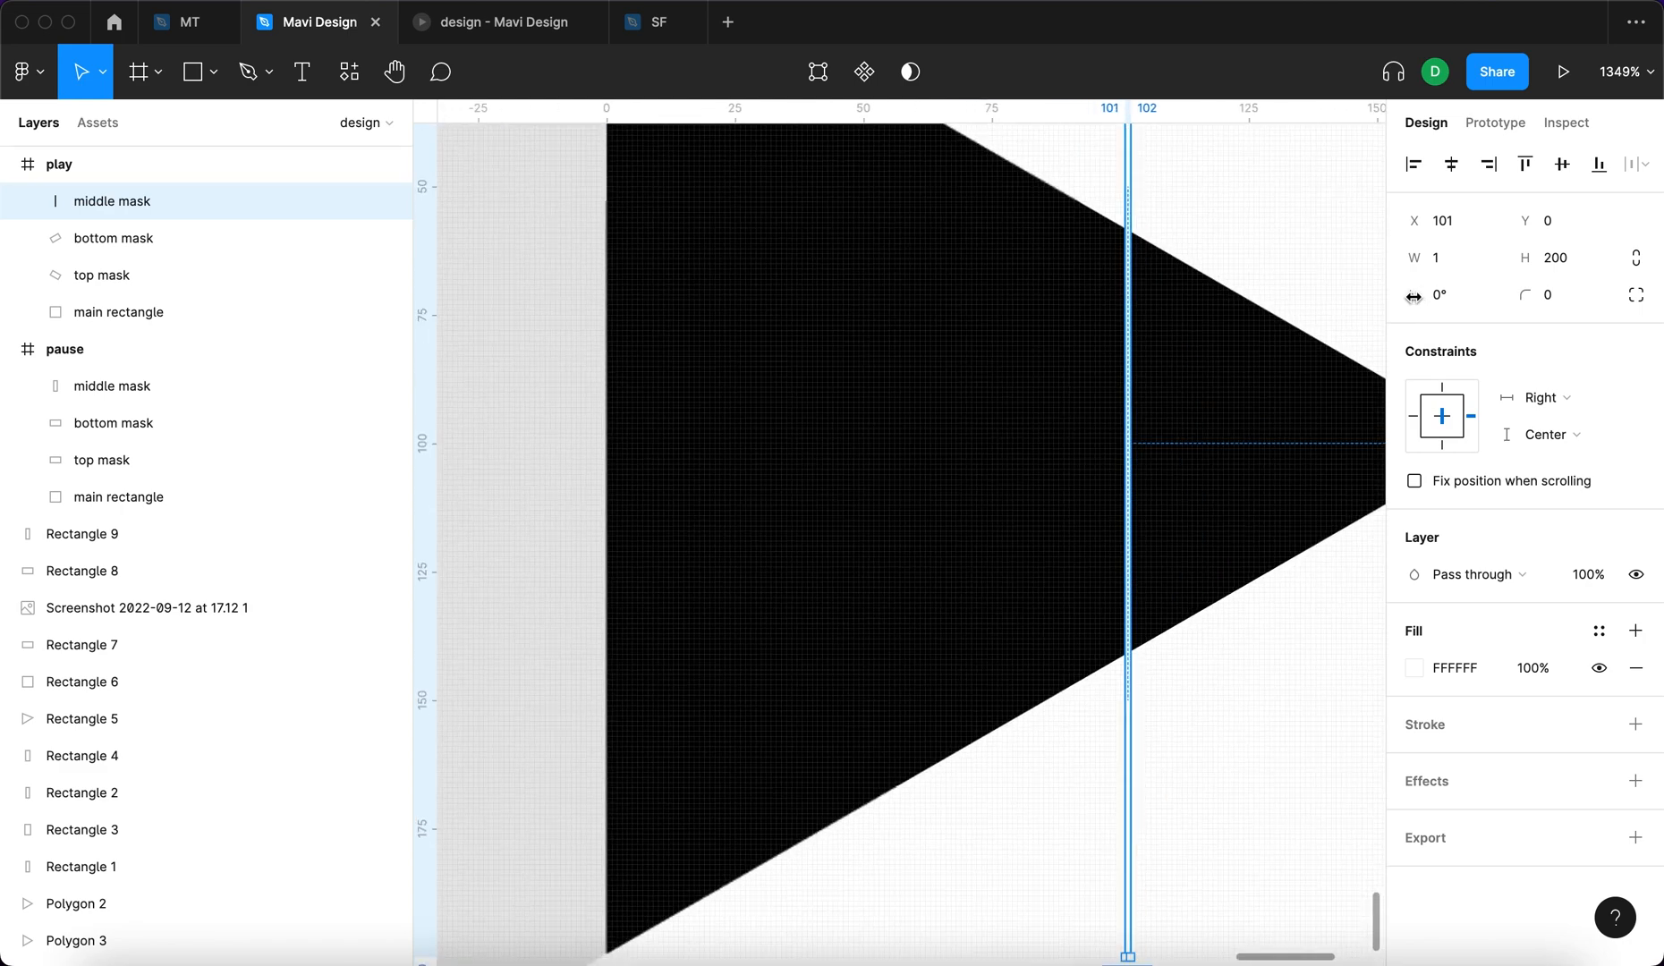
text(0.00)
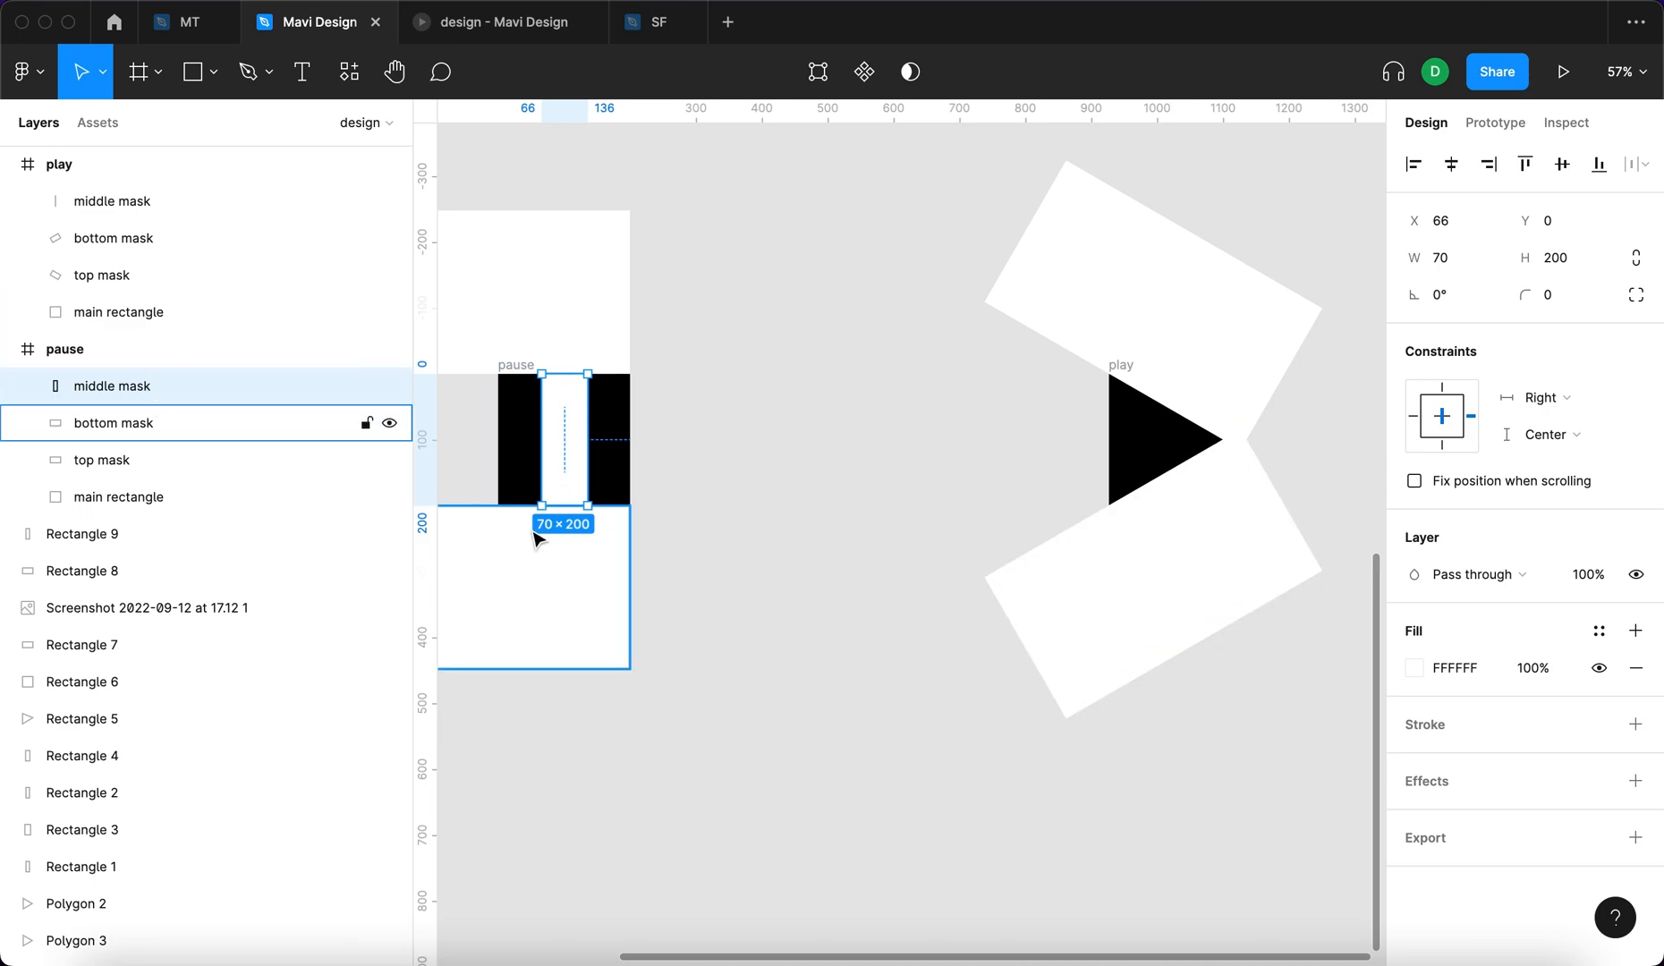
click(1003, 489)
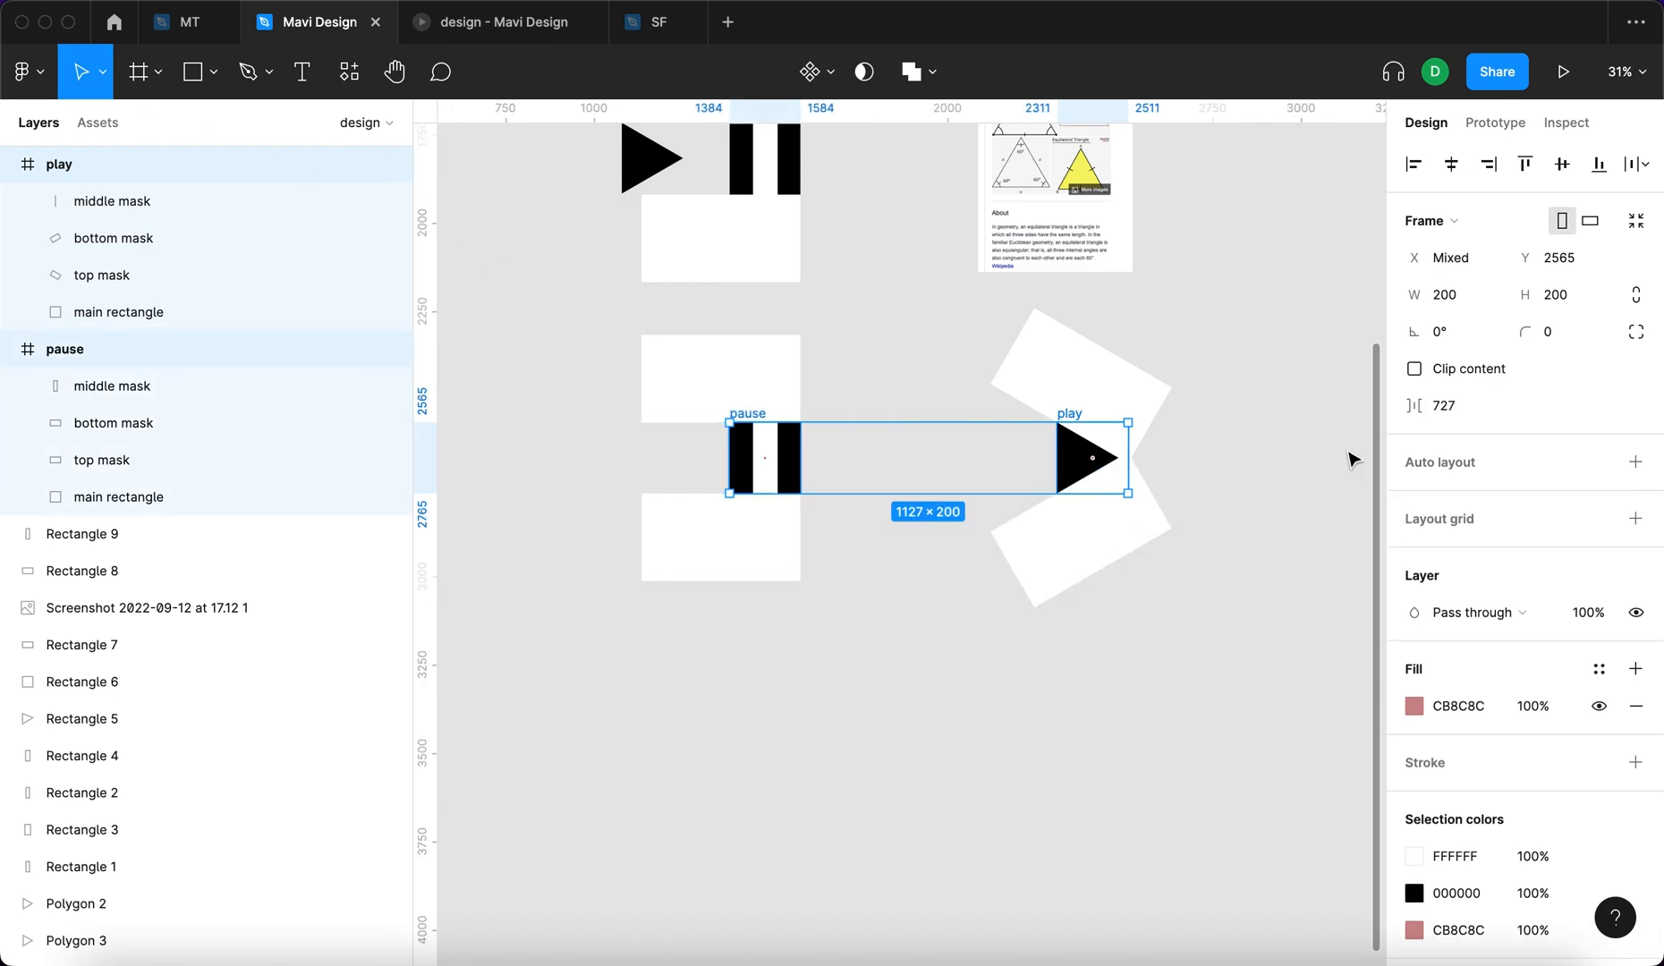
Enable Clip content on both frames and combine play and pause into a component set
click(1415, 369)
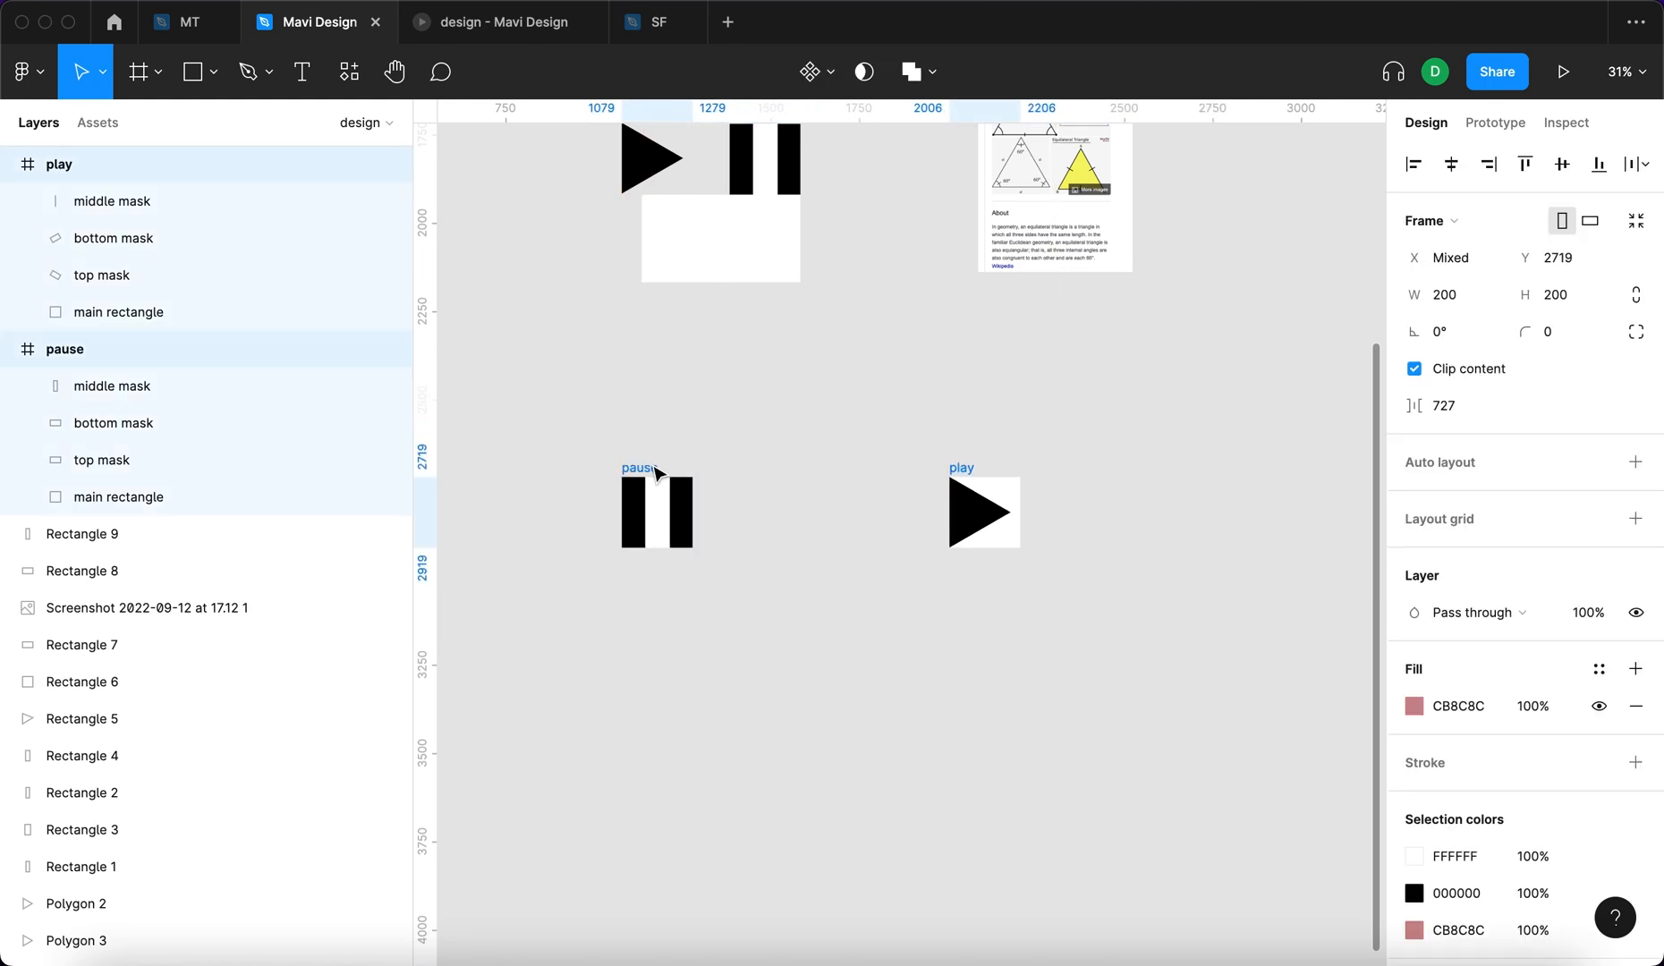
click(808, 72)
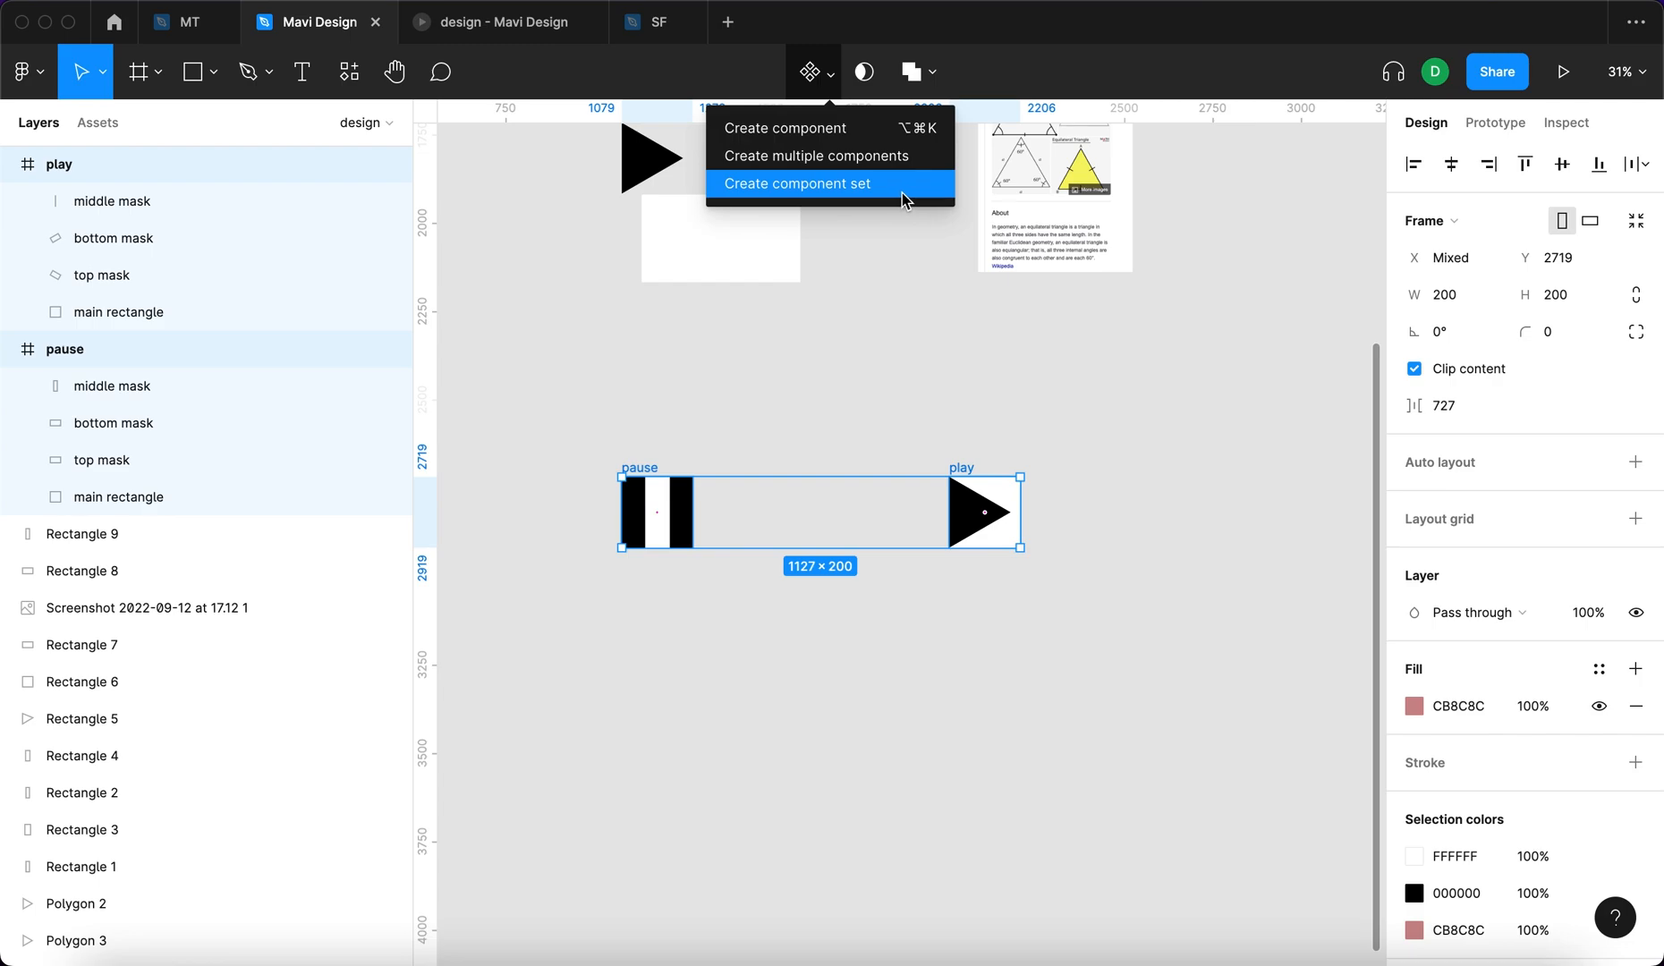
click(796, 182)
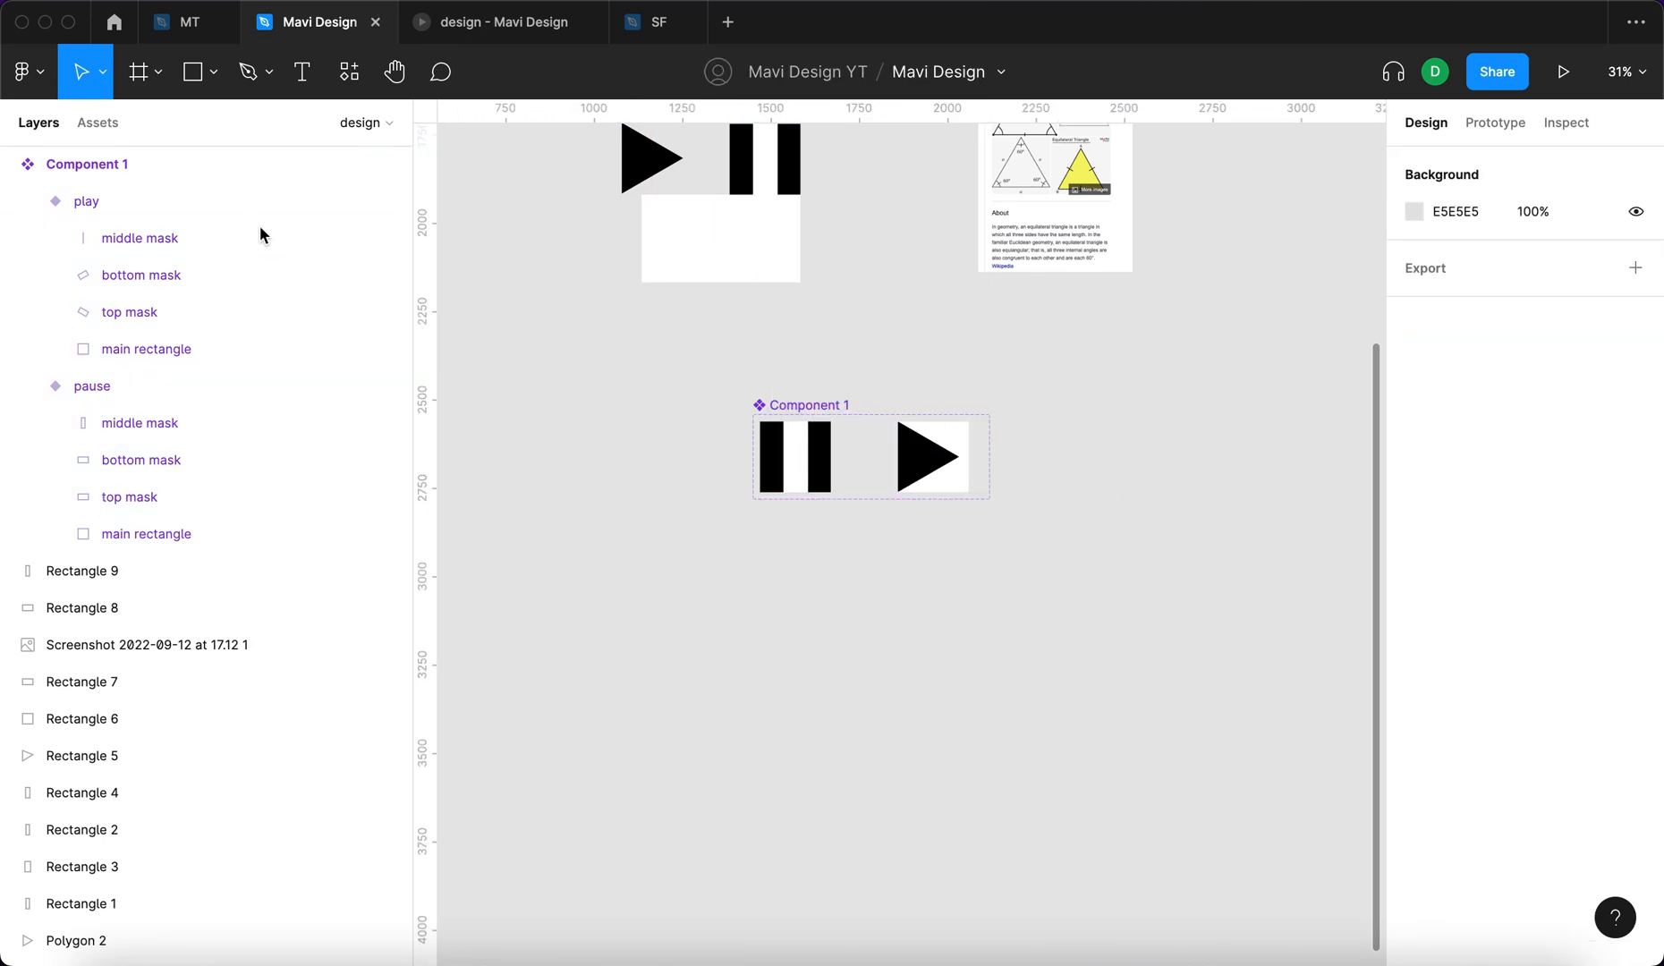
Rename the selected component set to play pause animated button
click(138, 422)
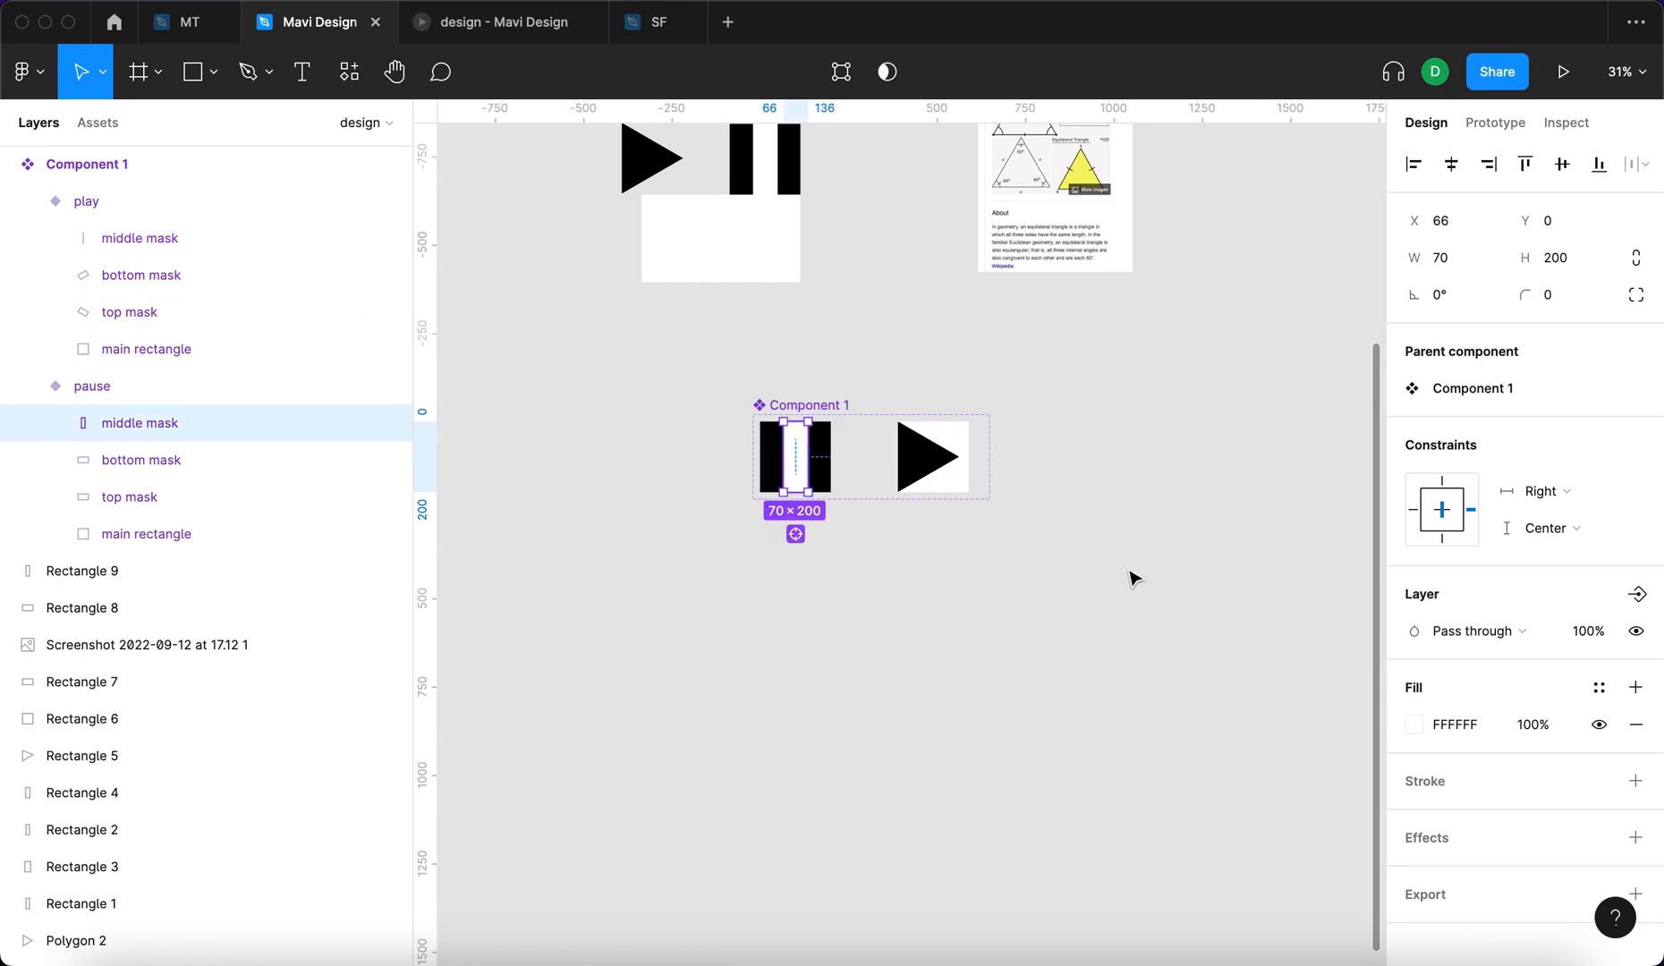
click(85, 164)
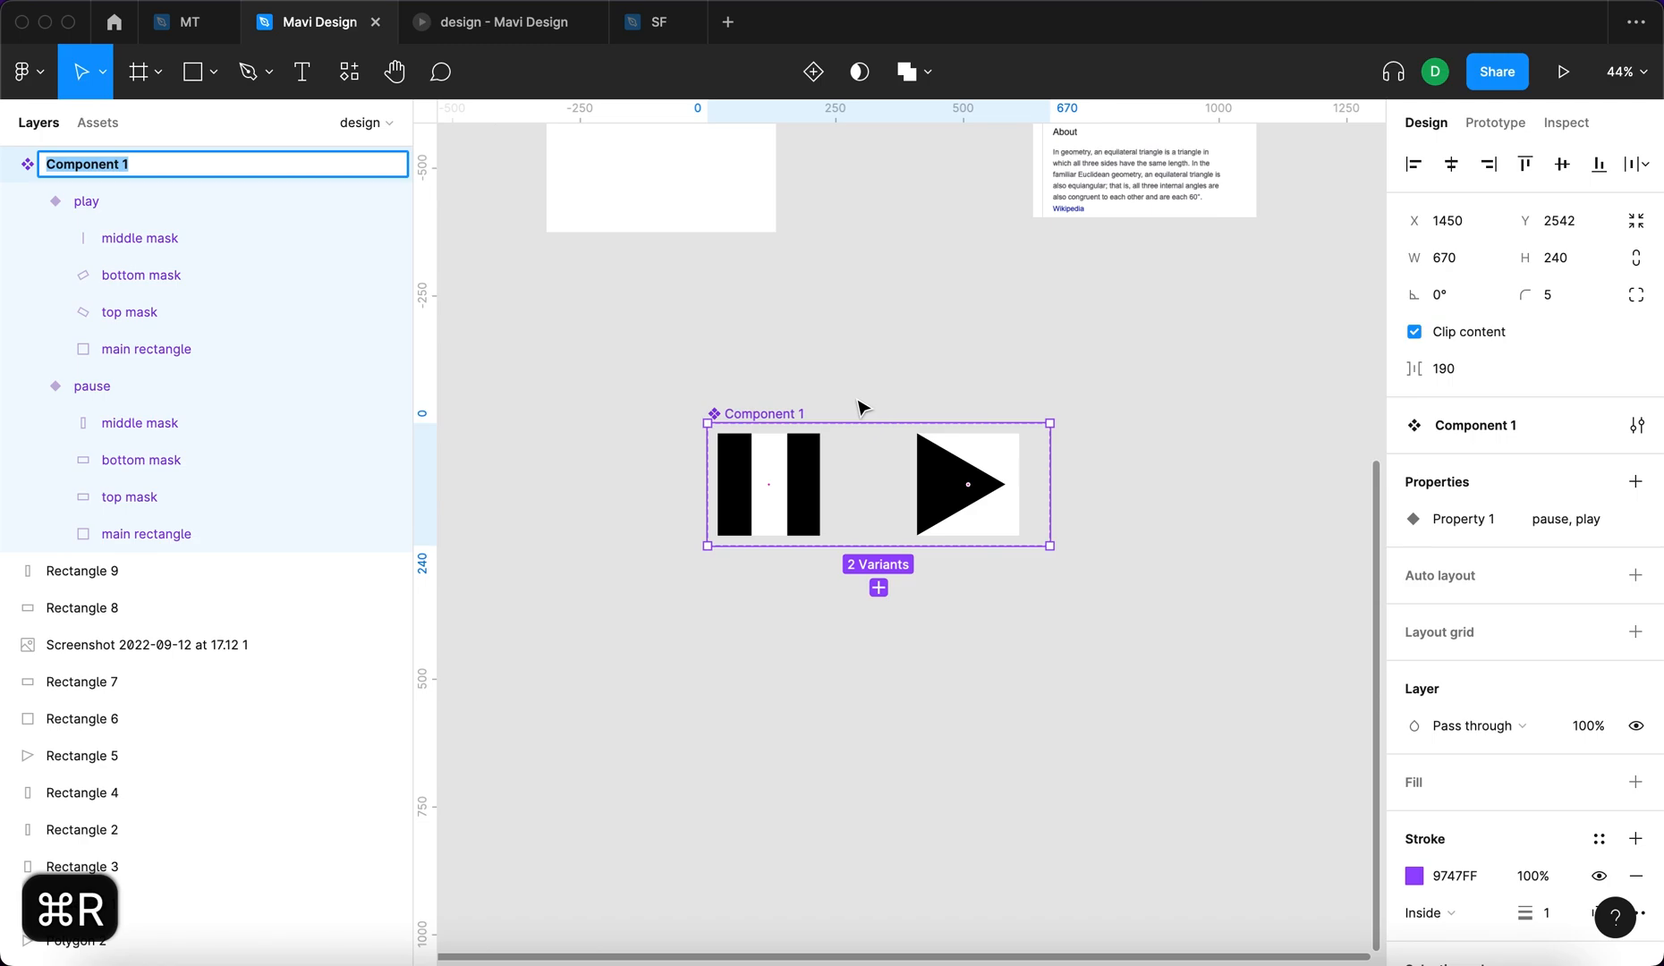
text(play pause animated button)
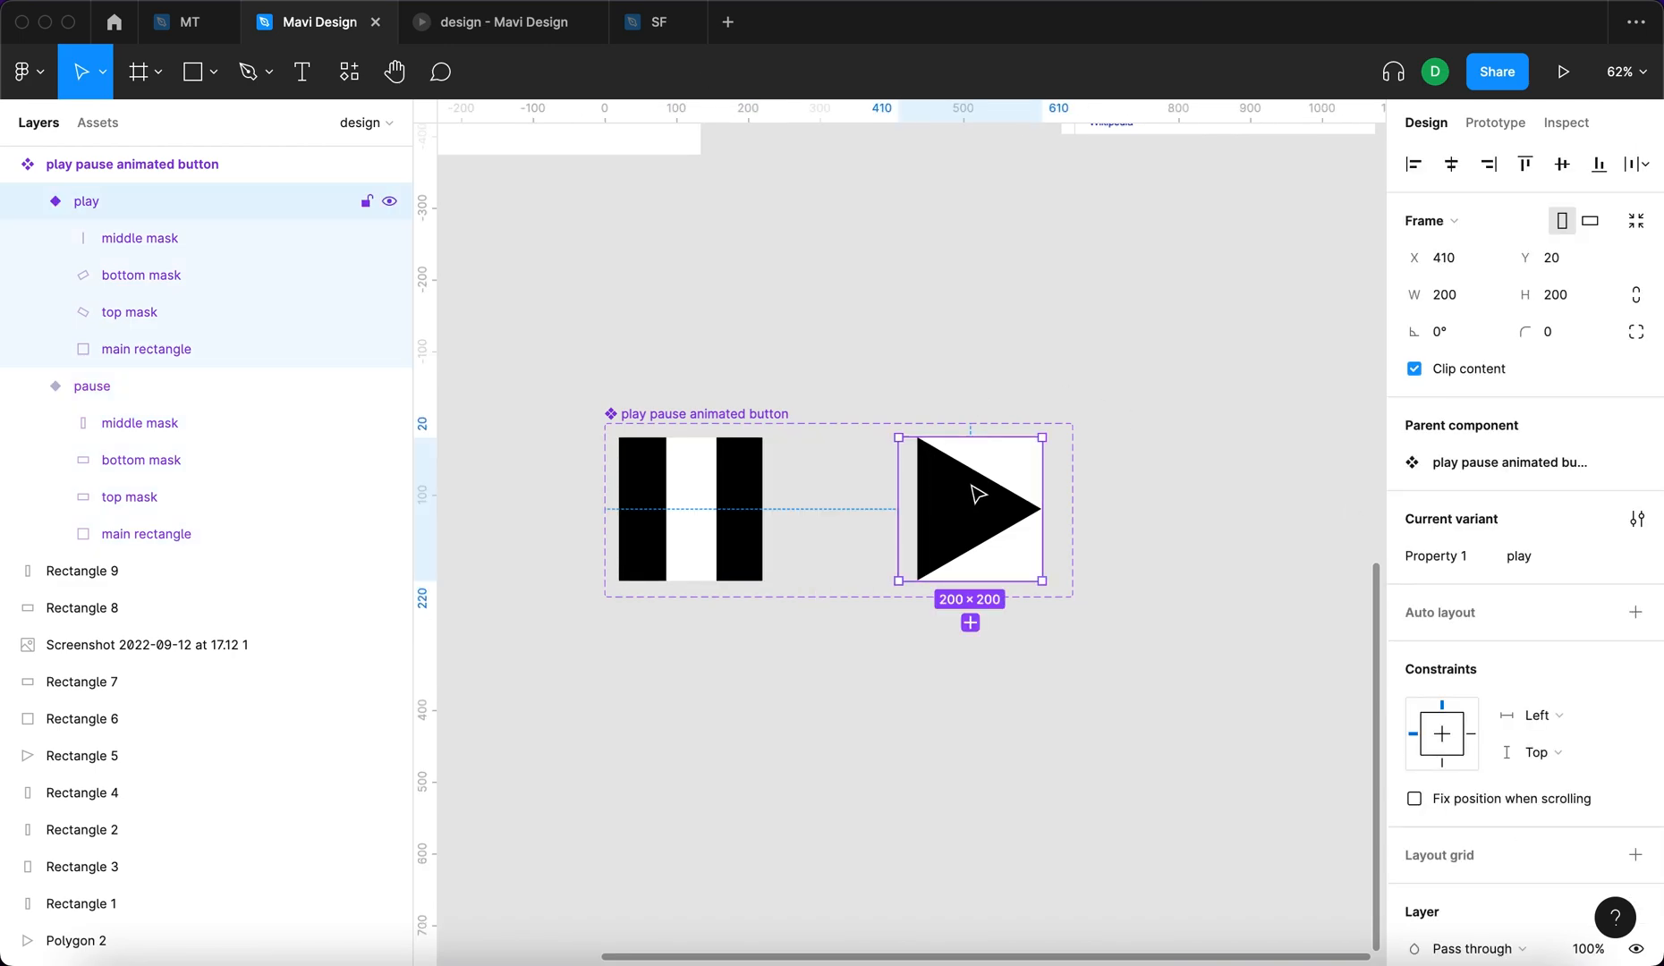
click(96, 122)
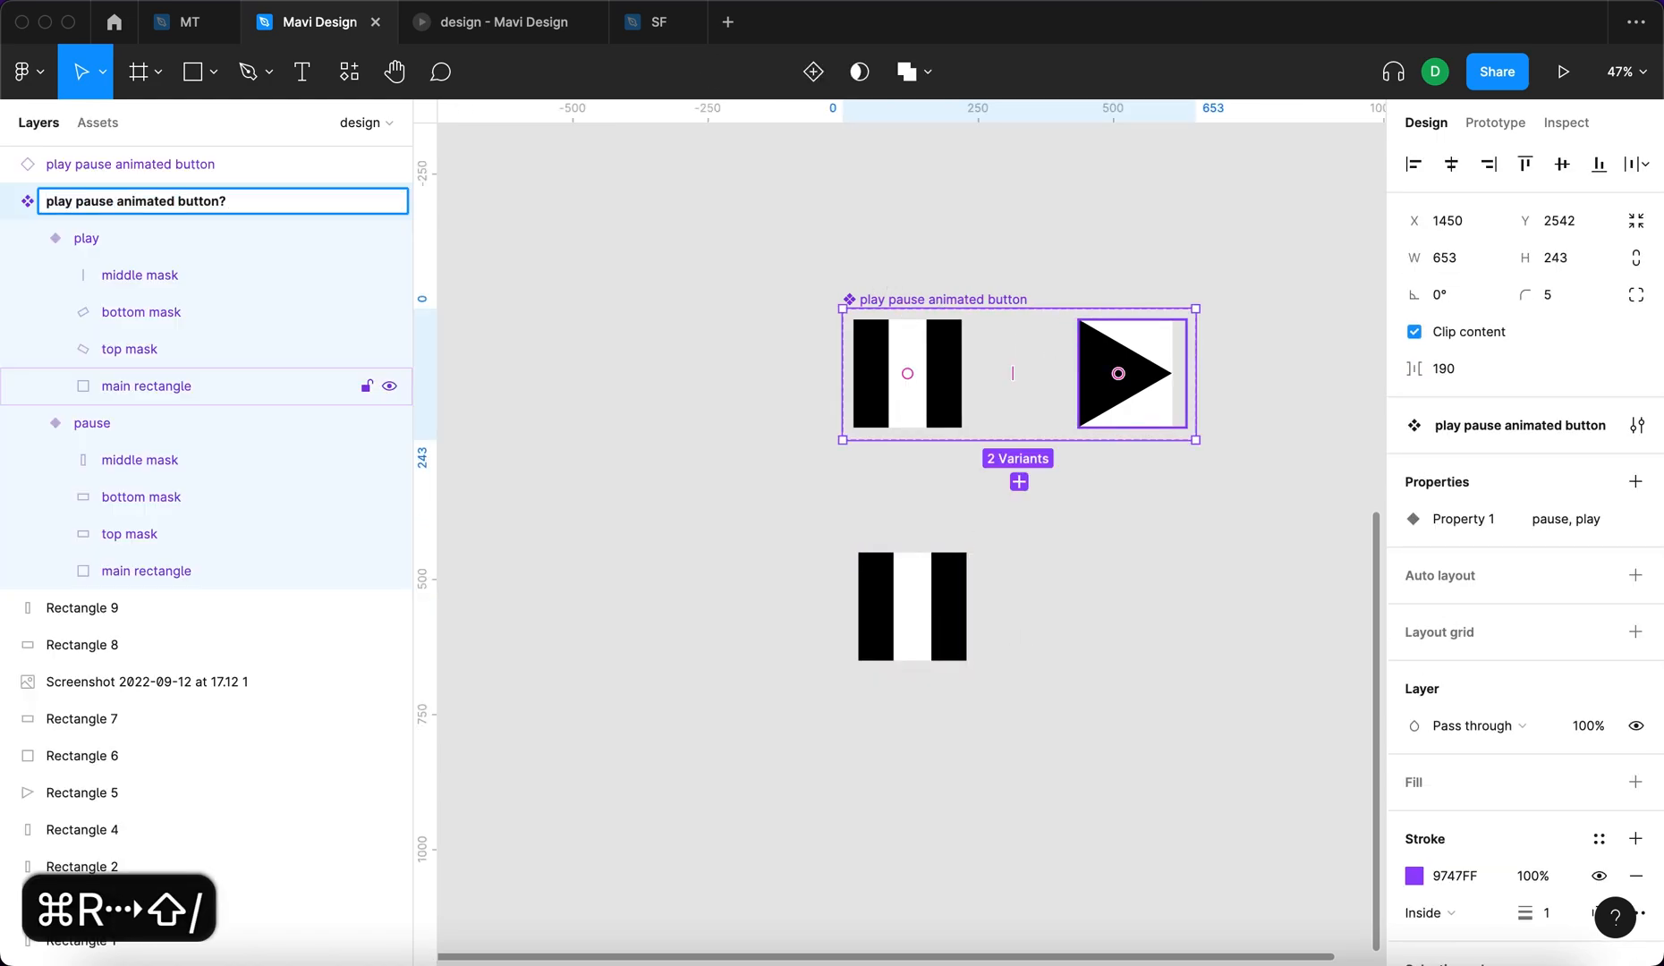
Append _contents to the set name and invert its black and white selection colours
text(_contents)
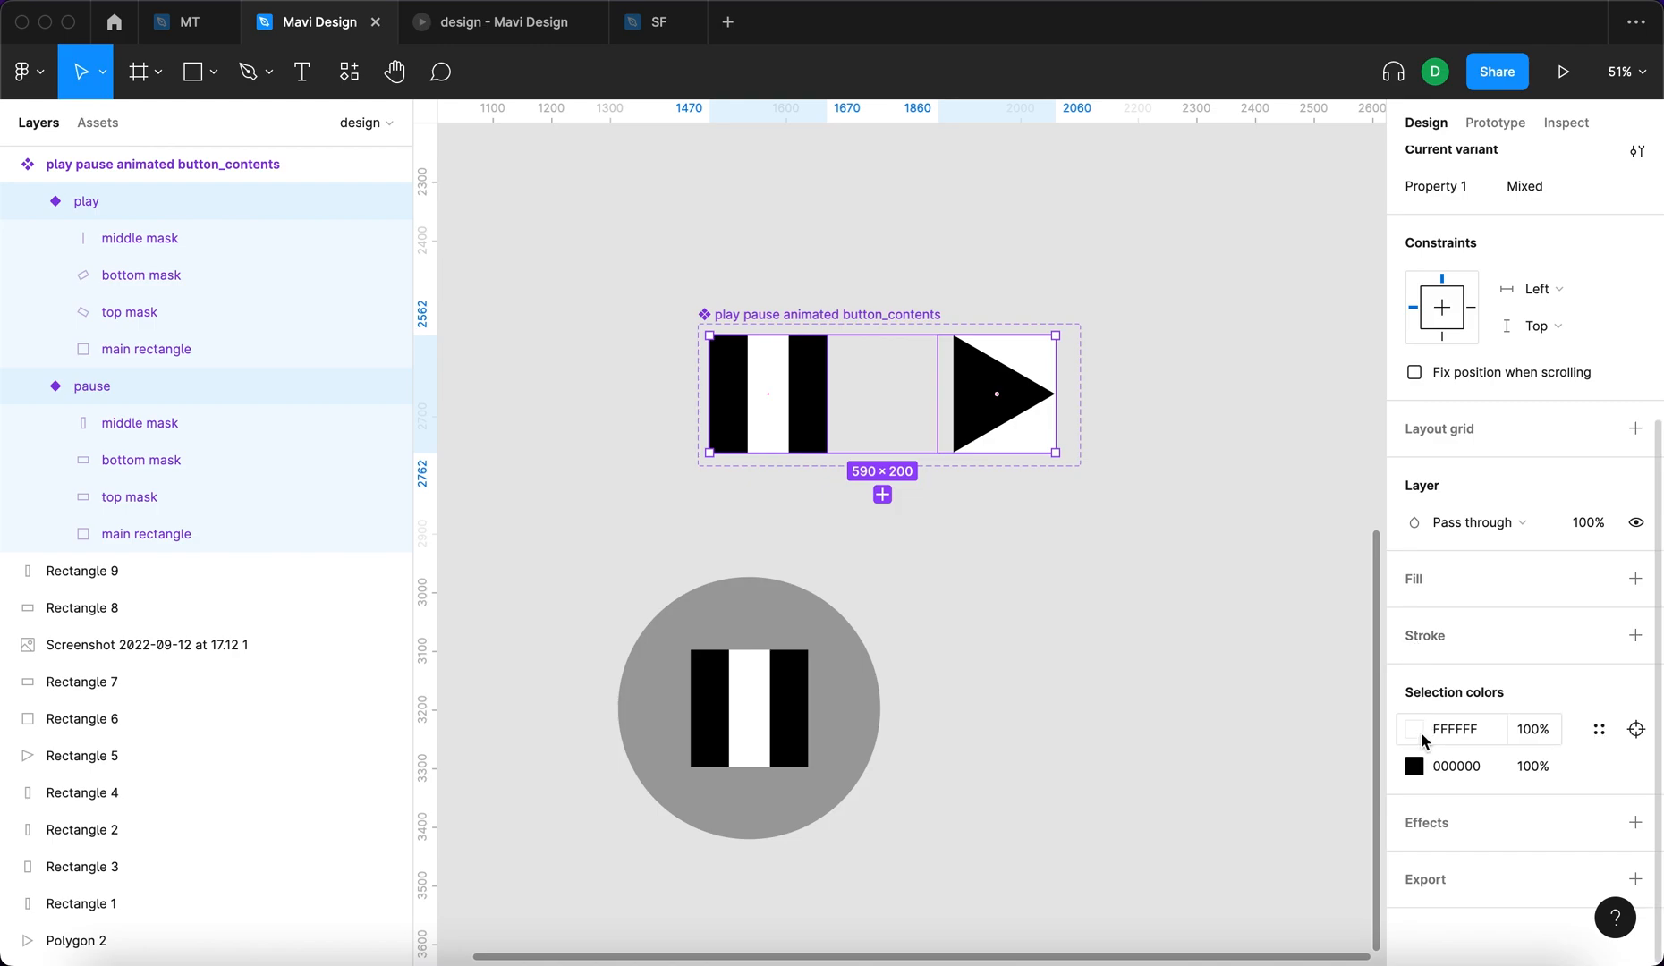
click(1415, 729)
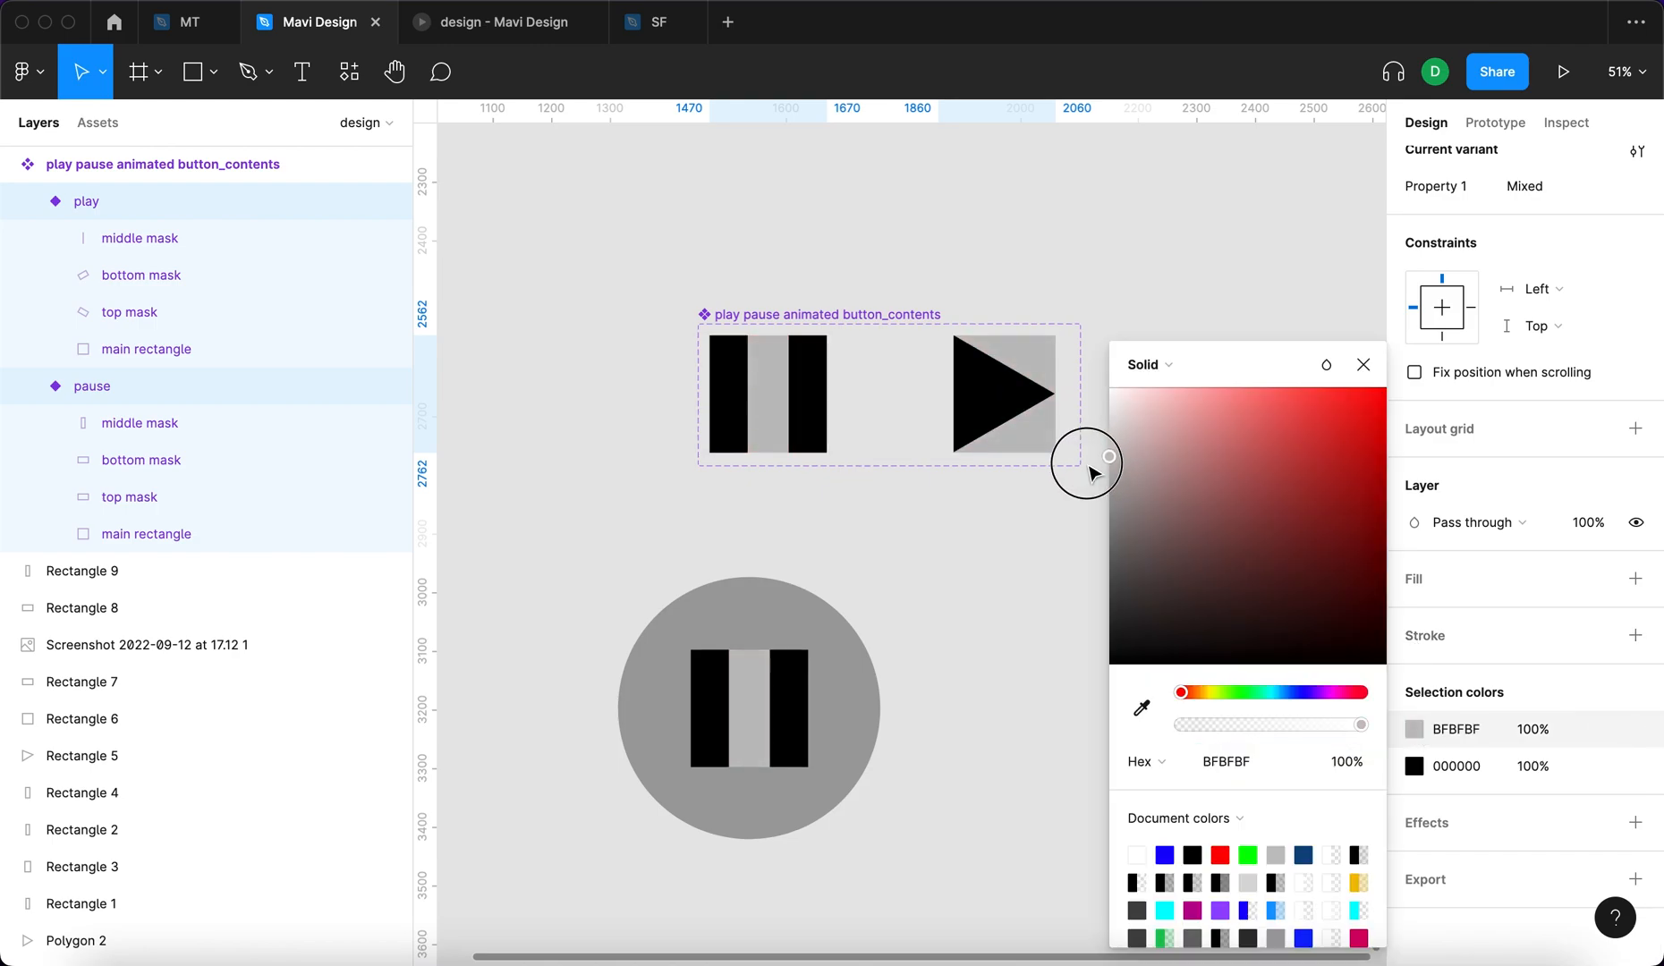
click(1415, 766)
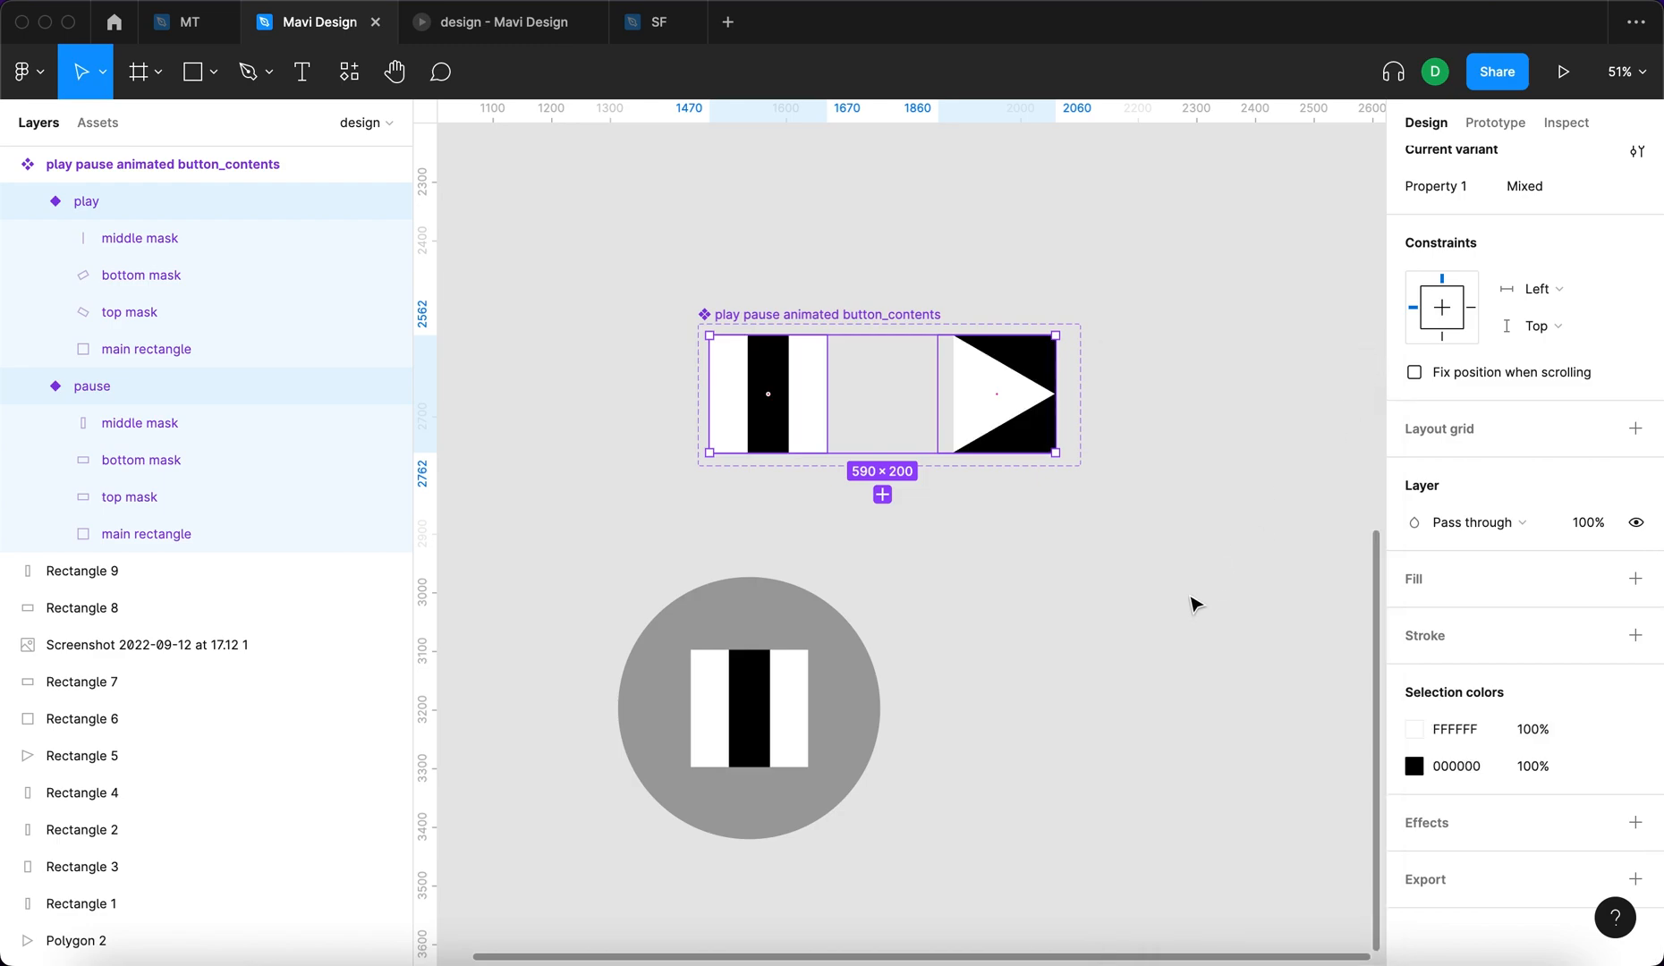
click(748, 709)
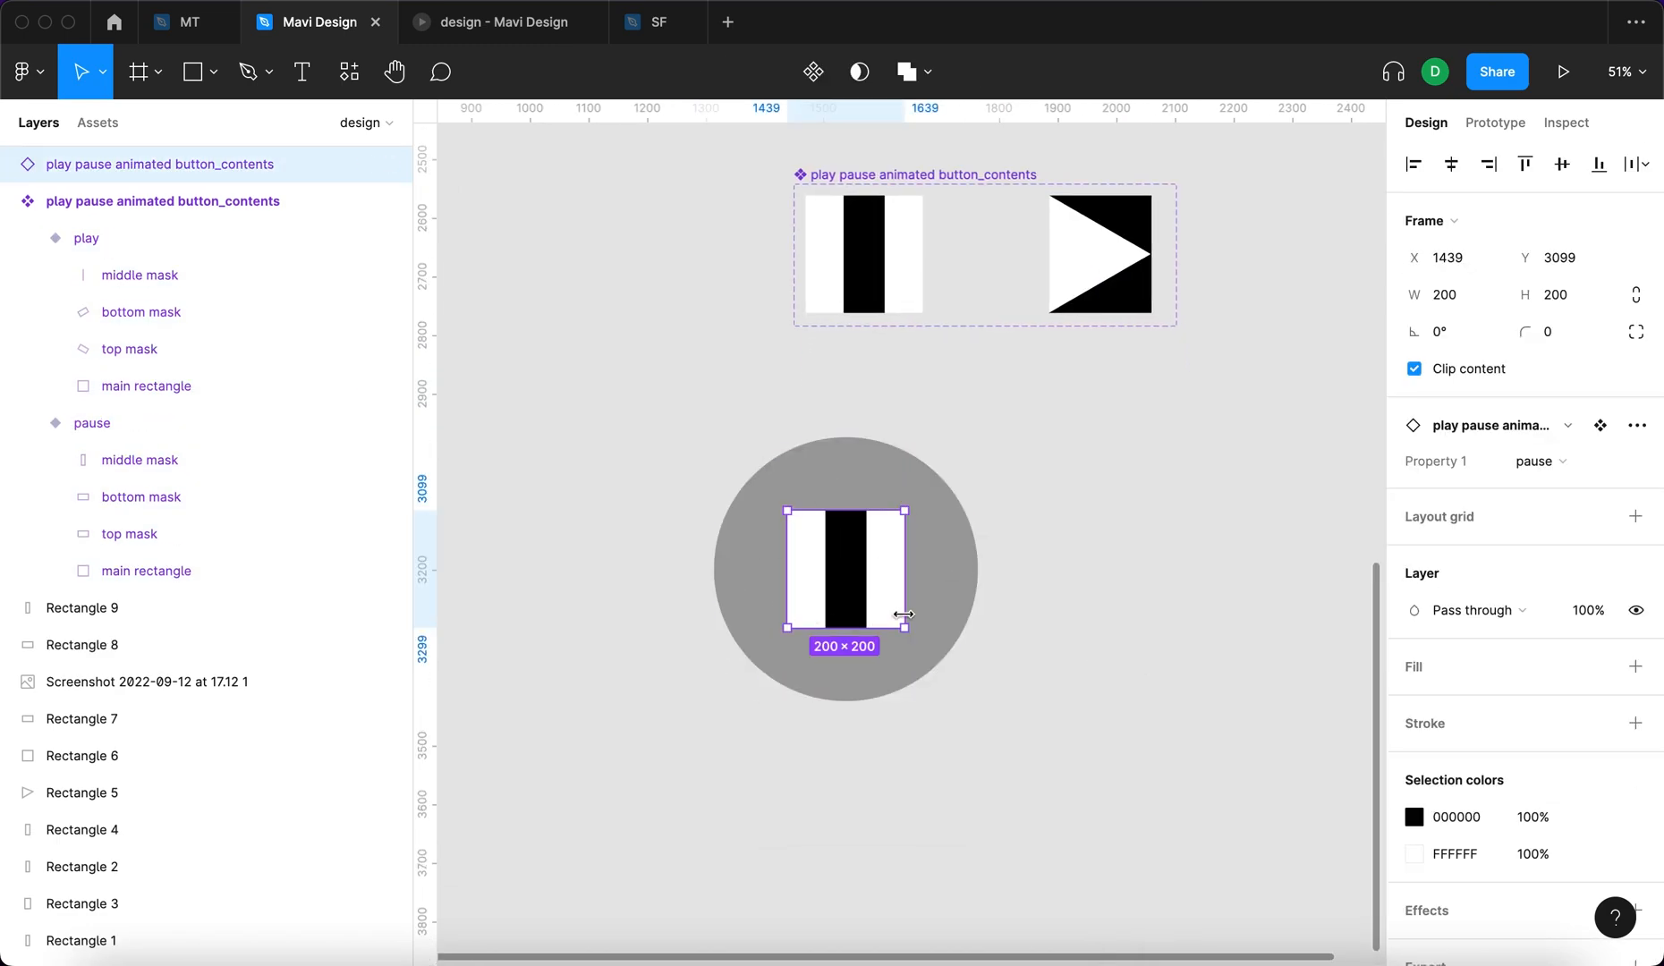
Resize the grey Ellipse 1 around the pause instance and duplicate it as a play button beside it
click(1473, 610)
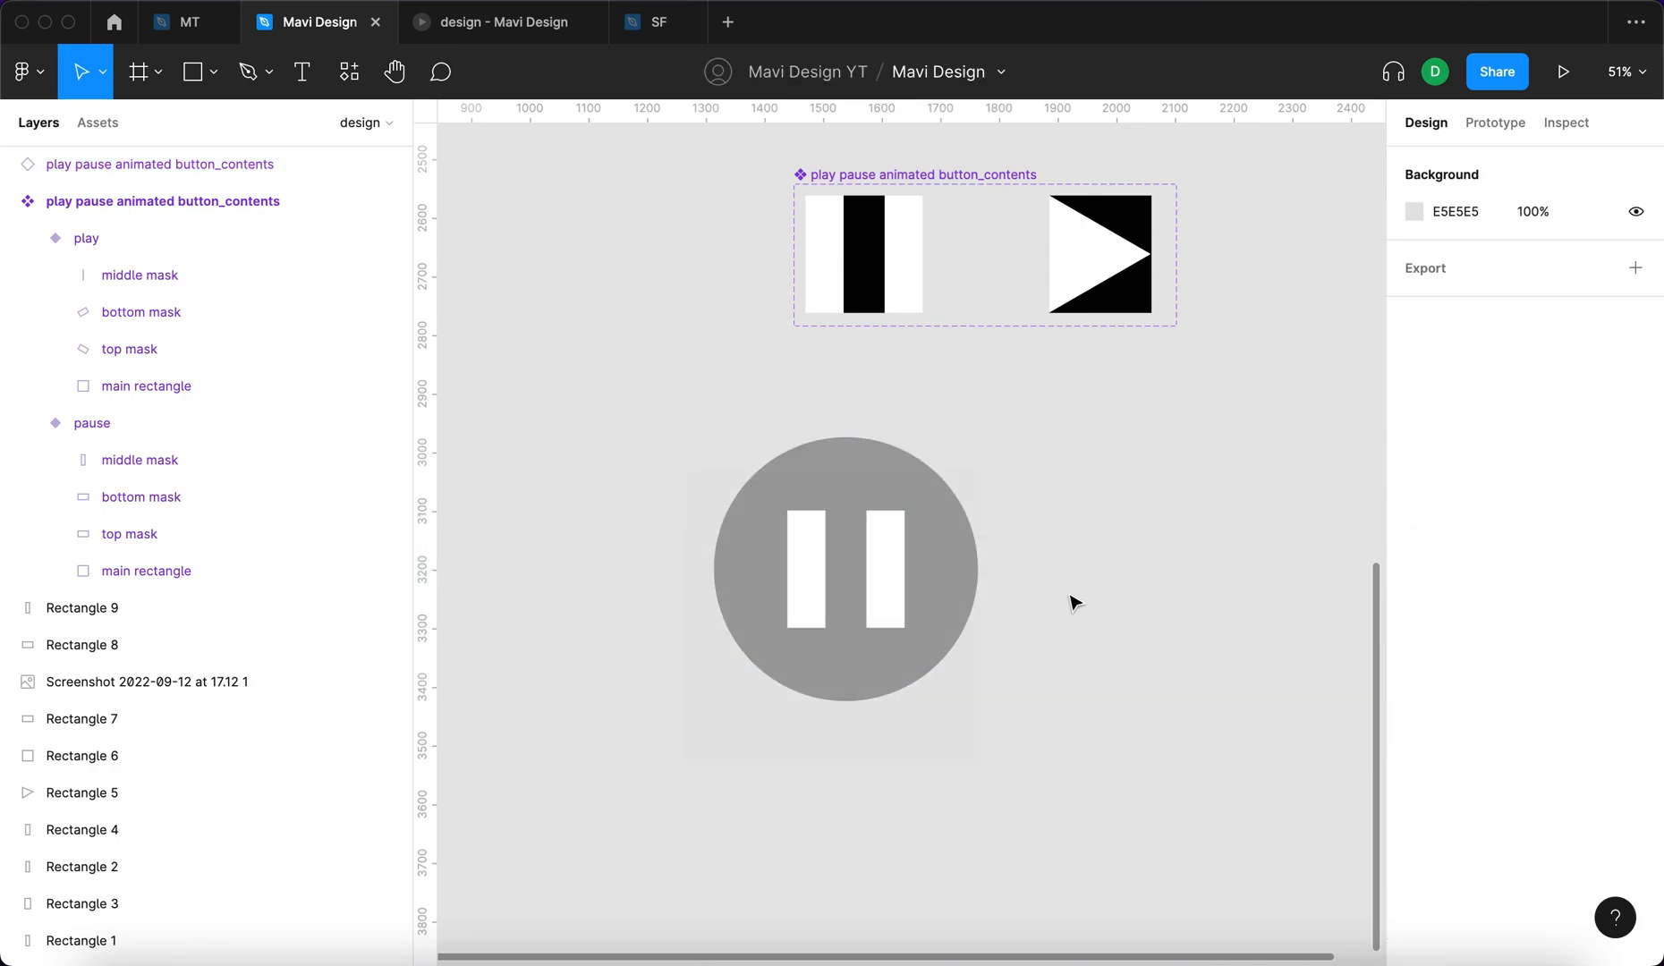
click(846, 570)
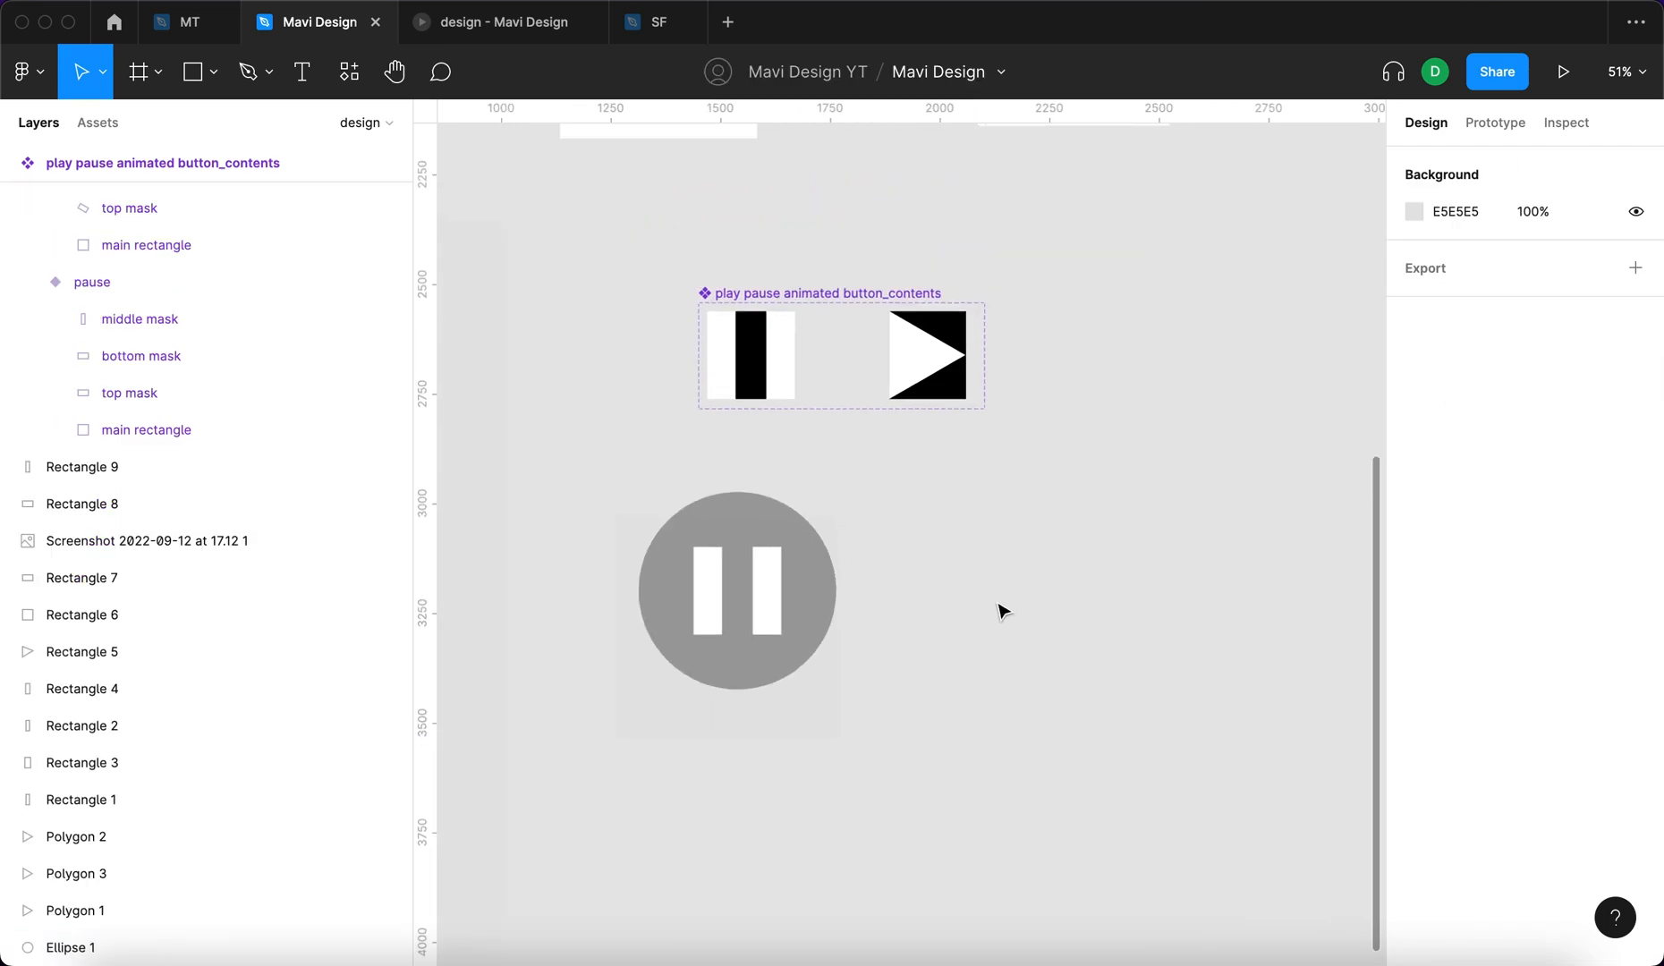
click(737, 590)
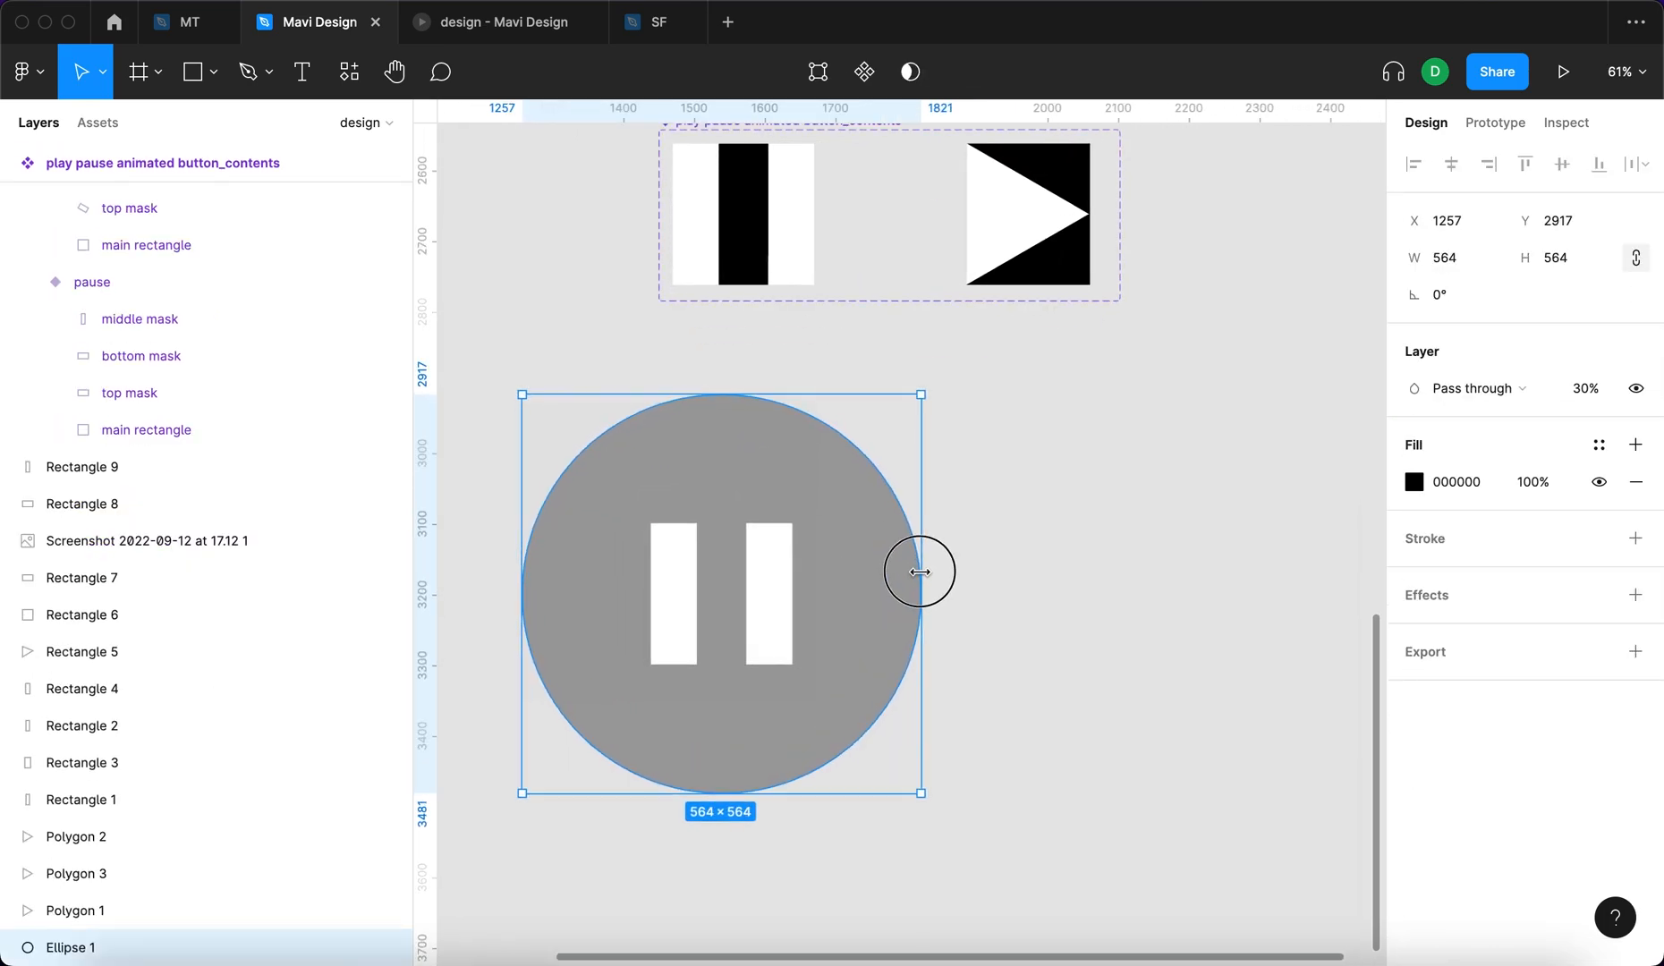
drag(920, 571, 911, 580)
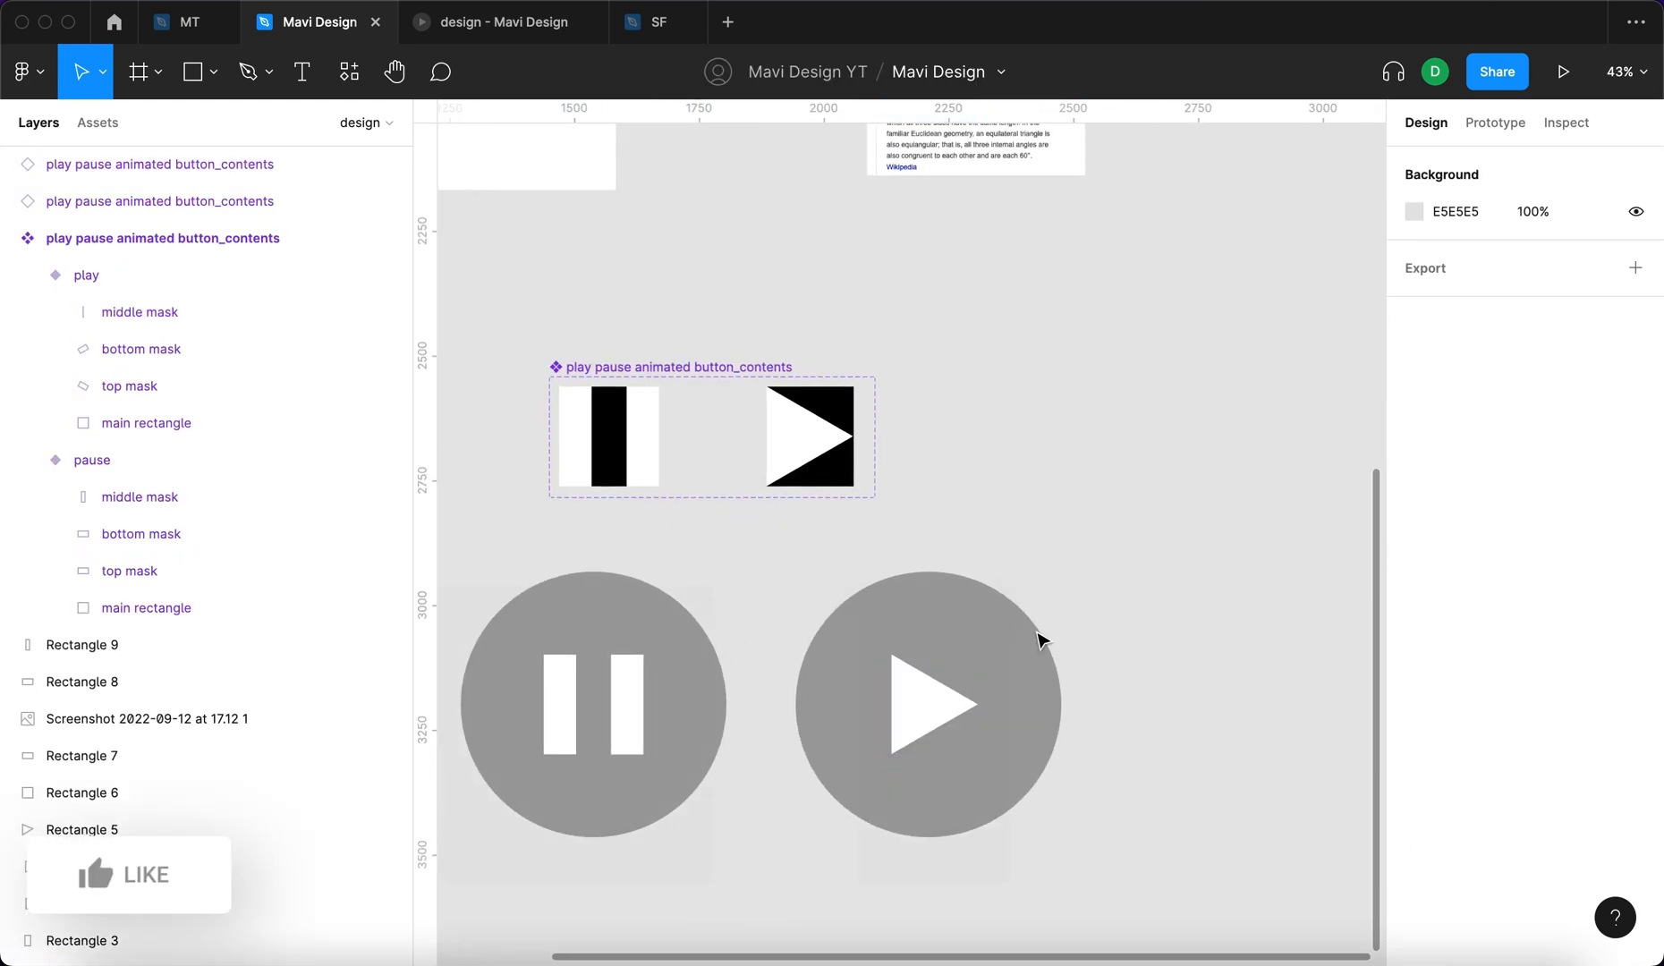
click(927, 704)
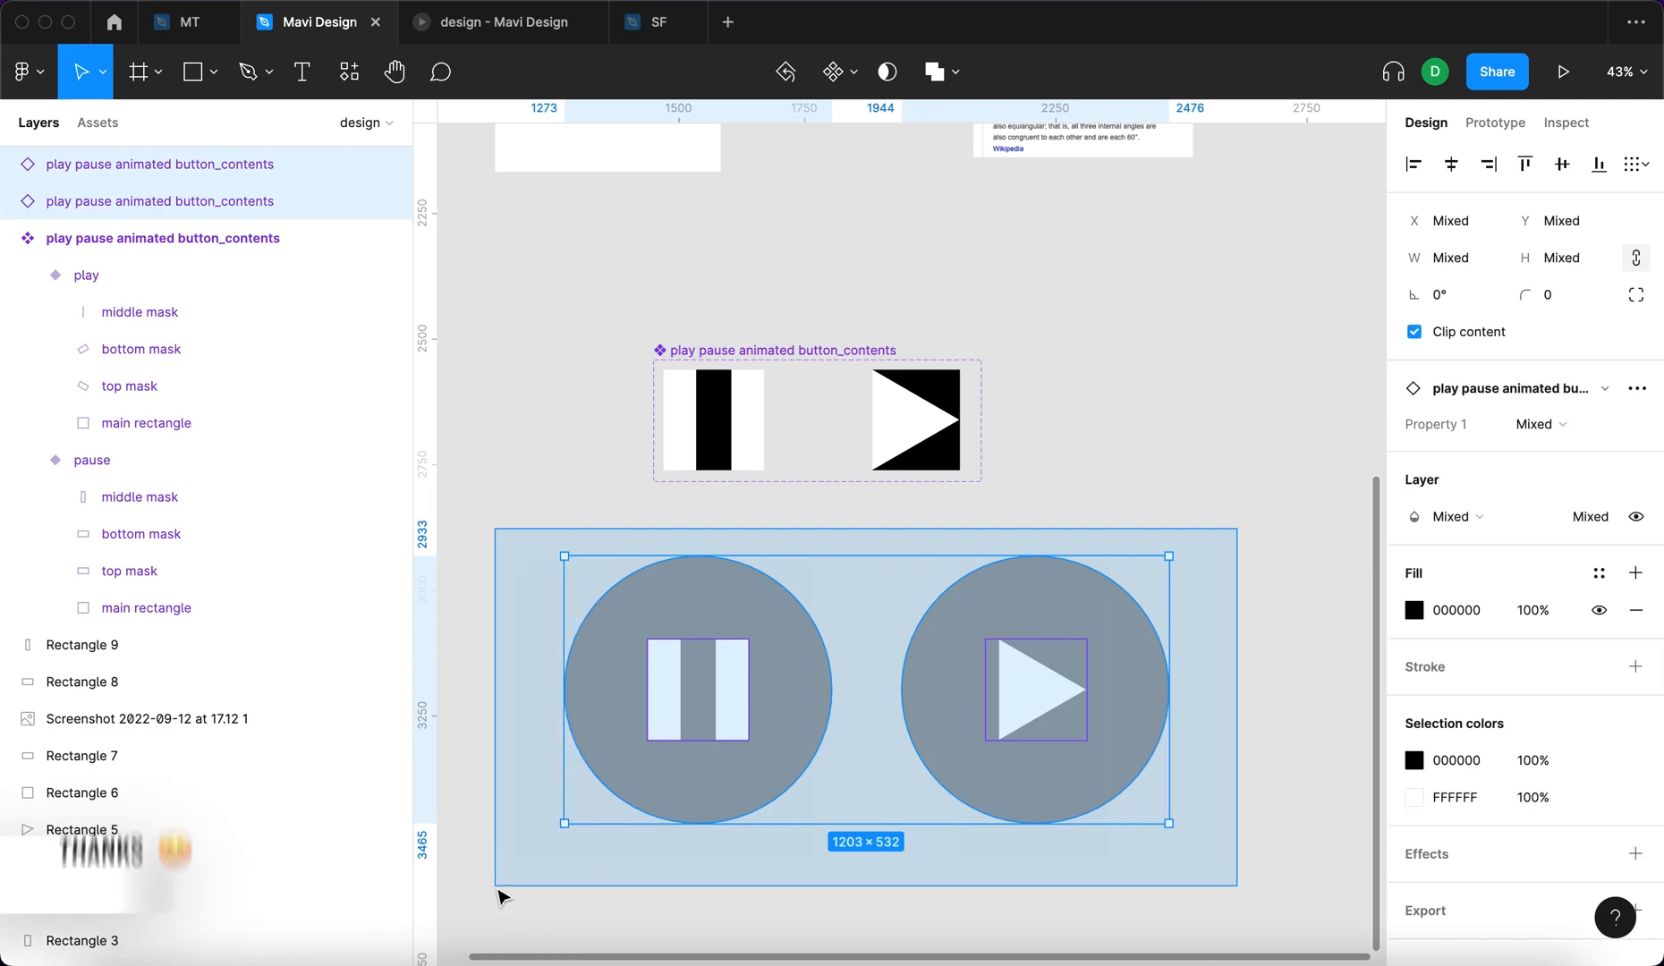
Combine the two circular buttons into a component set with play and pause variants
click(837, 71)
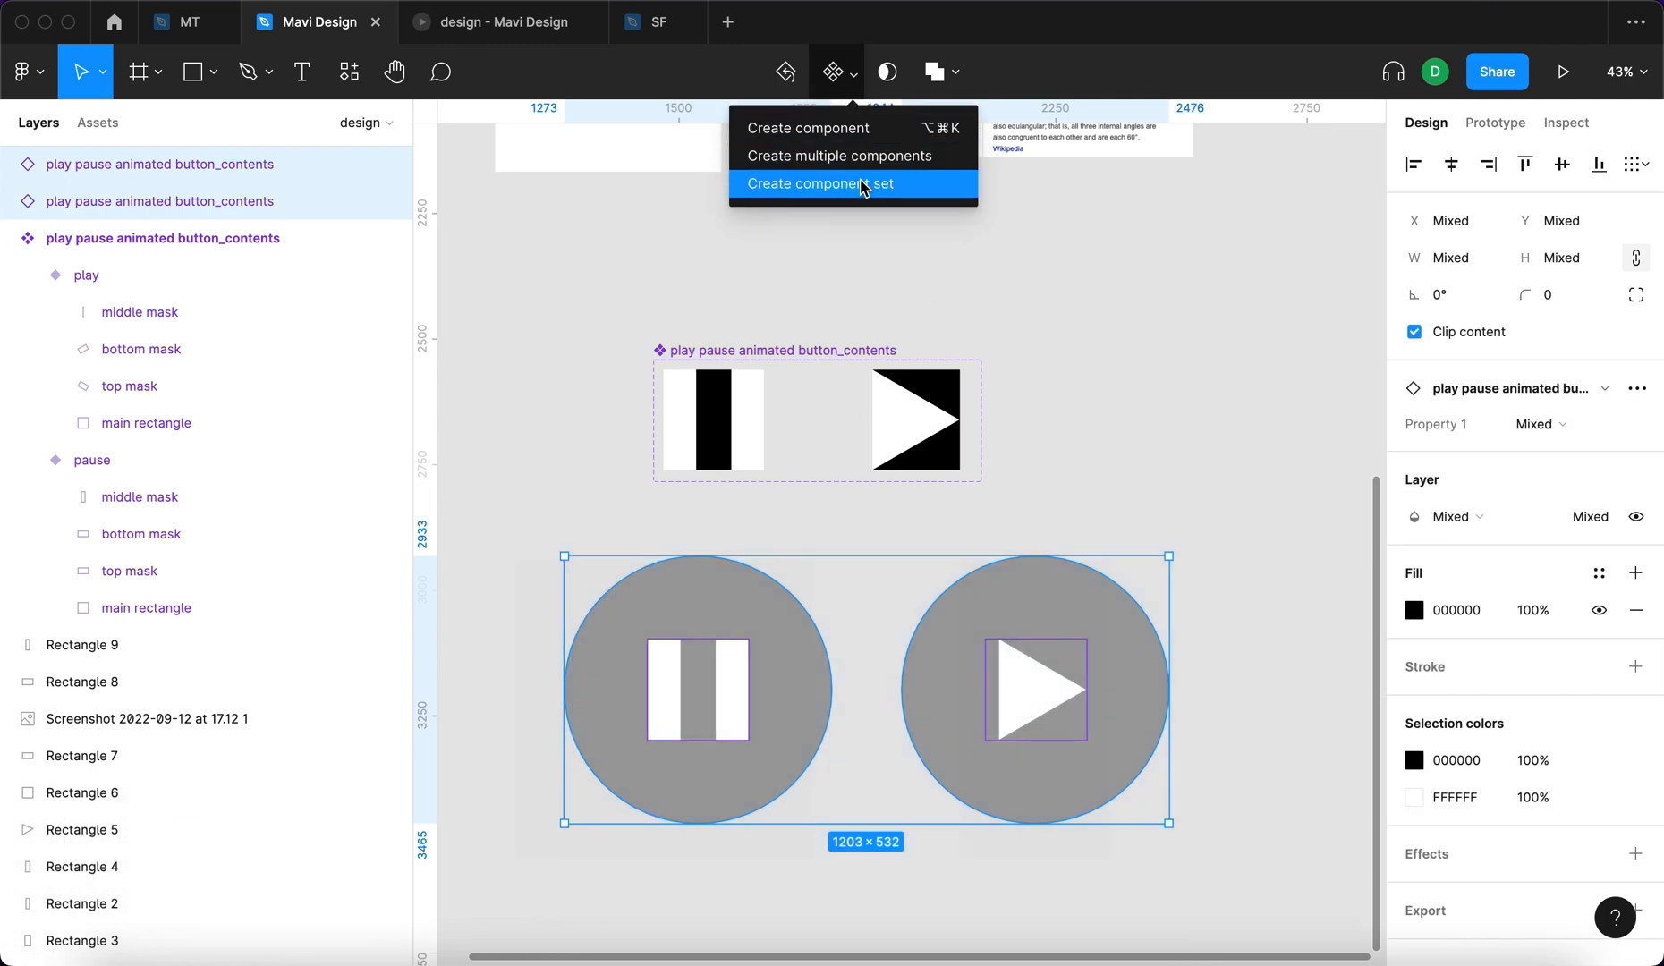
click(817, 183)
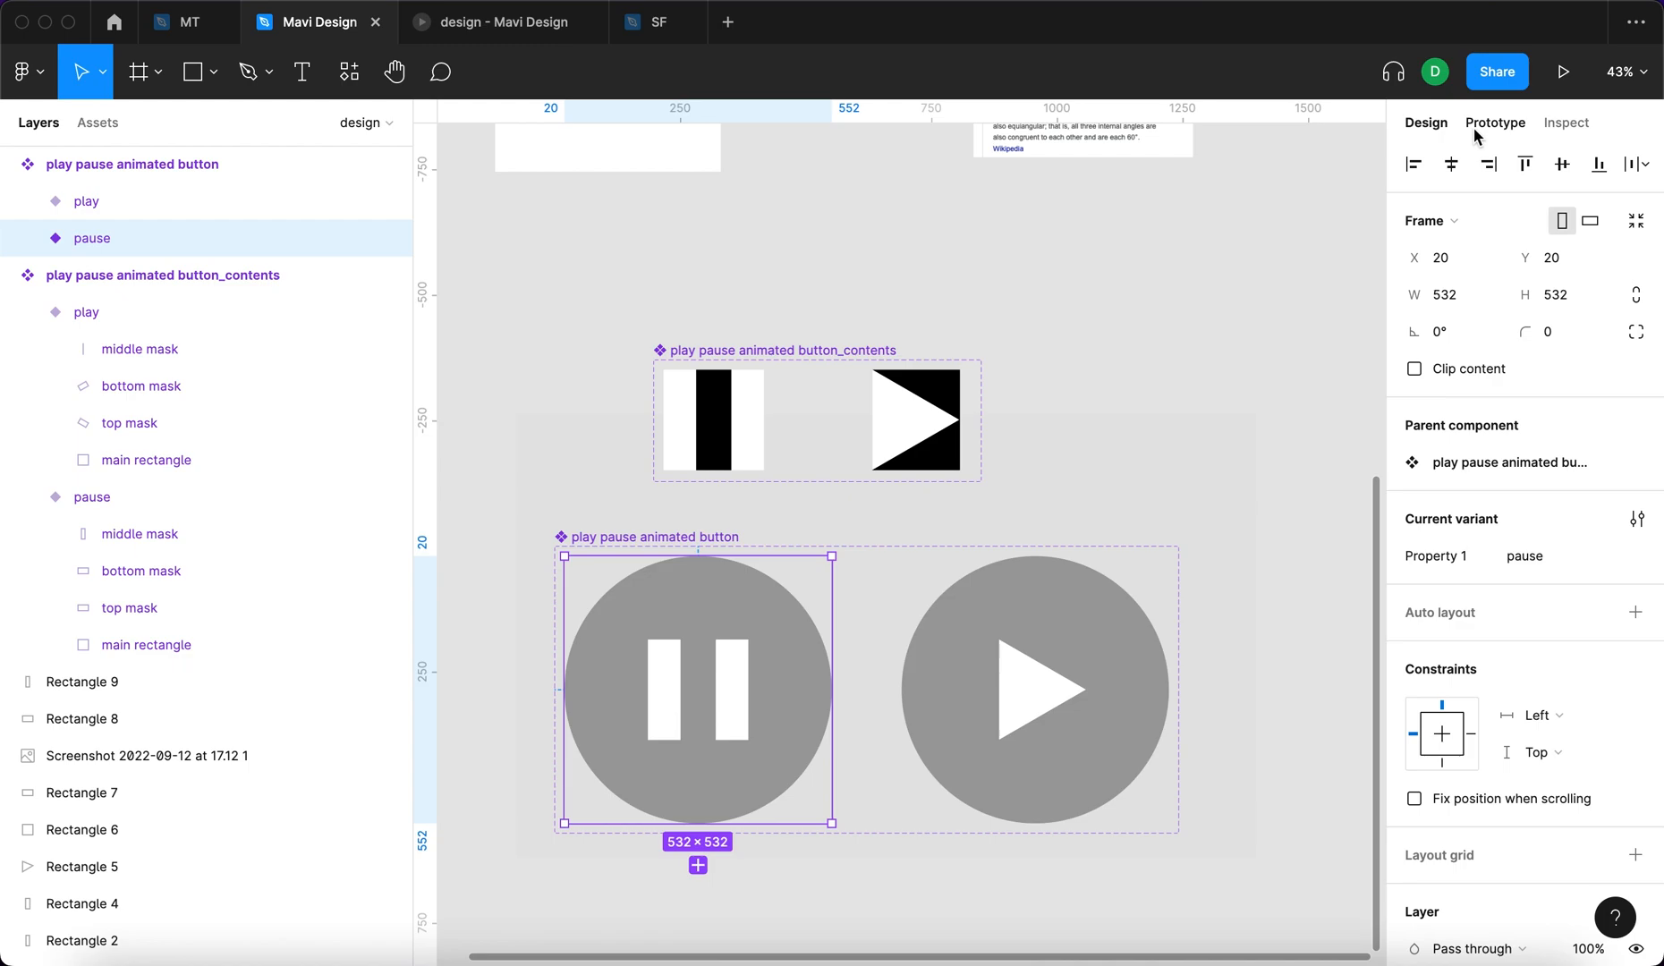
In Prototype mode, make play change to pause on click with Smart animate
click(1495, 122)
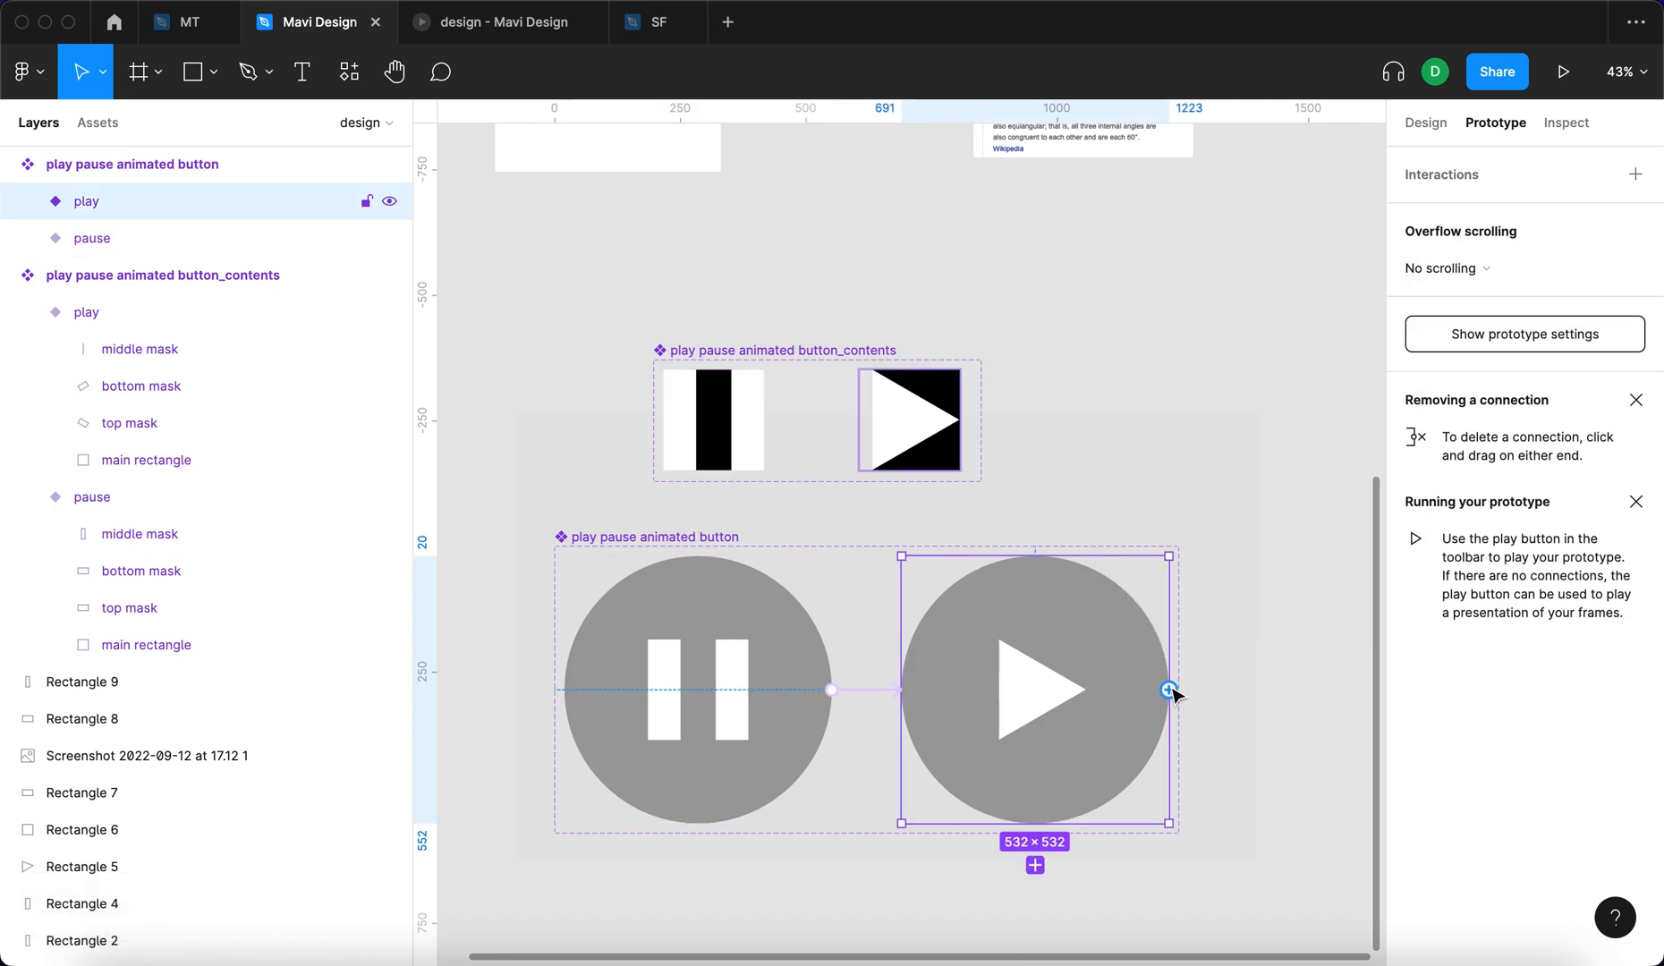
click(1168, 690)
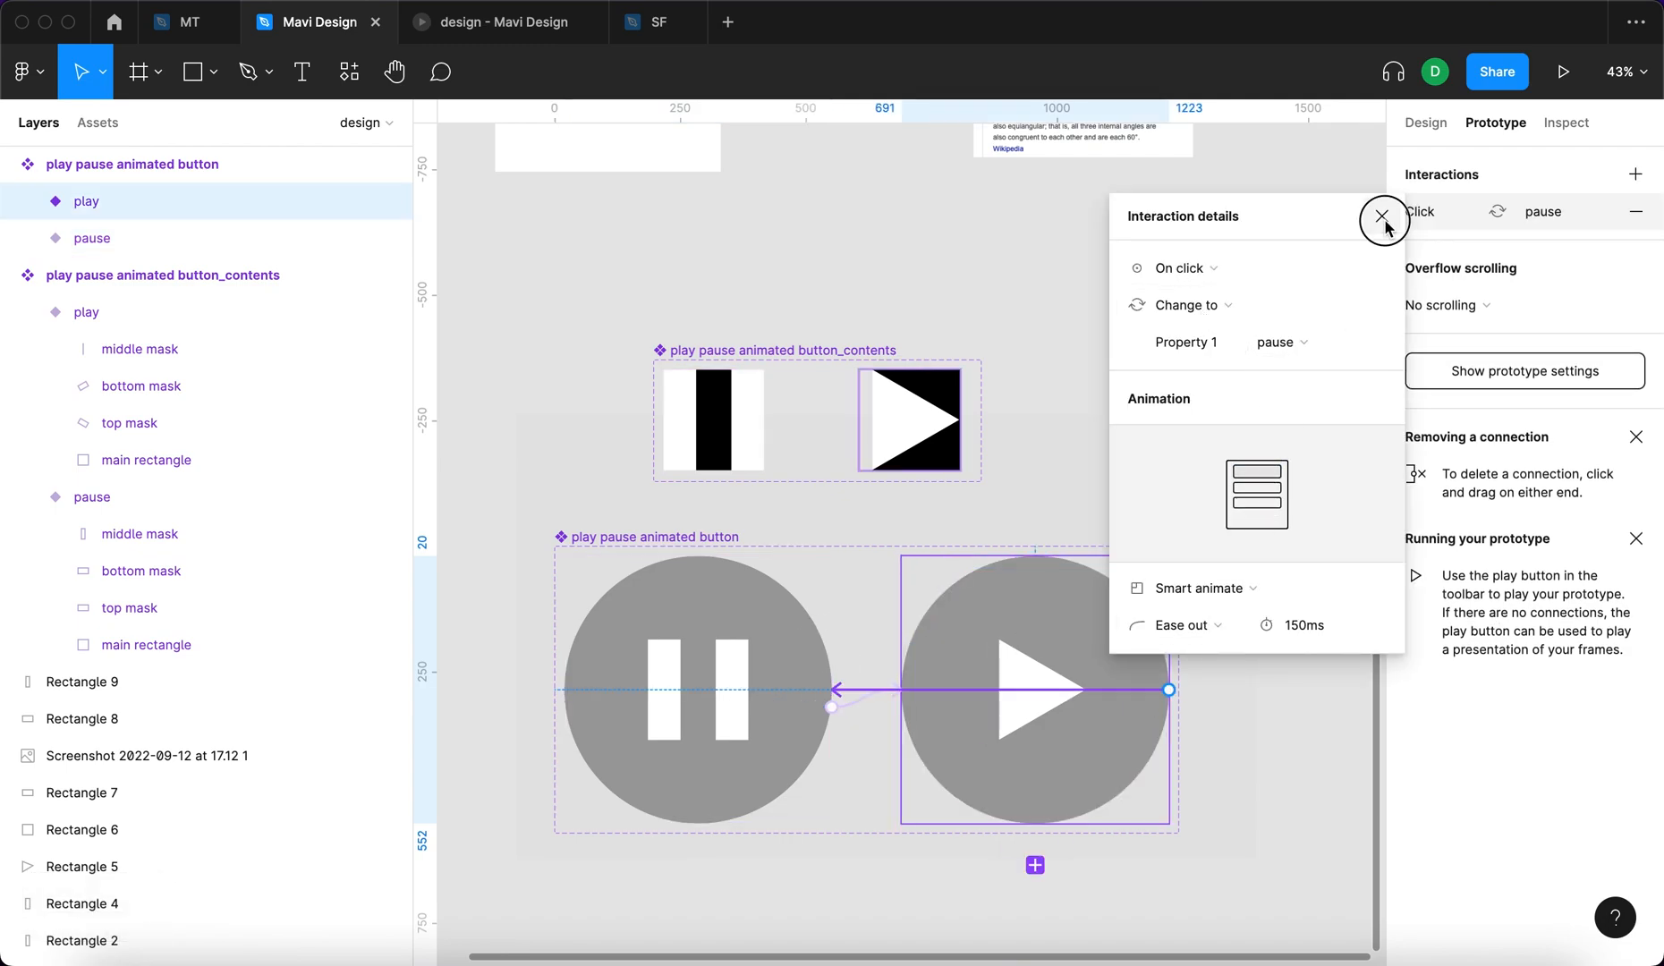
click(1383, 215)
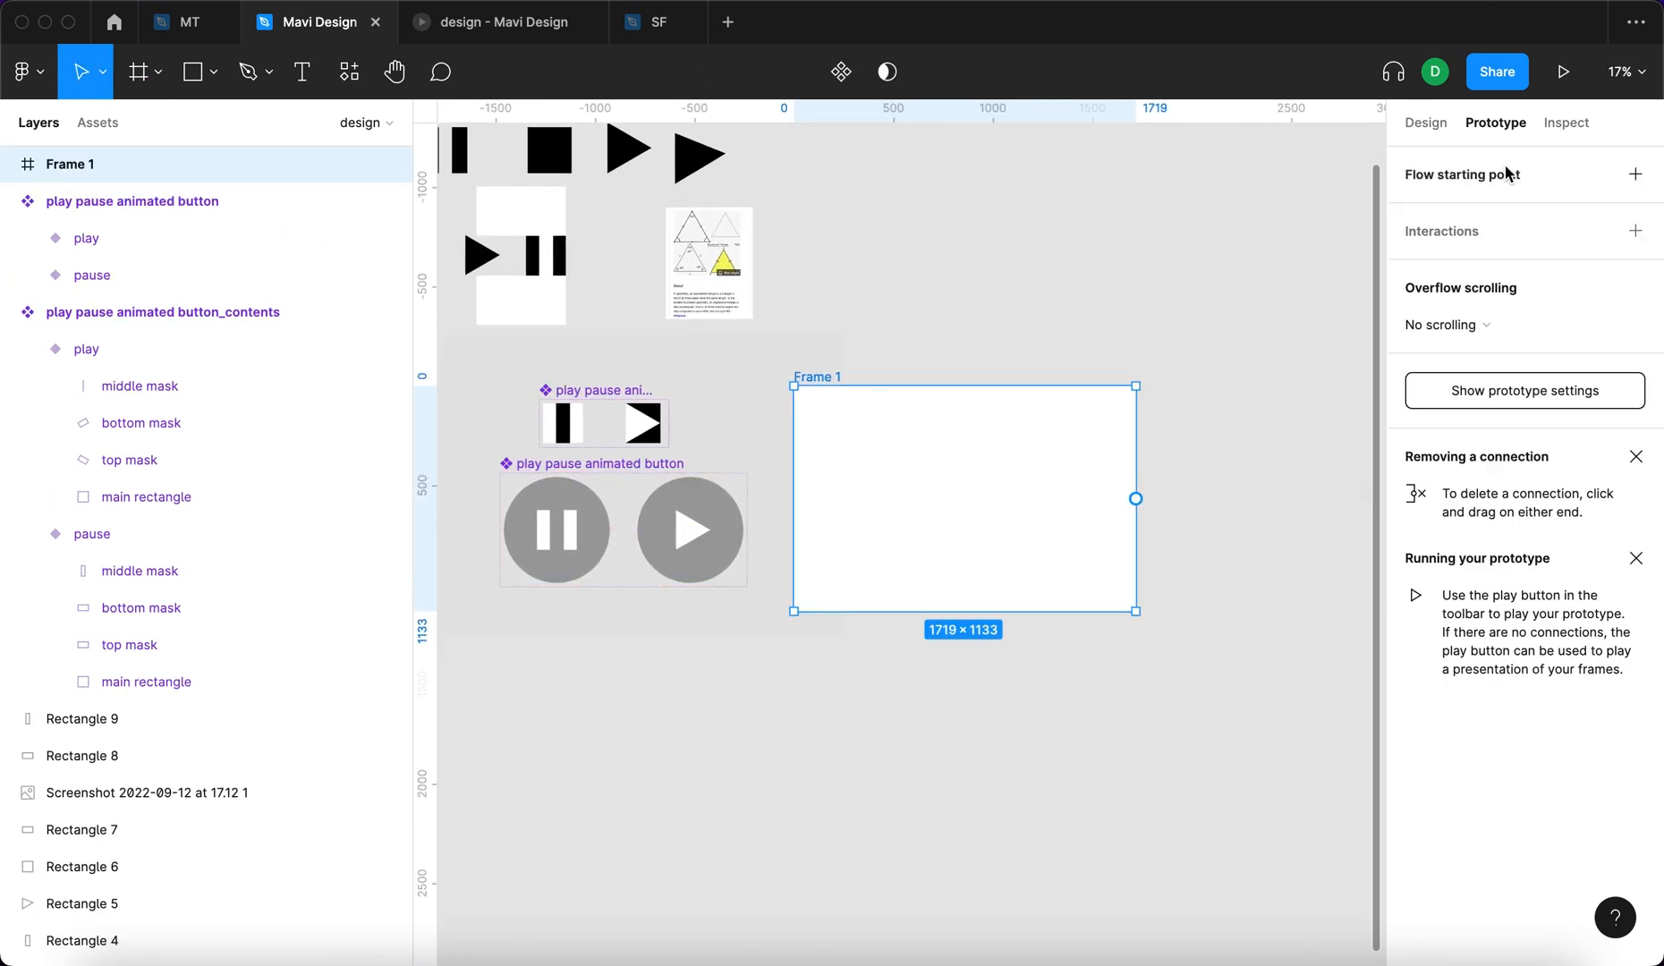
Set the frame width to 1000 and give the enlarged camera photo a Layer blur behind the button
click(1426, 122)
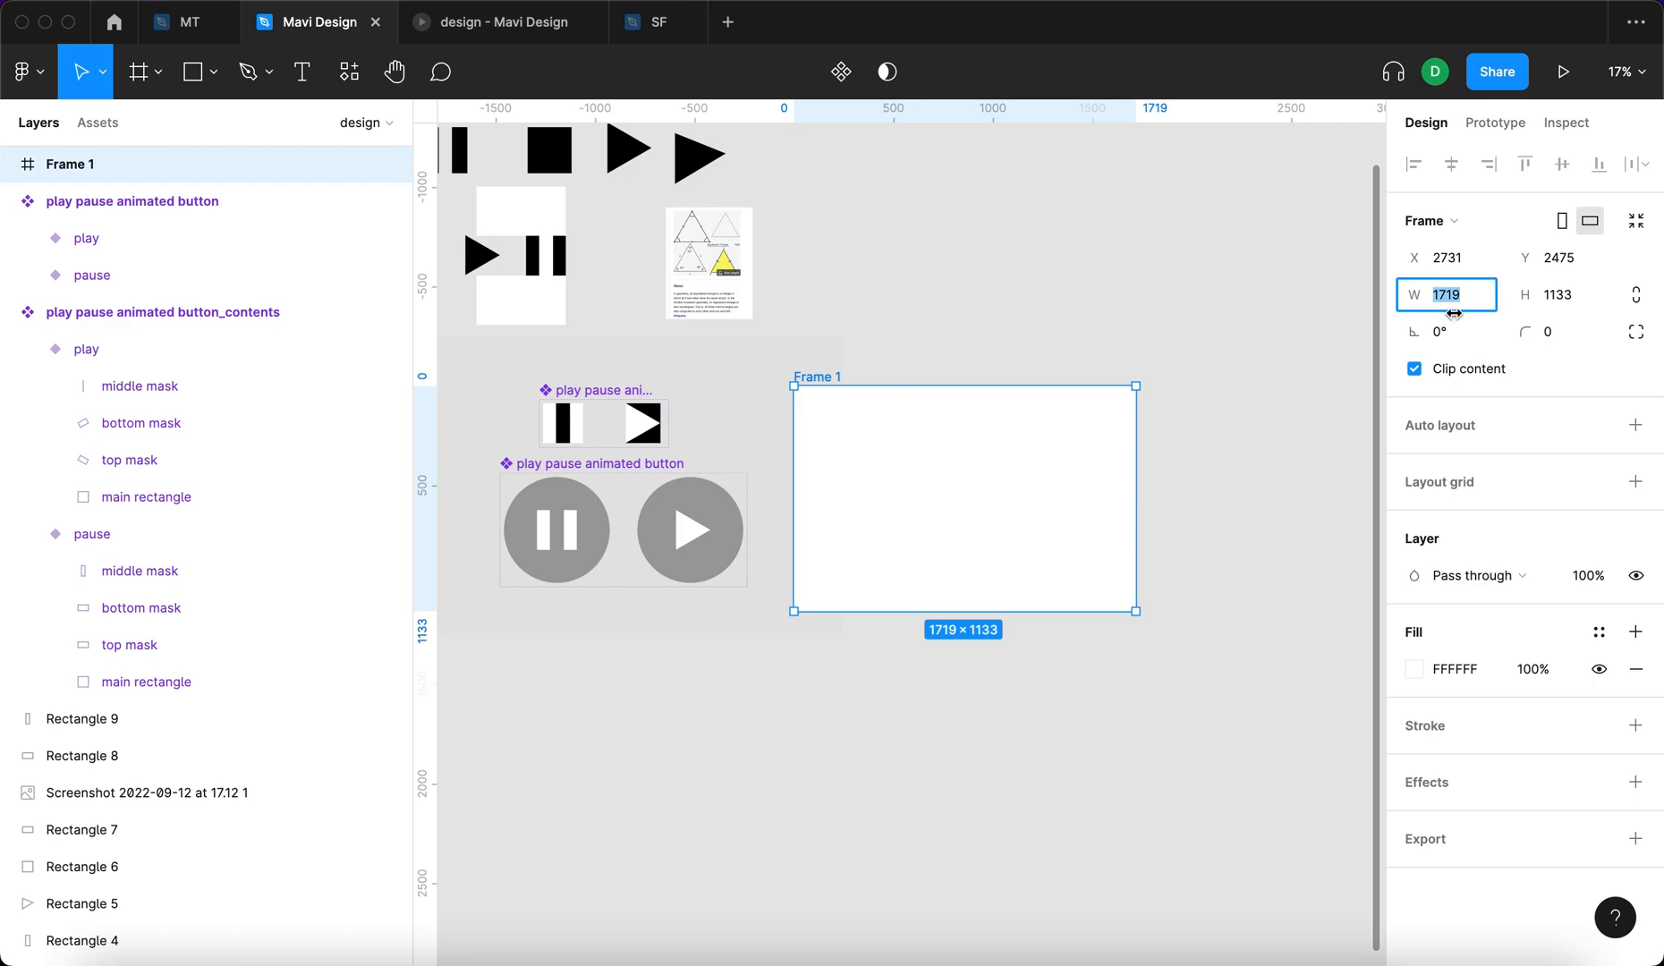
text(100)
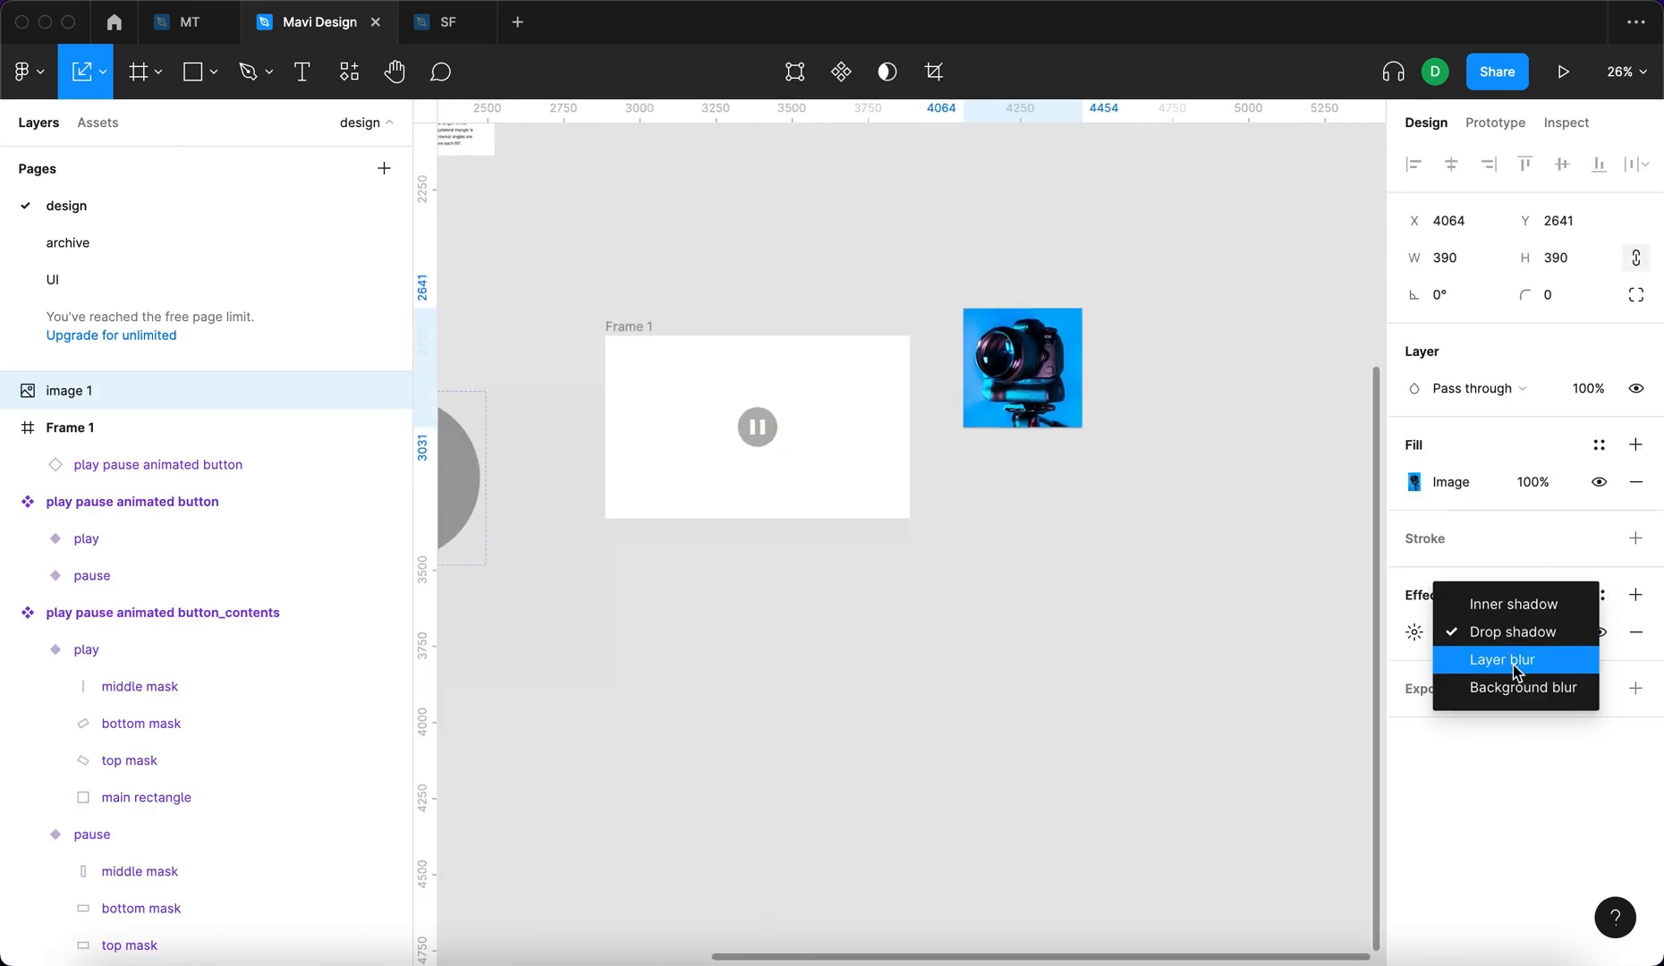
click(1501, 659)
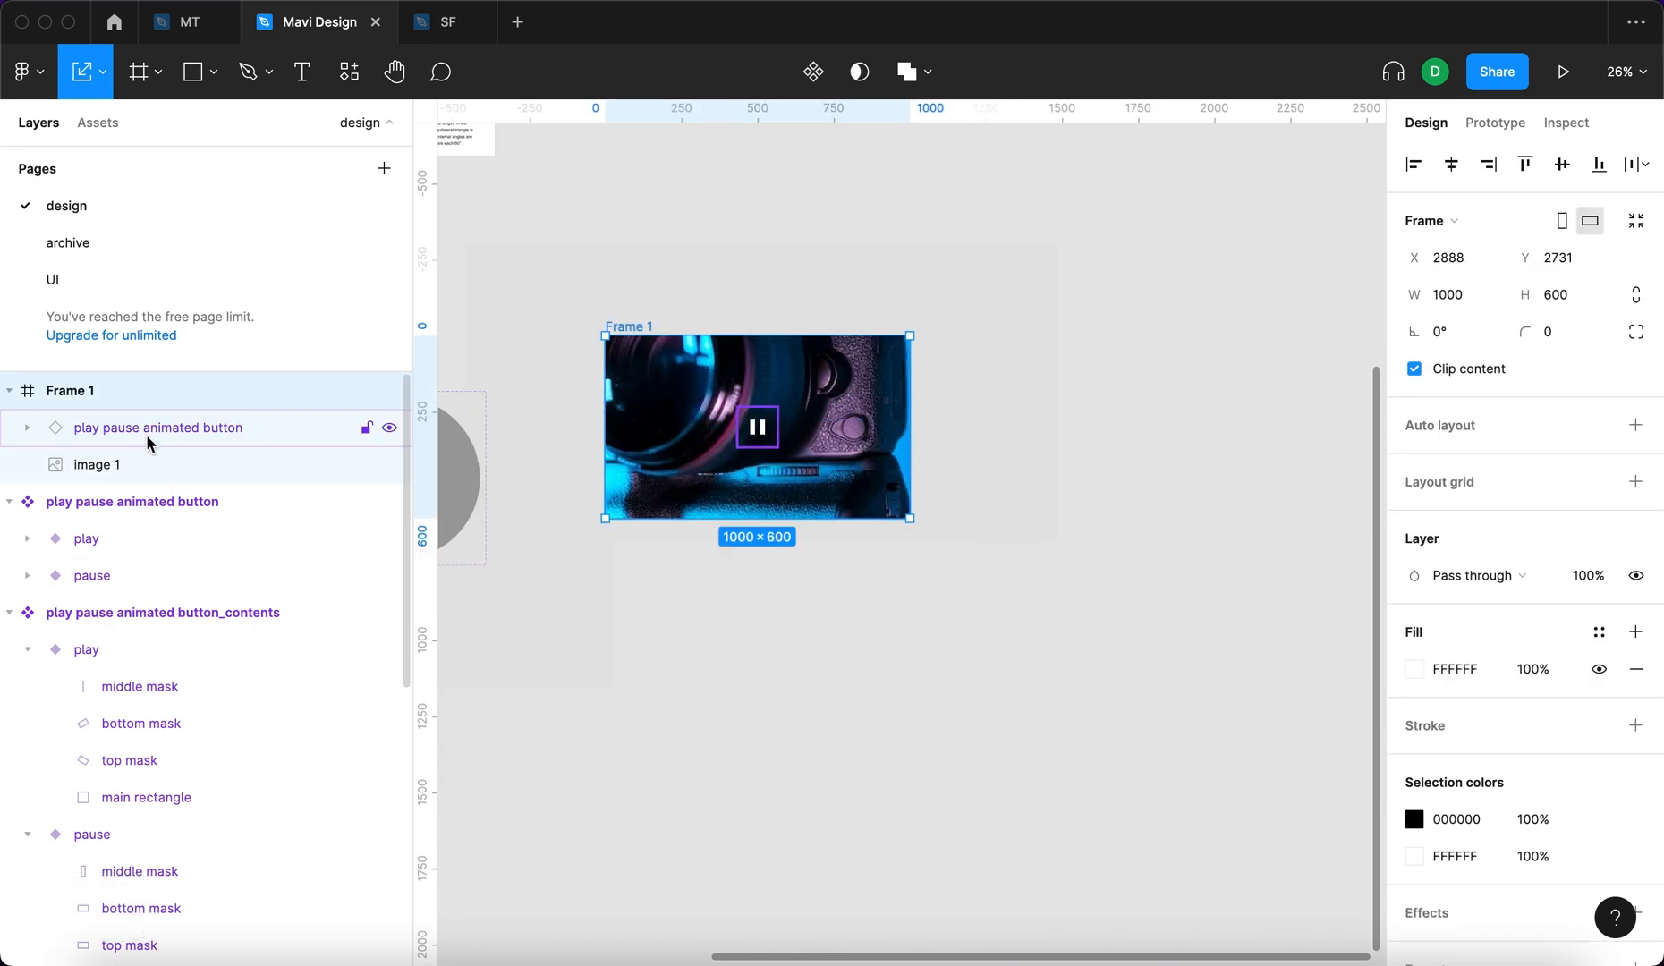
click(96, 465)
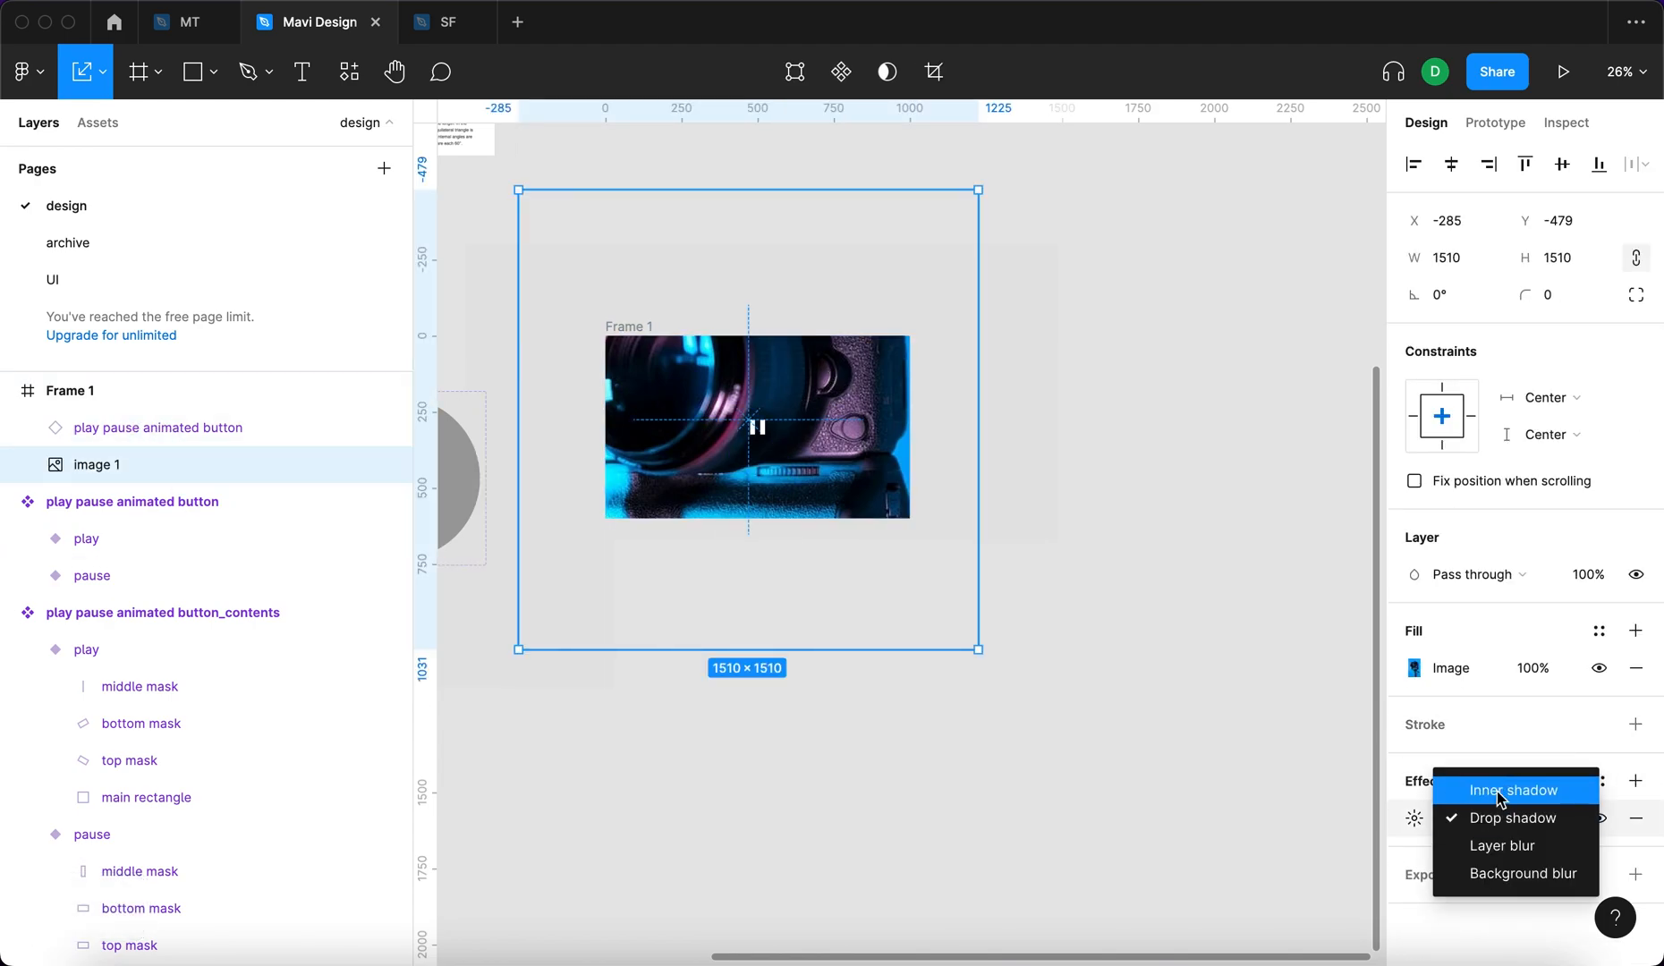
click(1501, 845)
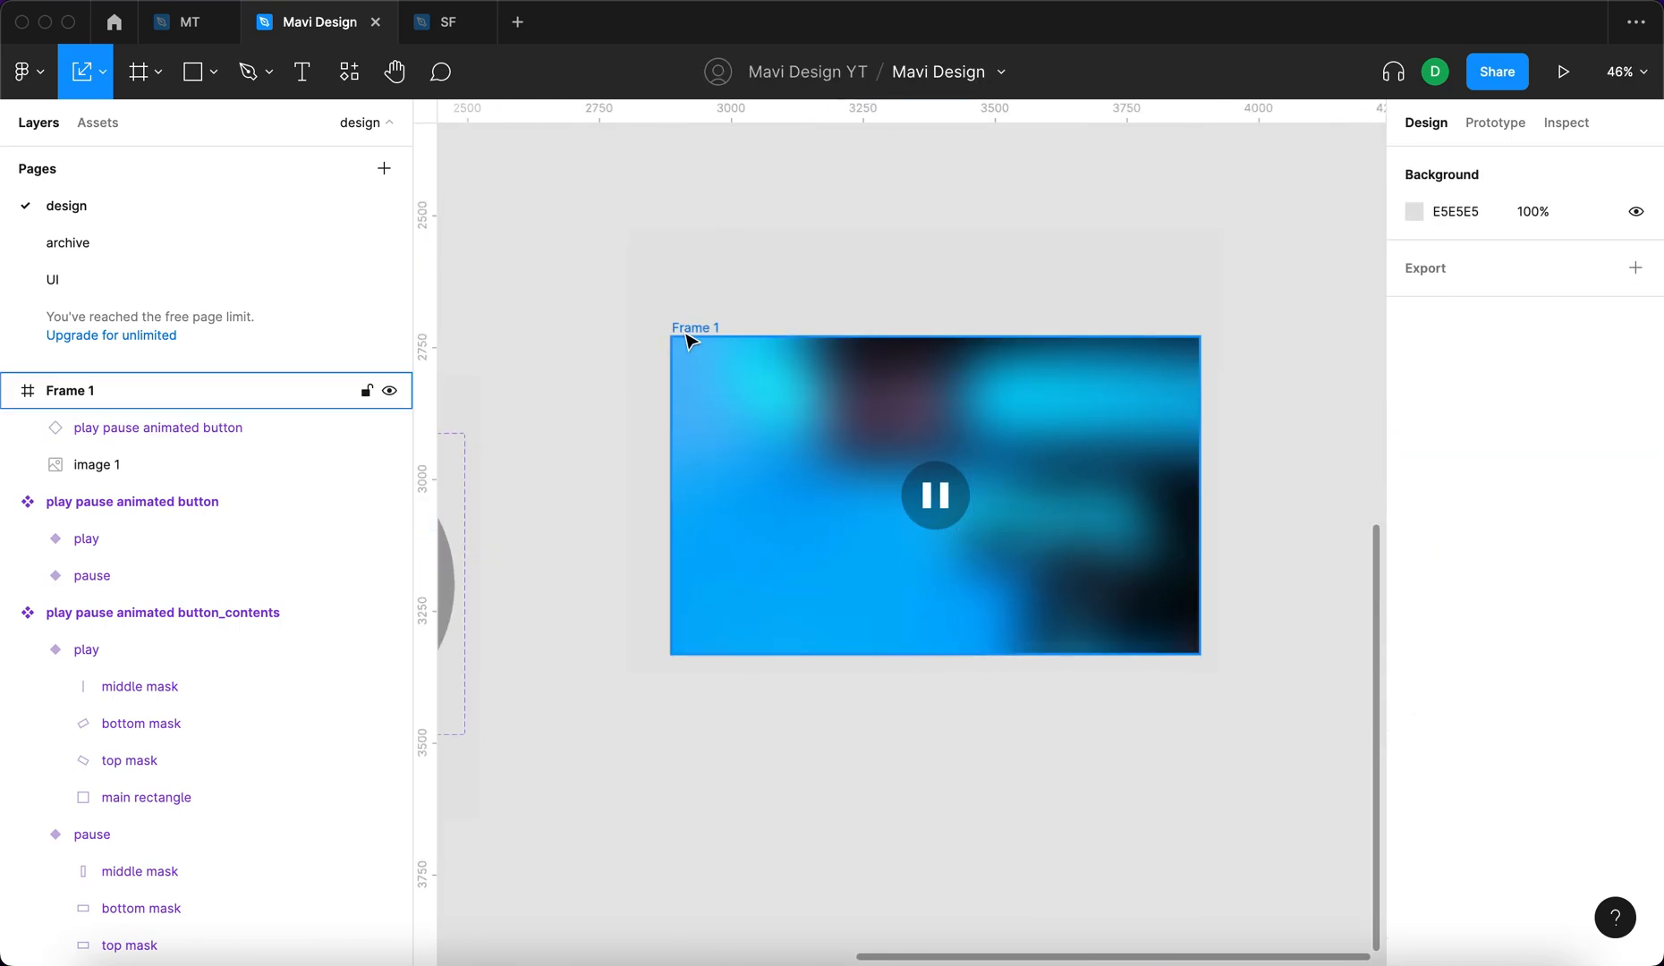
Rename Frame 1 in the Layers panel to button
click(1560, 72)
text(button)
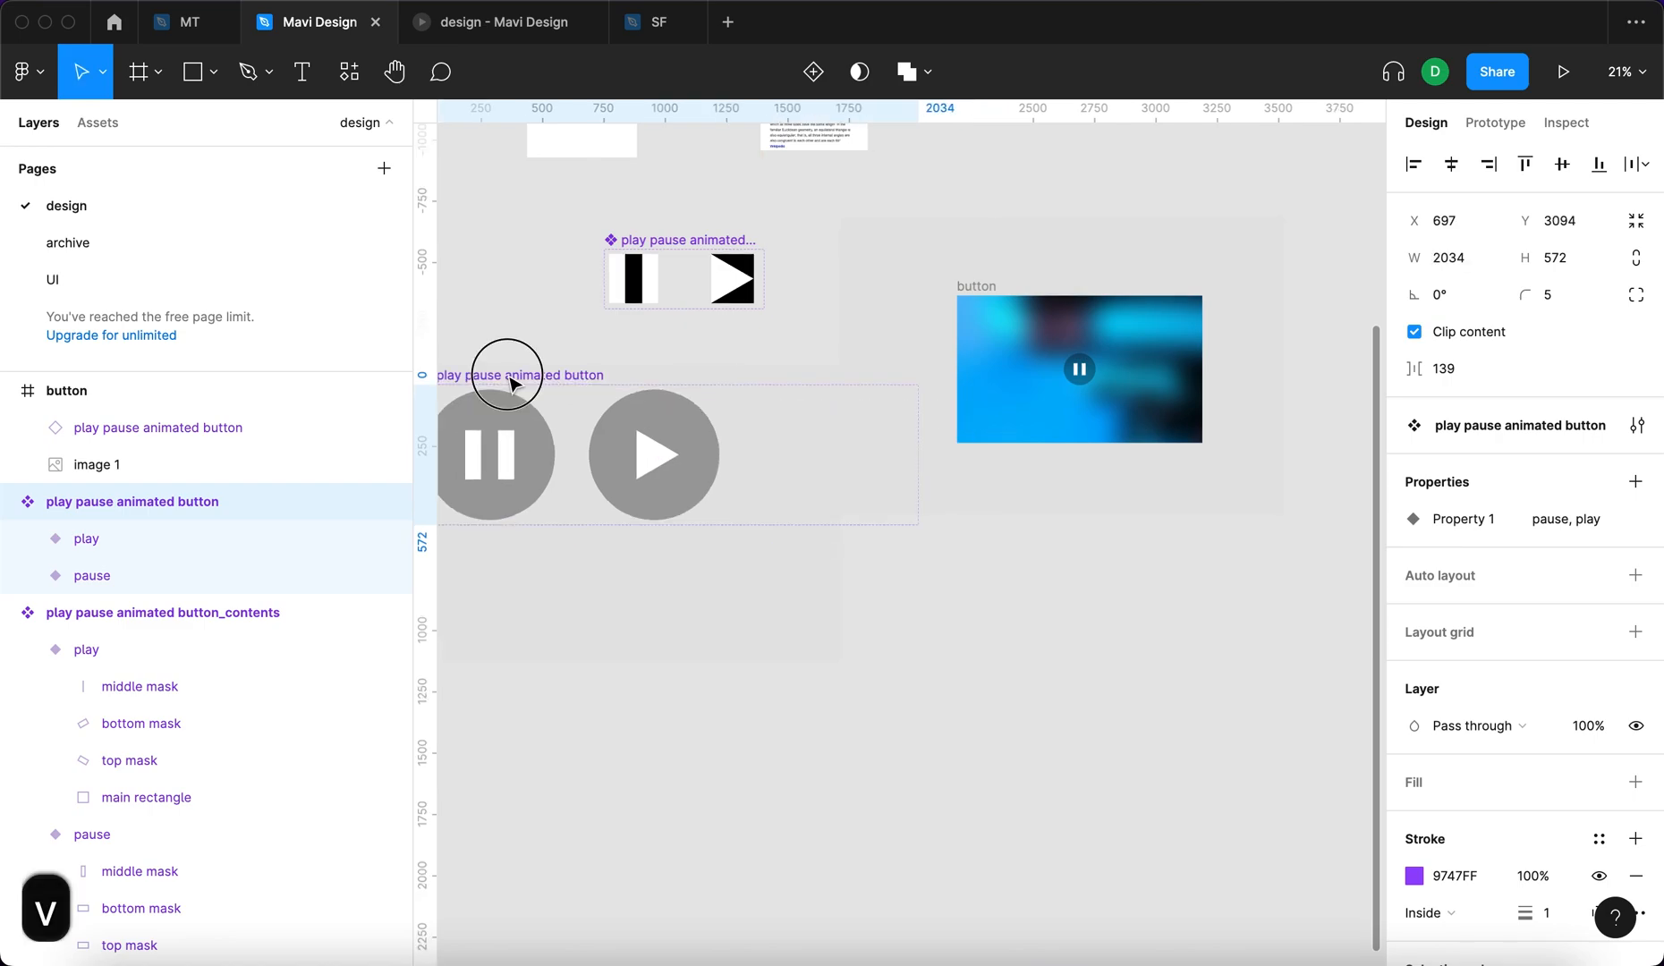
Add a third variant to the set and name its Property 1 play_corrected
click(654, 455)
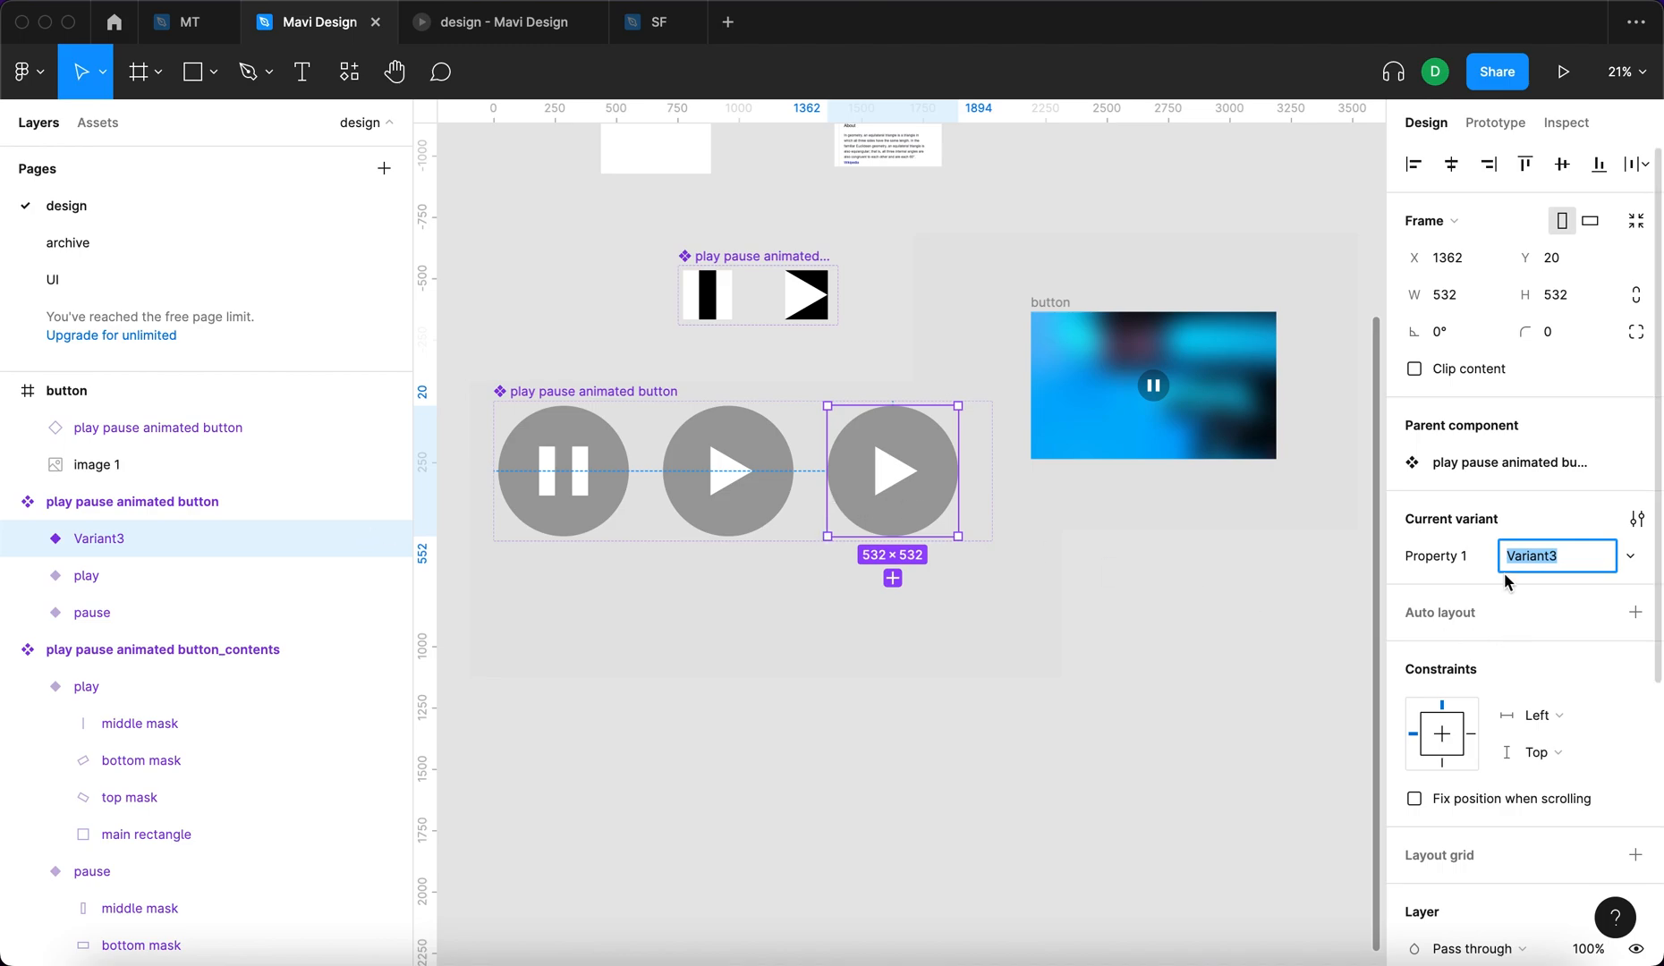
text(play?)
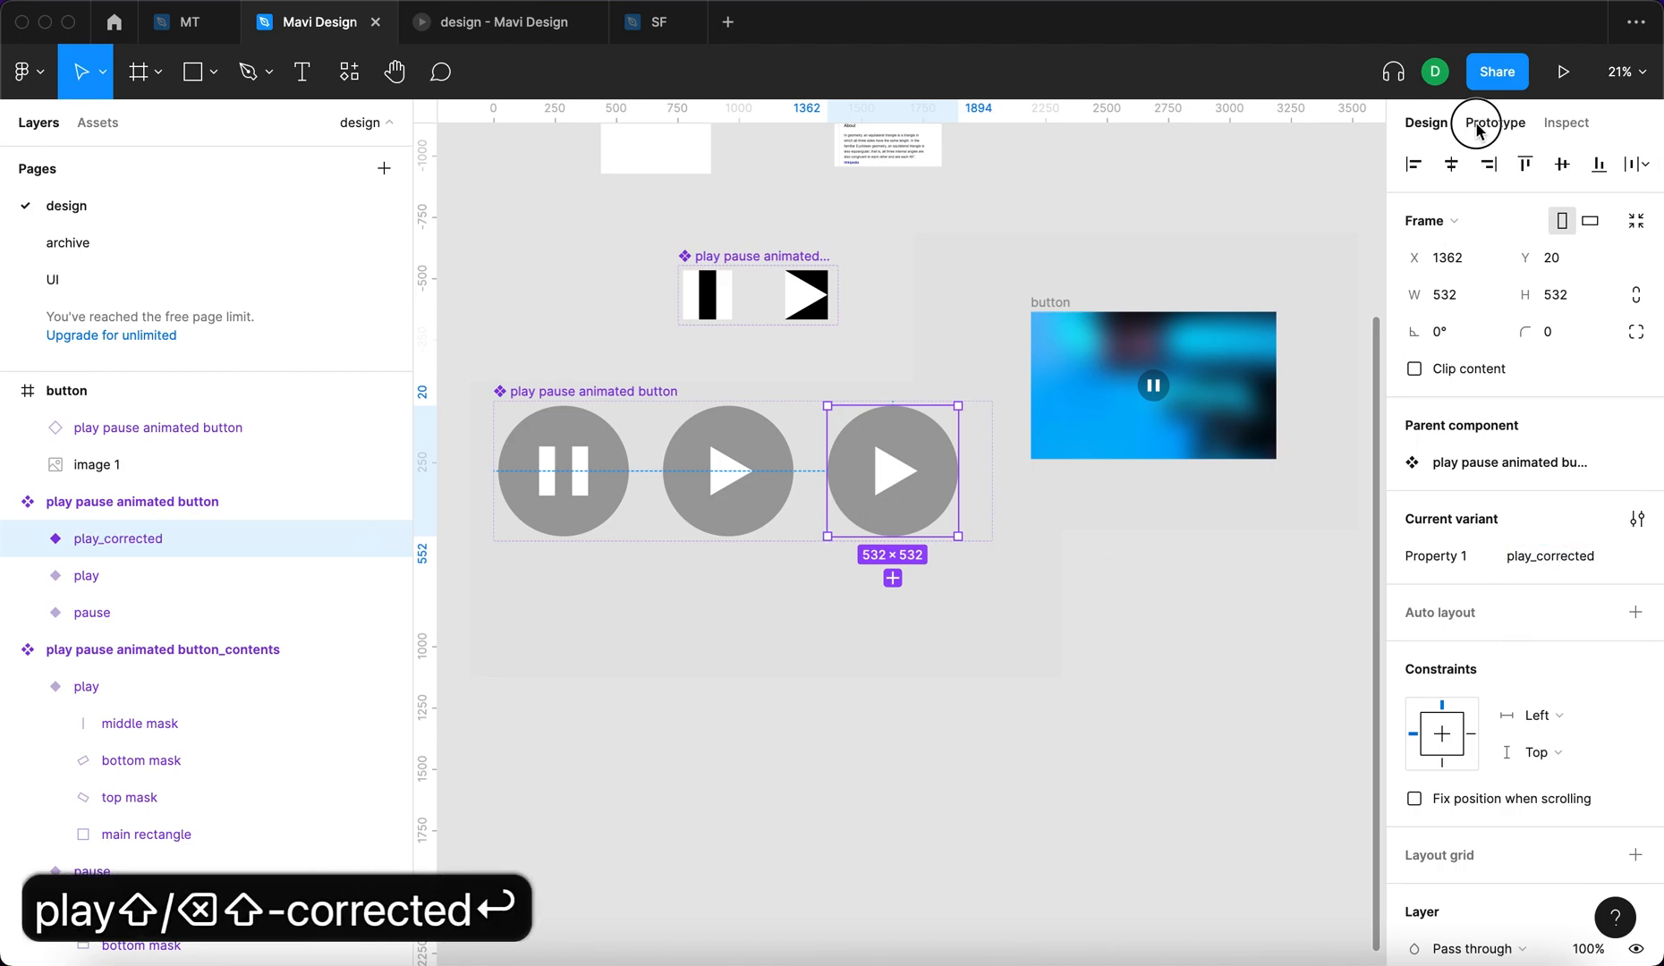
click(1494, 124)
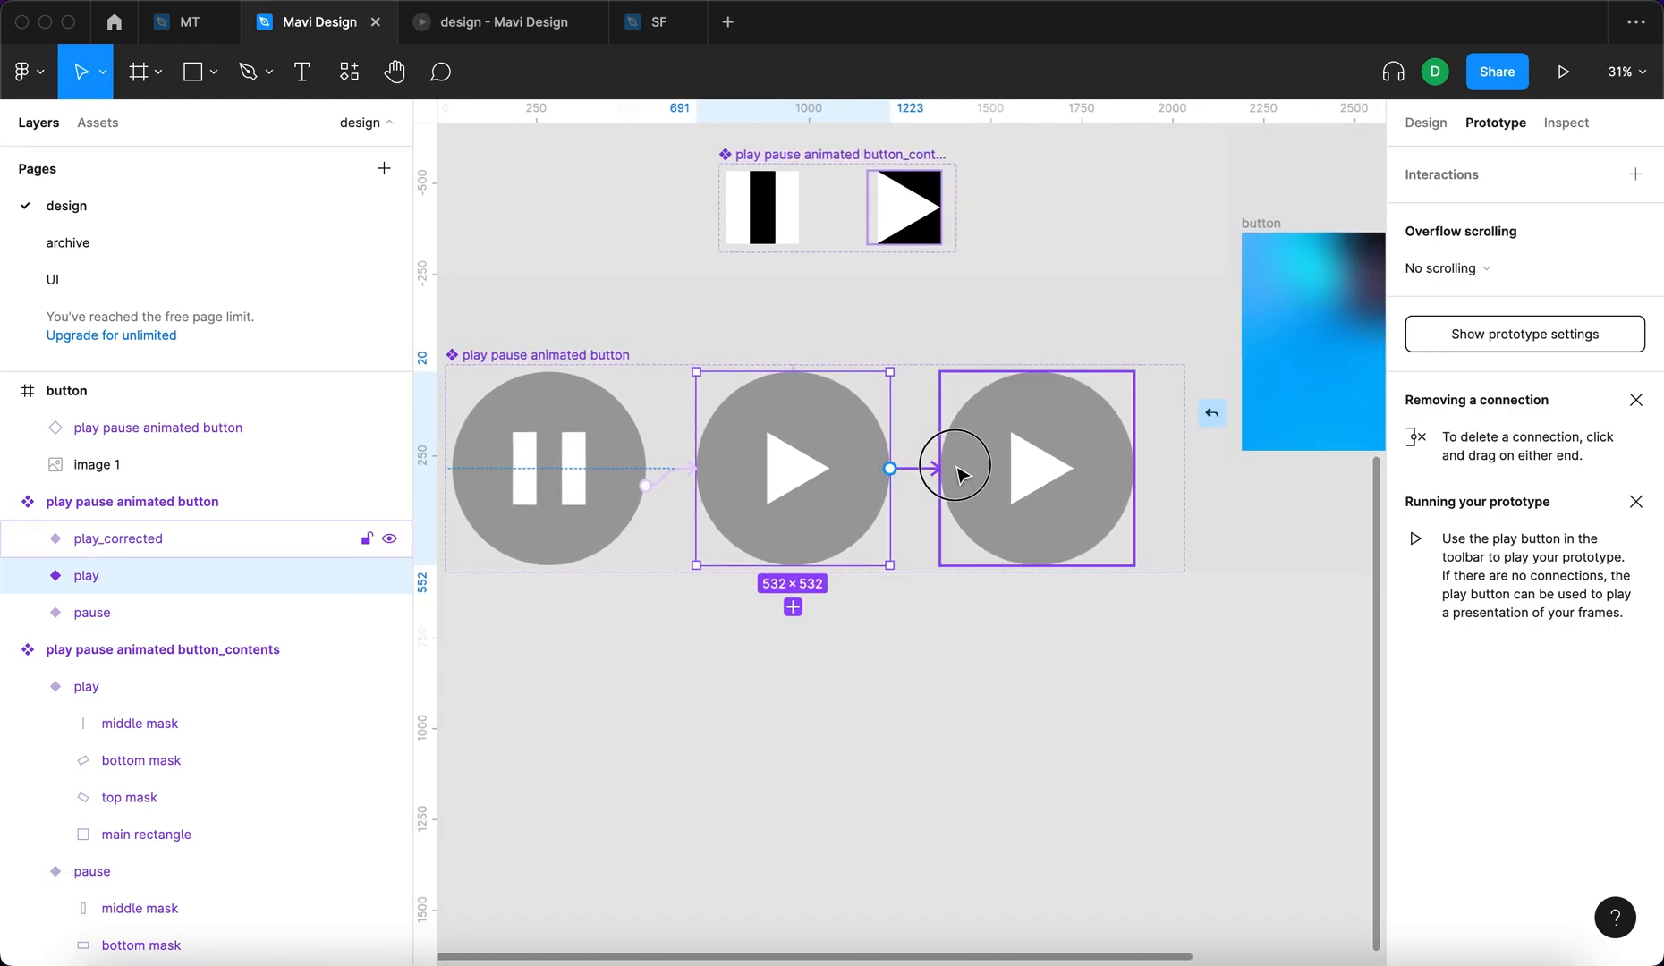
Connect play to play_corrected with Change to, After delay 1ms, Smart animate ease out 150ms
click(954, 467)
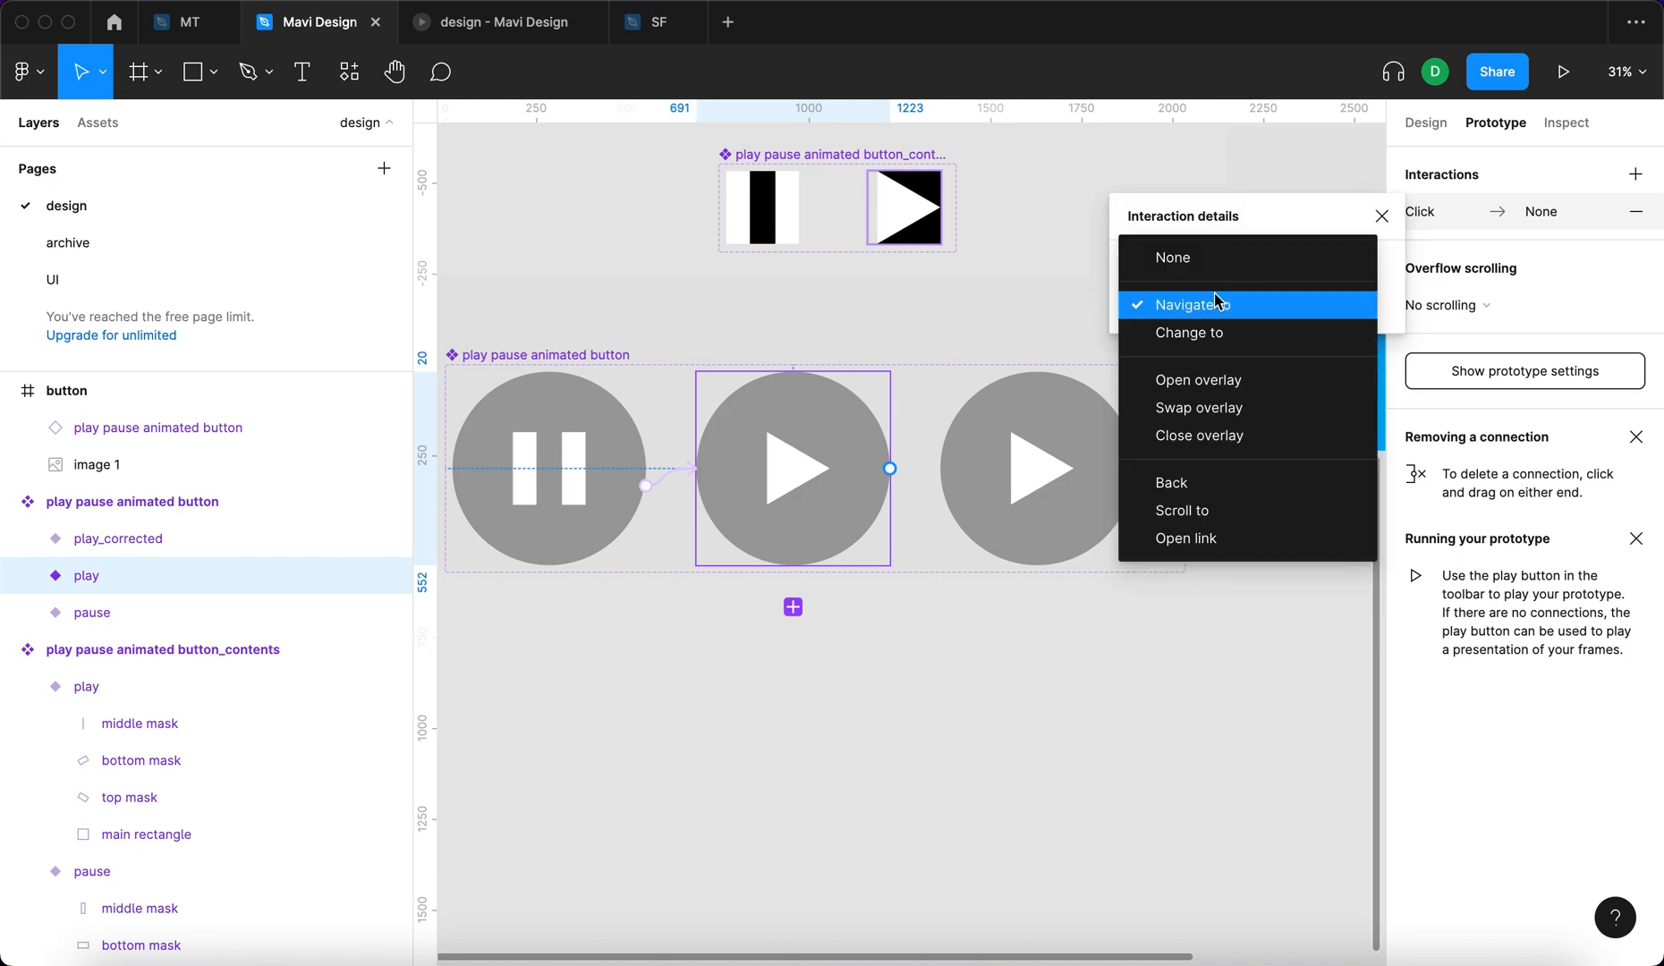
click(1189, 332)
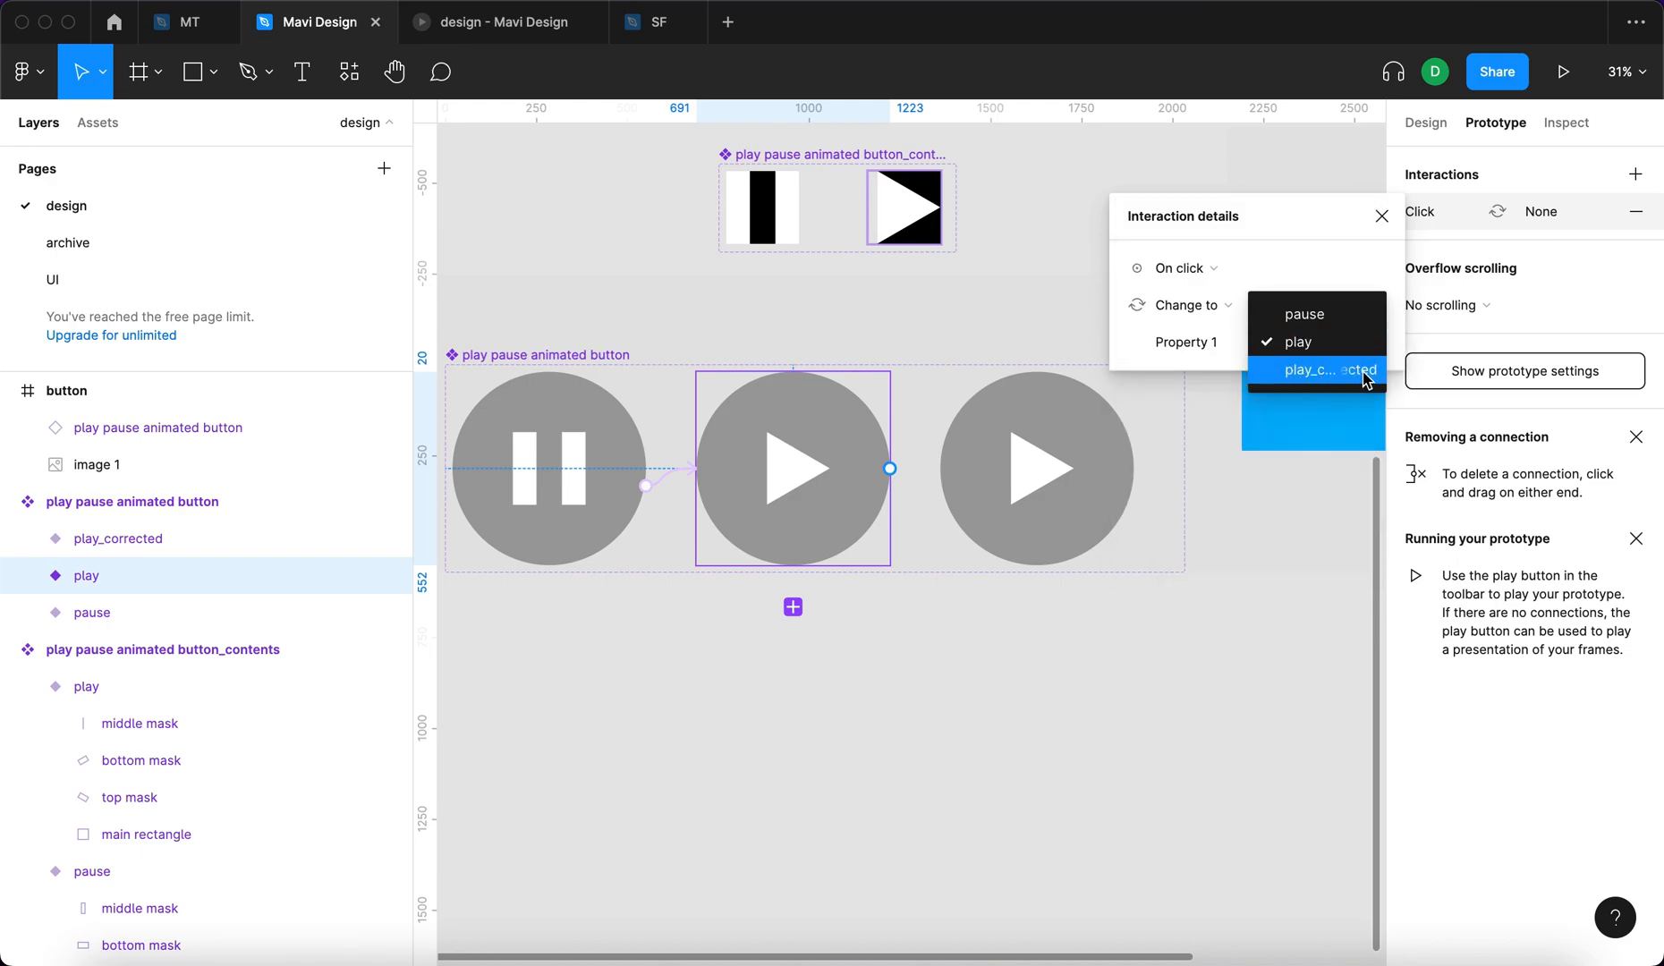
click(1328, 370)
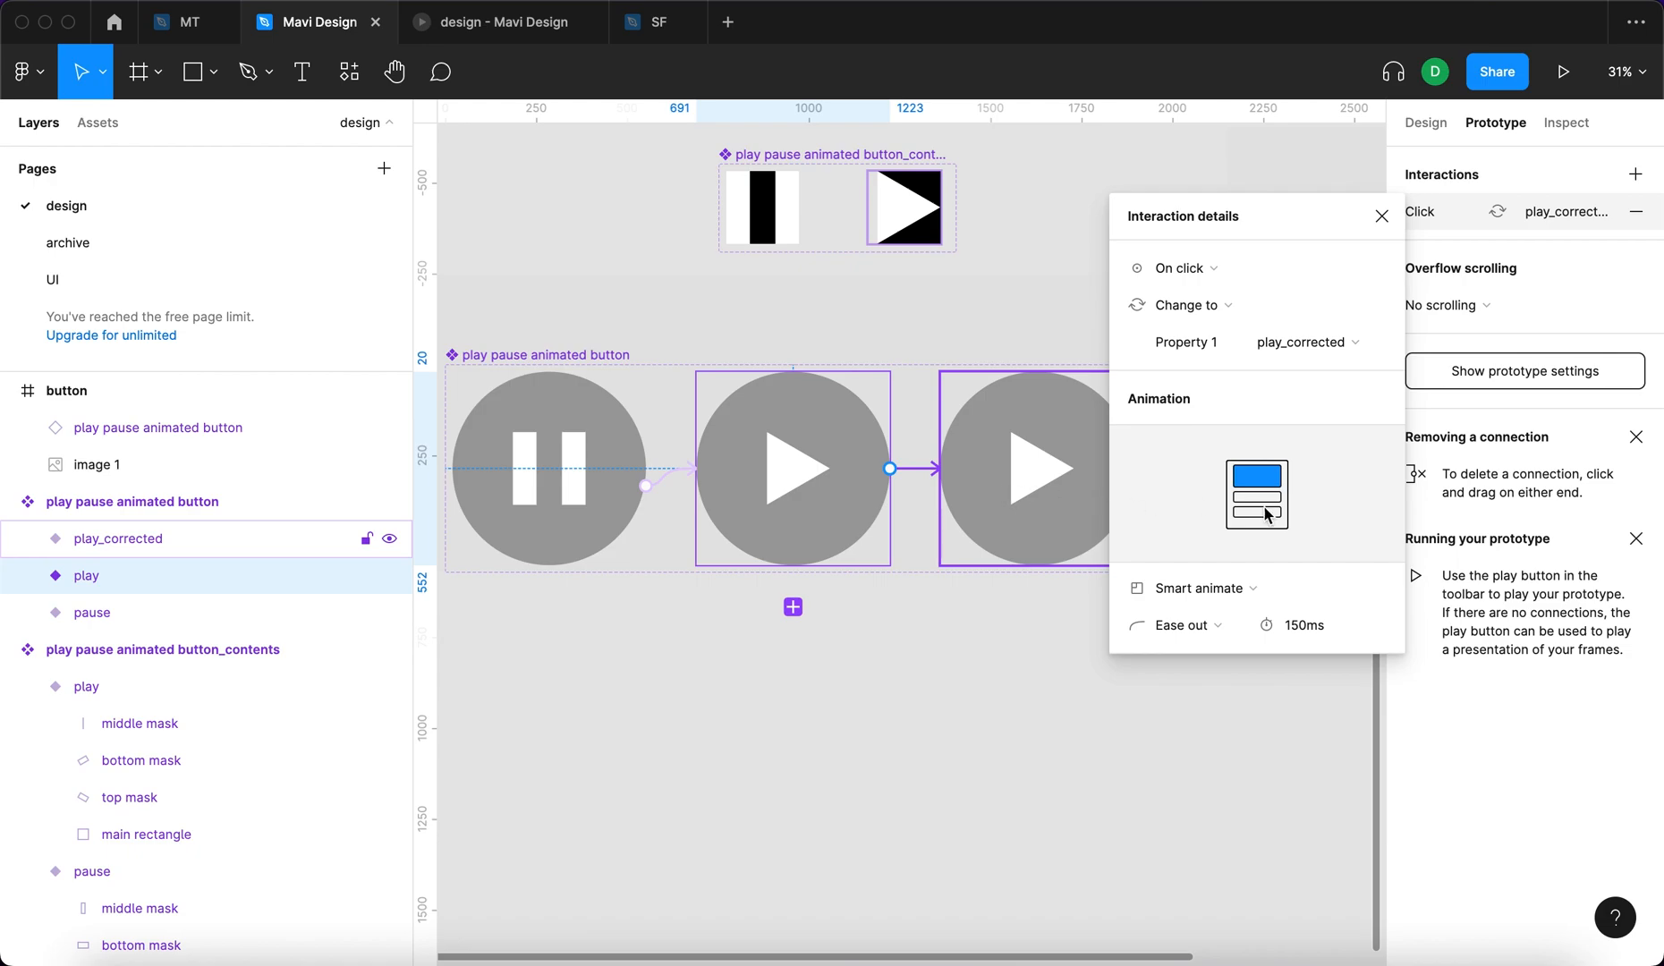
click(1182, 268)
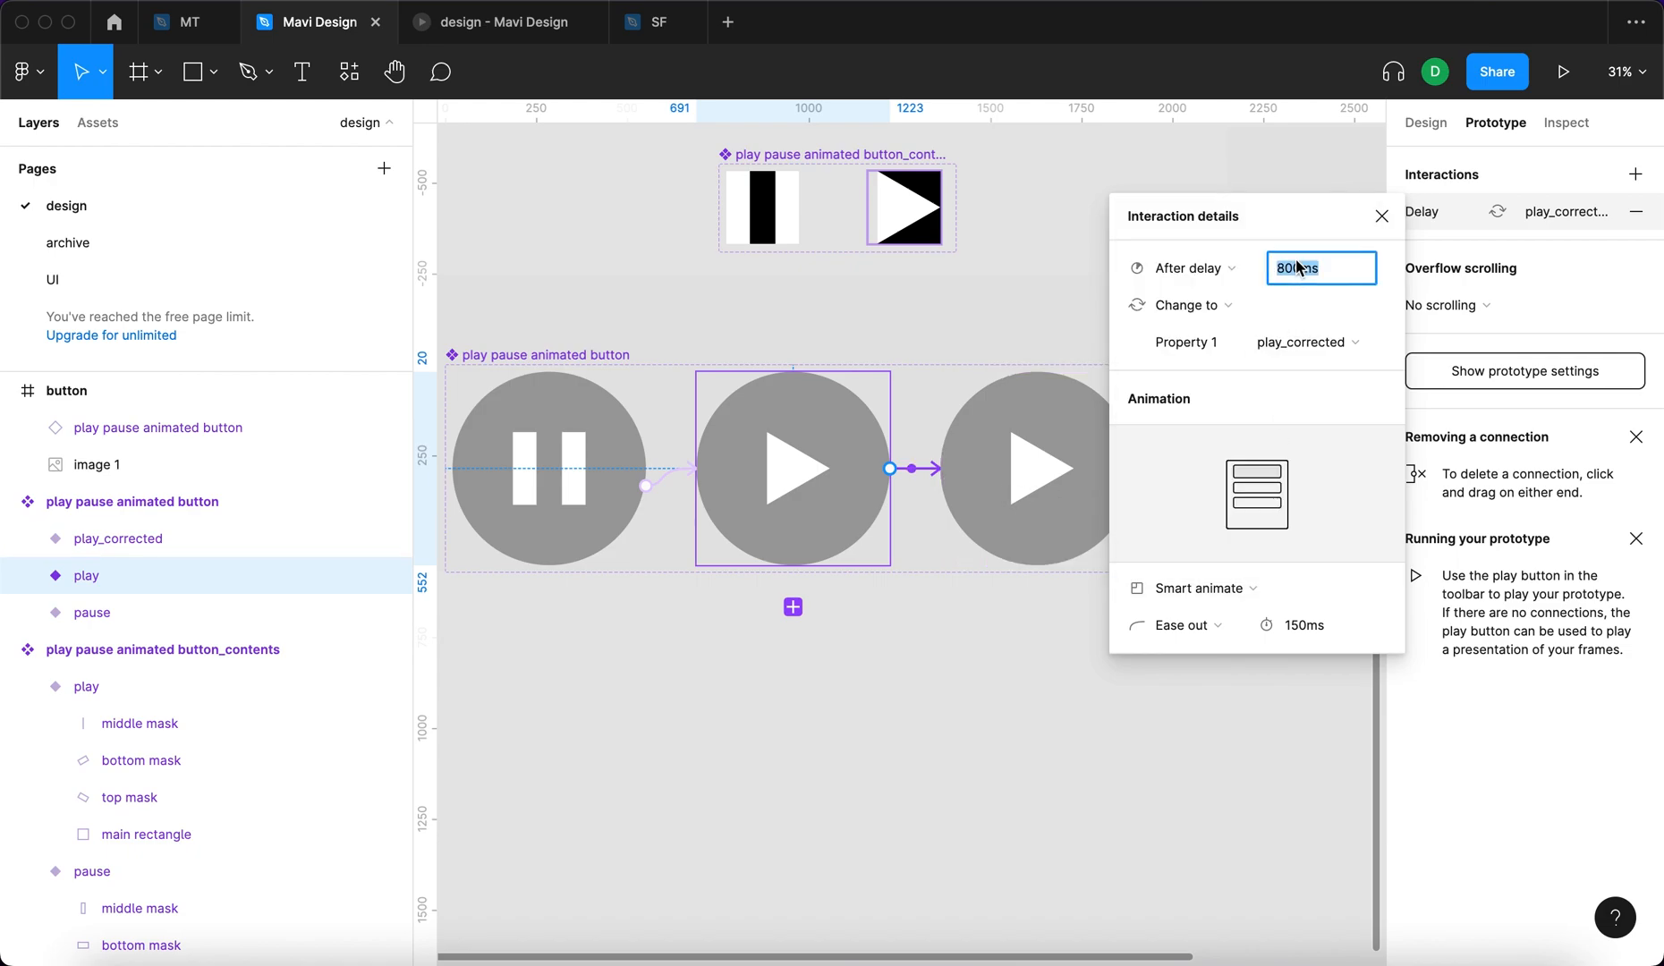
text(1ms)
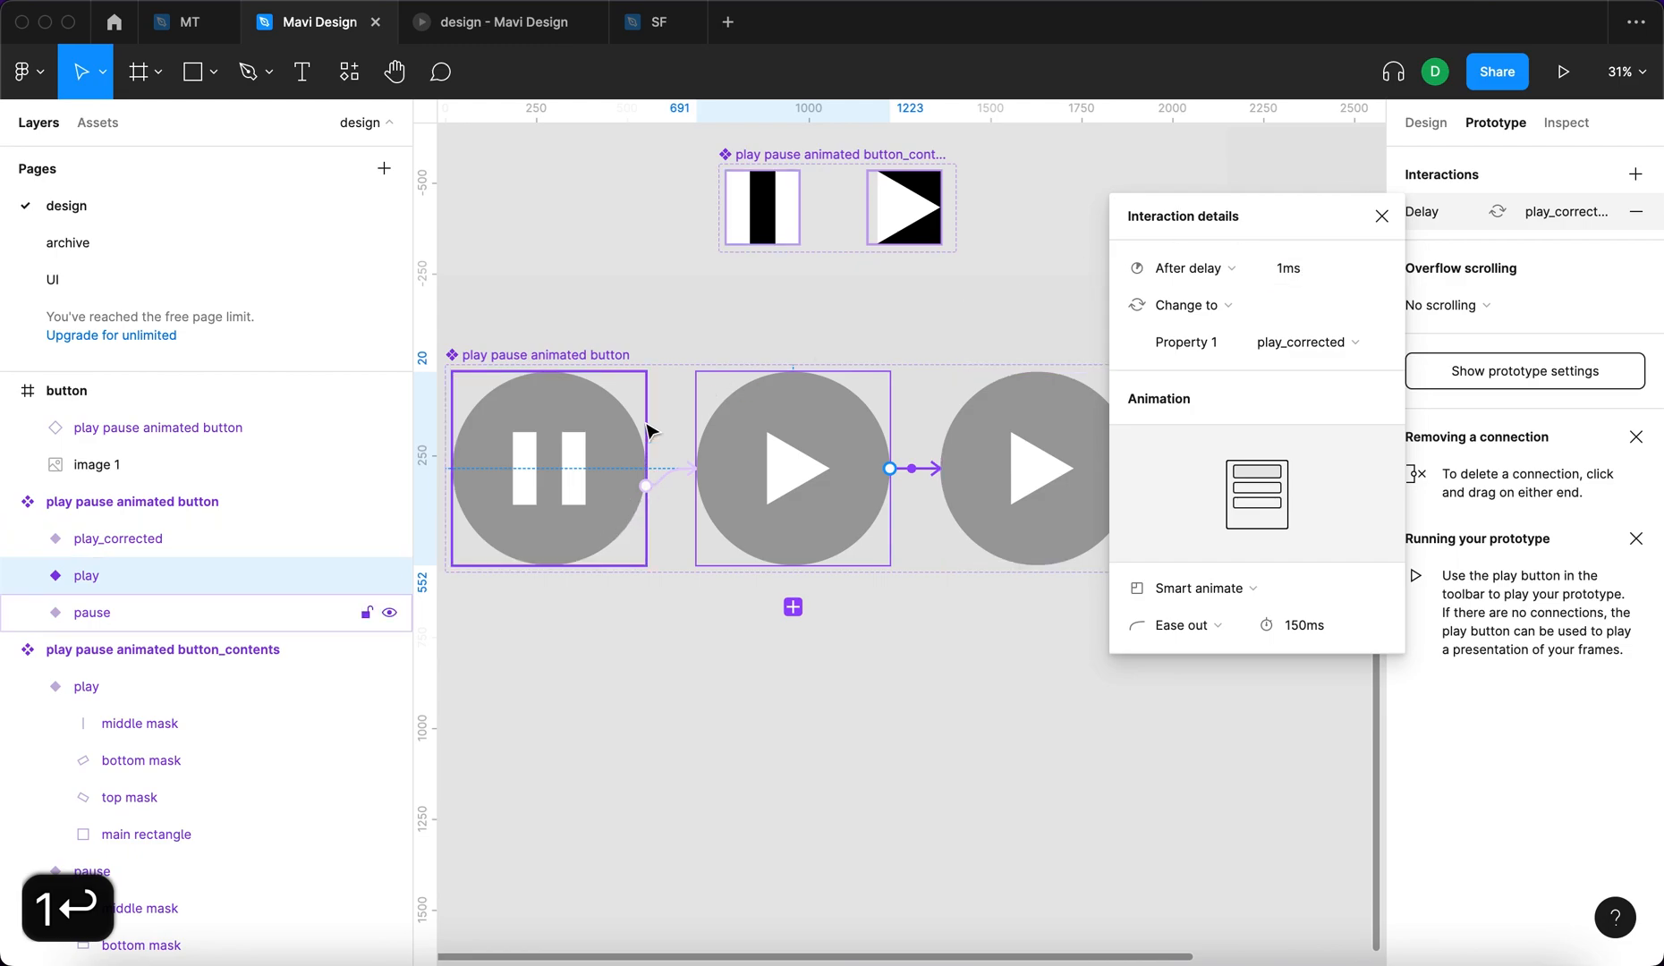
click(793, 468)
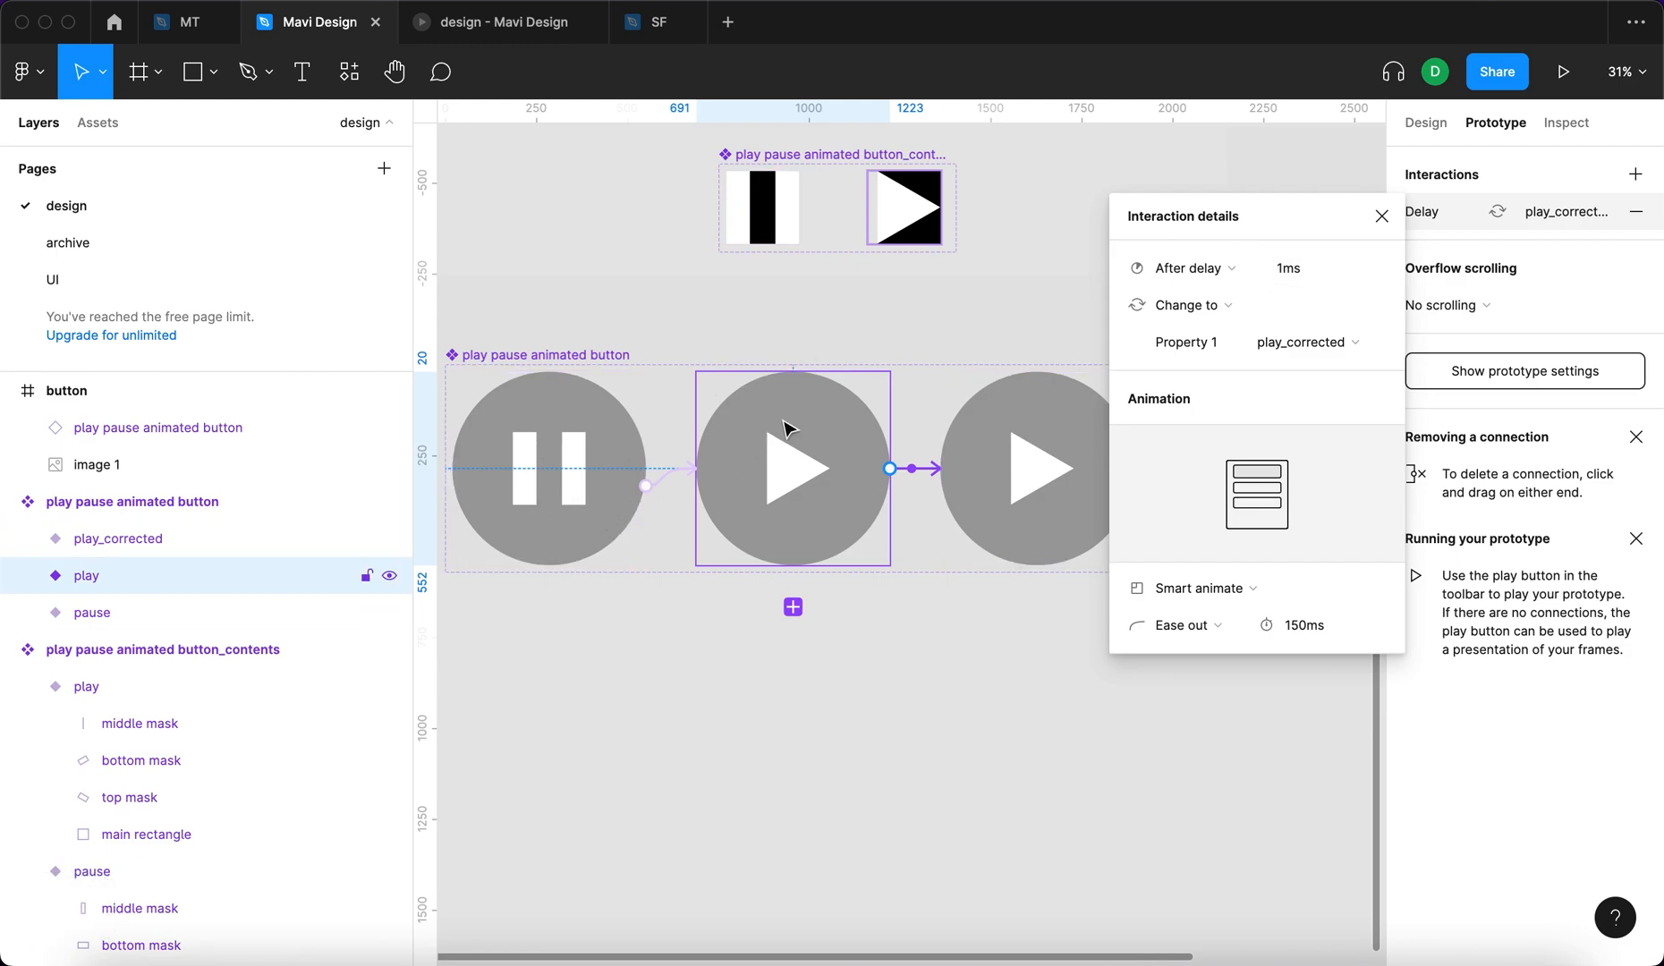
mouse_move(1069, 507)
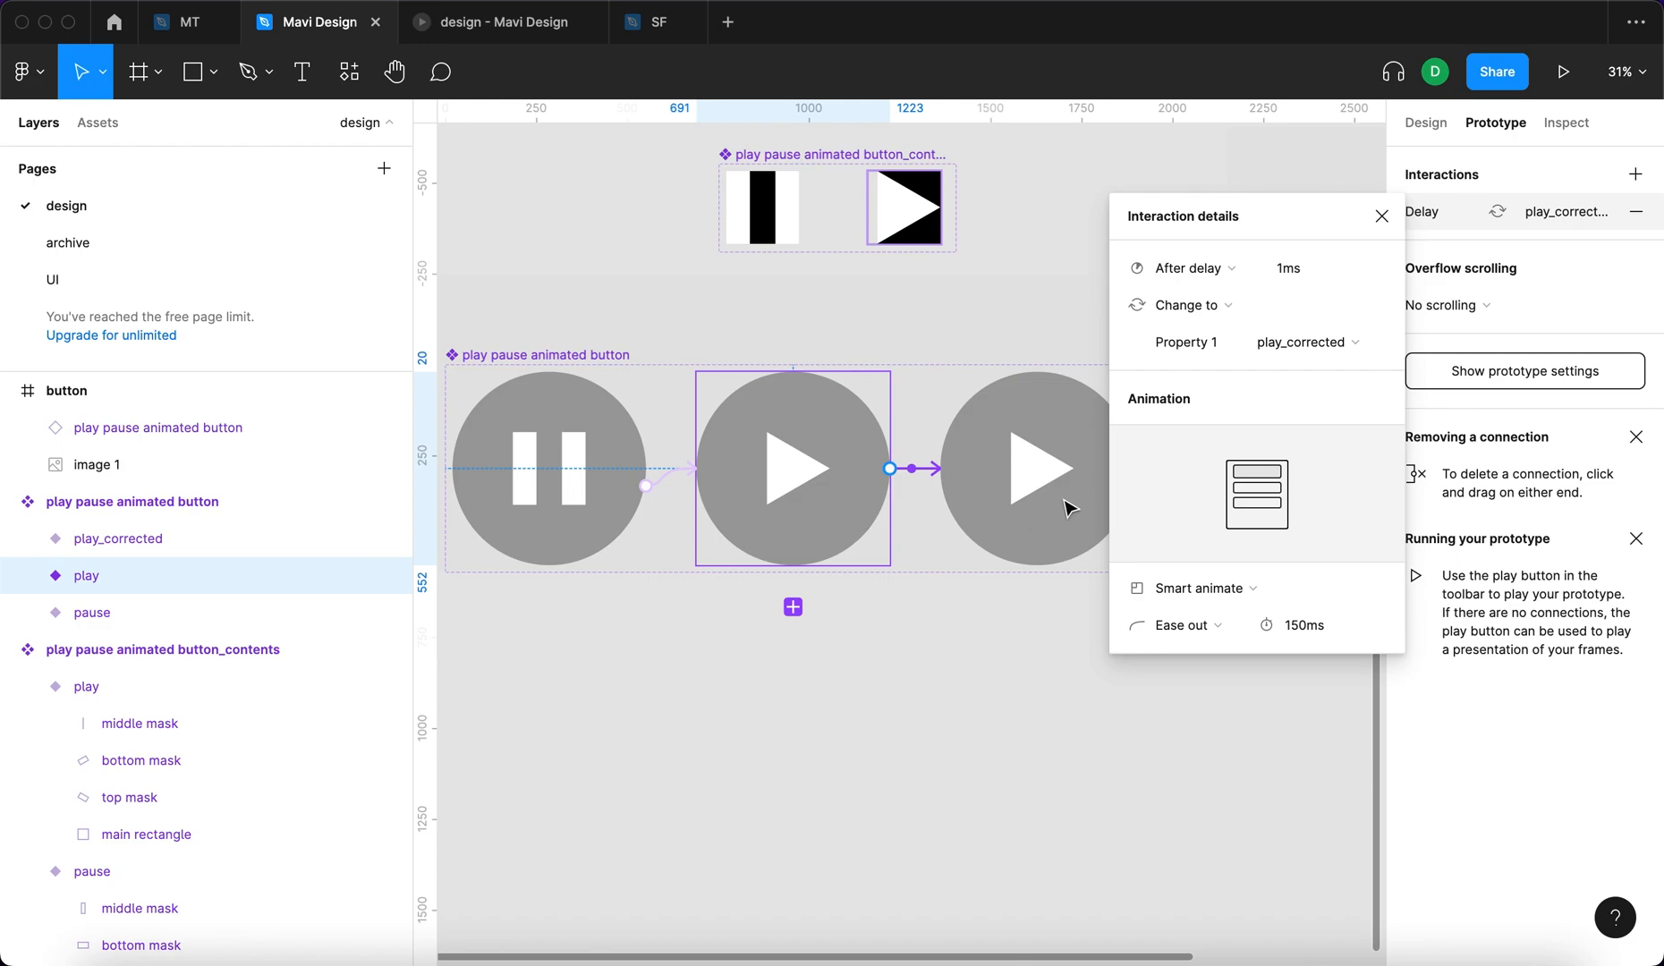
click(1037, 467)
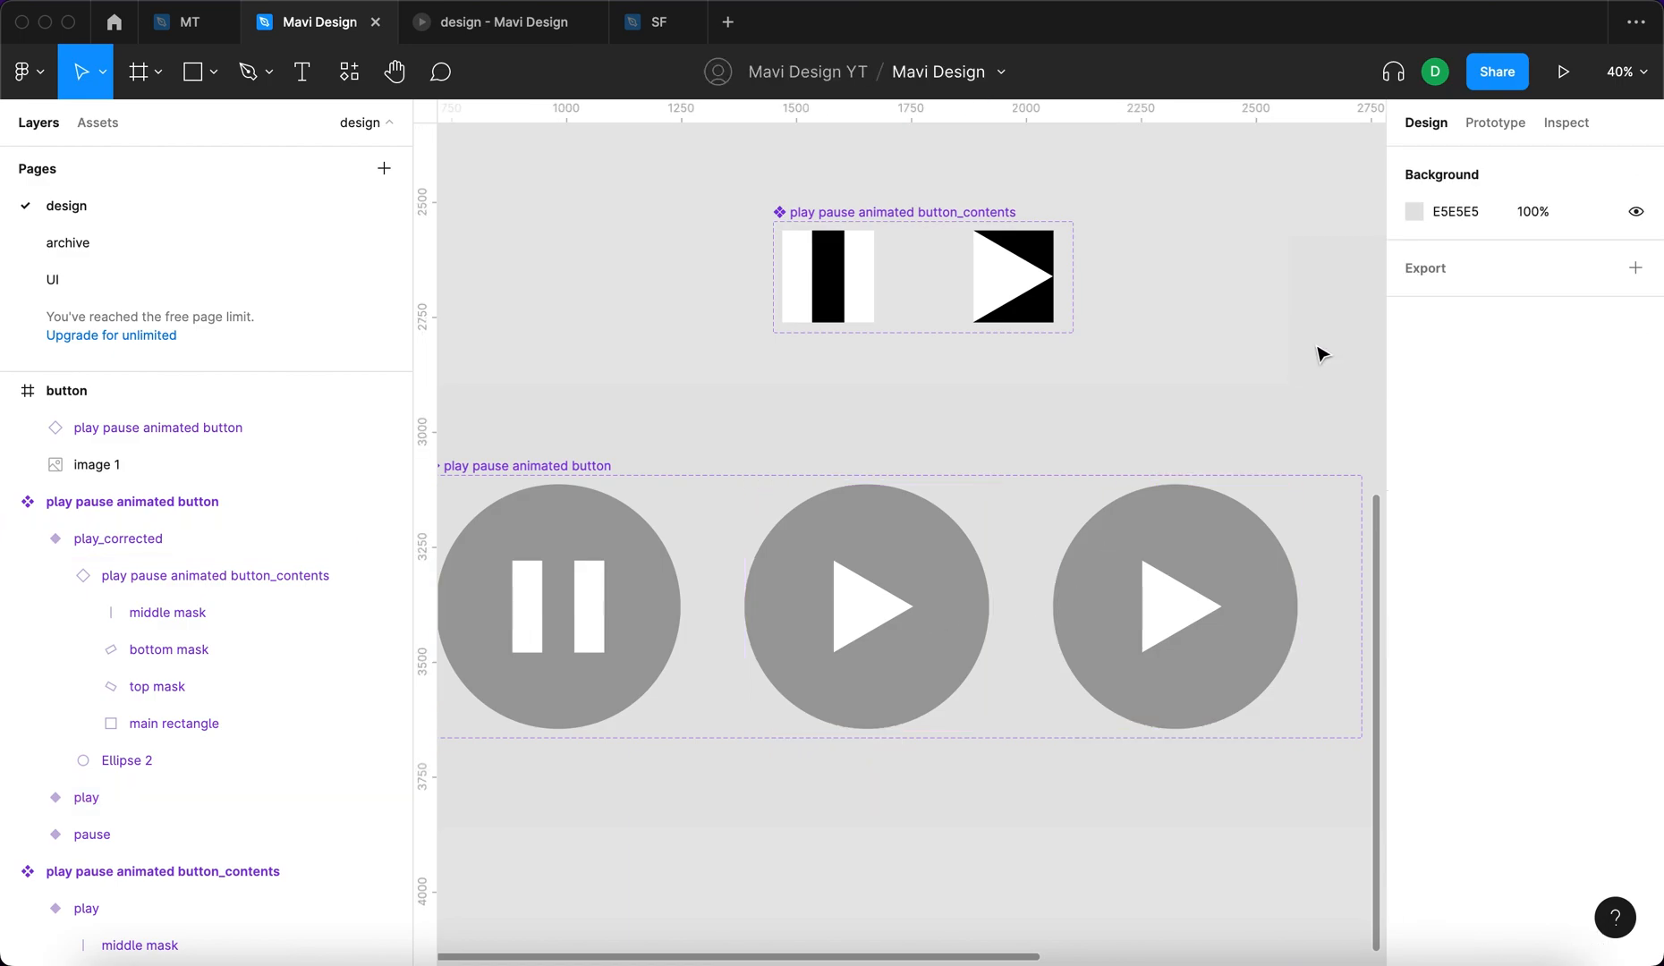
click(1562, 71)
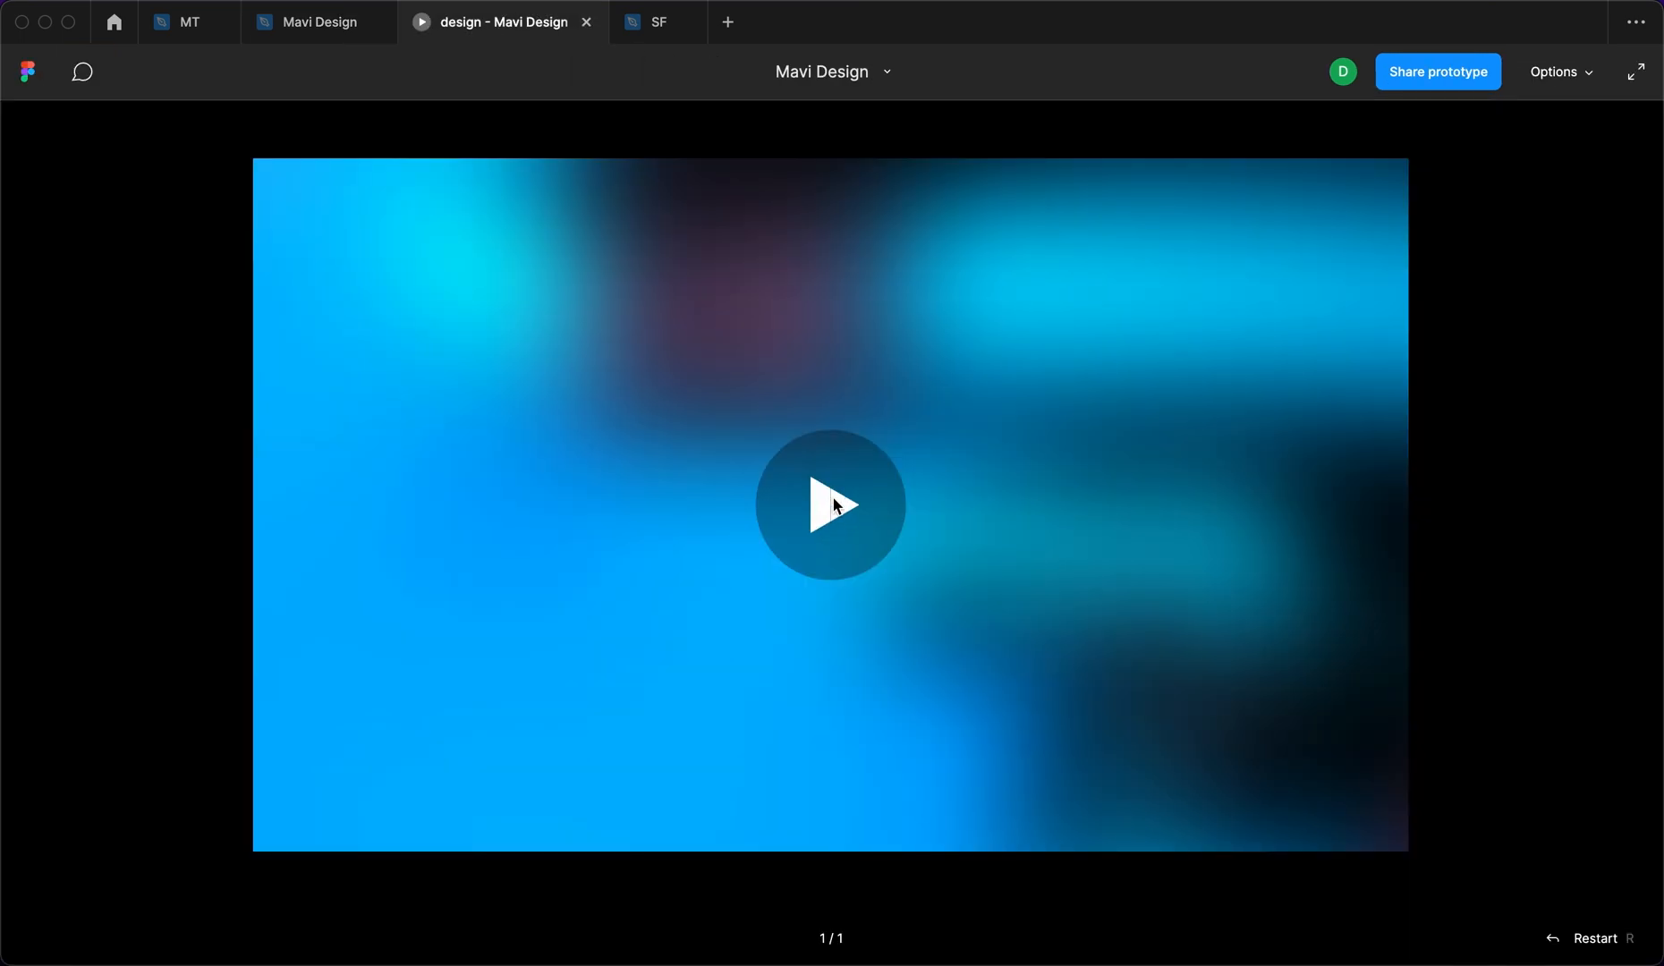
click(315, 22)
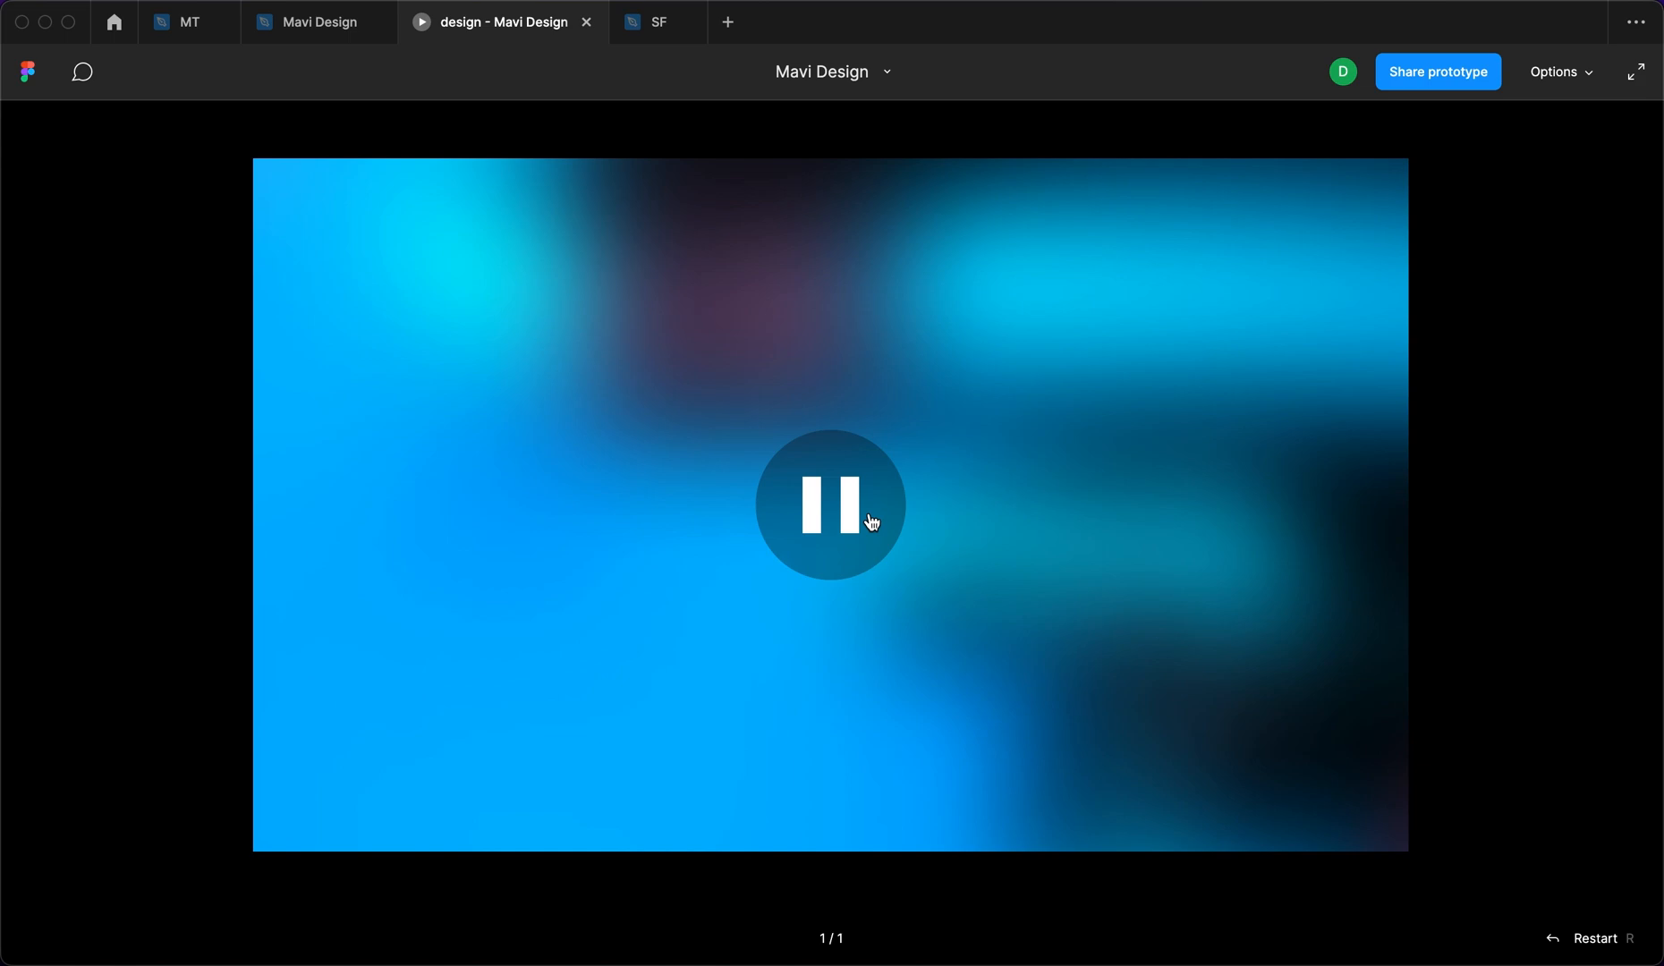
click(315, 21)
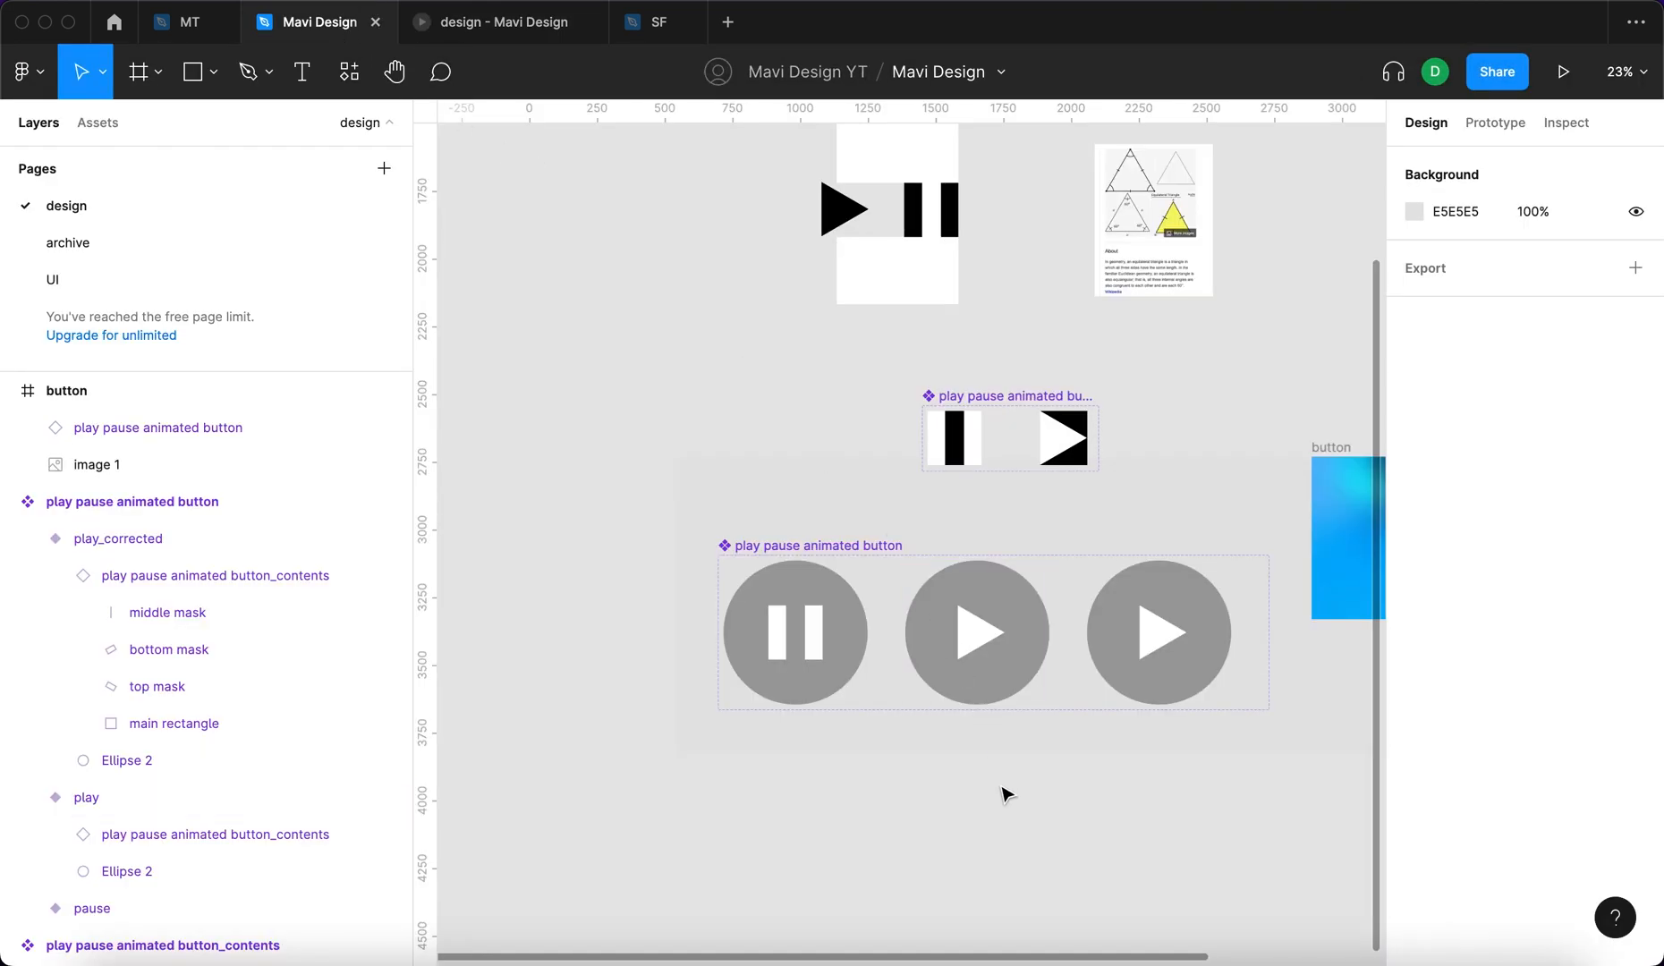
click(794, 632)
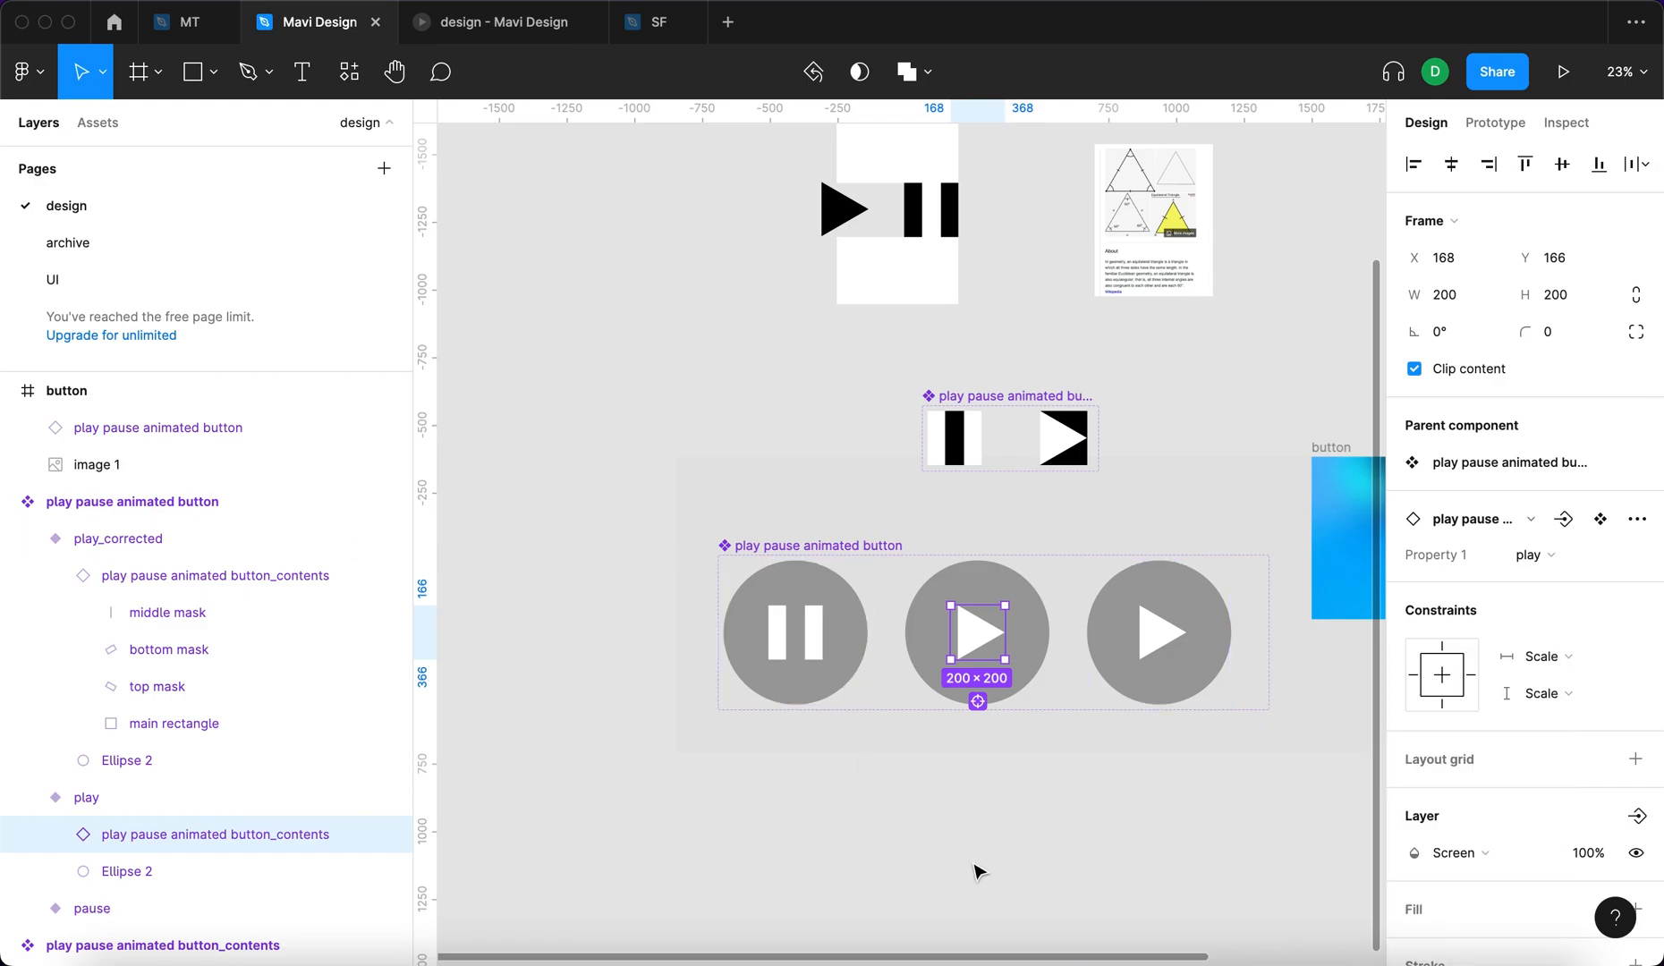
mouse_move(757, 751)
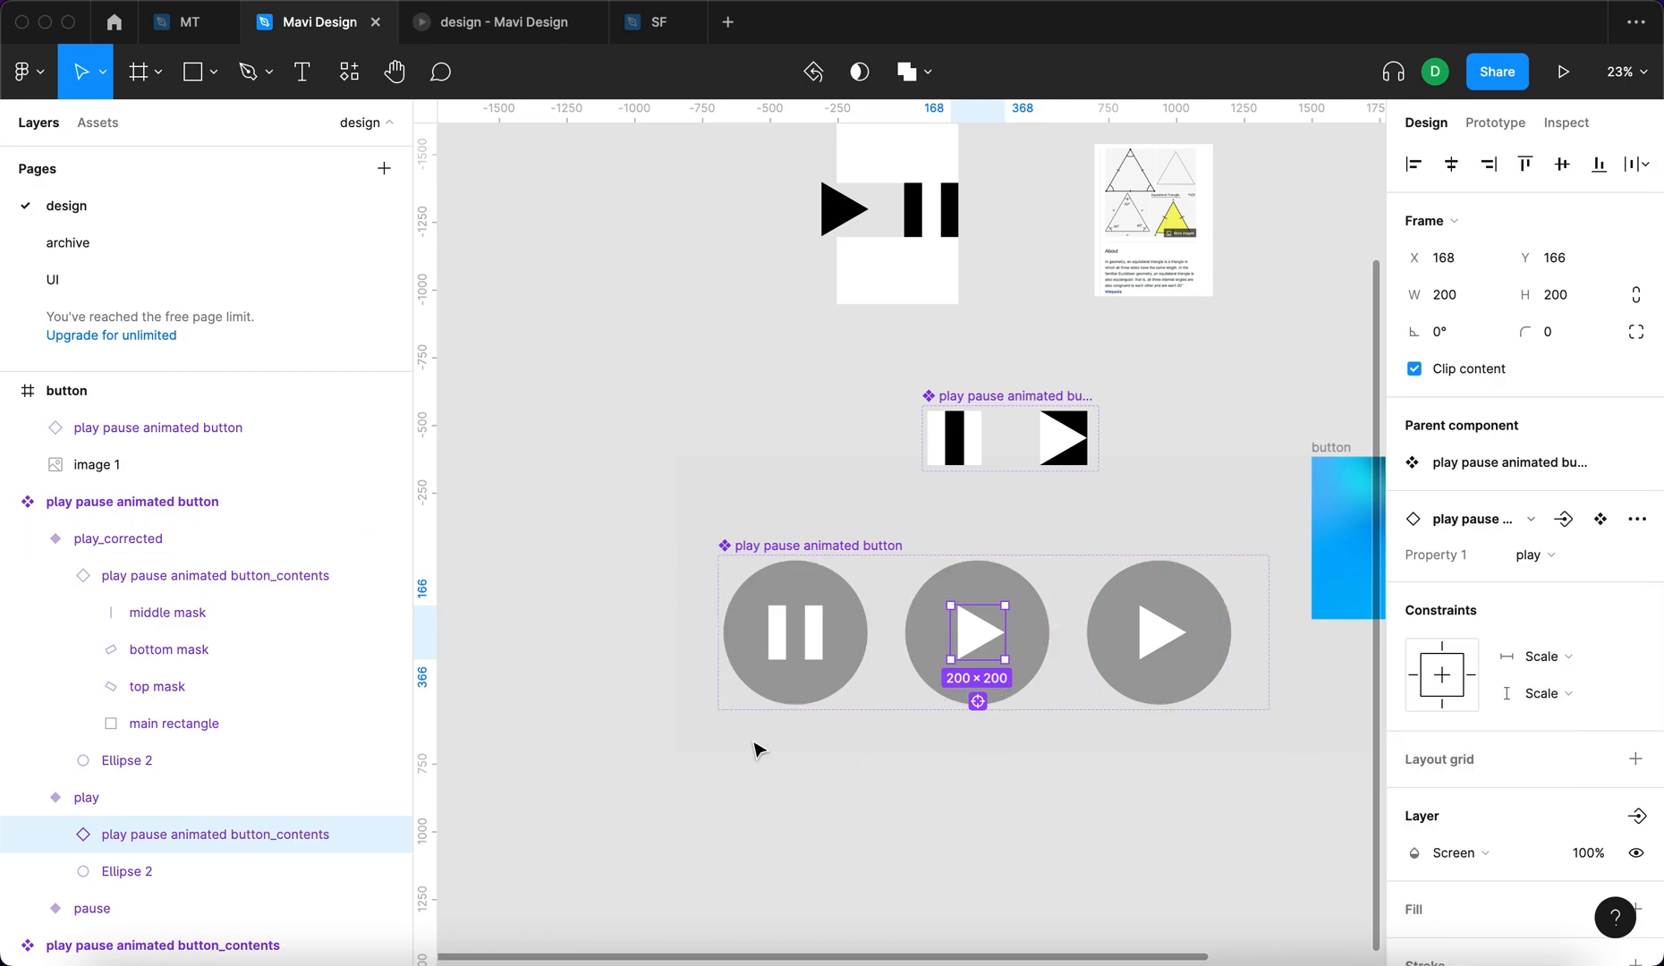